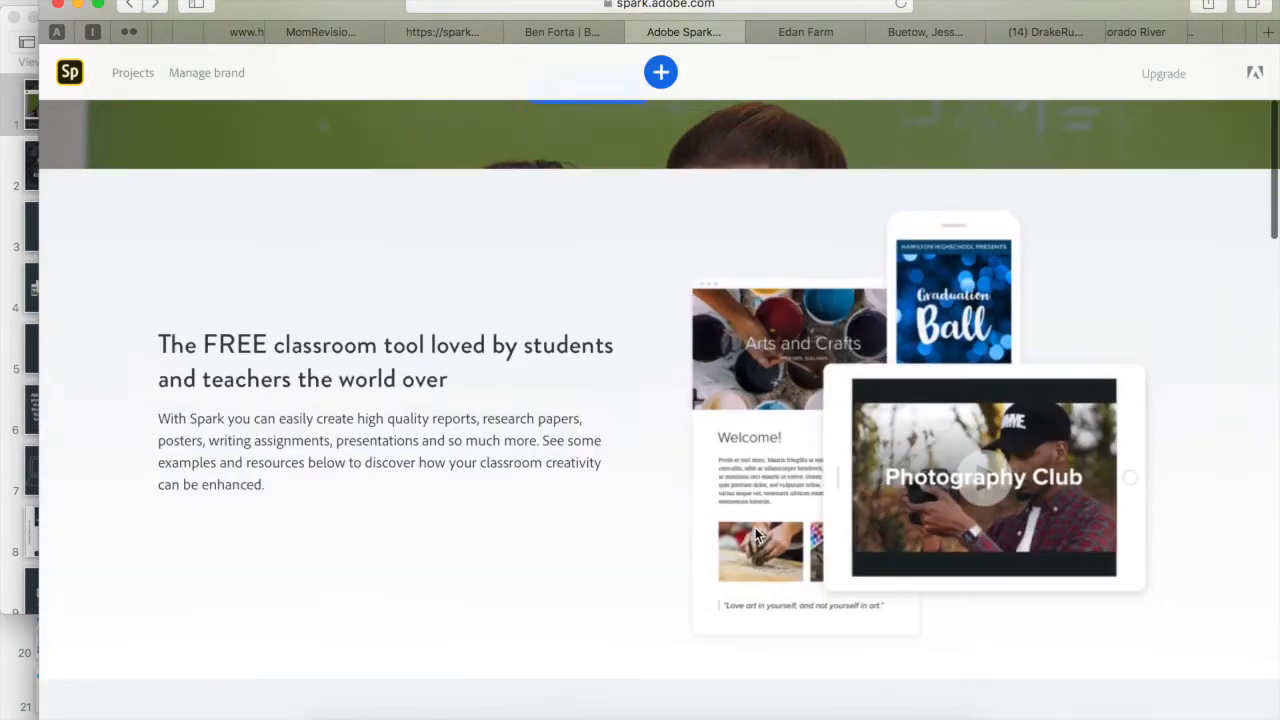
- Scroll through the current page, then go back to the Spark Video Examples slide
scroll("down", 3)
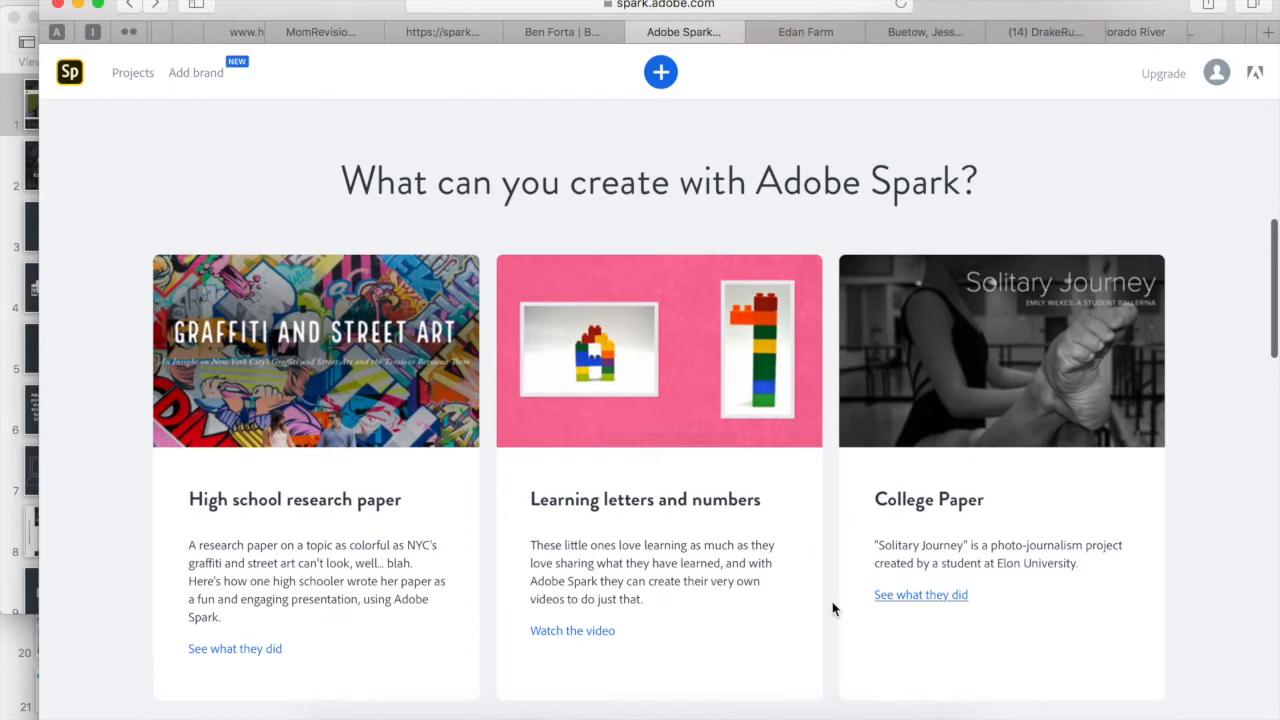
scroll("down", 3)
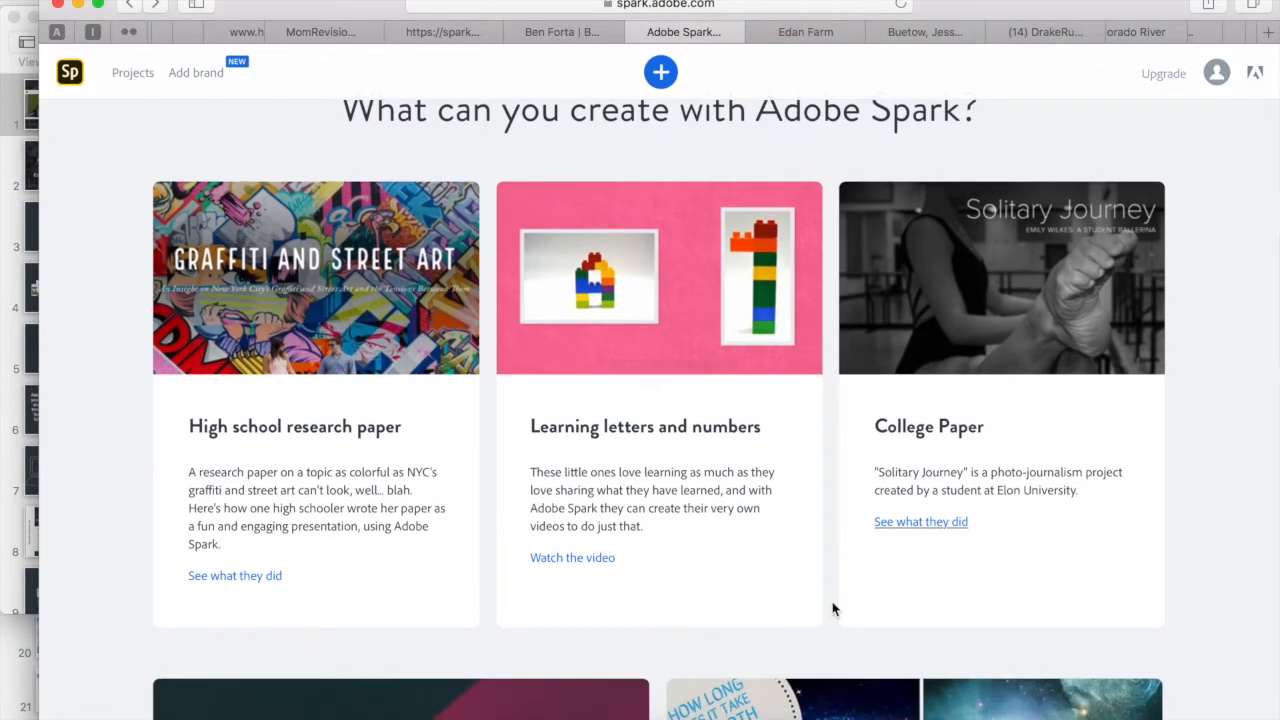
scroll("down", 3)
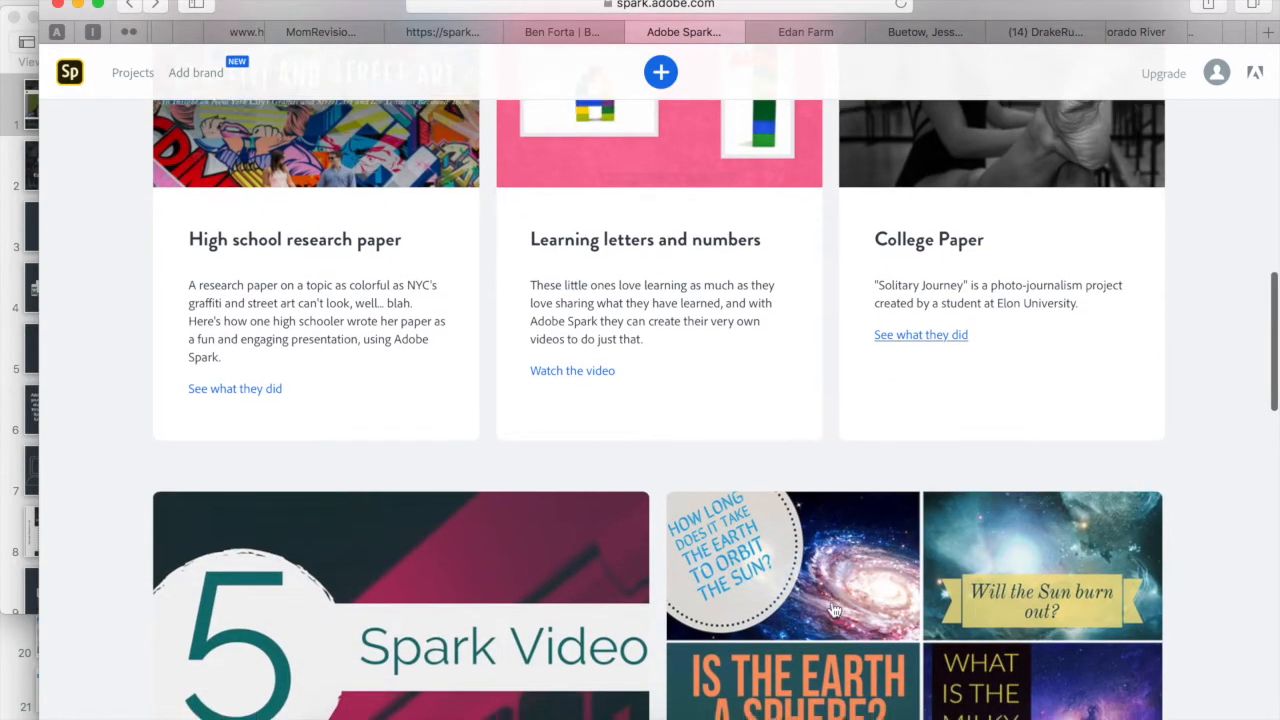
scroll("down", 3)
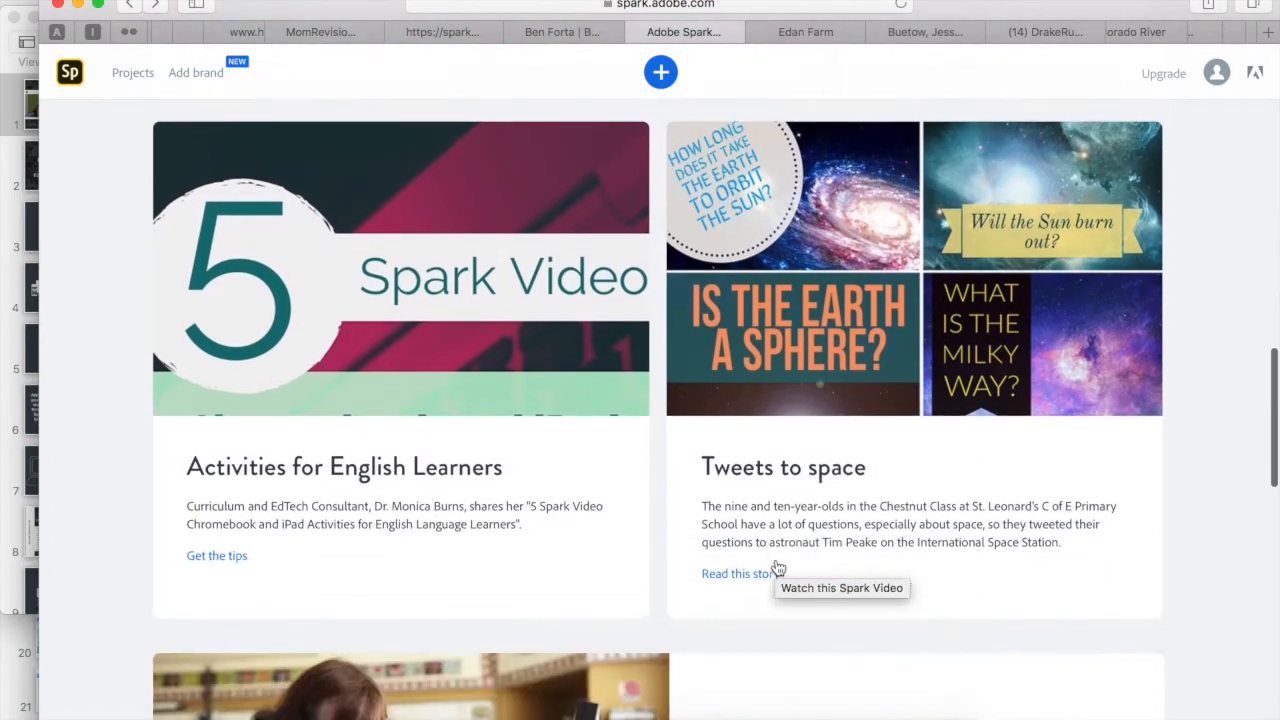
scroll("down", 3)
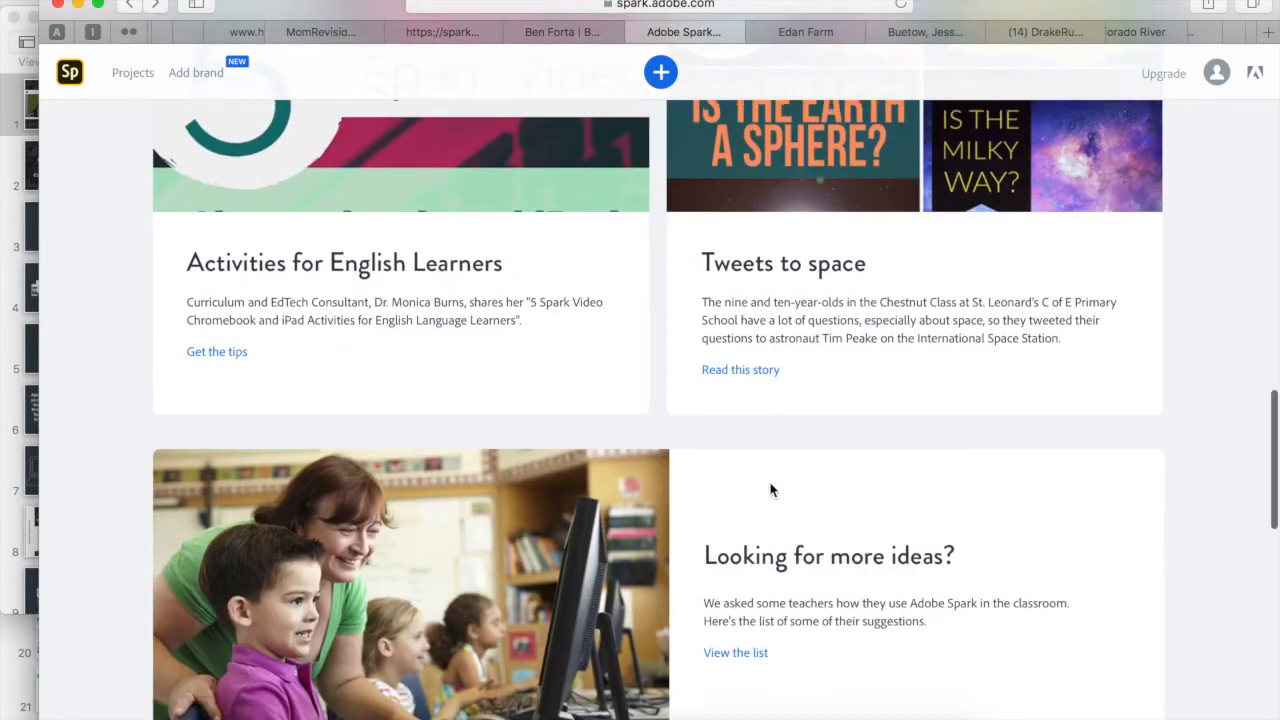
scroll("down", 3)
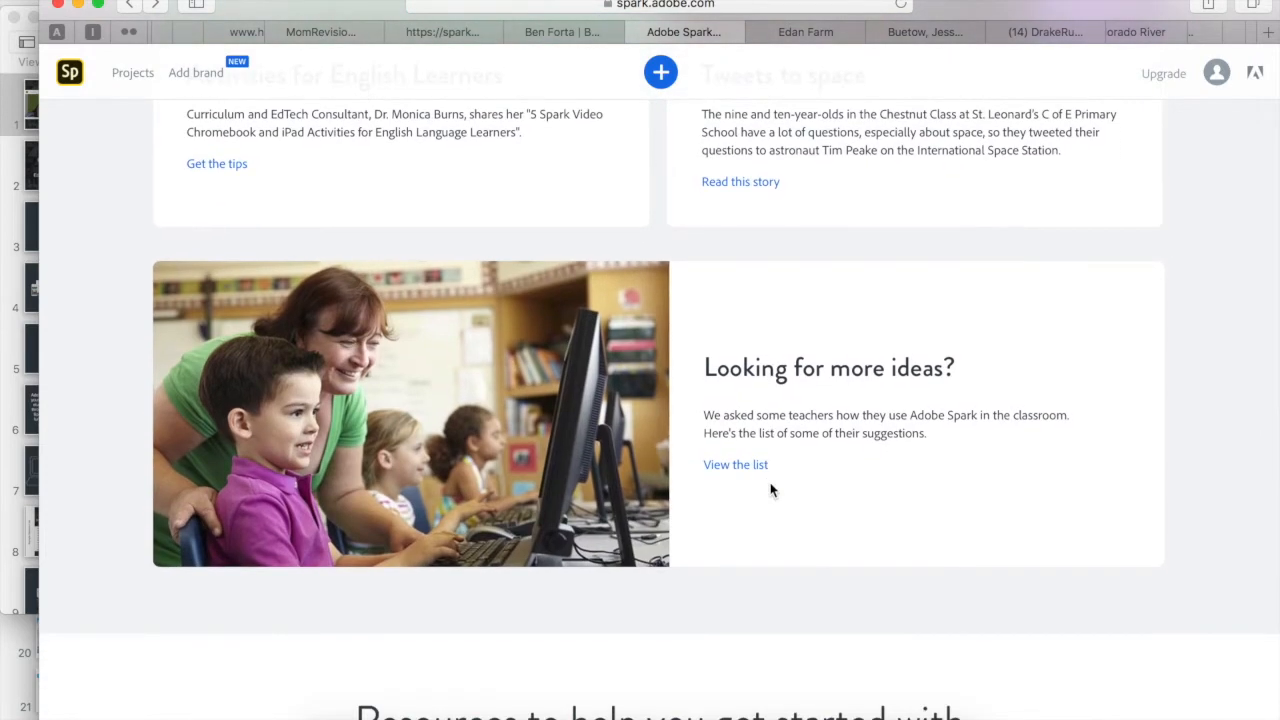
scroll("down", 3)
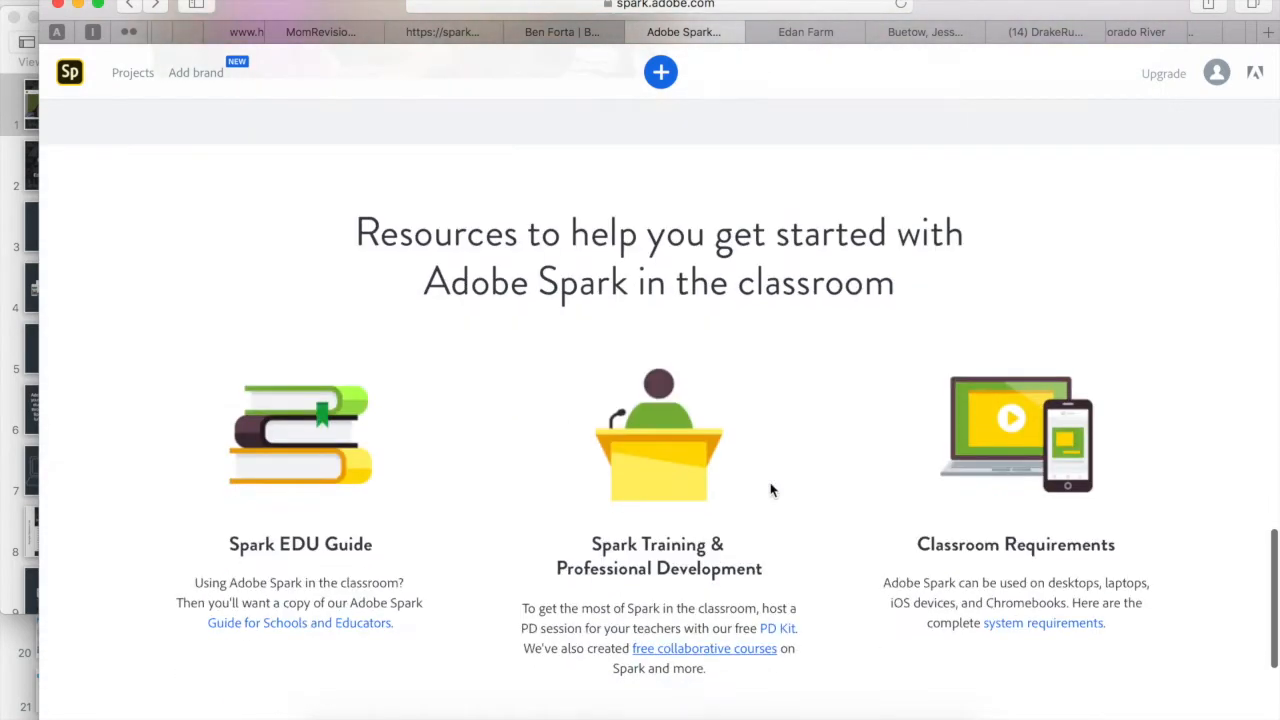
mouse_move(945, 590)
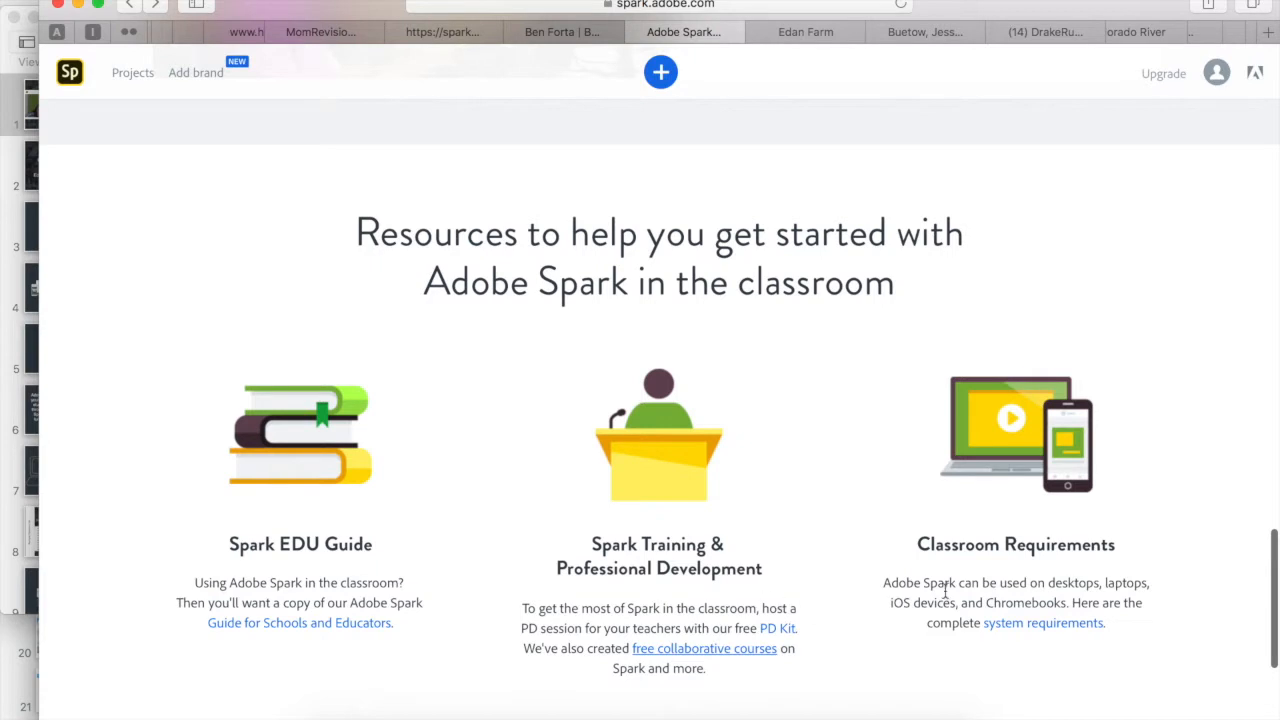
scroll("down", 3)
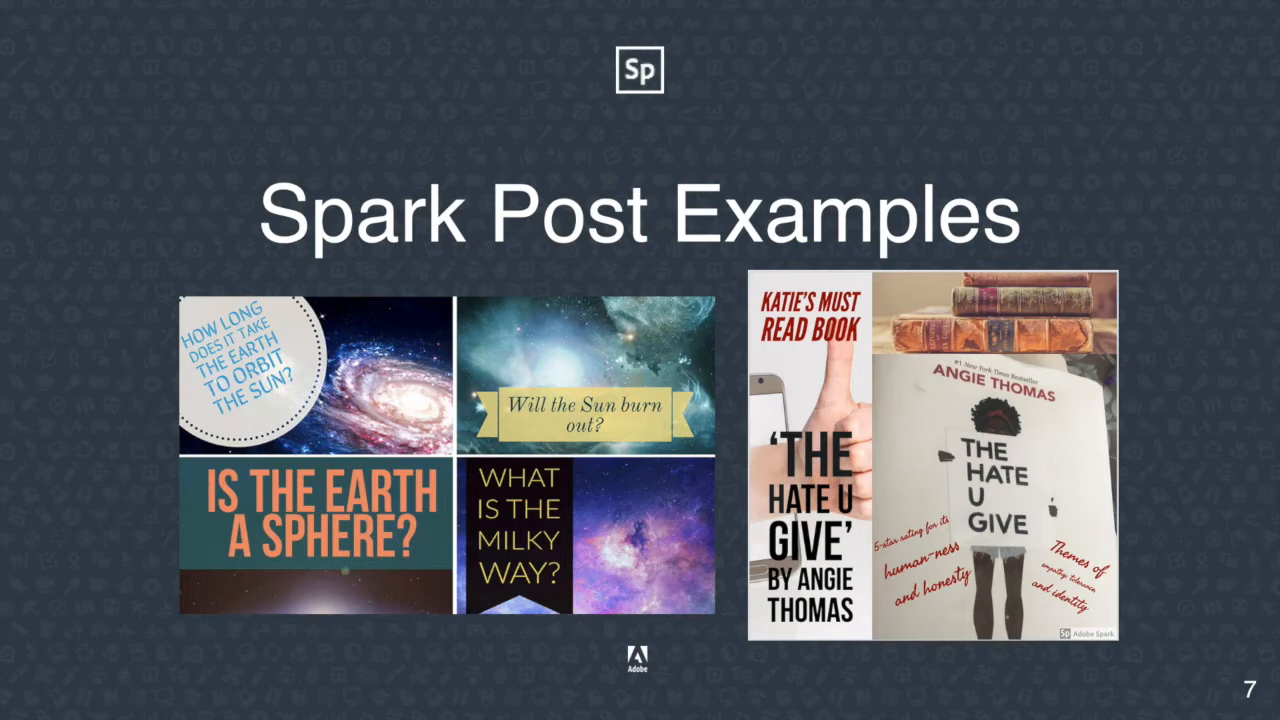
key("Left")
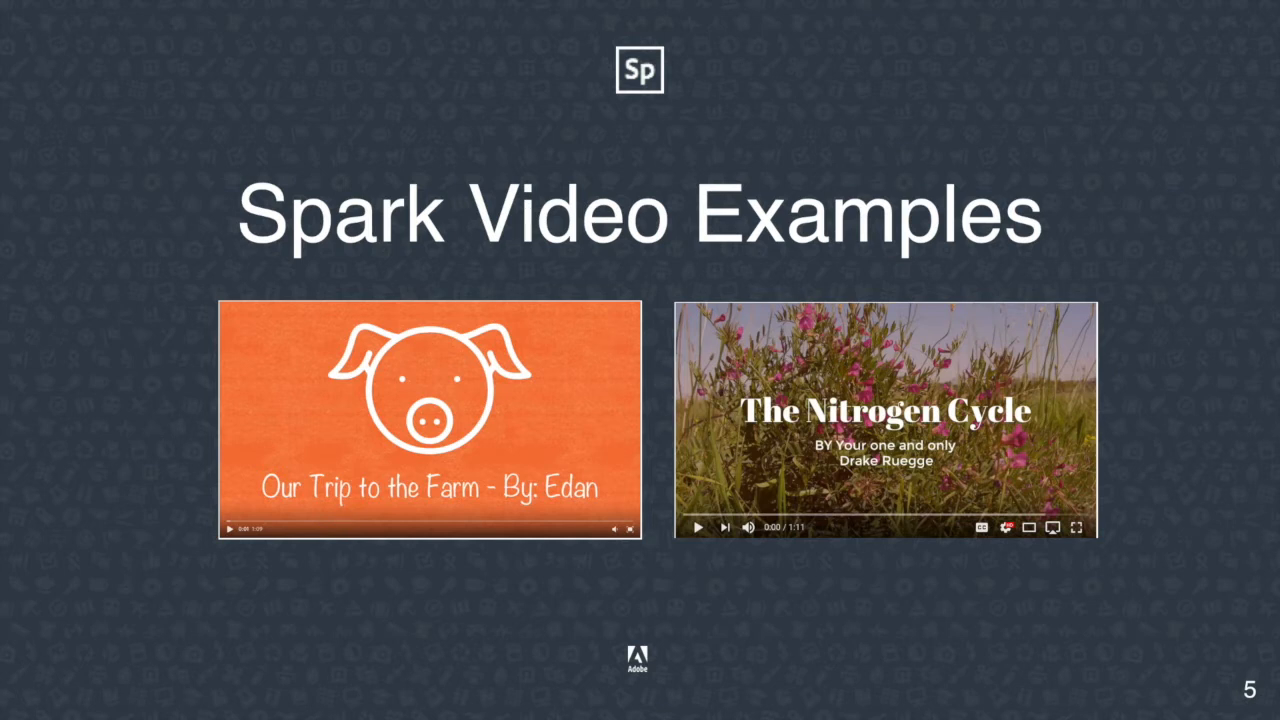
mouse_move(366, 570)
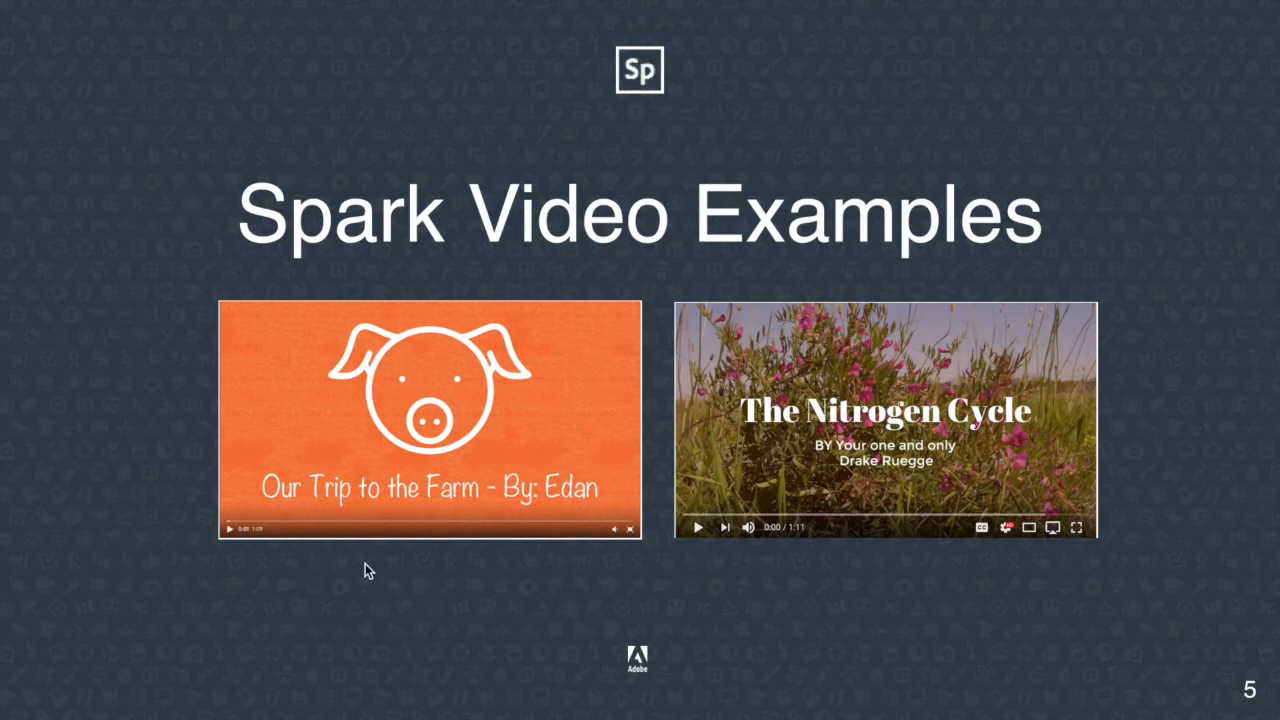
mouse_move(345, 552)
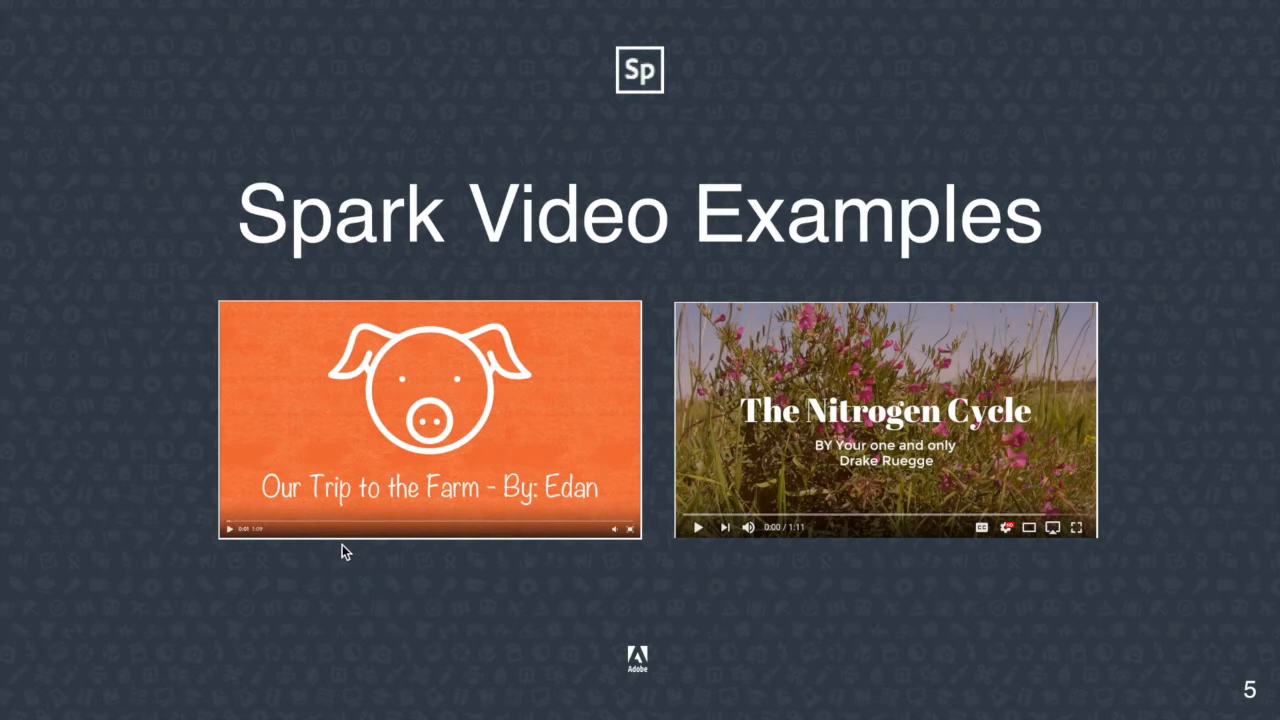
mouse_move(389, 451)
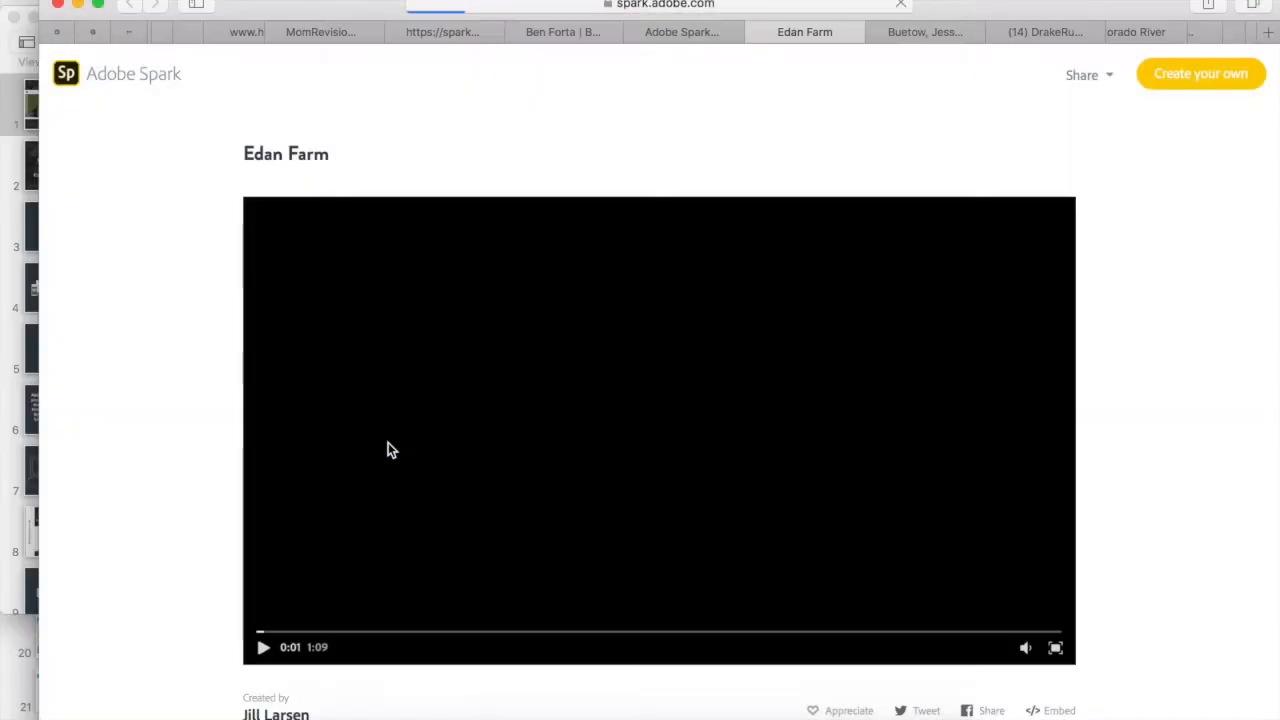
mouse_move(207, 680)
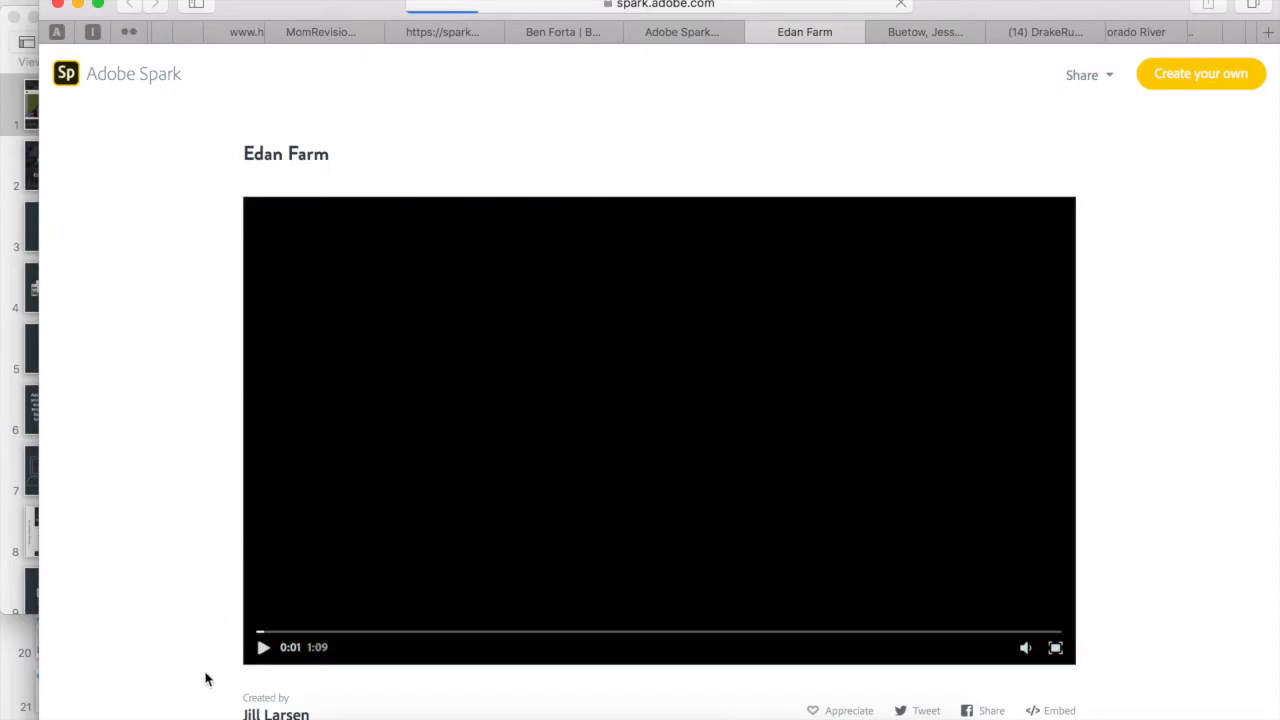
left_click(263, 647)
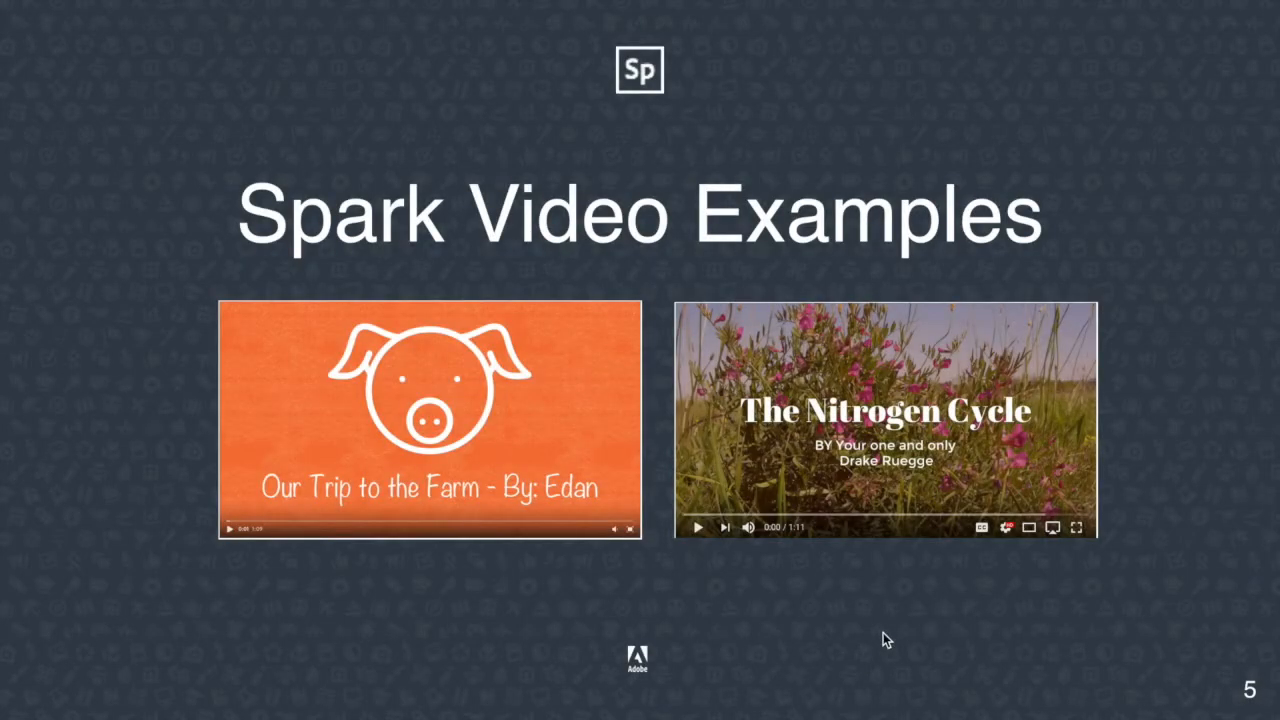
mouse_move(853, 443)
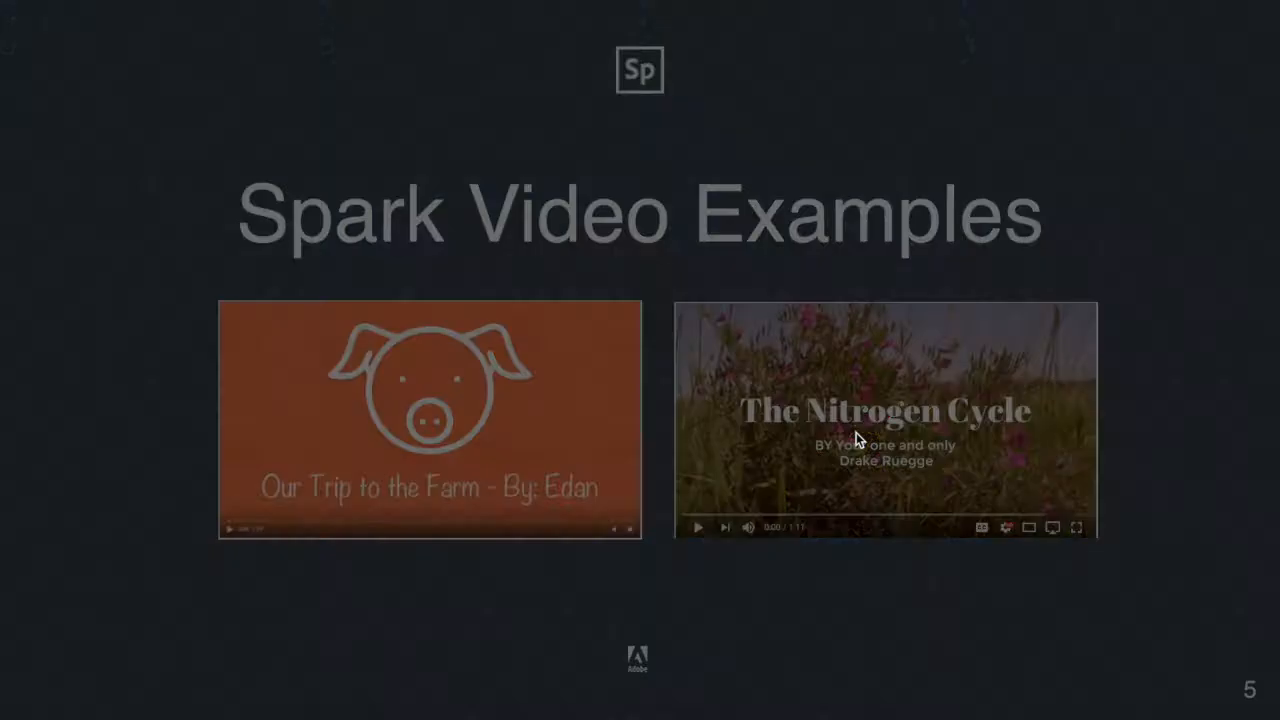
left_click(884, 420)
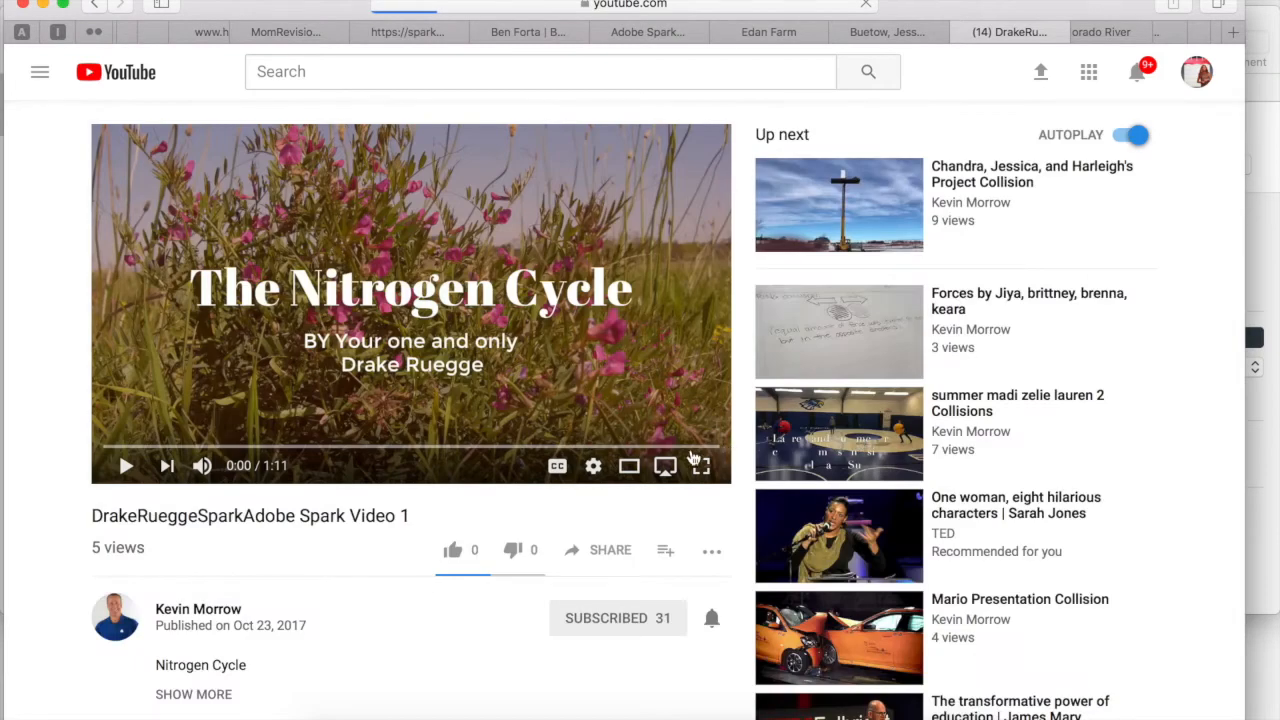
left_click(700, 465)
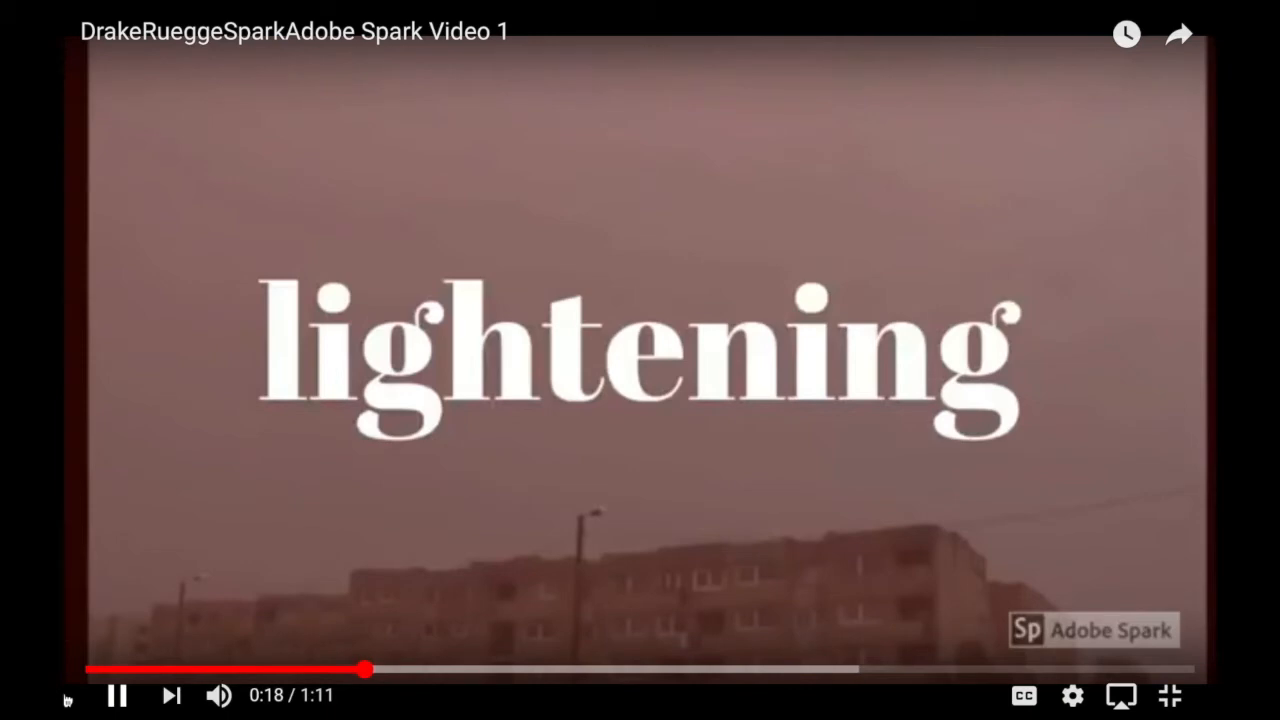
left_click(670, 669)
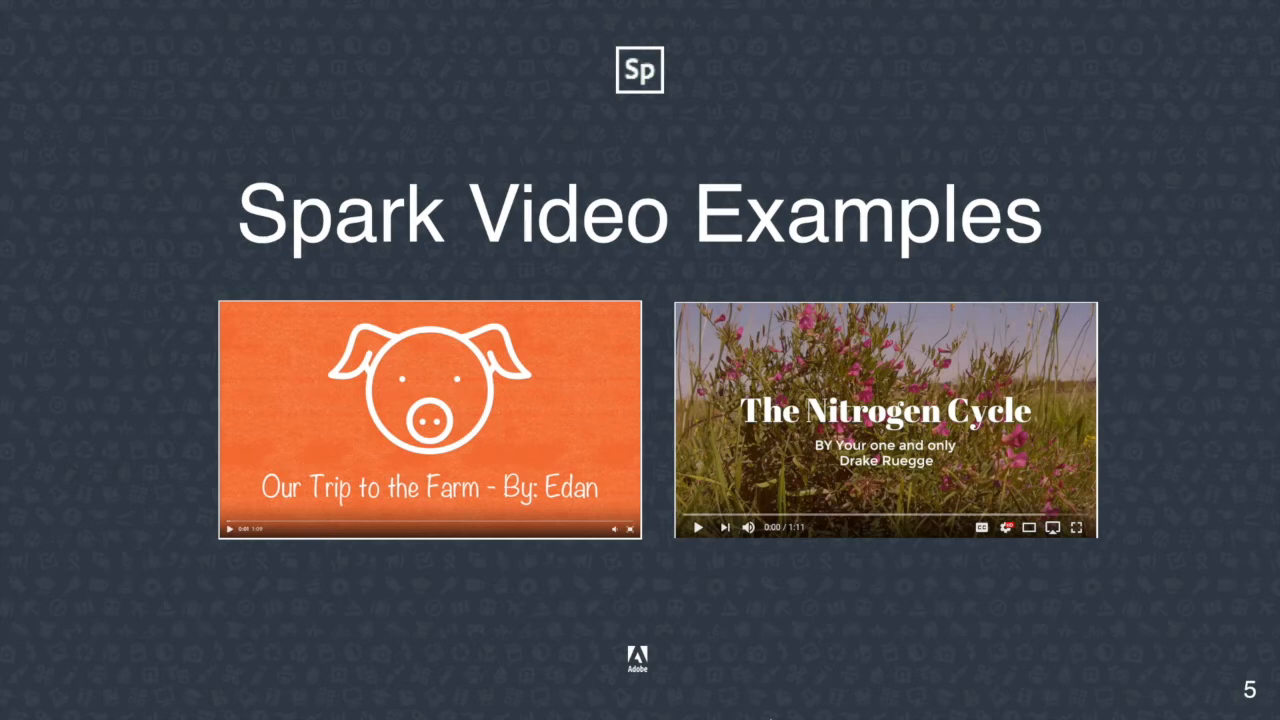
mouse_move(303, 88)
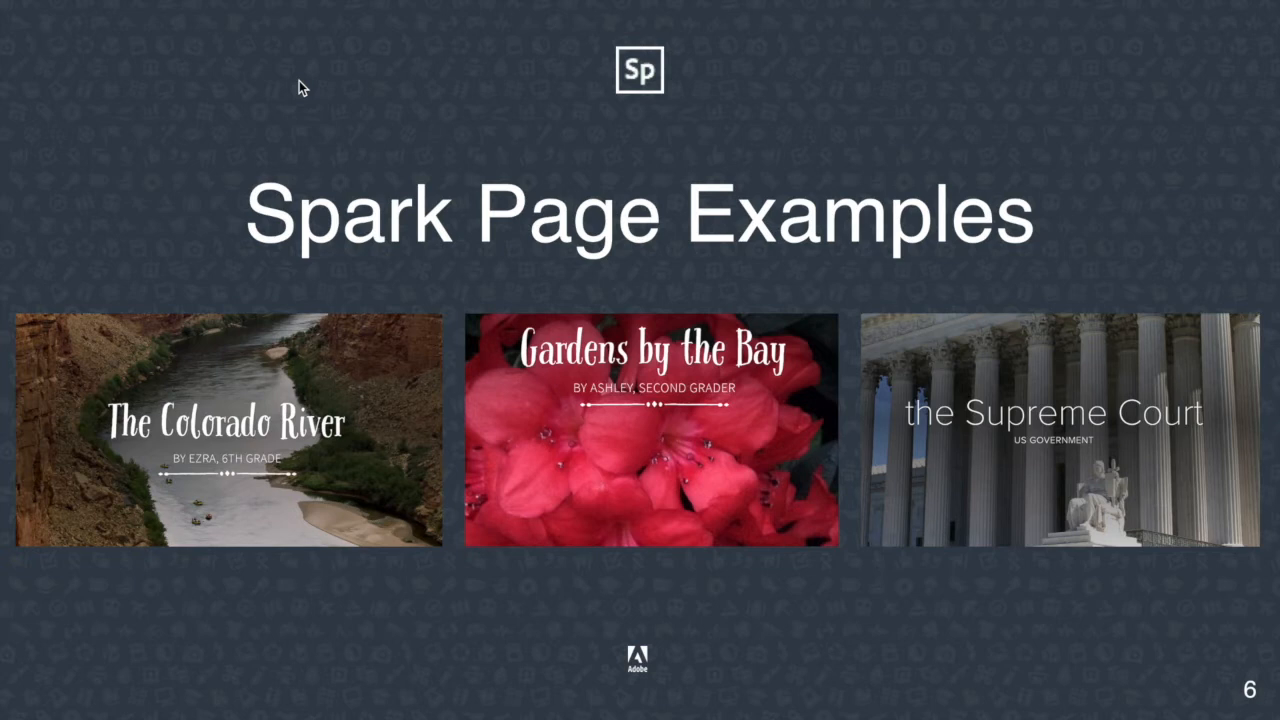
- Open The Colorado River student page and scroll through its opening sections
left_click(225, 430)
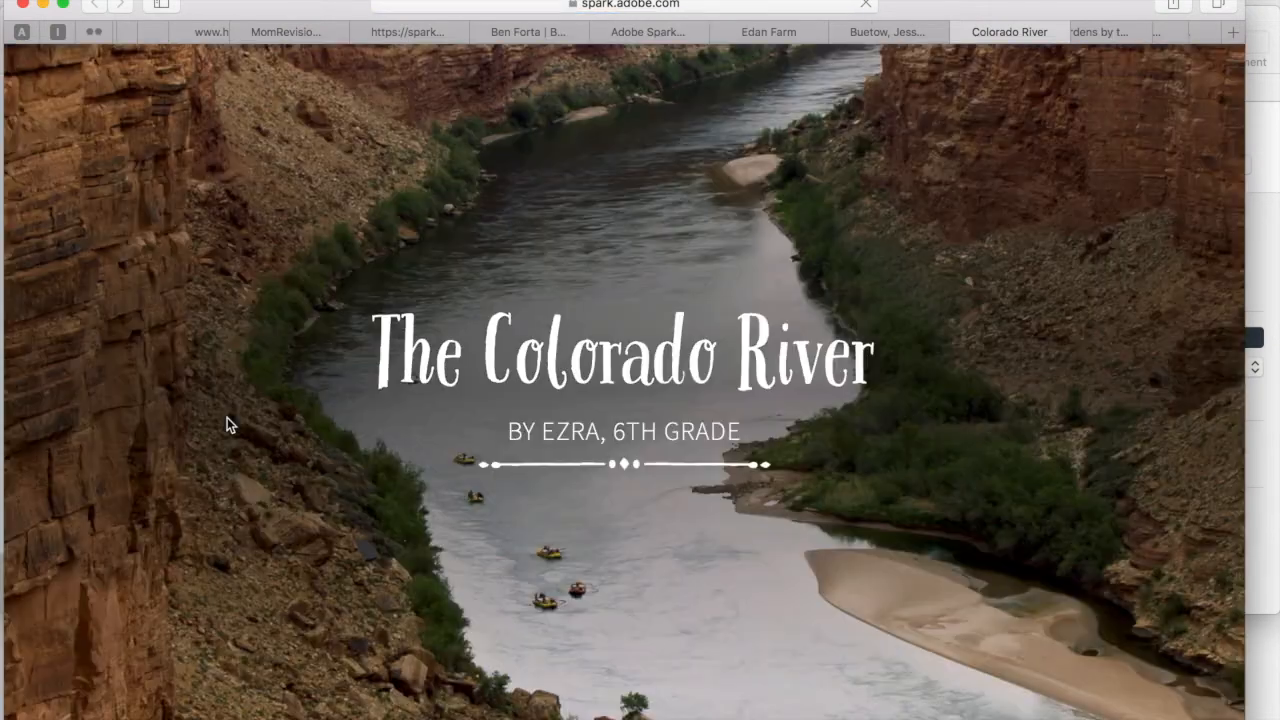
mouse_move(434, 563)
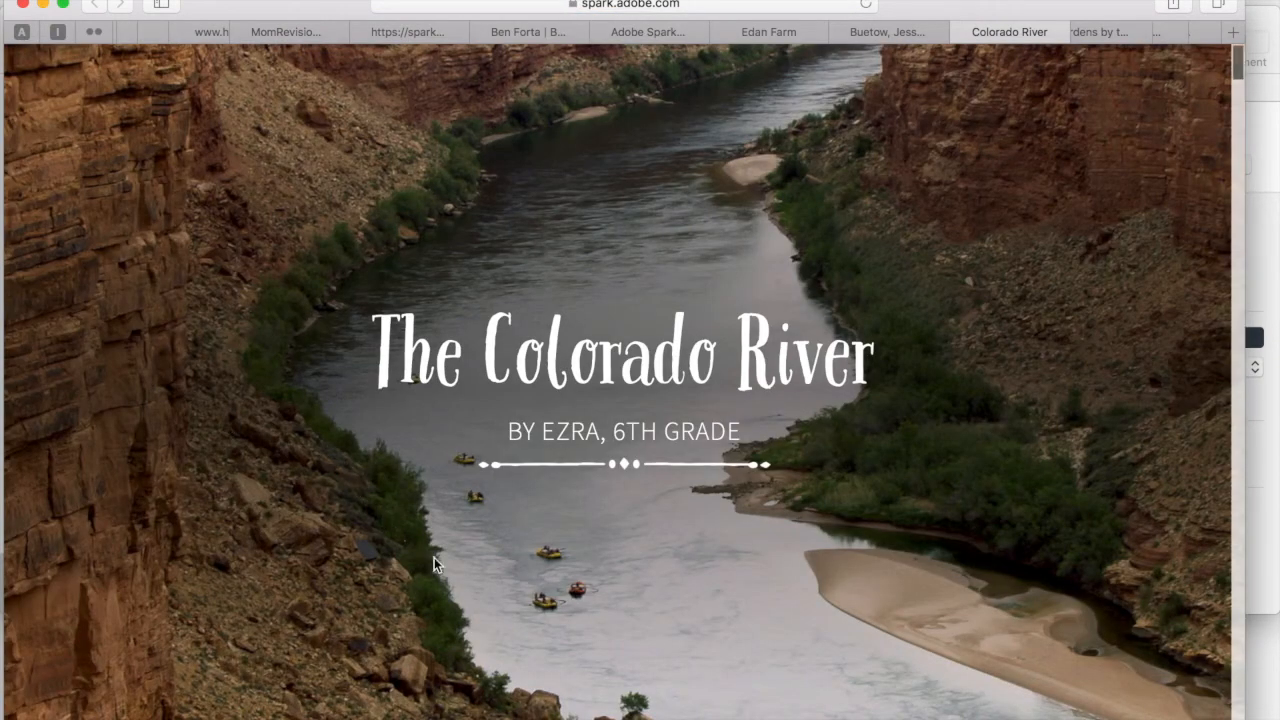
scroll("down", 3)
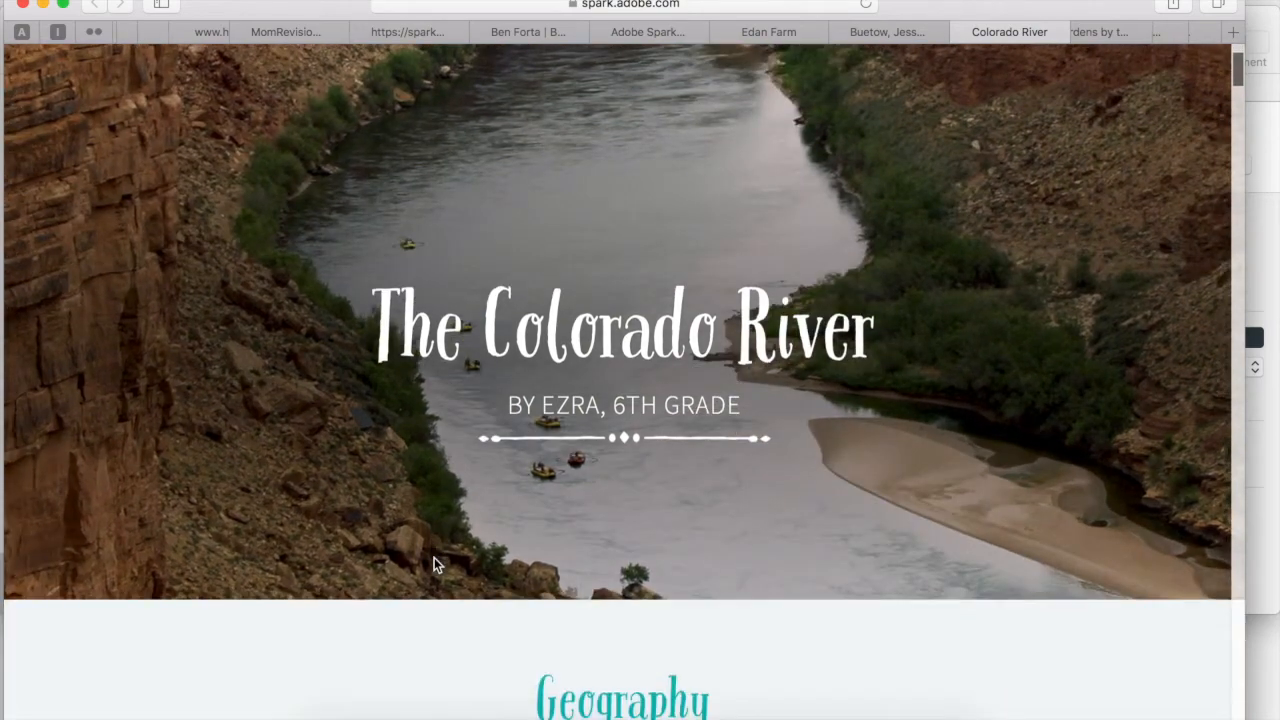
scroll("down", 3)
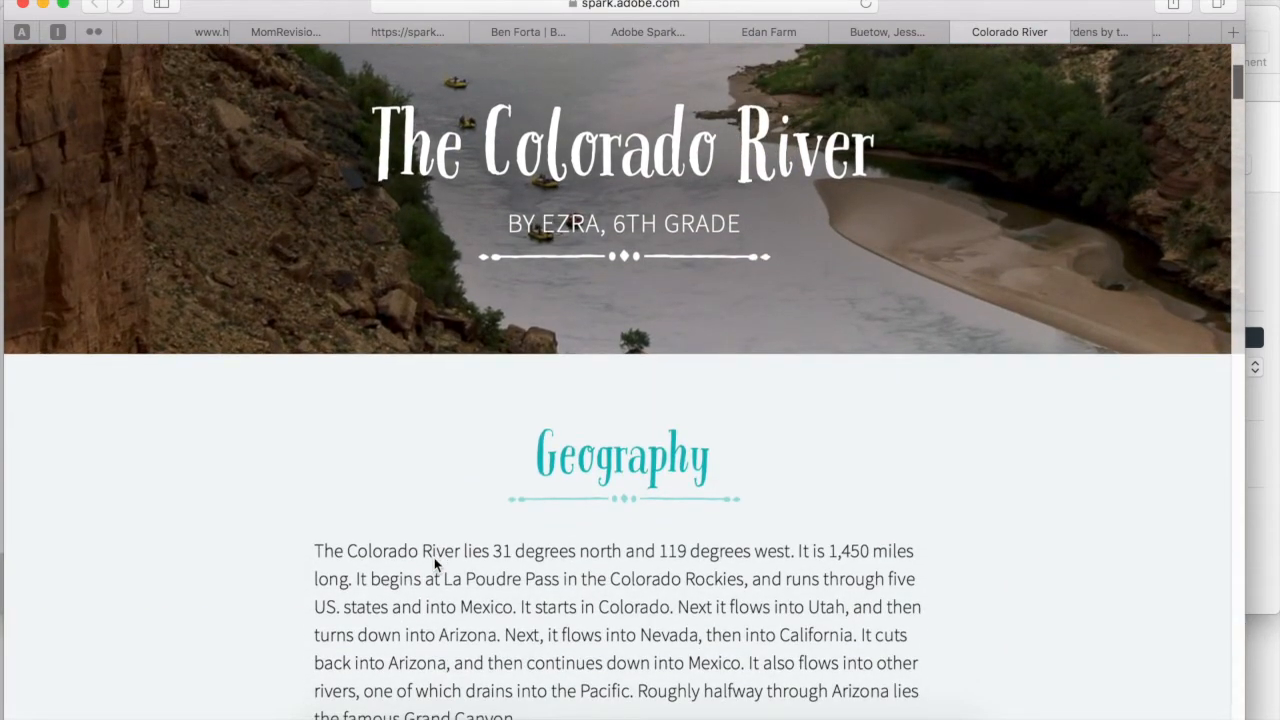
scroll("down", 3)
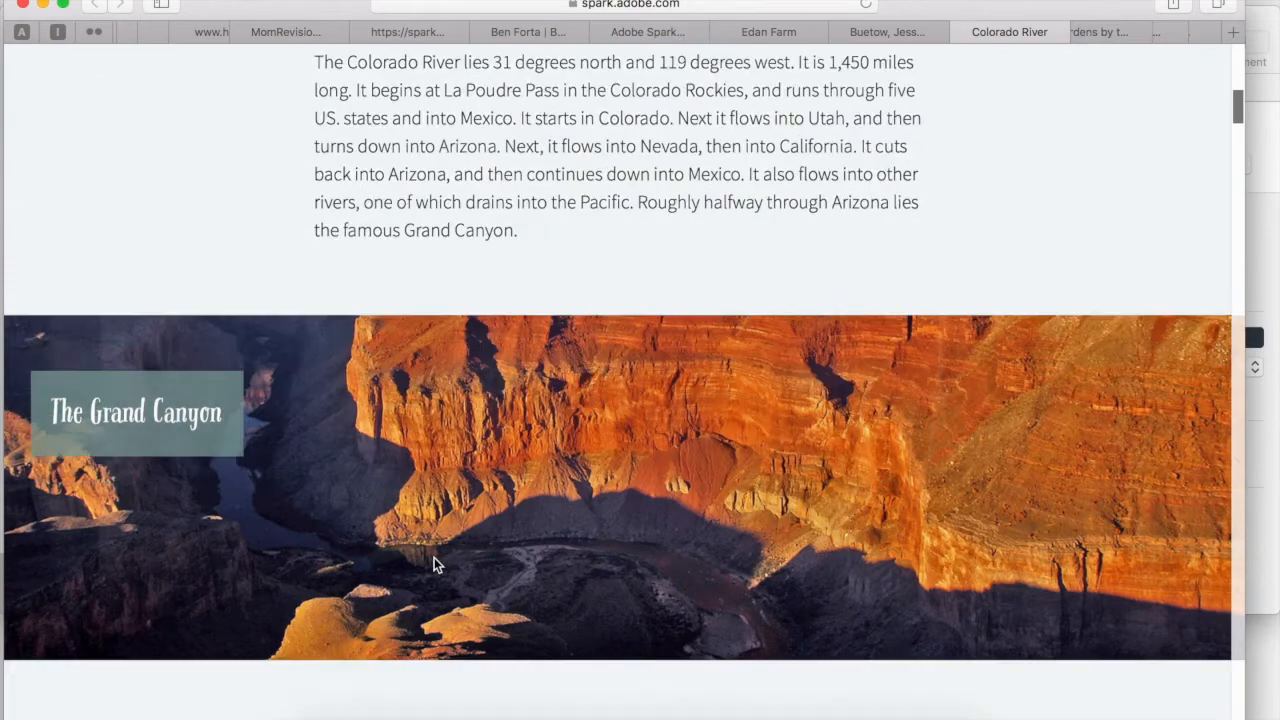
scroll("down", 3)
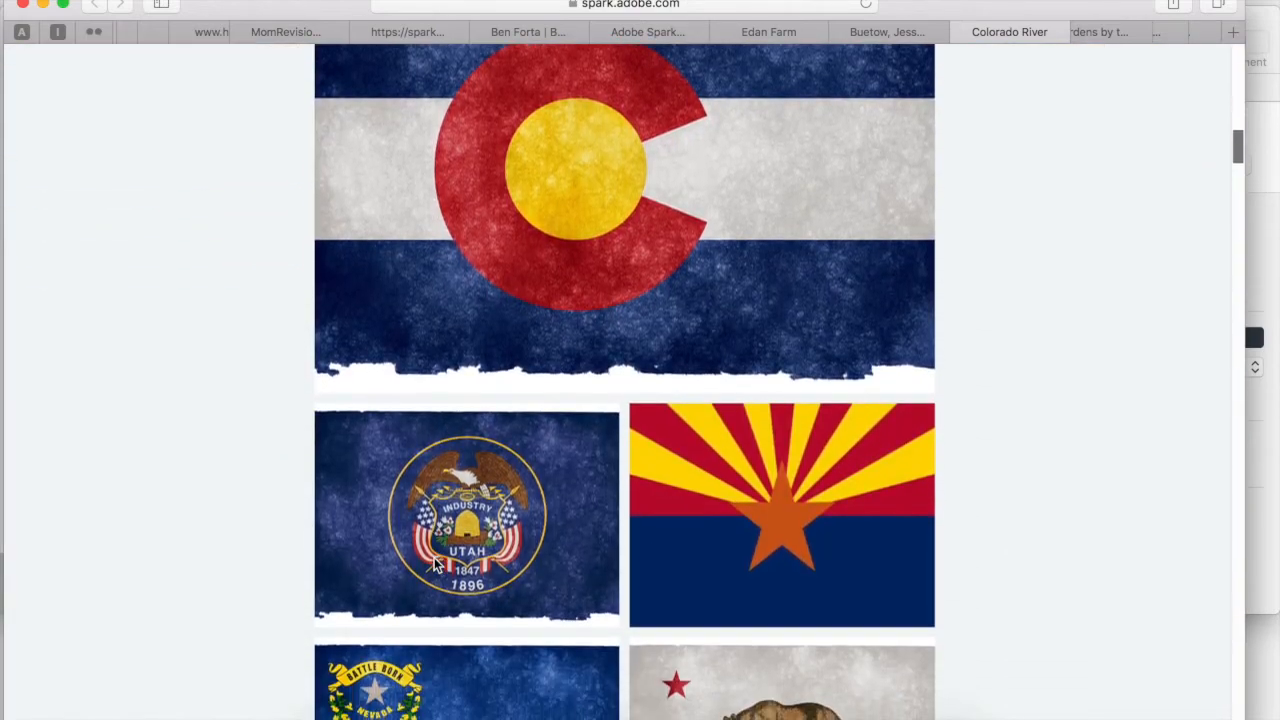
scroll("up", 3)
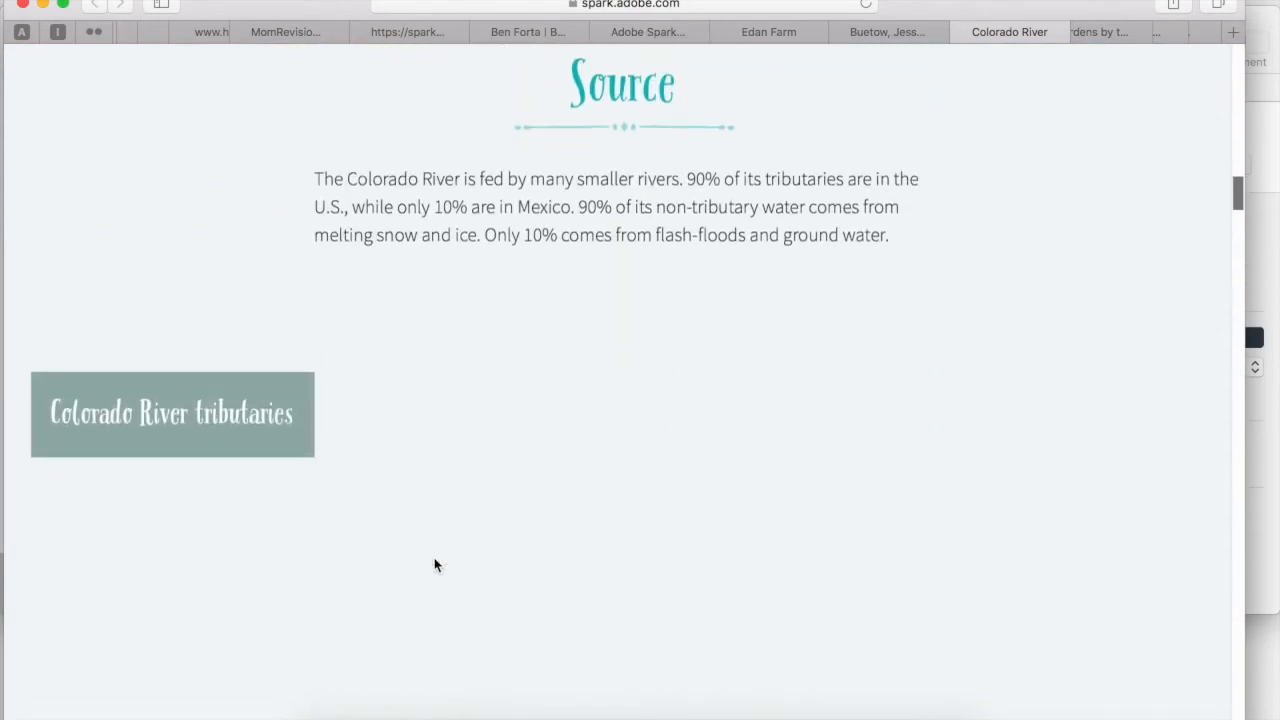
scroll("down", 3)
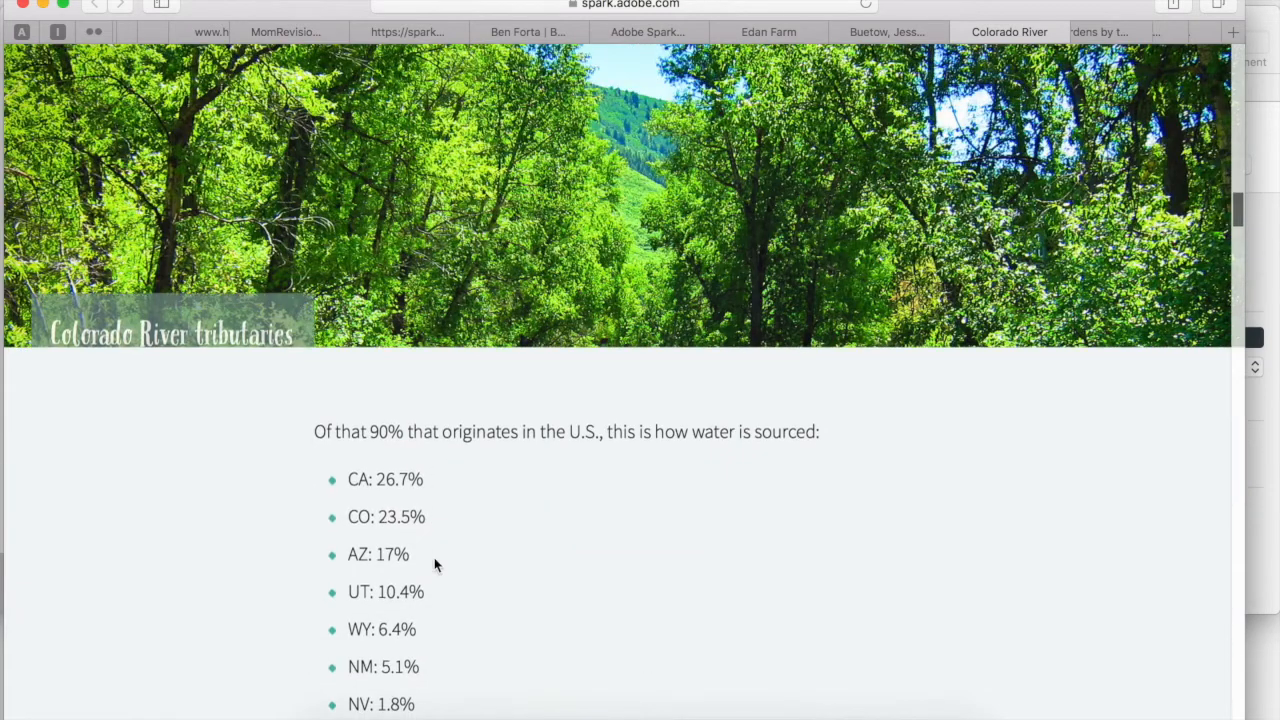
scroll("down", 3)
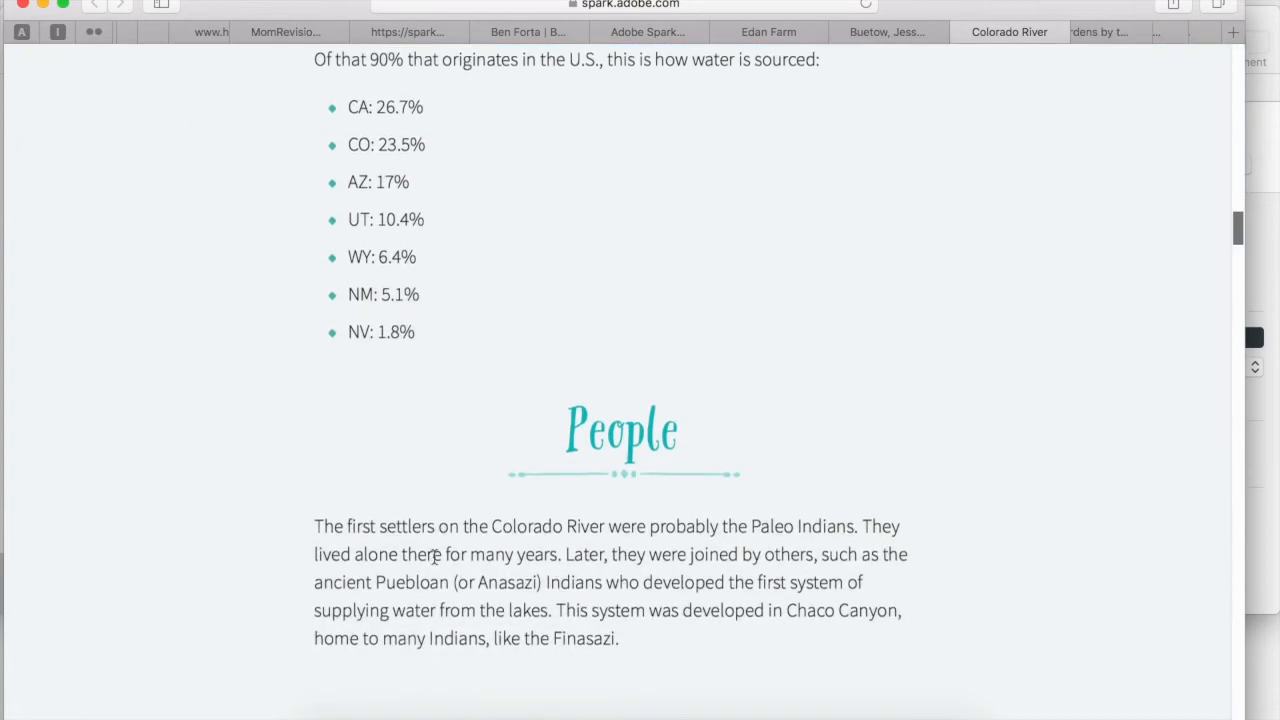
scroll("down", 3)
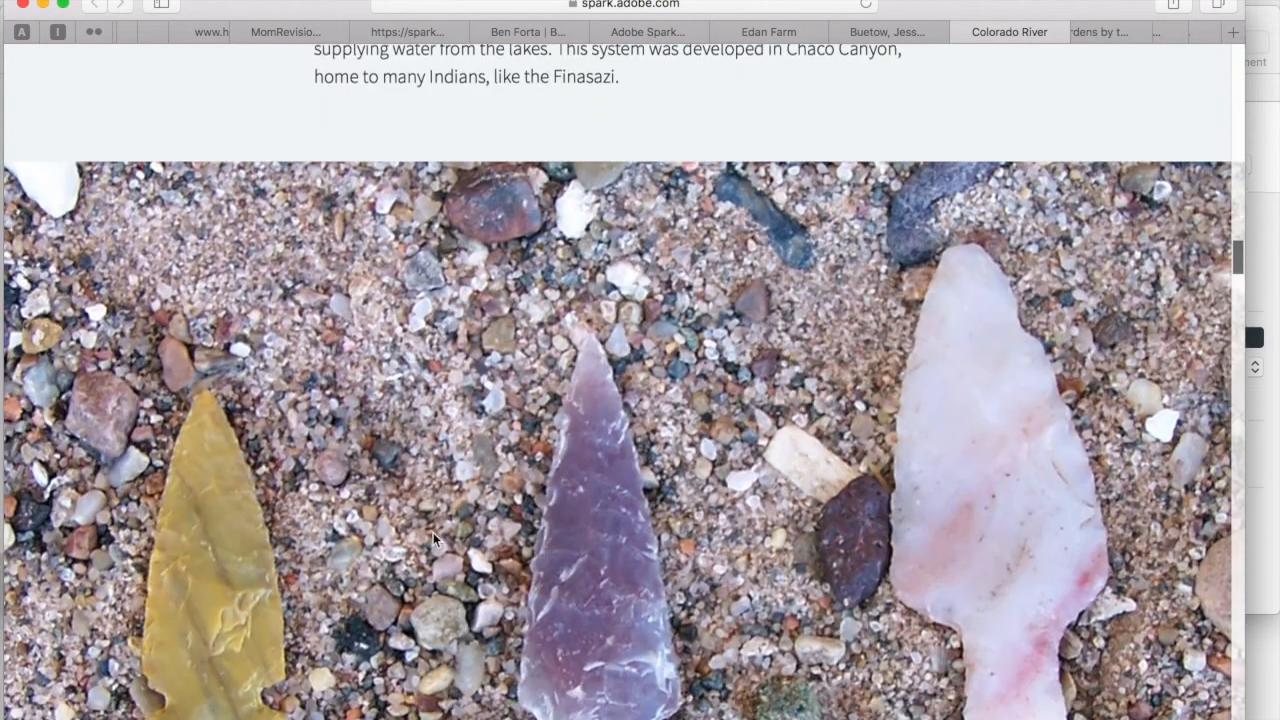
- Keep scrolling down to the closing section on why the topic was chosen
scroll("down", 3)
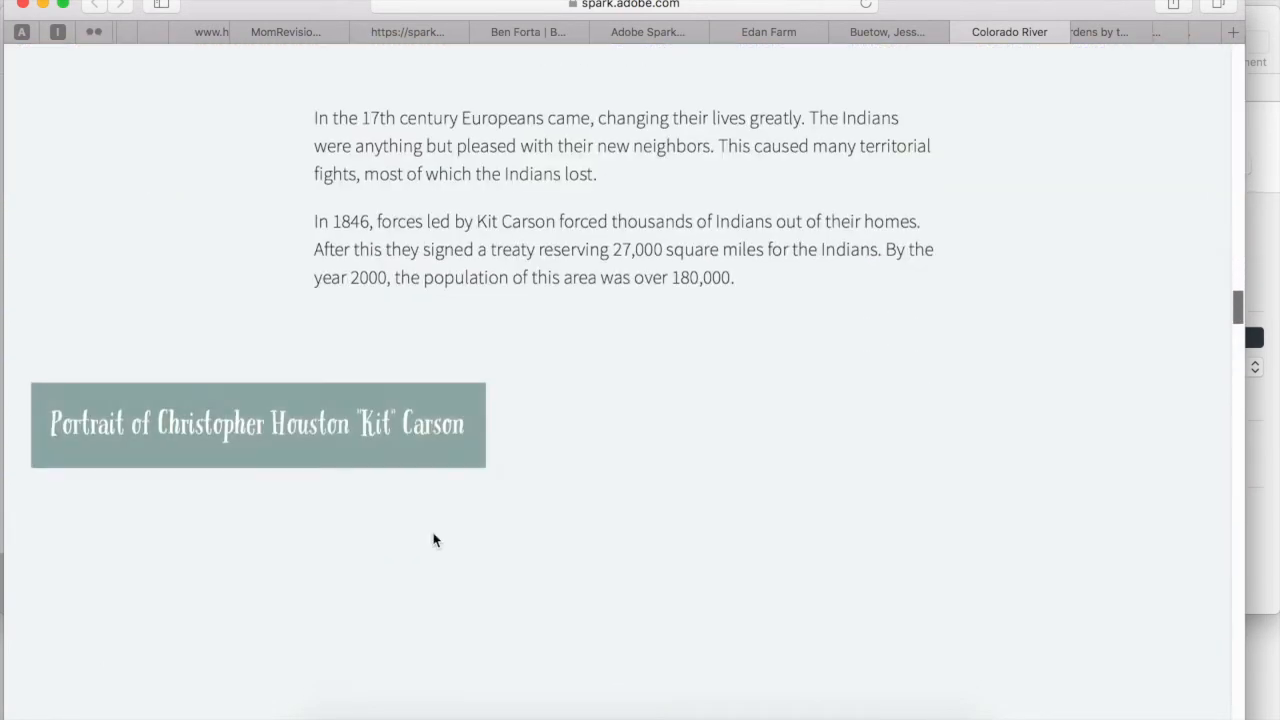
scroll("down", 3)
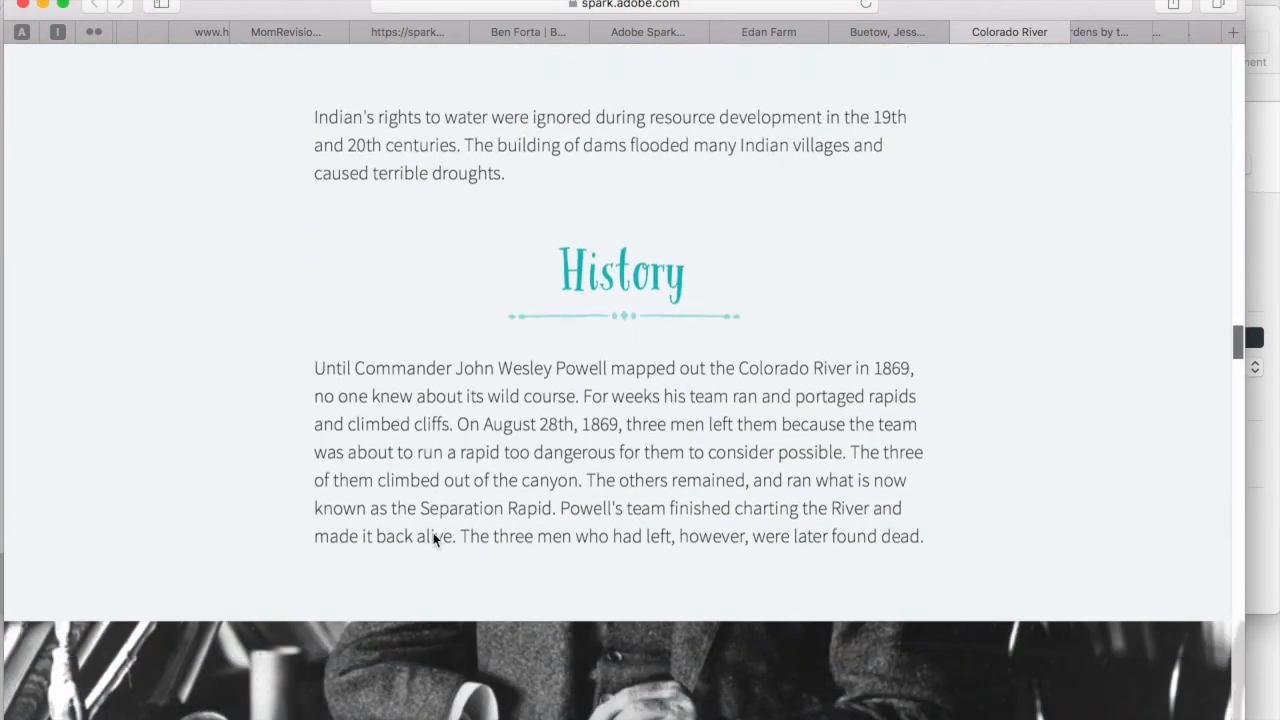
scroll("down", 3)
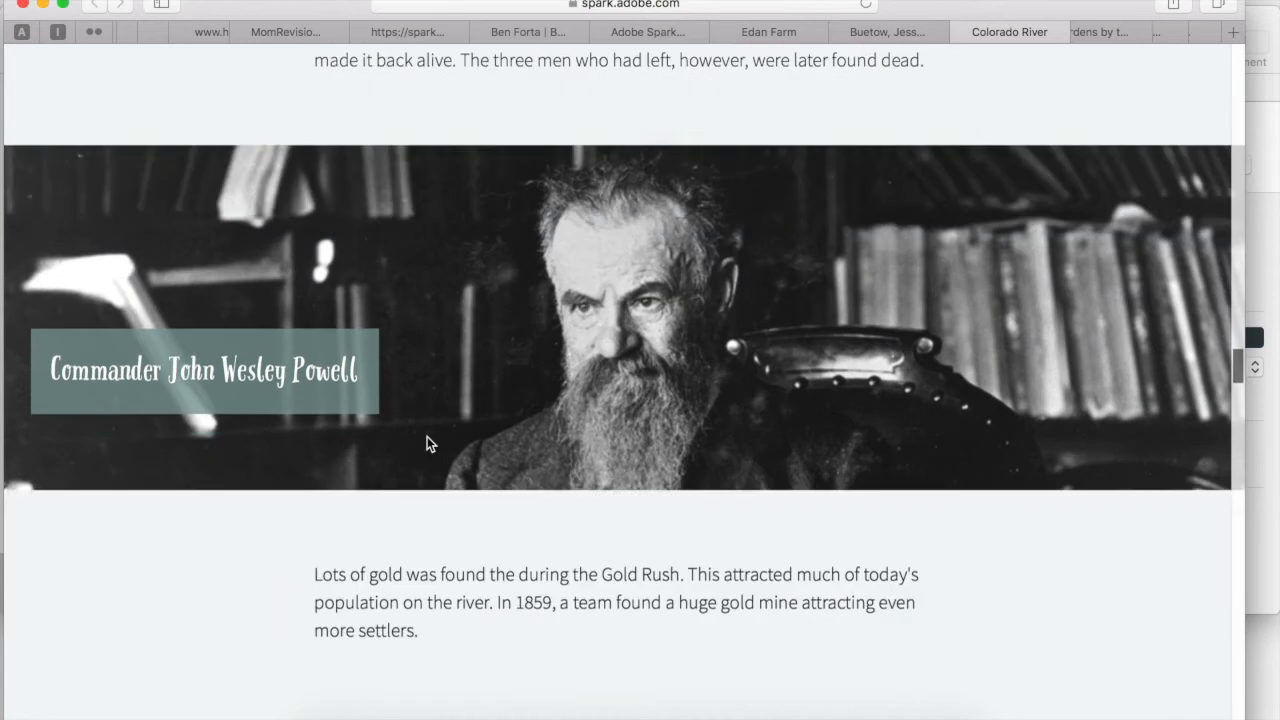
scroll("down", 3)
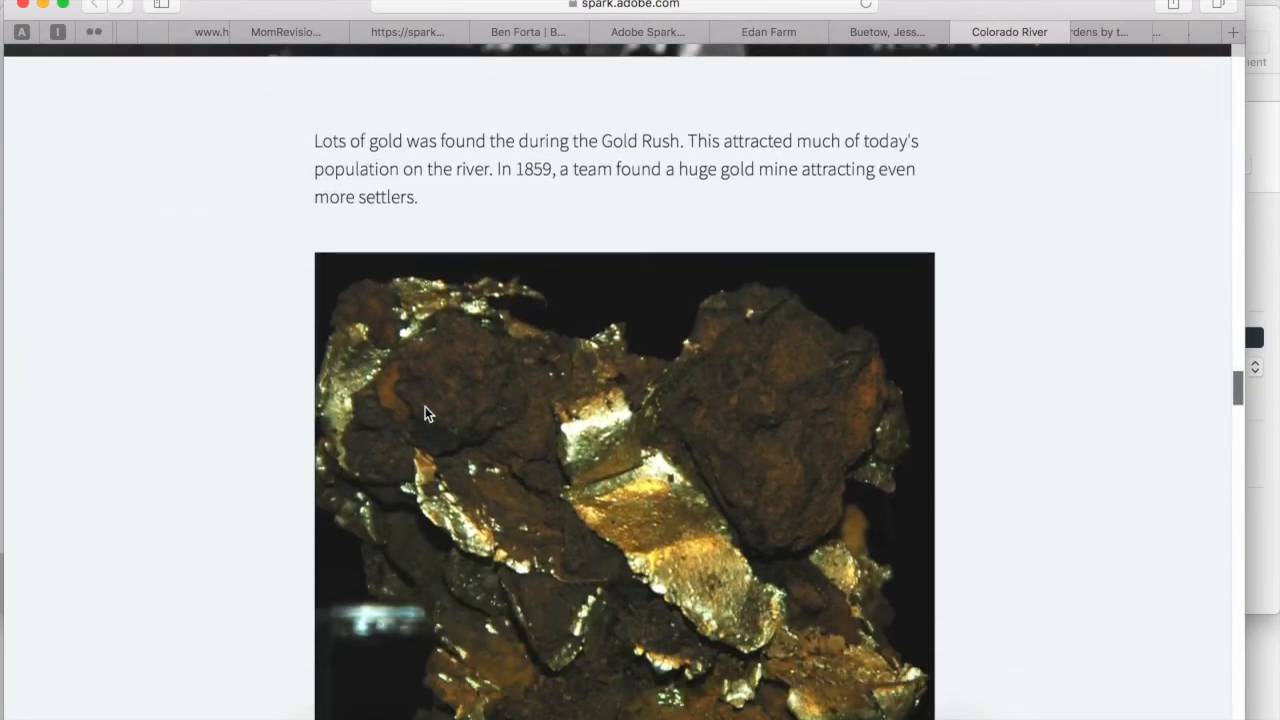
scroll("down", 3)
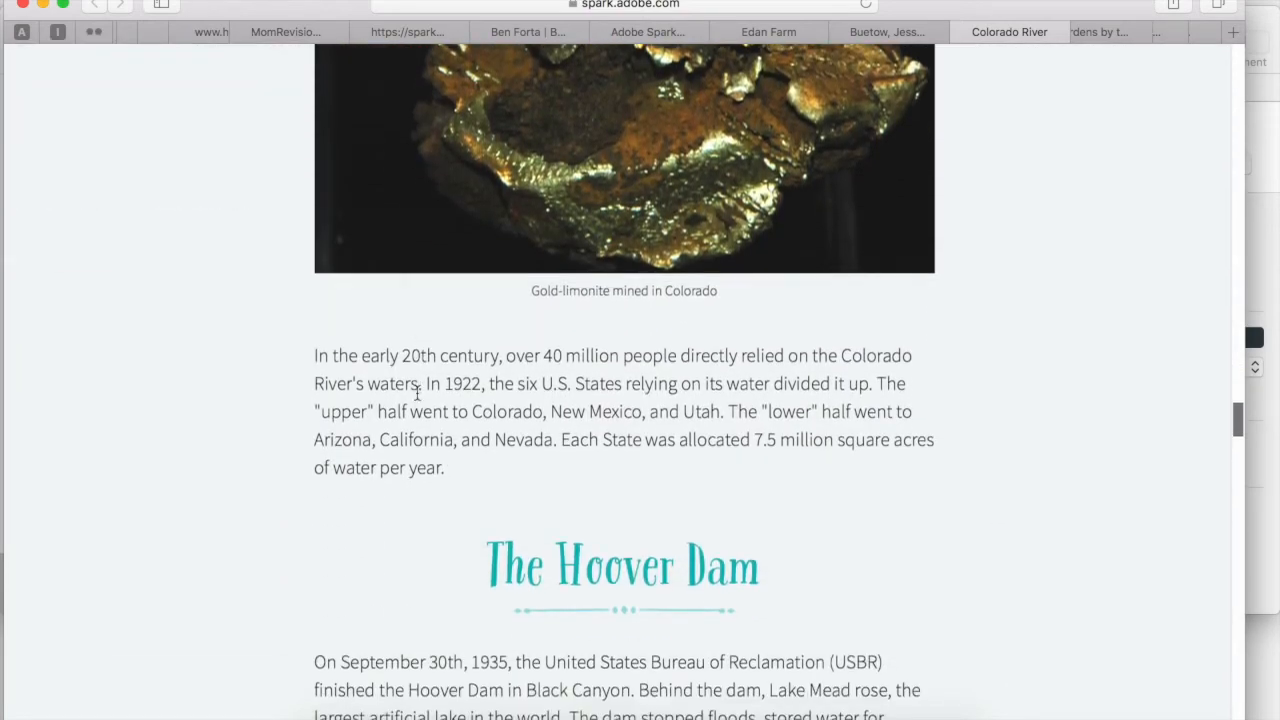
scroll("down", 3)
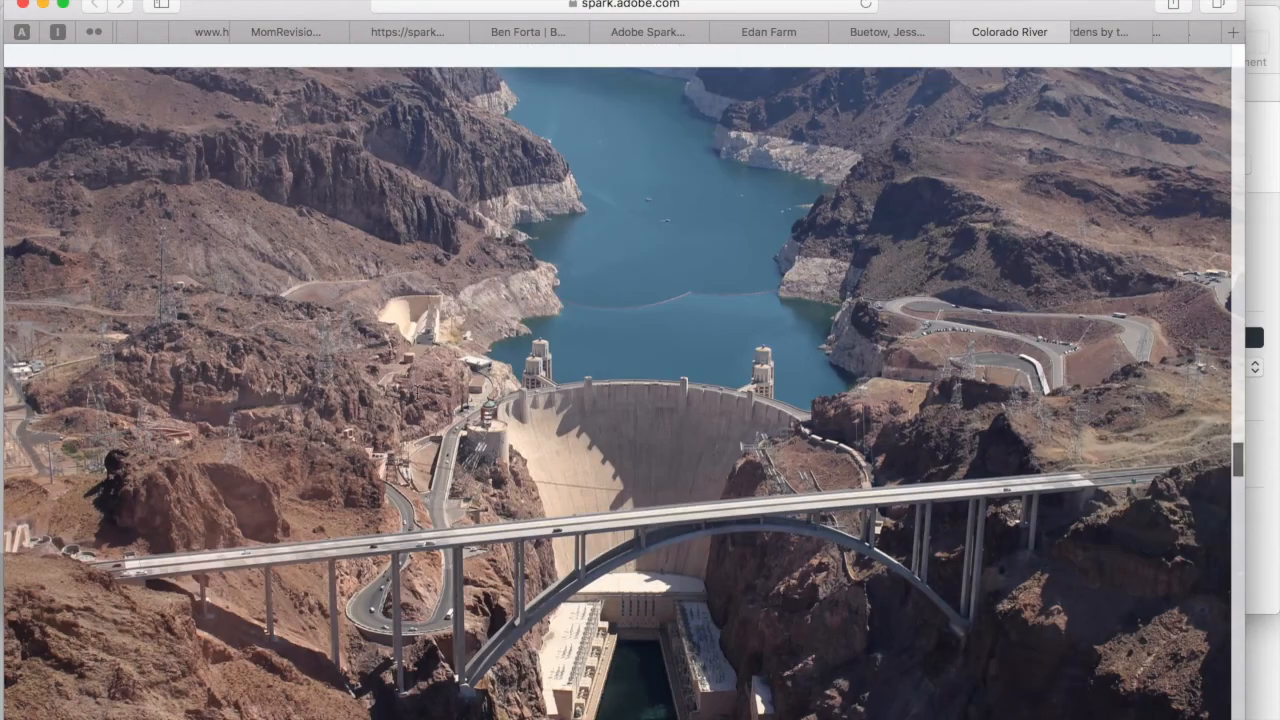
scroll("down", 3)
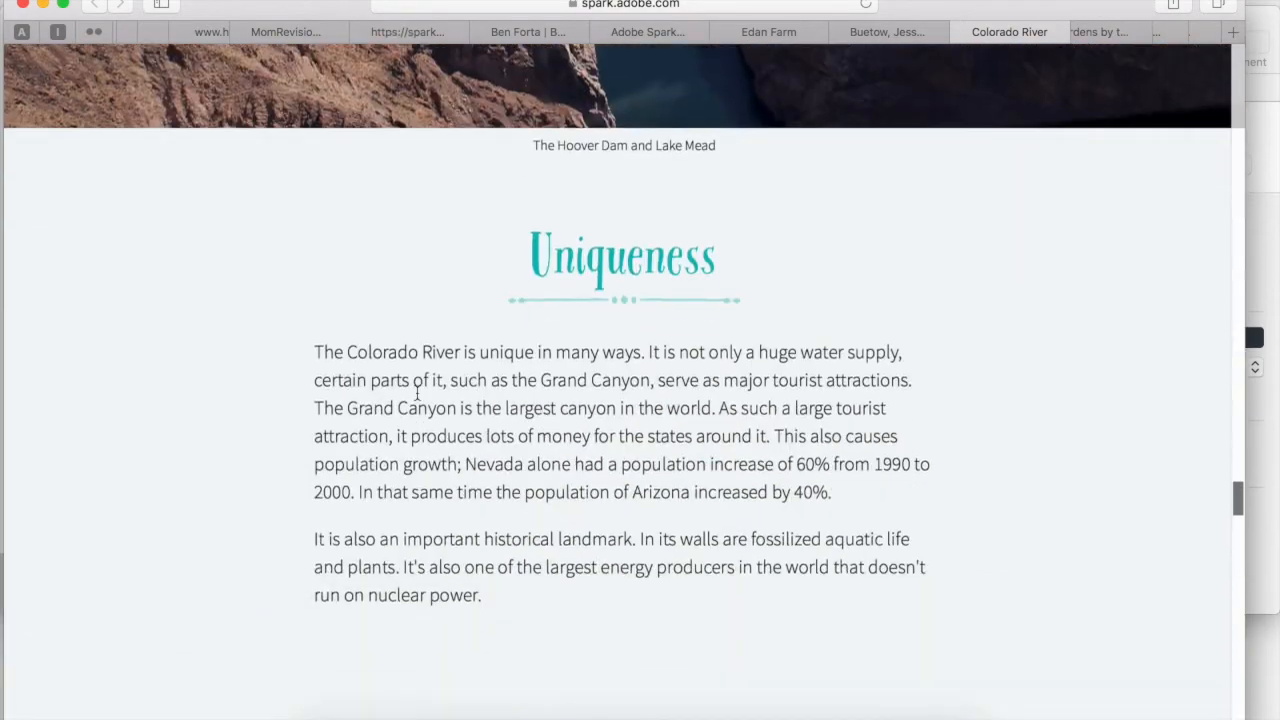
scroll("down", 3)
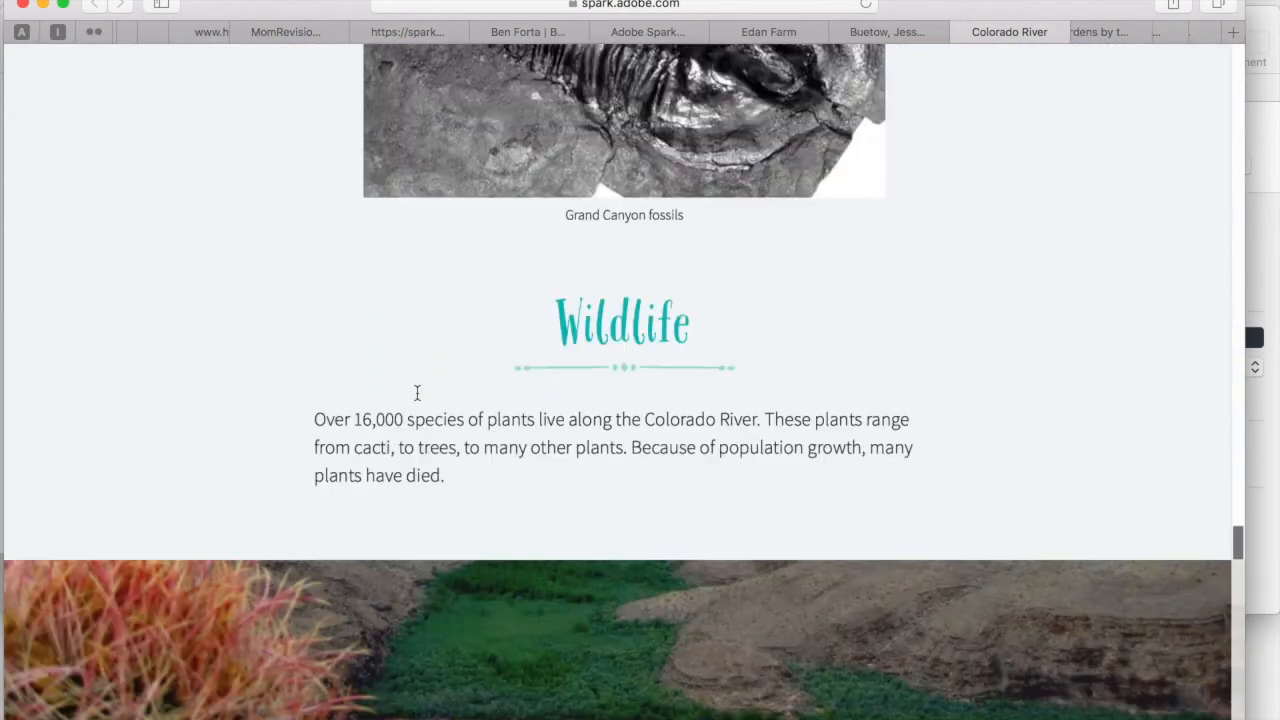
scroll("down", 3)
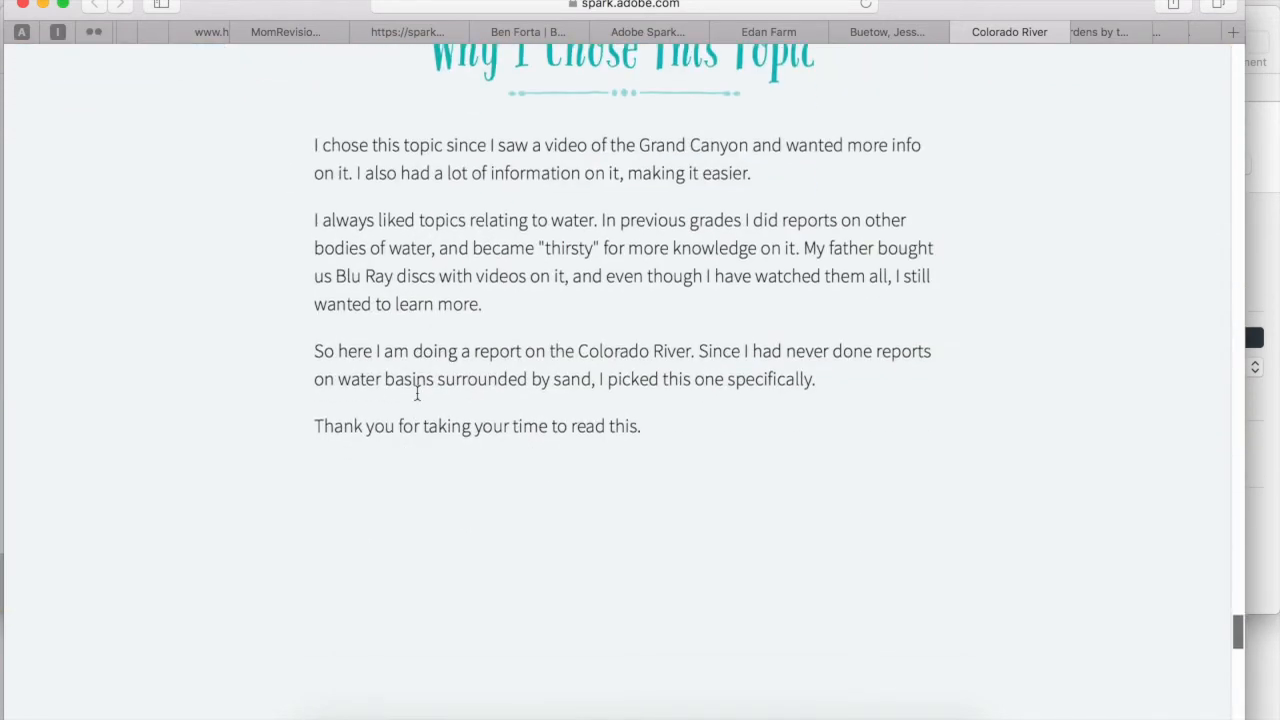
scroll("down", 3)
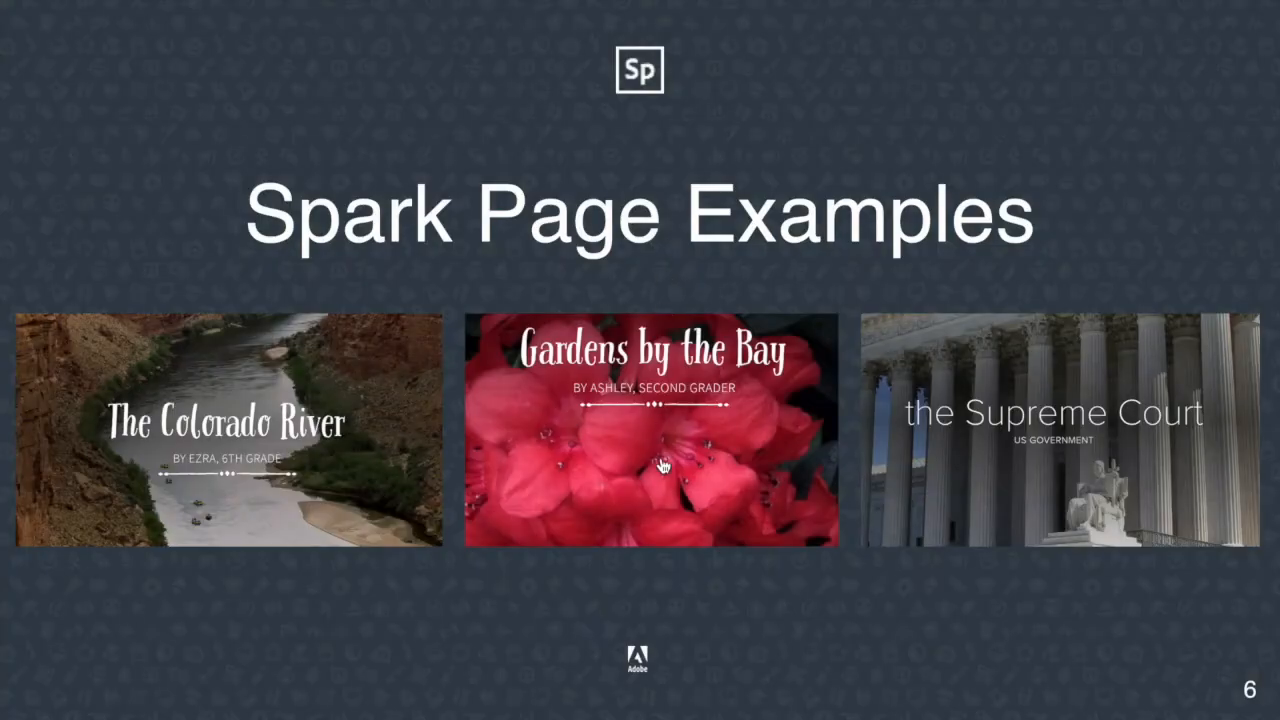
mouse_move(662, 483)
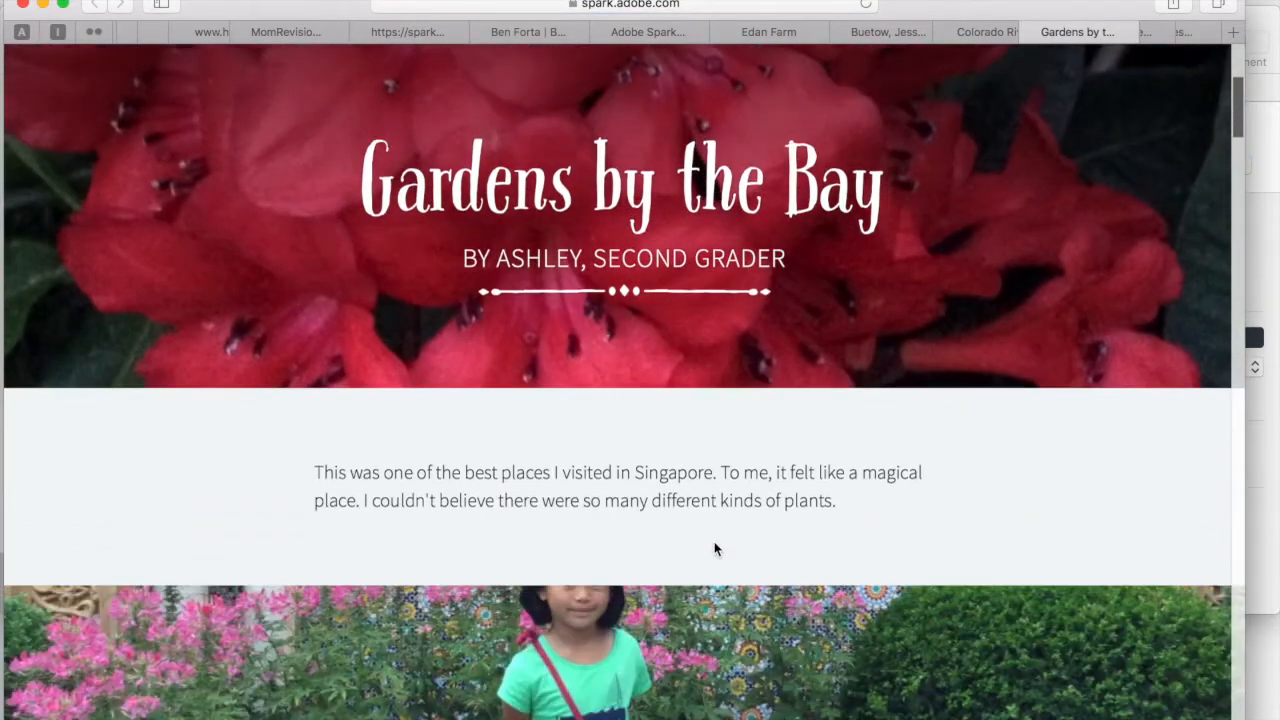
- Scroll down the Gardens by the Bay page to its closing thank-you note about the photos
scroll("down", 3)
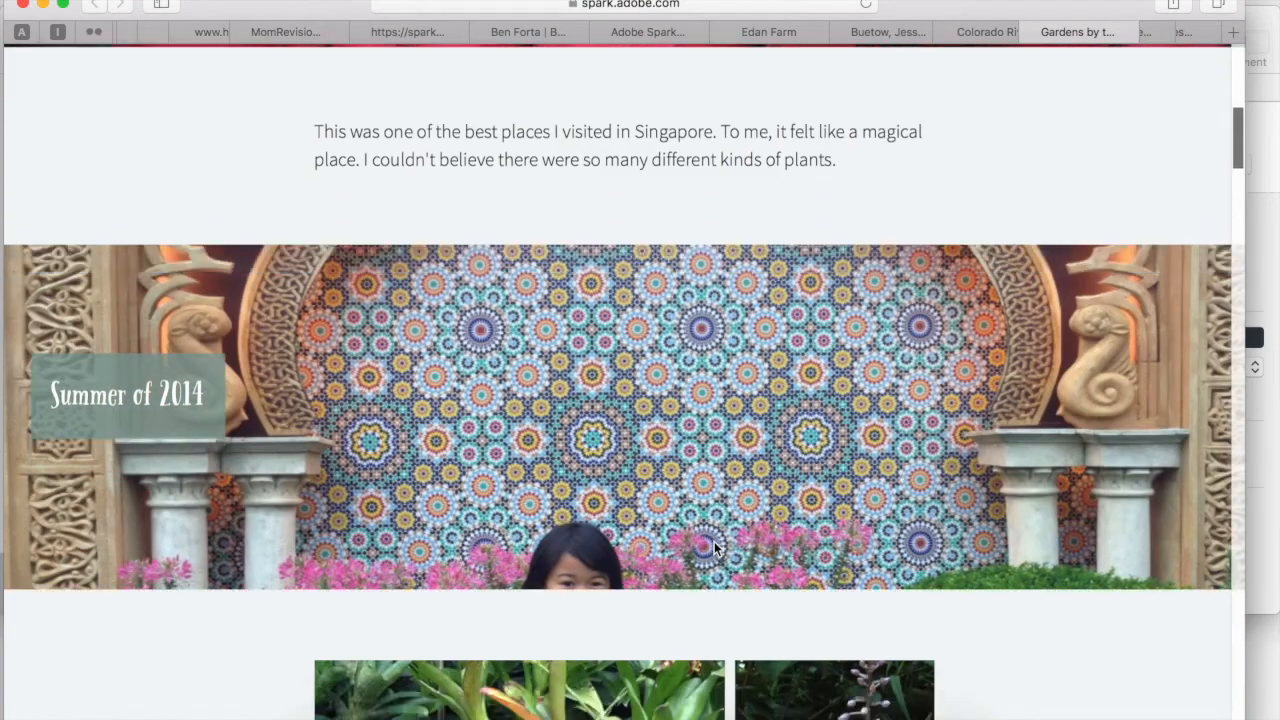
scroll("down", 3)
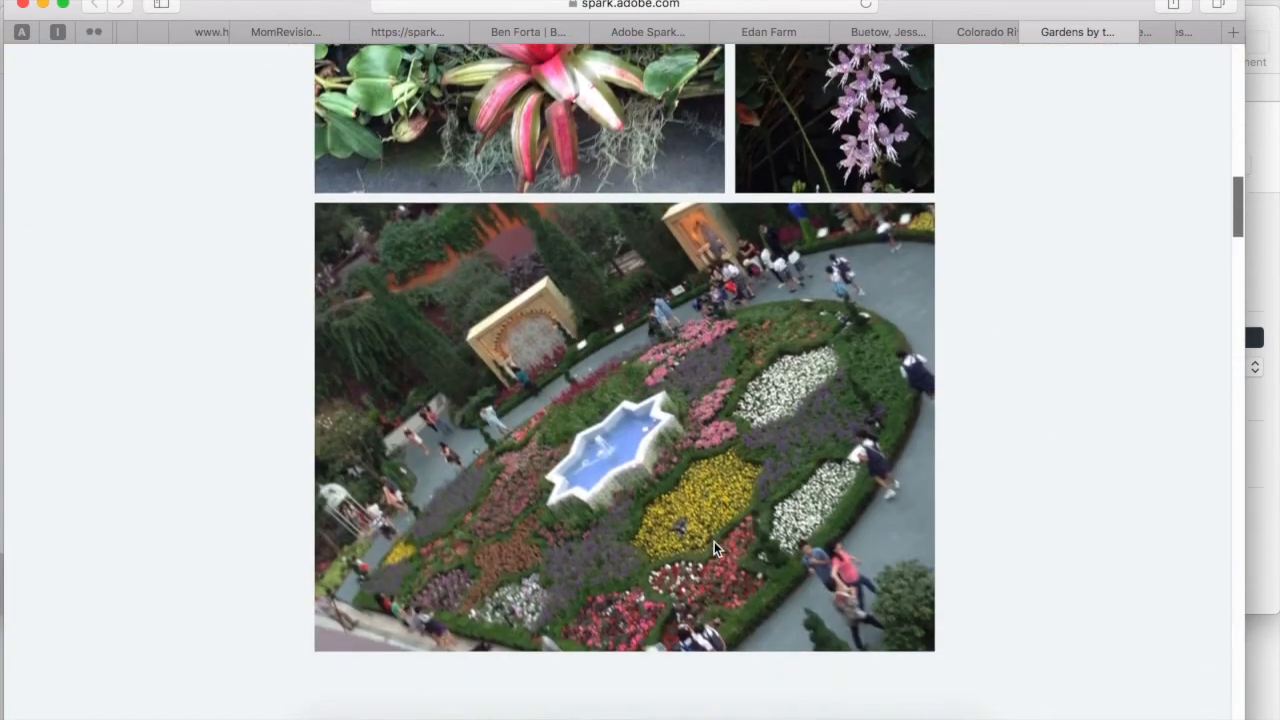
scroll("down", 3)
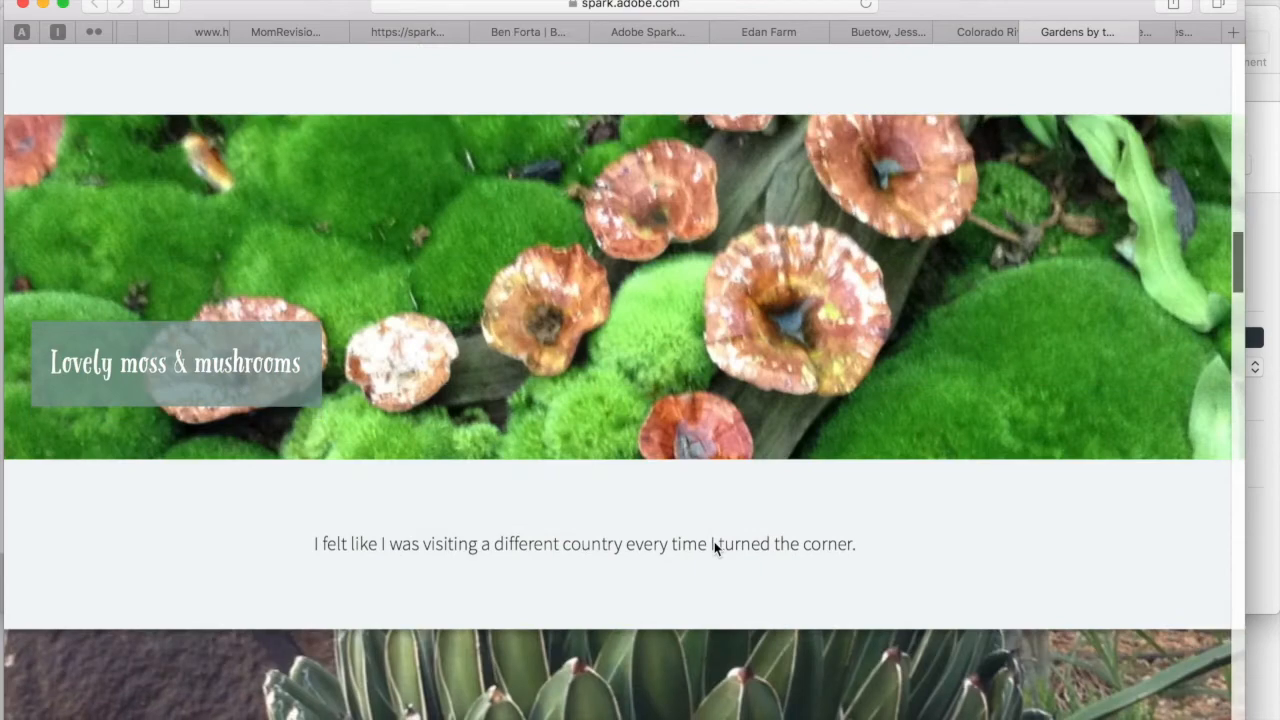
scroll("down", 3)
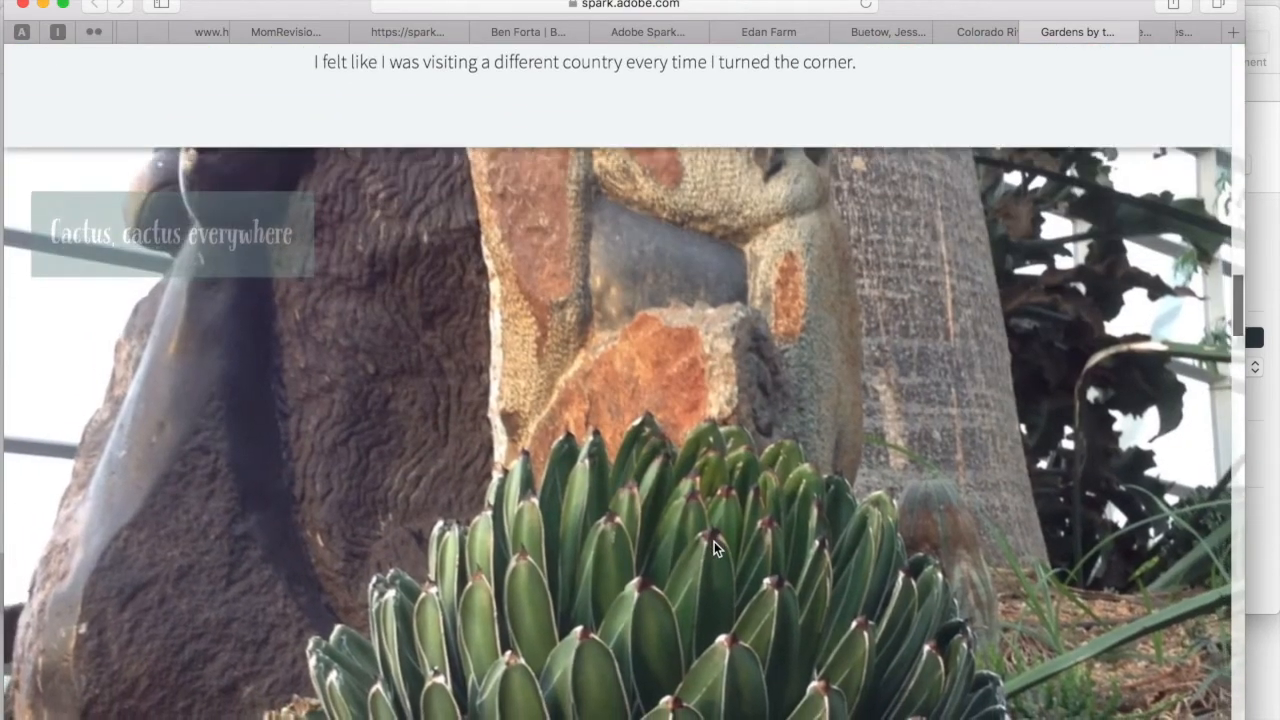
scroll("down", 3)
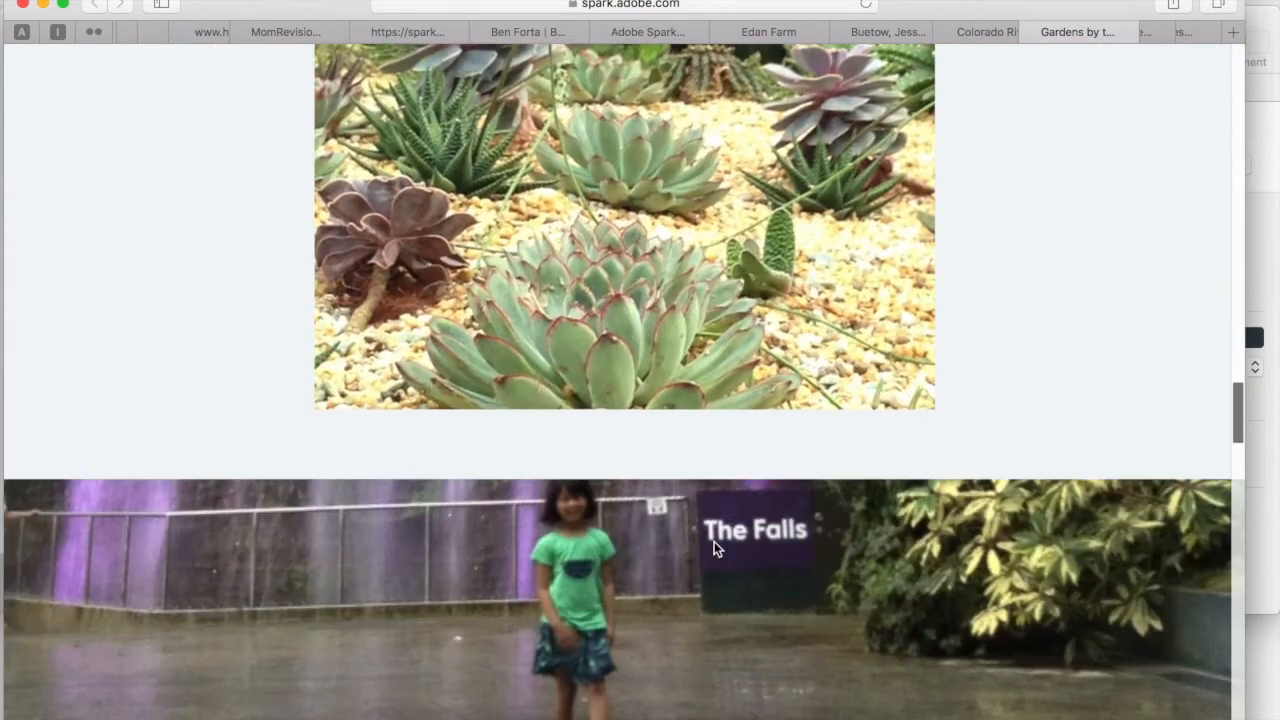
scroll("down", 3)
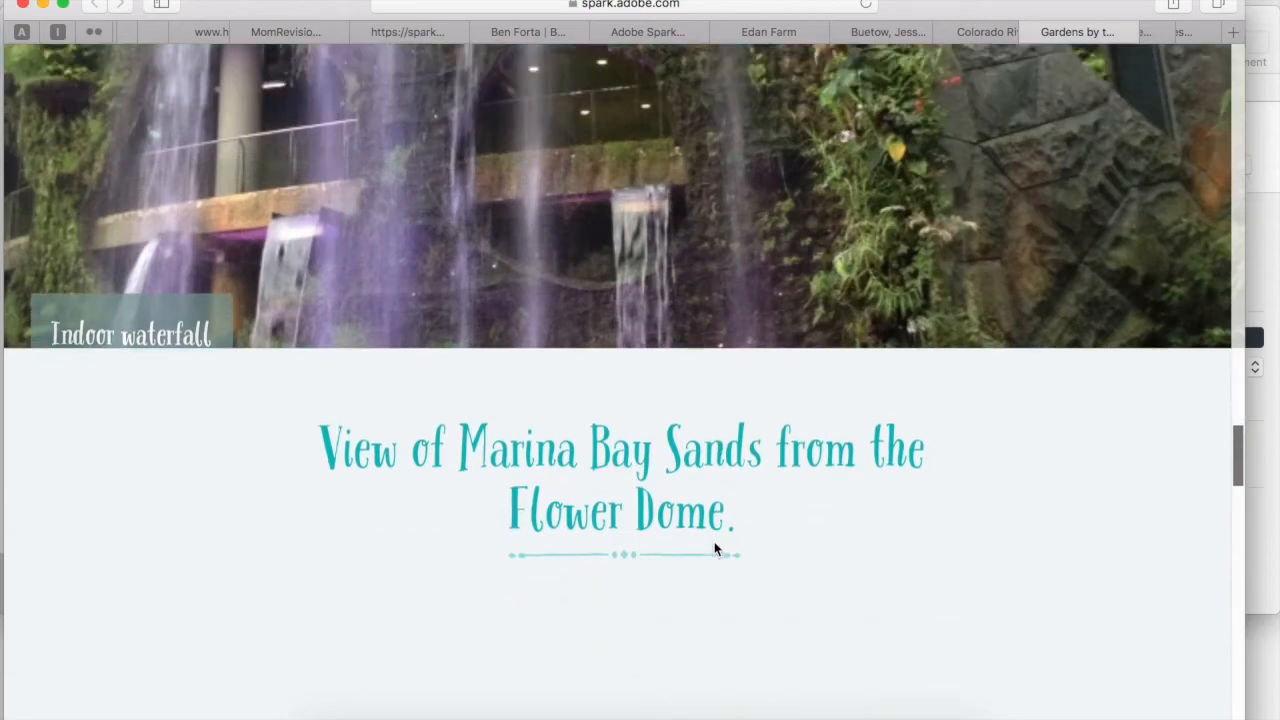
scroll("down", 3)
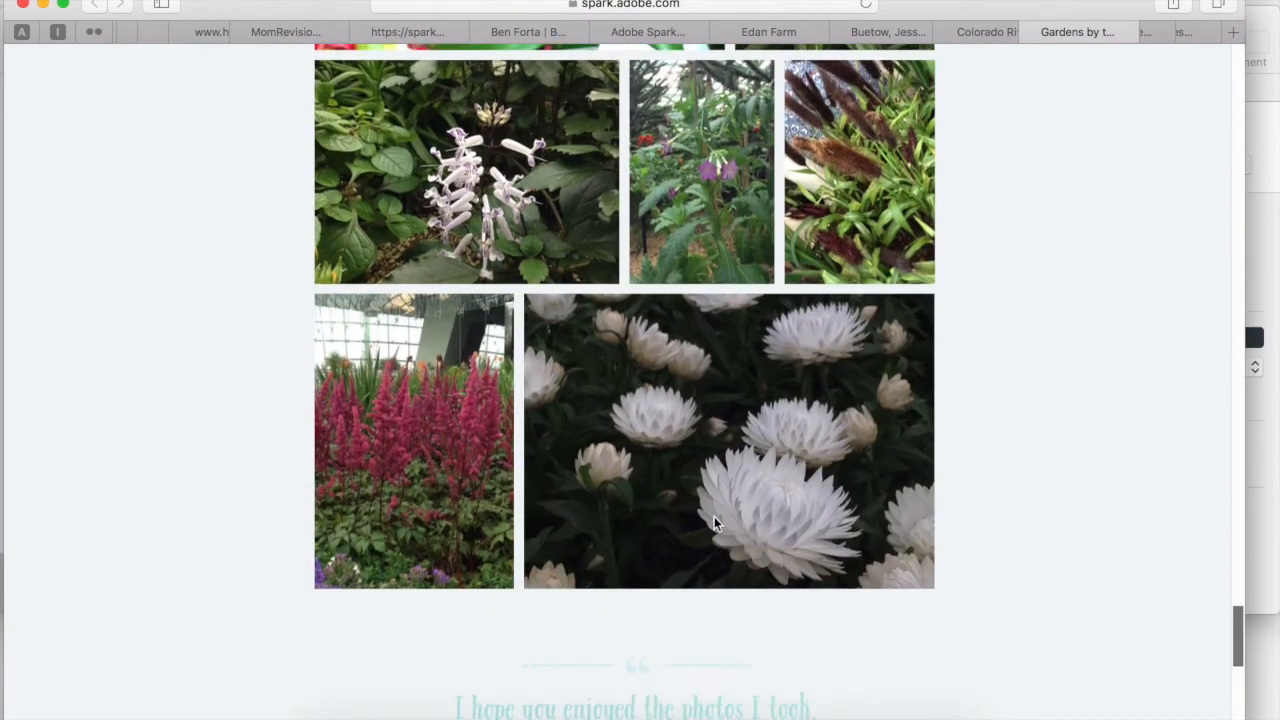
scroll("down", 3)
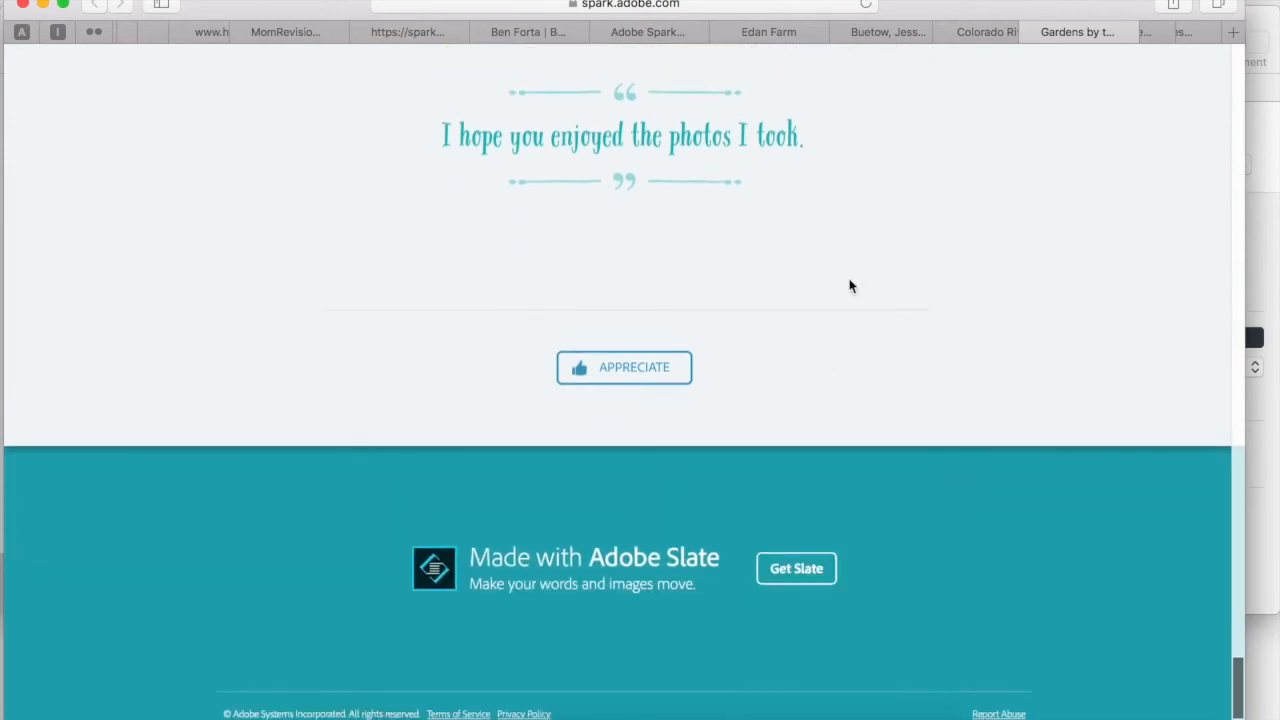
scroll("down", 3)
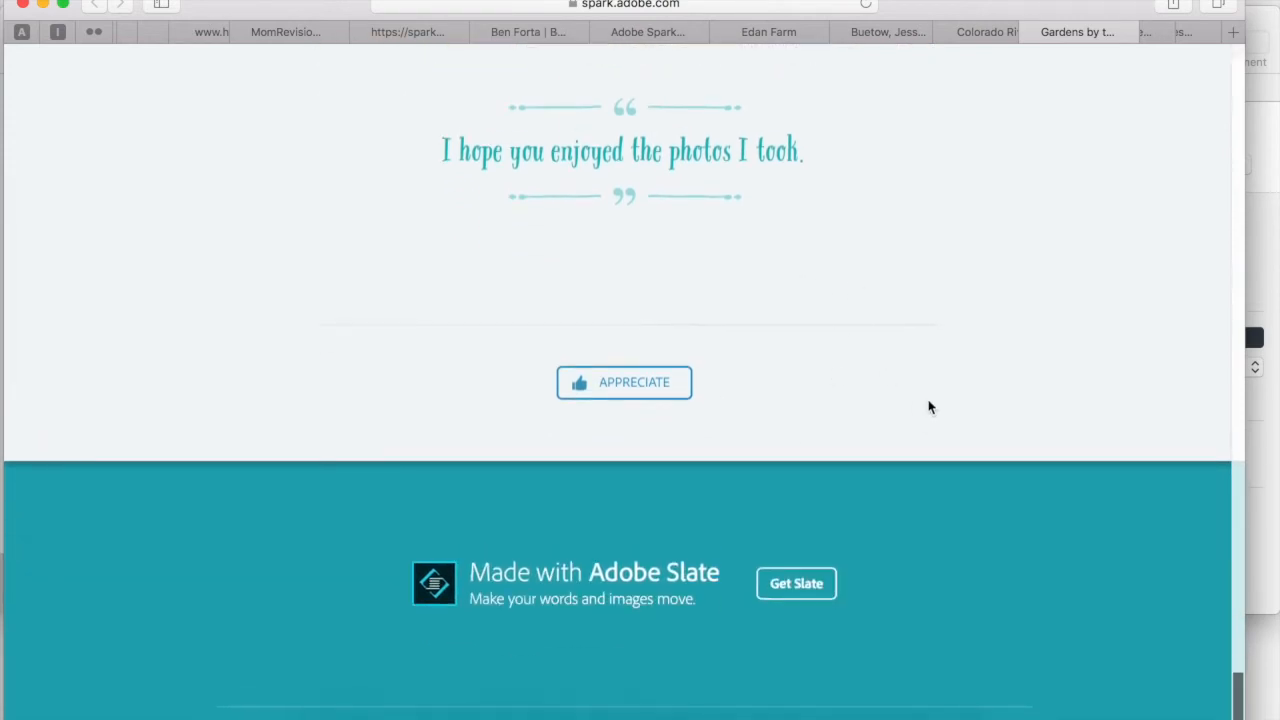
scroll("down", 3)
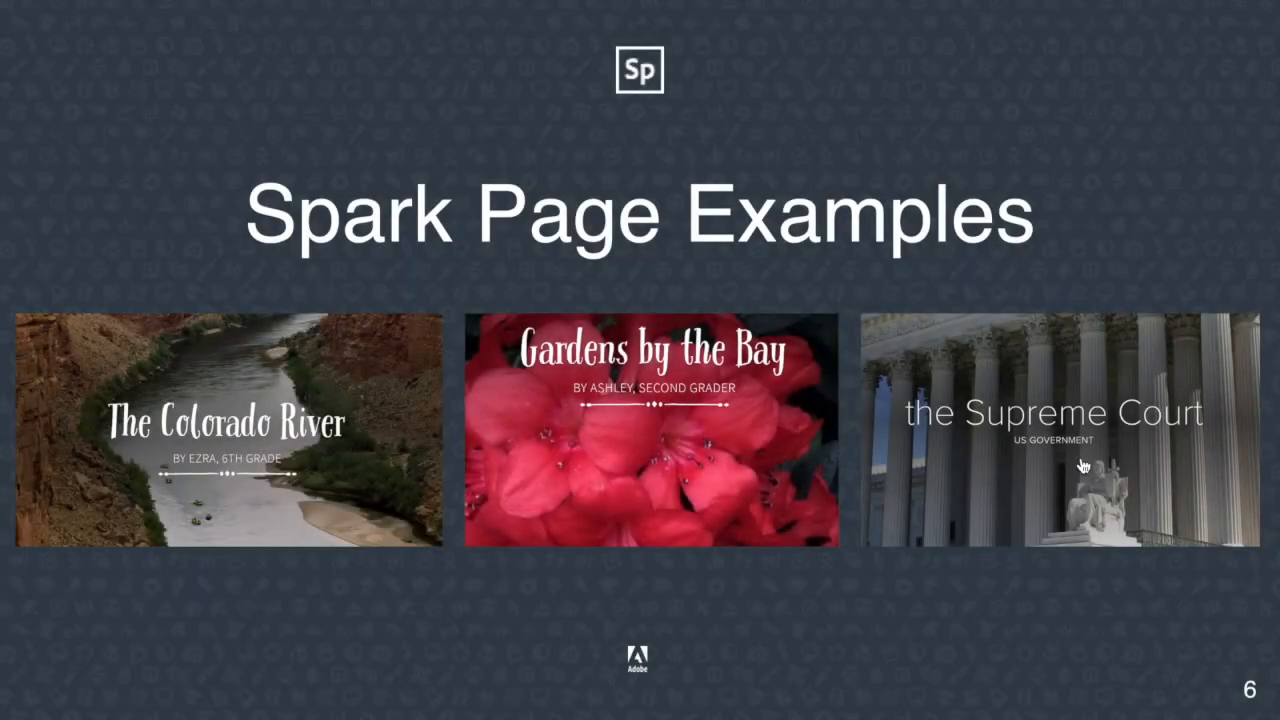
- Open the Supreme Court example page and scroll down to its credits
left_click(1050, 430)
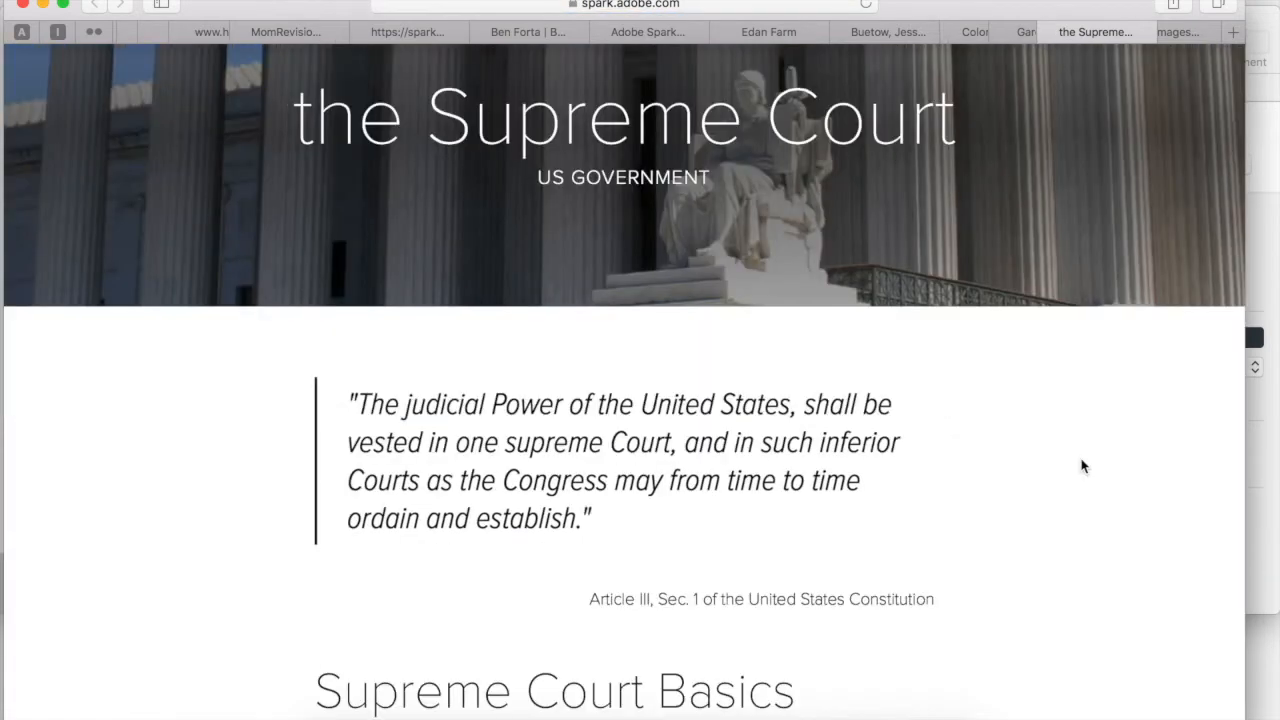
scroll("down", 3)
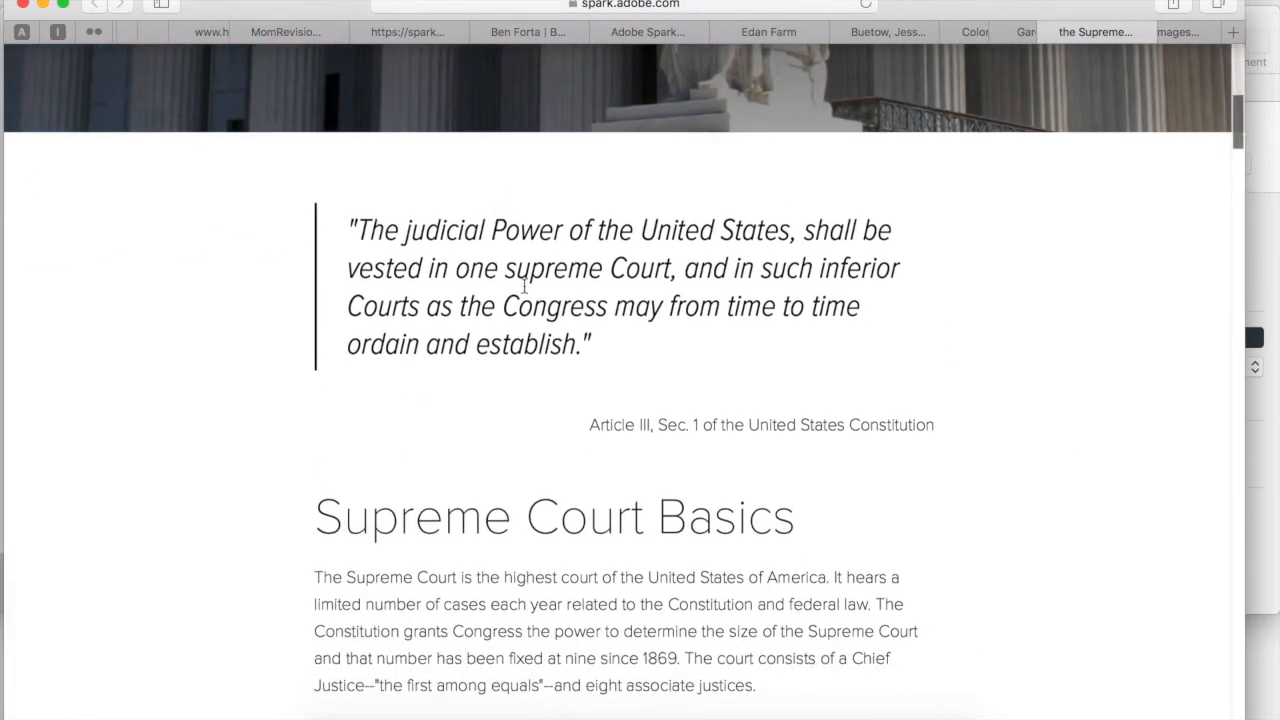
scroll("down", 3)
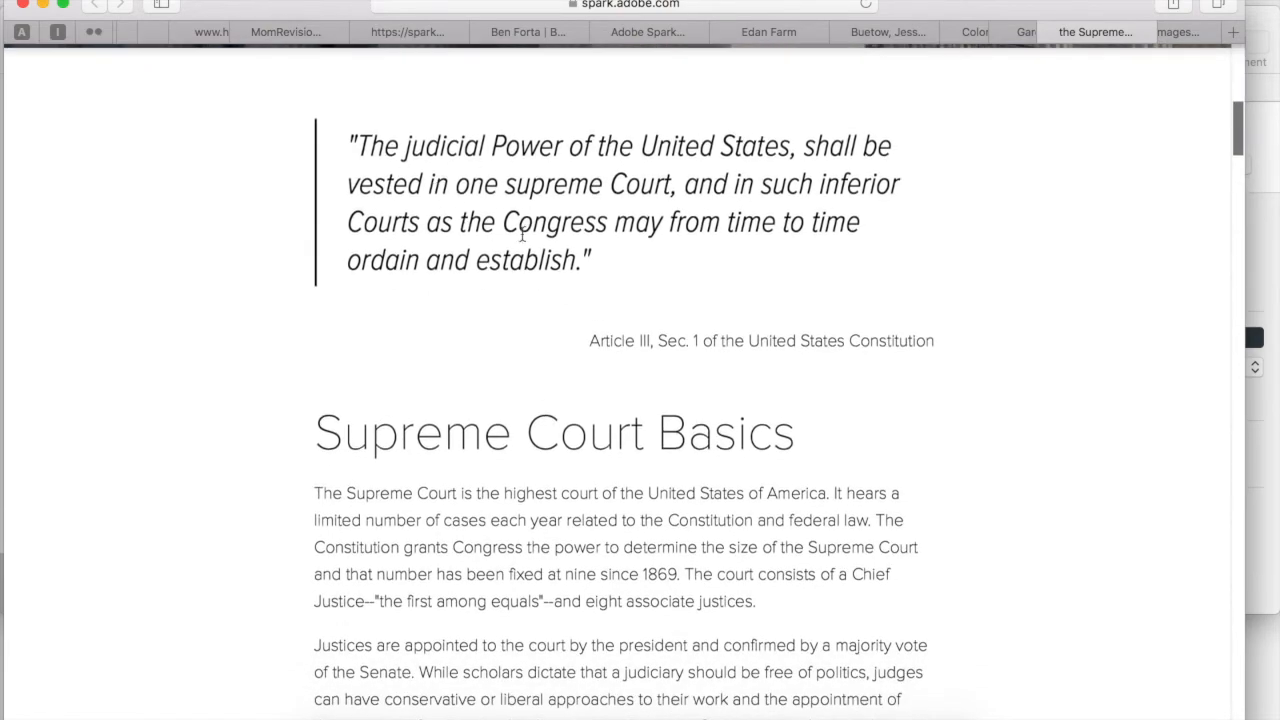
scroll("down", 3)
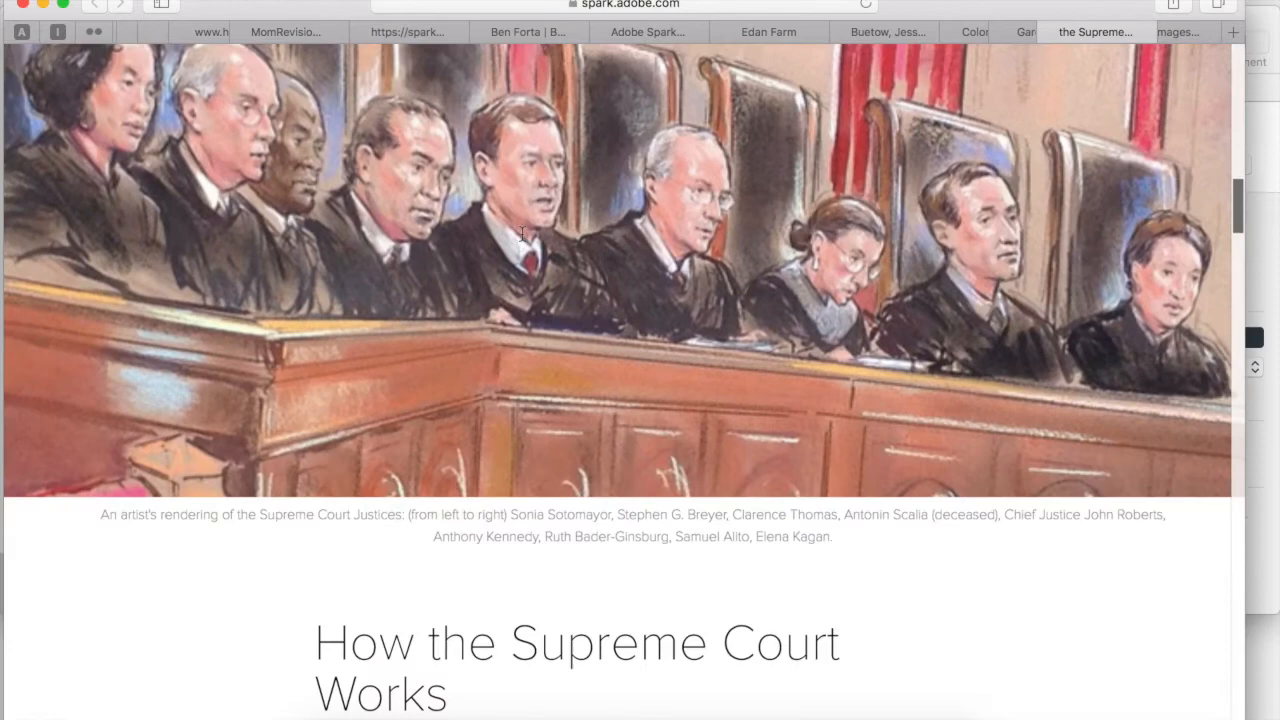
scroll("down", 3)
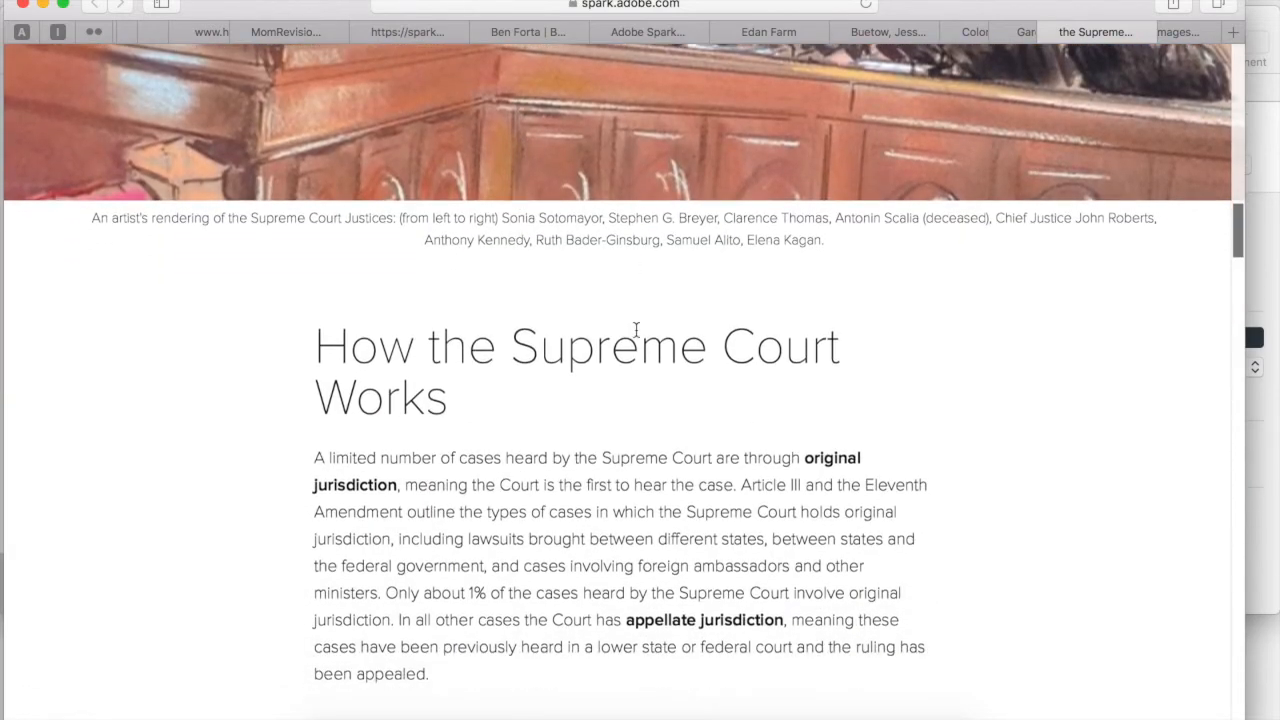
scroll("down", 3)
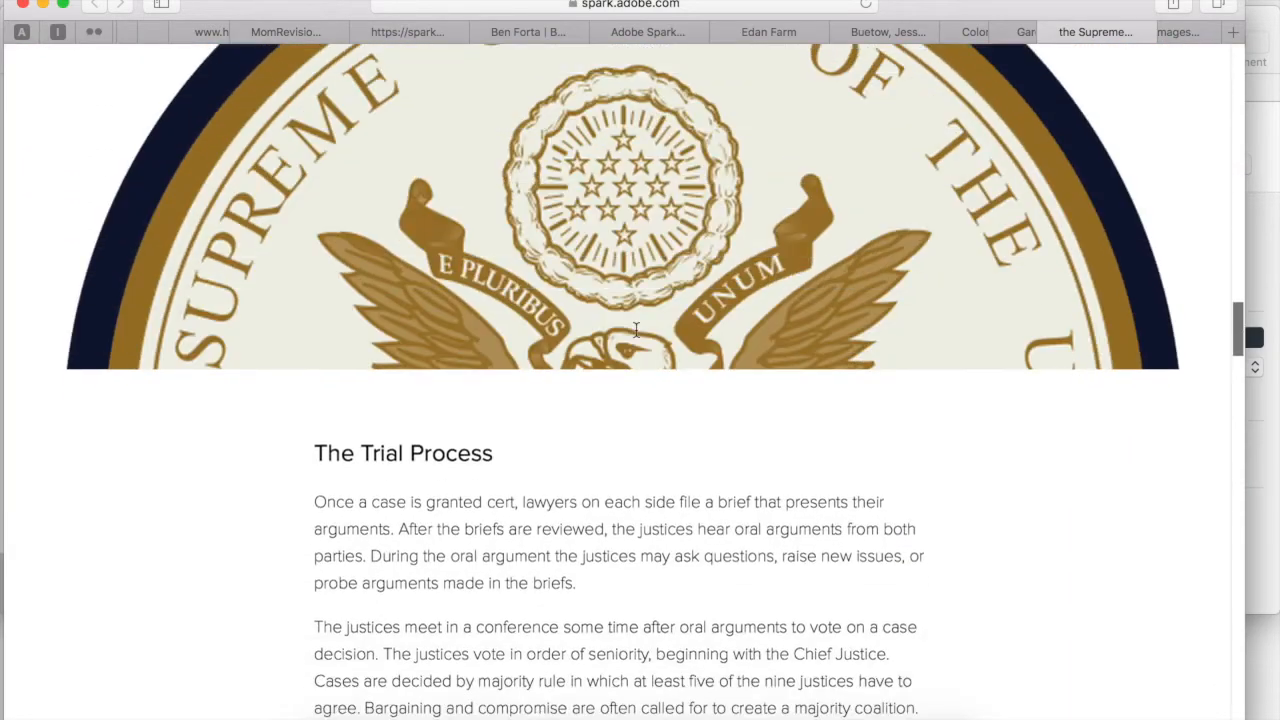
scroll("down", 3)
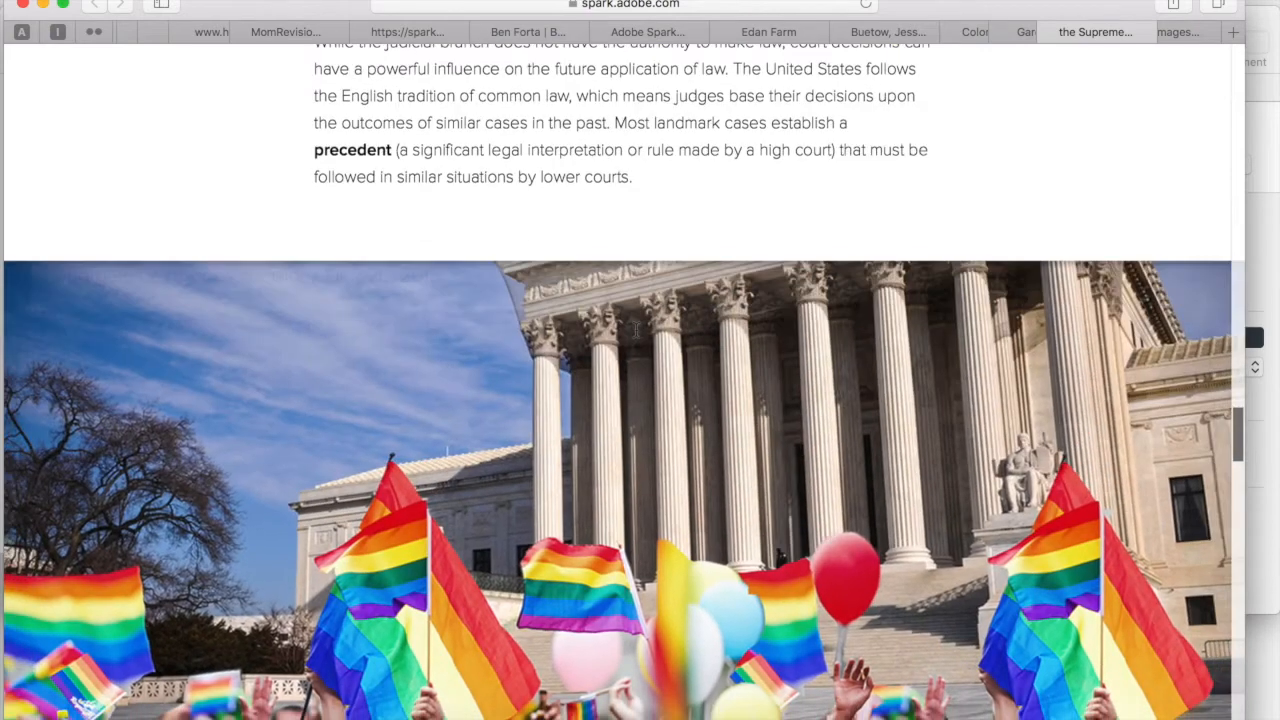
scroll("down", 3)
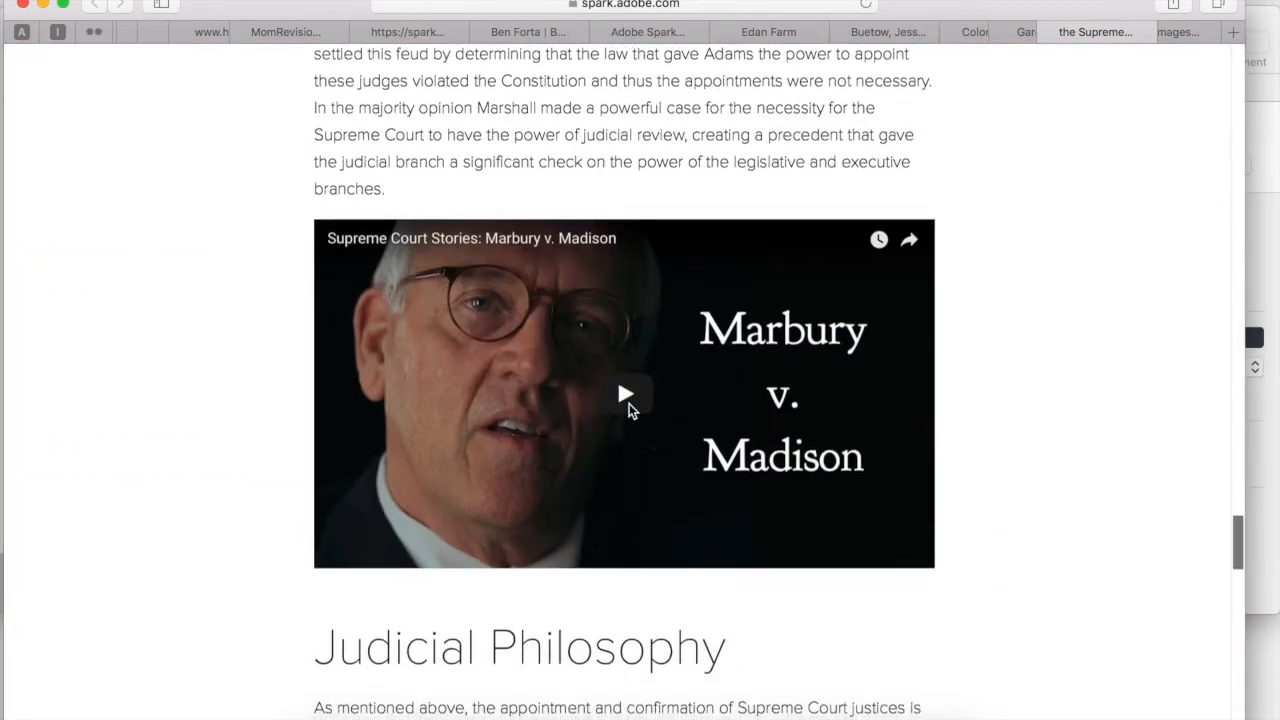
scroll("down", 3)
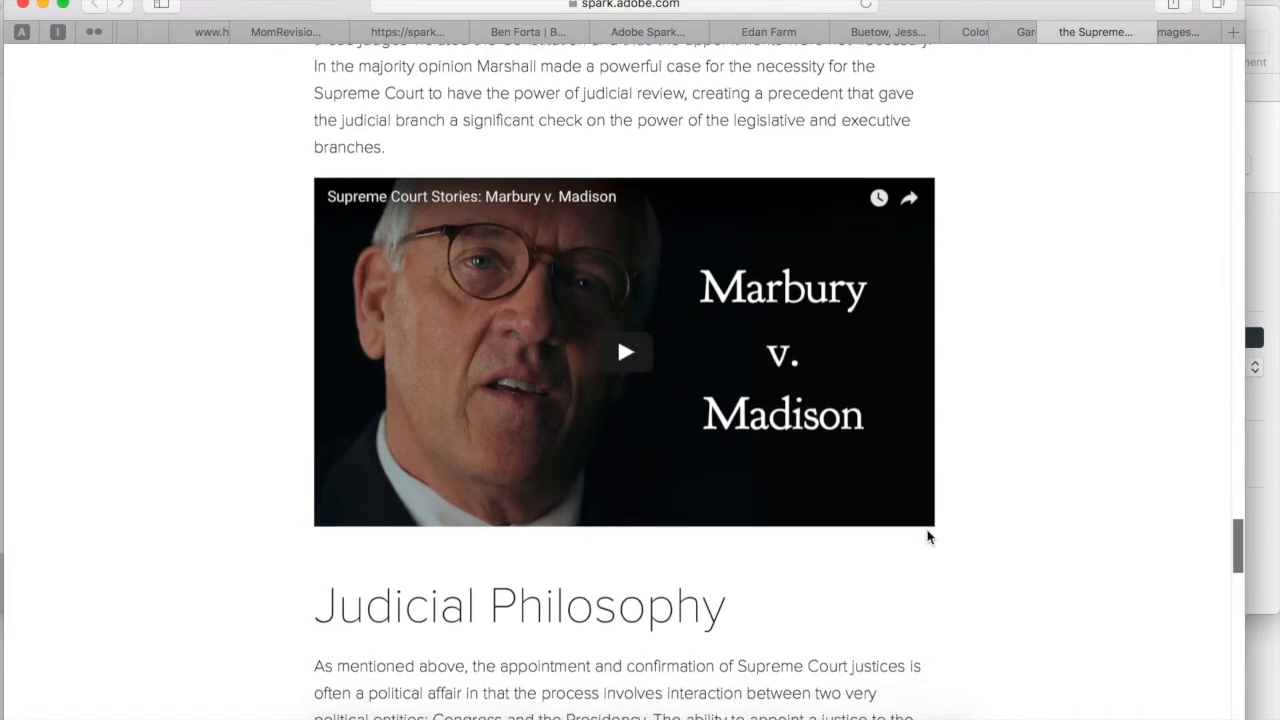
scroll("down", 3)
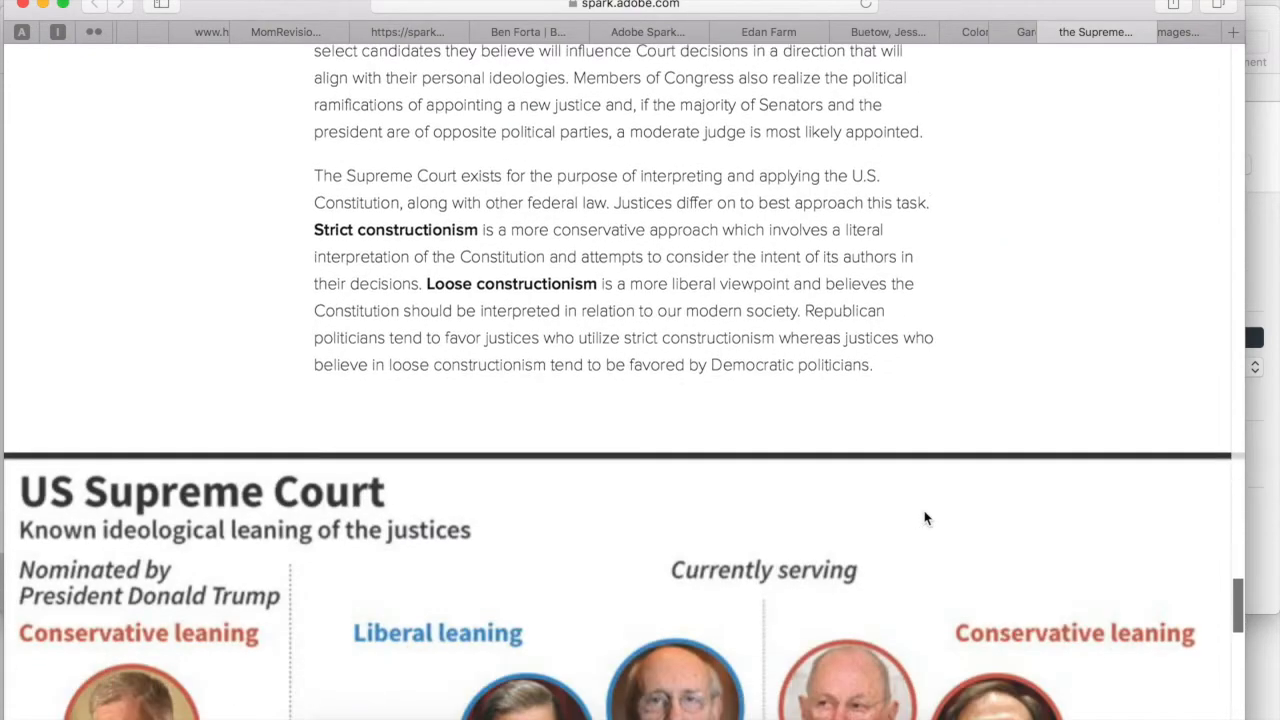
scroll("down", 3)
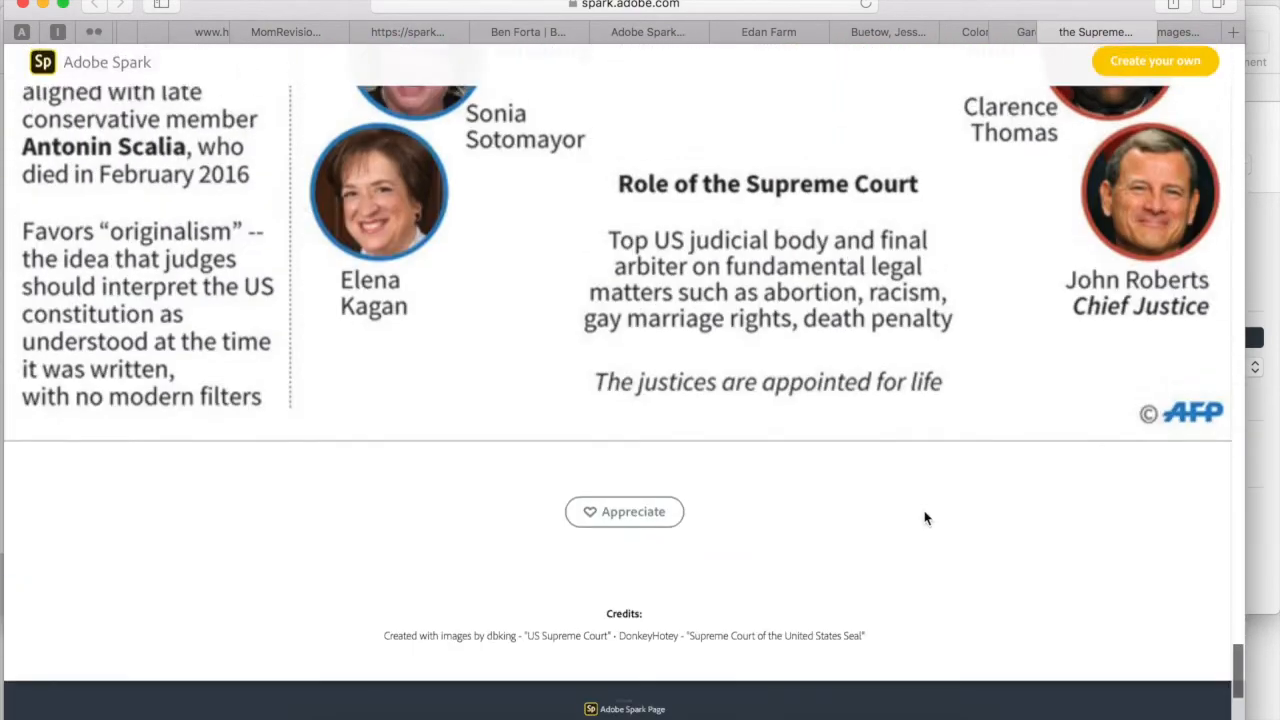
scroll("down", 3)
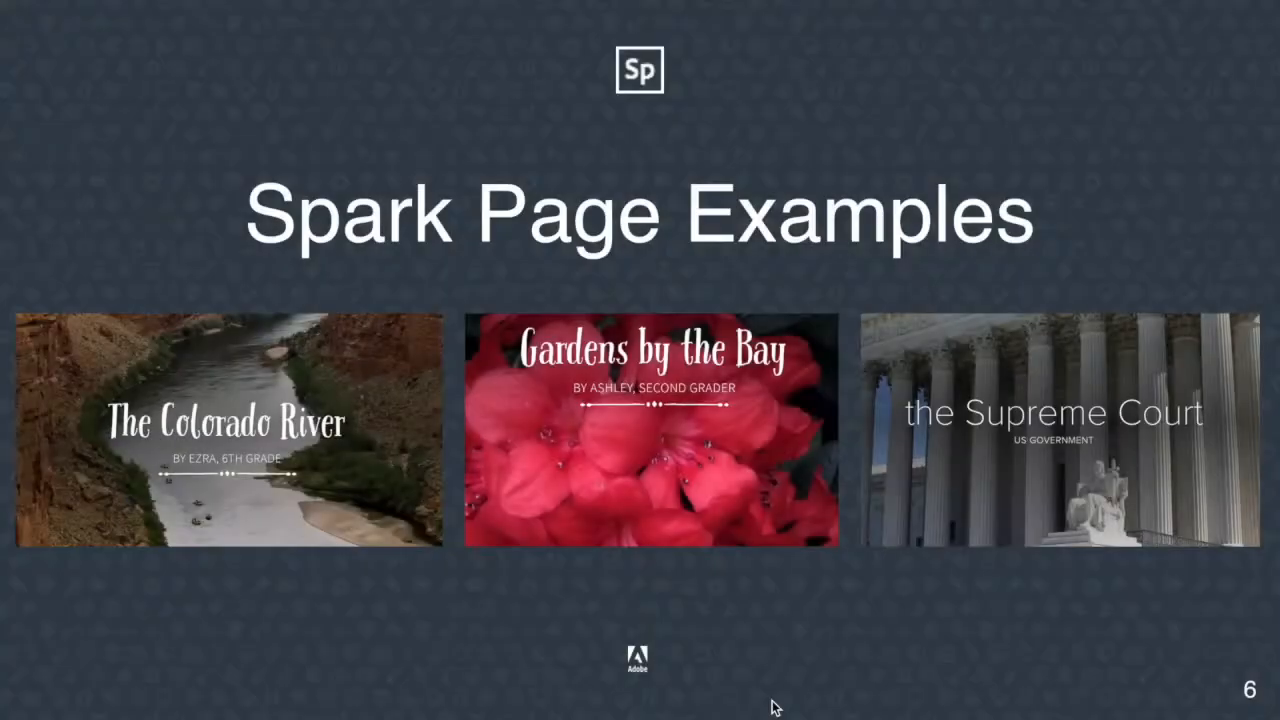
mouse_move(822, 625)
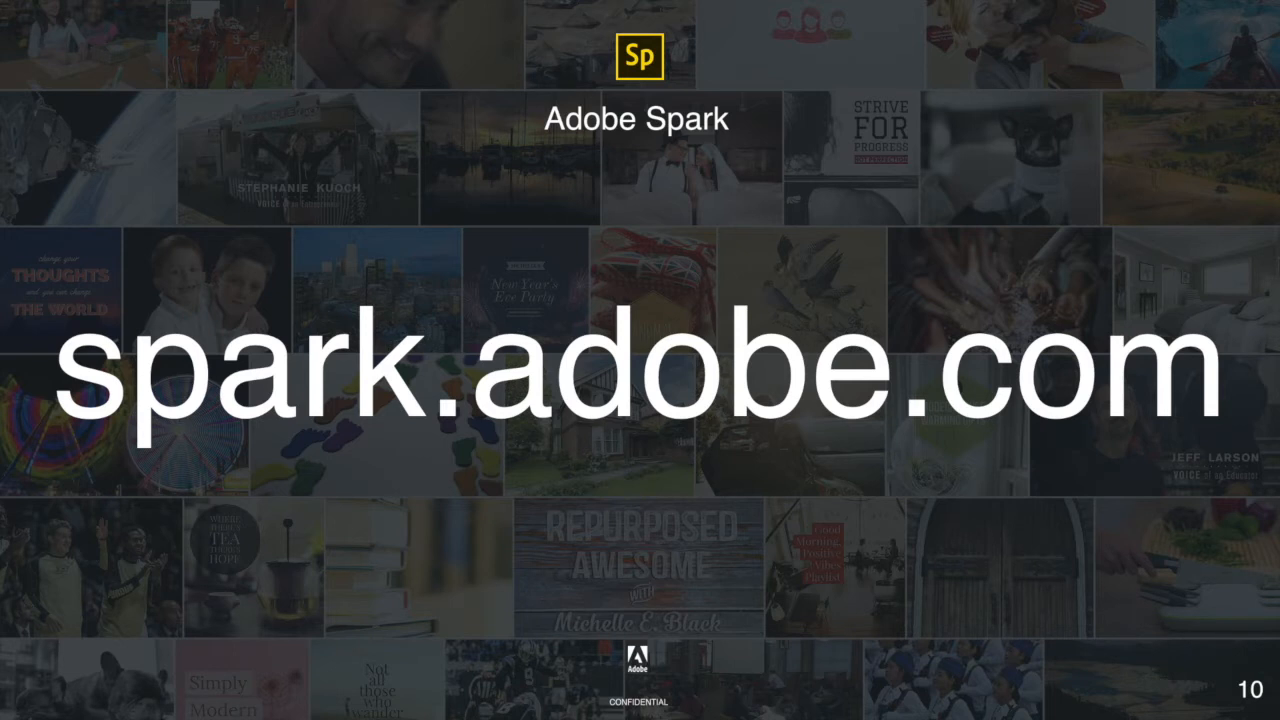
mouse_move(82, 583)
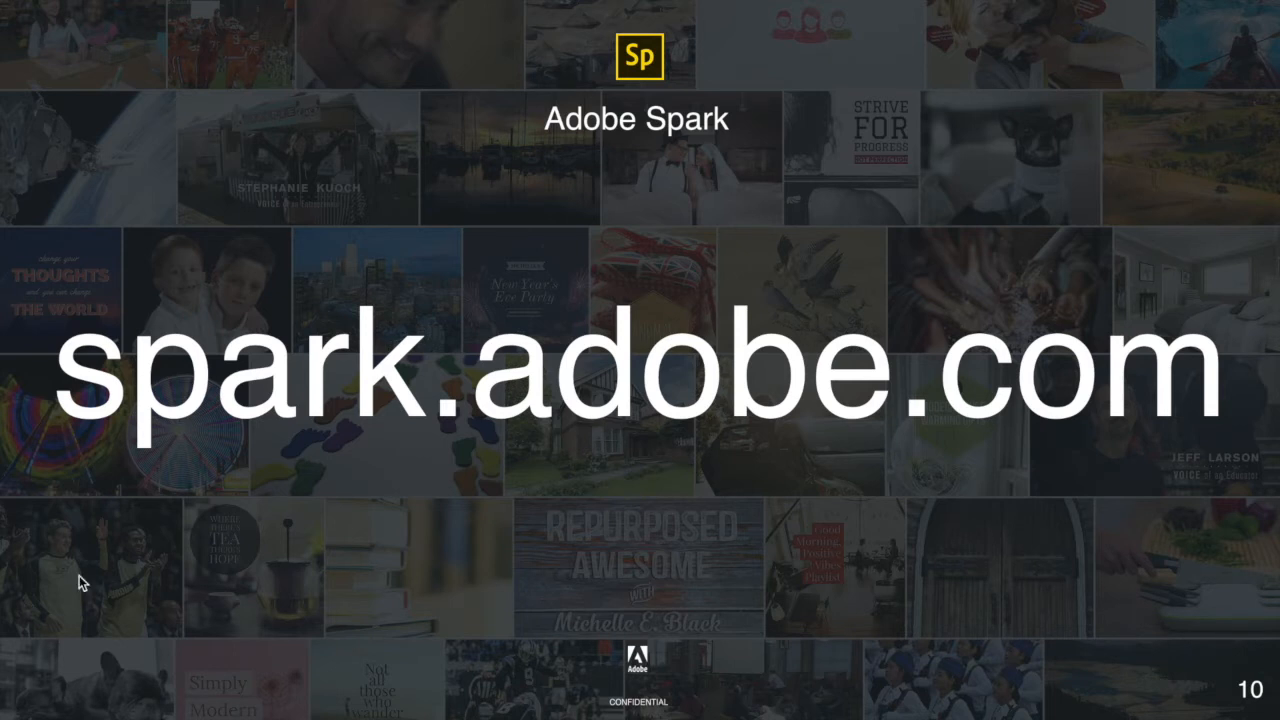
mouse_move(230, 413)
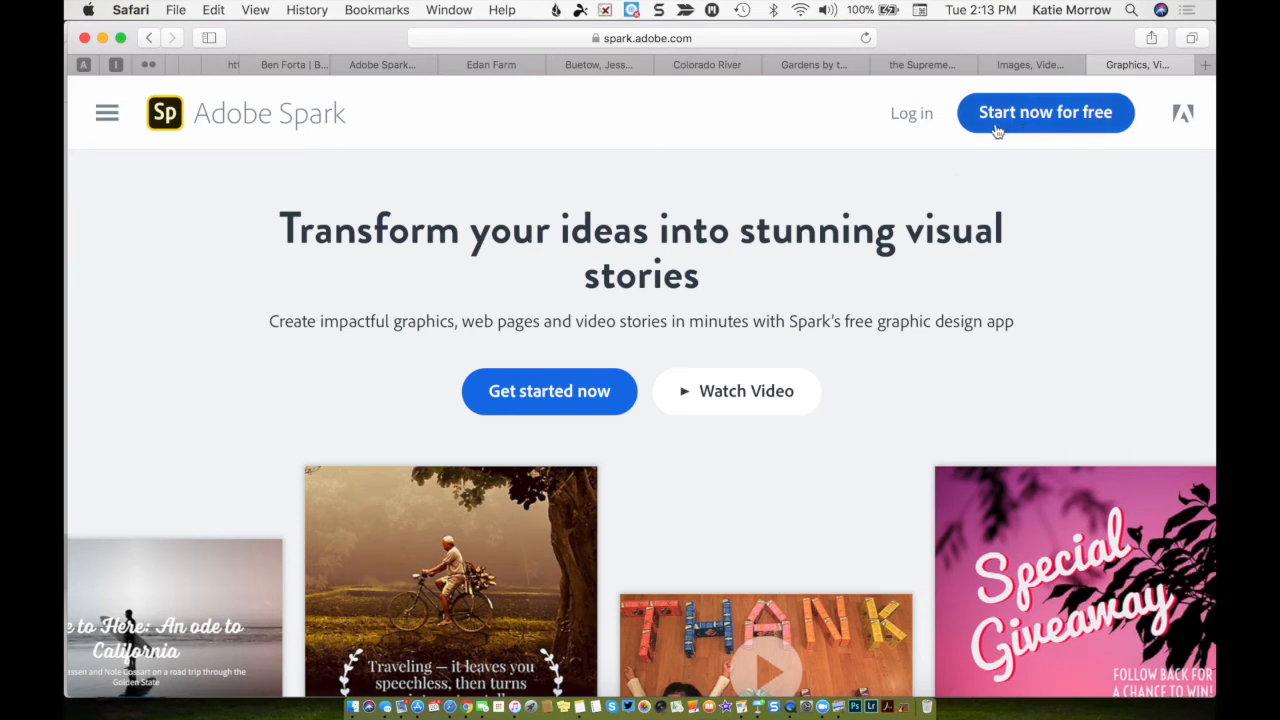
mouse_move(1032, 158)
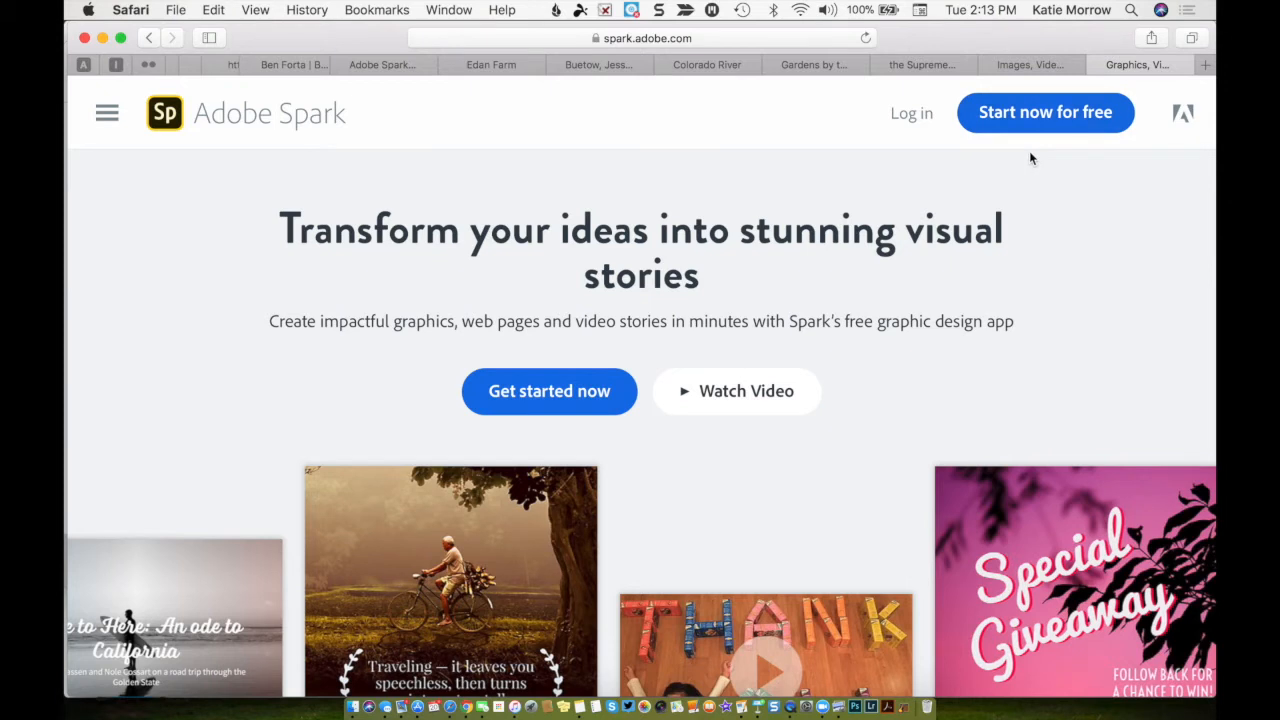
mouse_move(938, 138)
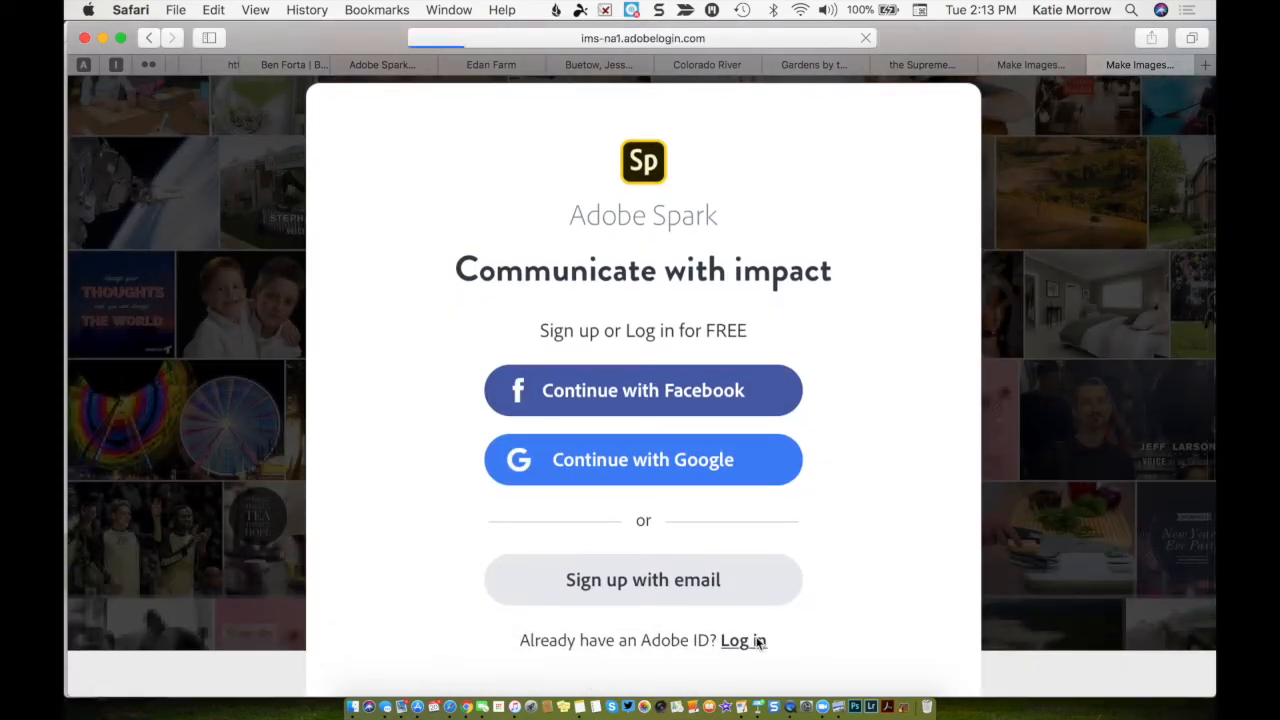
- Choose the existing-account login and submit the Adobe ID sign-in form
left_click(743, 640)
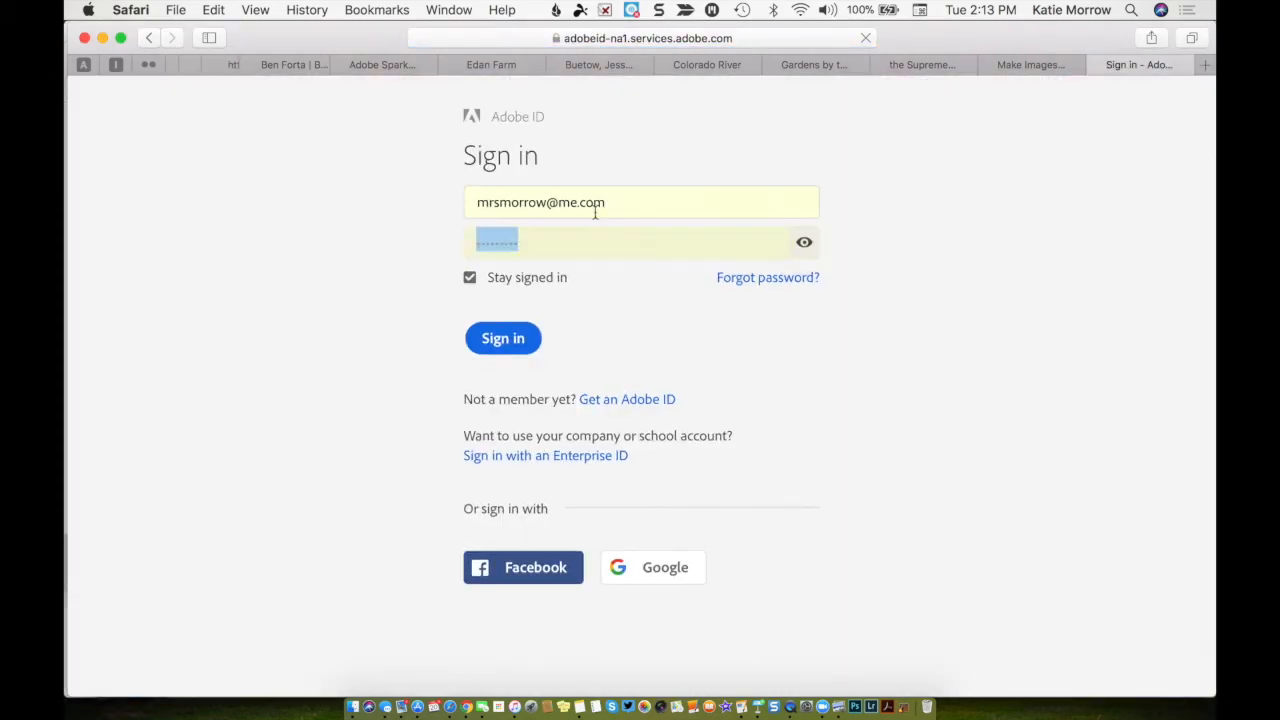
left_click(503, 338)
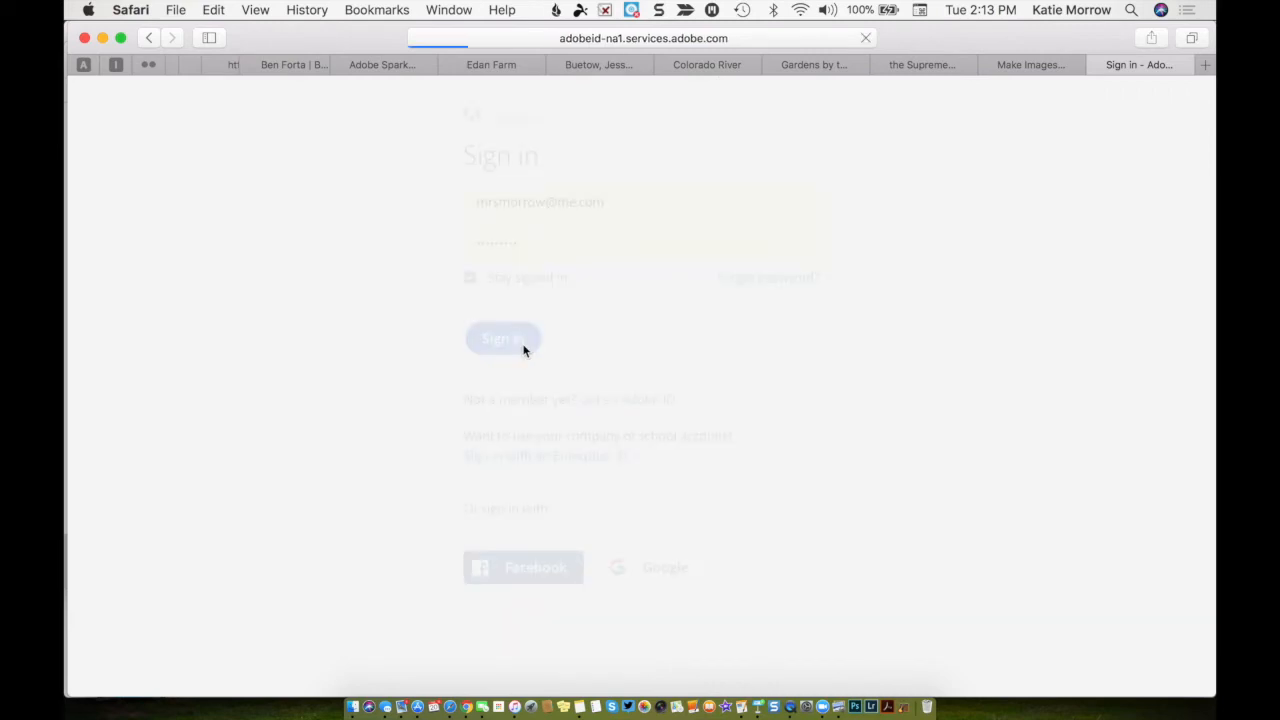
left_click(503, 338)
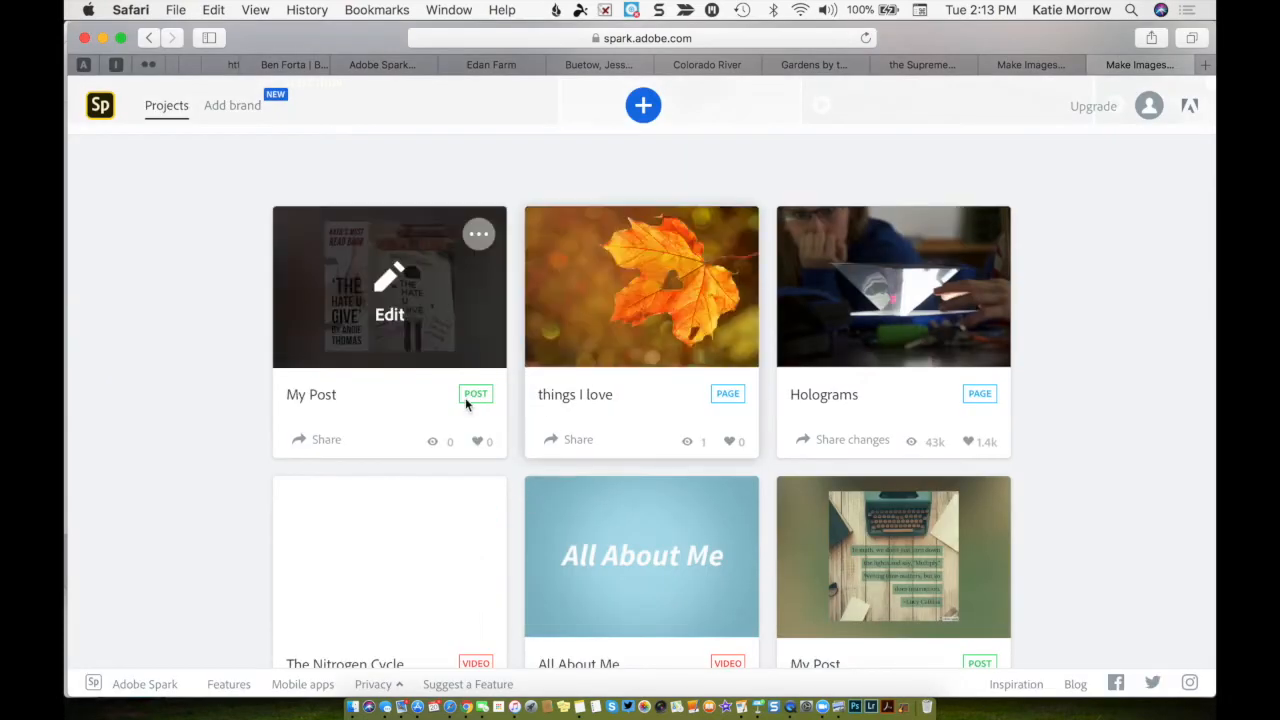
- Scroll down through the project cards and back up to the top
scroll("down", 3)
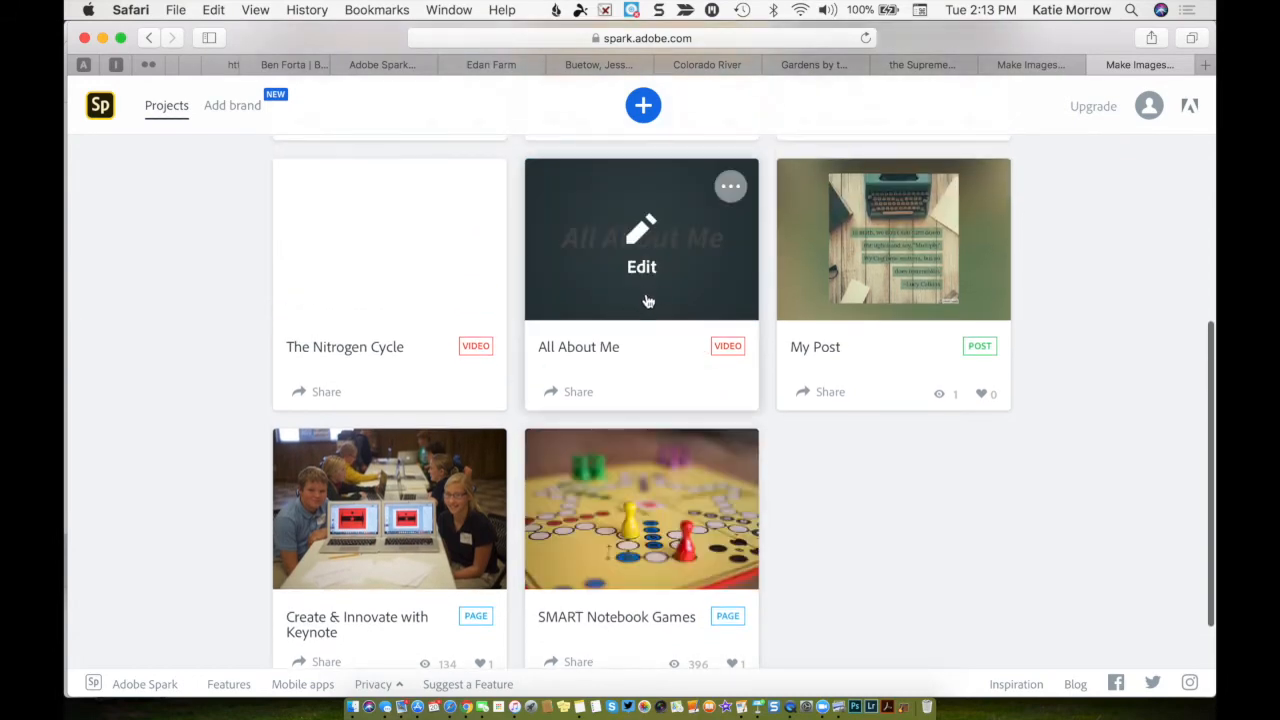
scroll("up", 3)
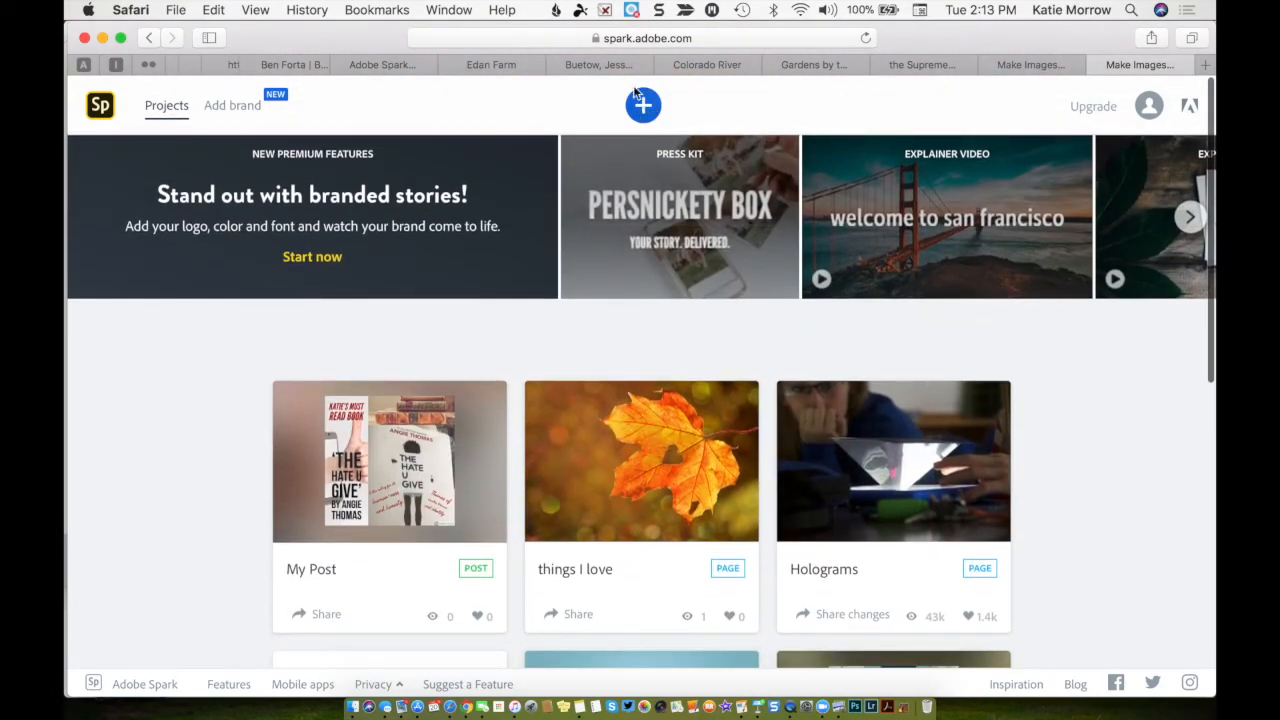
- Start a new post and scroll through Food, School, Business, Craft, Featured and Lifestyle templates
left_click(642, 105)
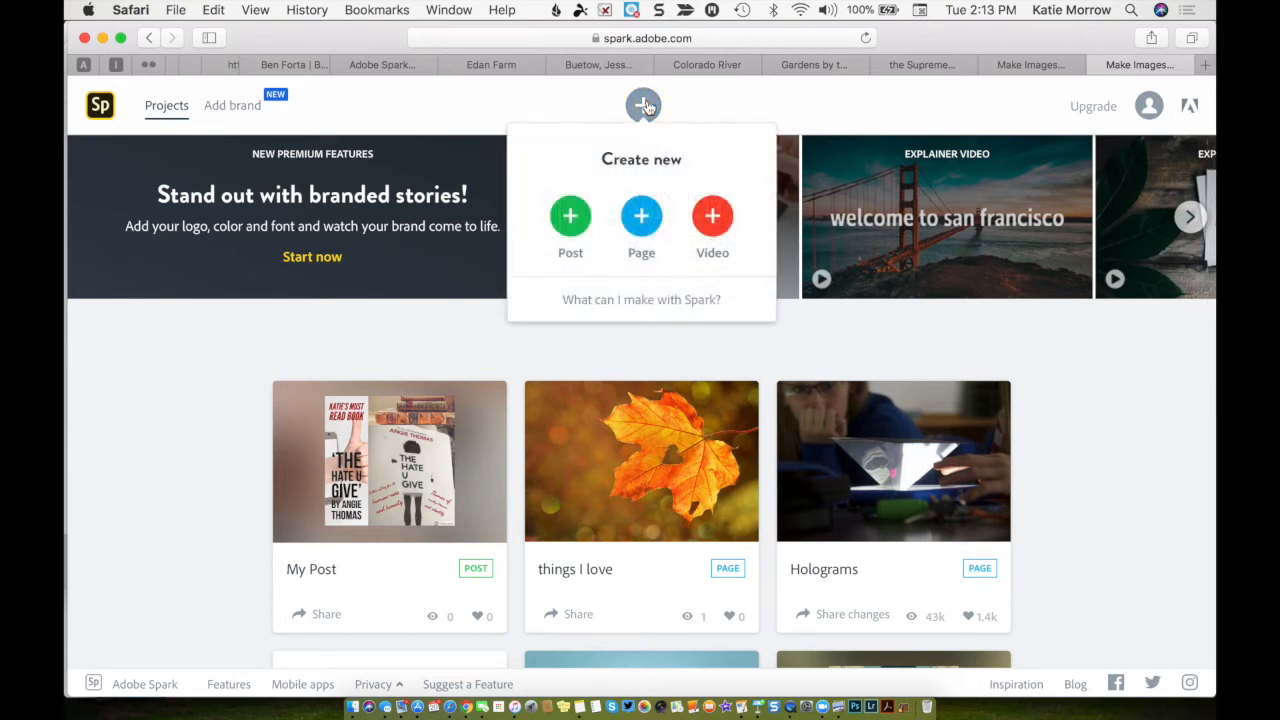
mouse_move(570, 215)
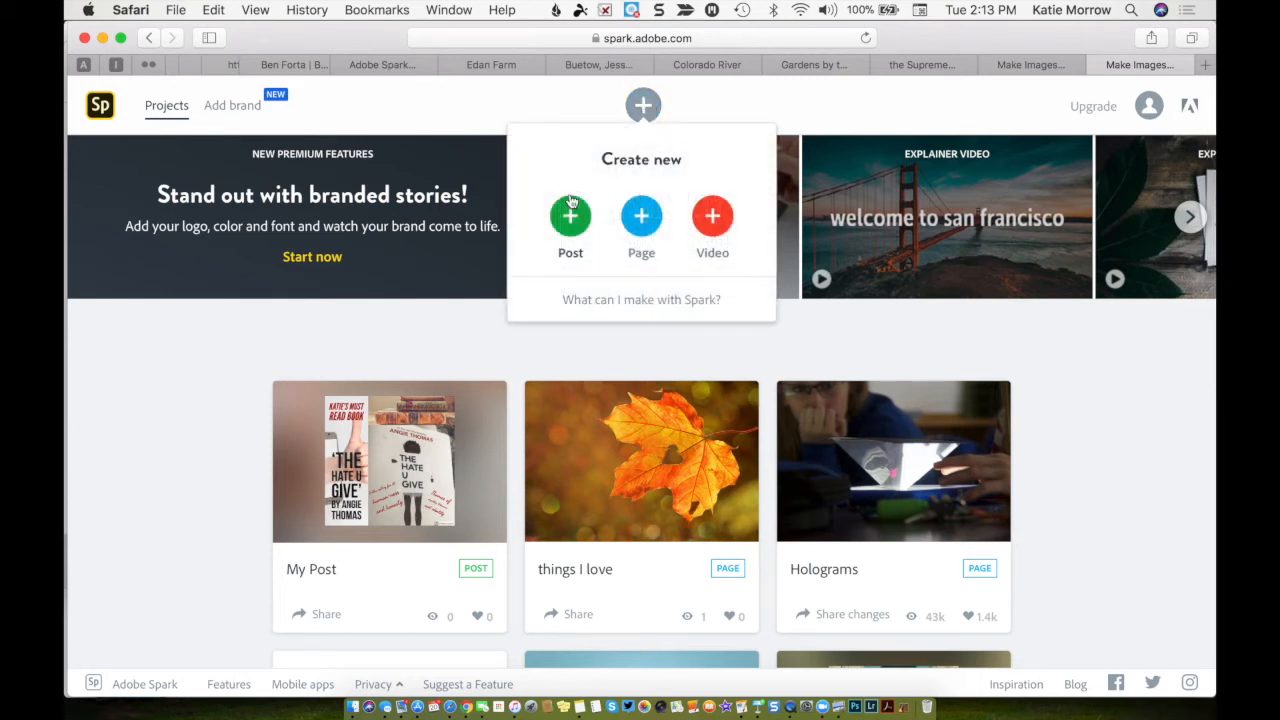
mouse_move(712, 280)
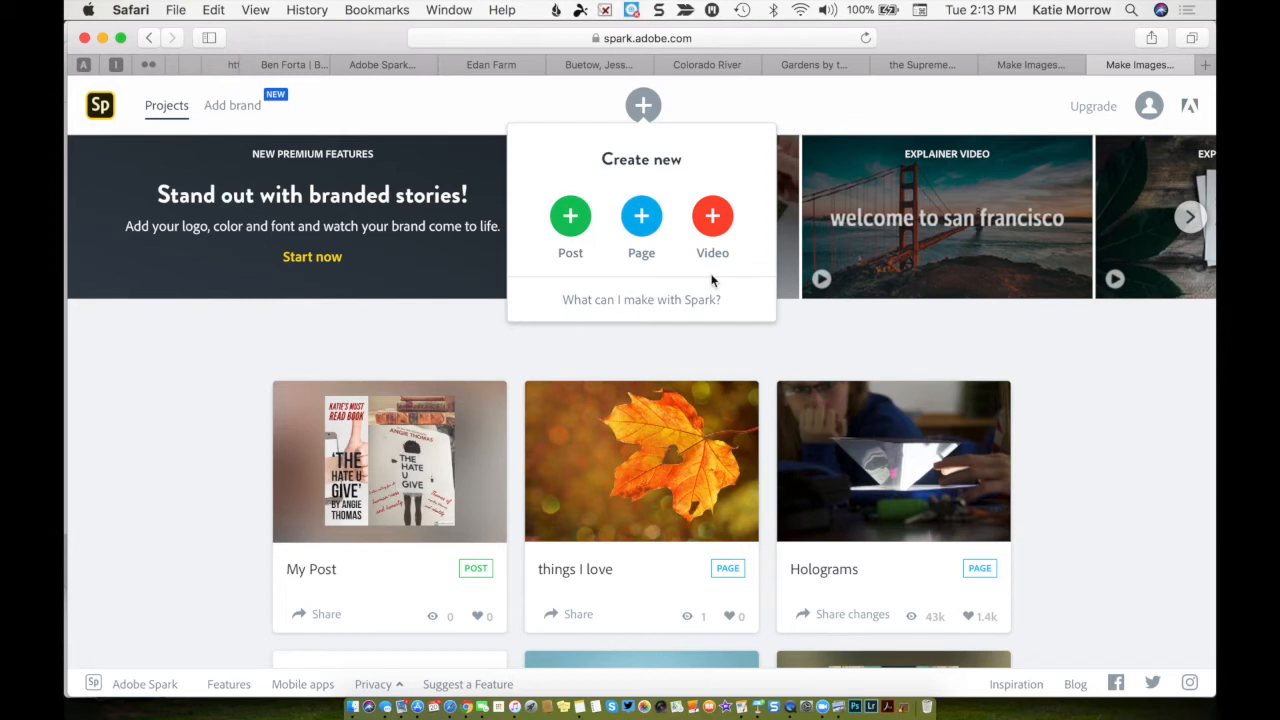
mouse_move(570, 216)
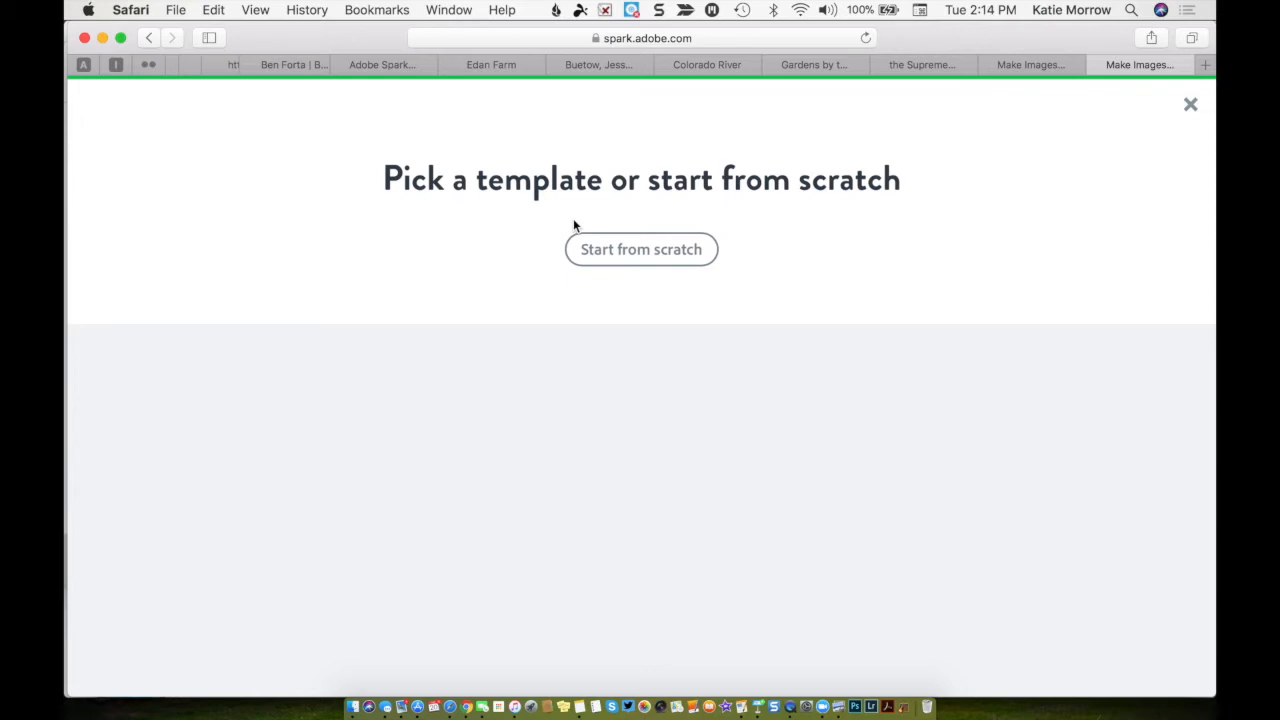
mouse_move(625, 483)
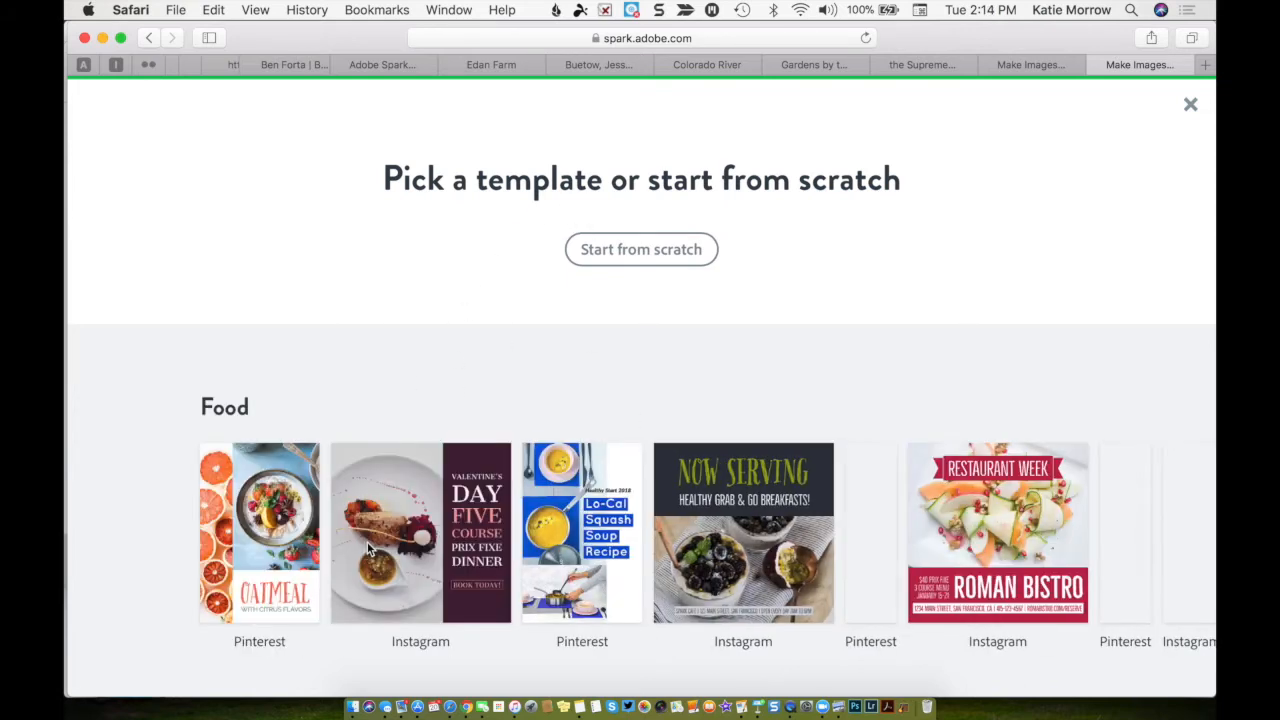
scroll("down", 3)
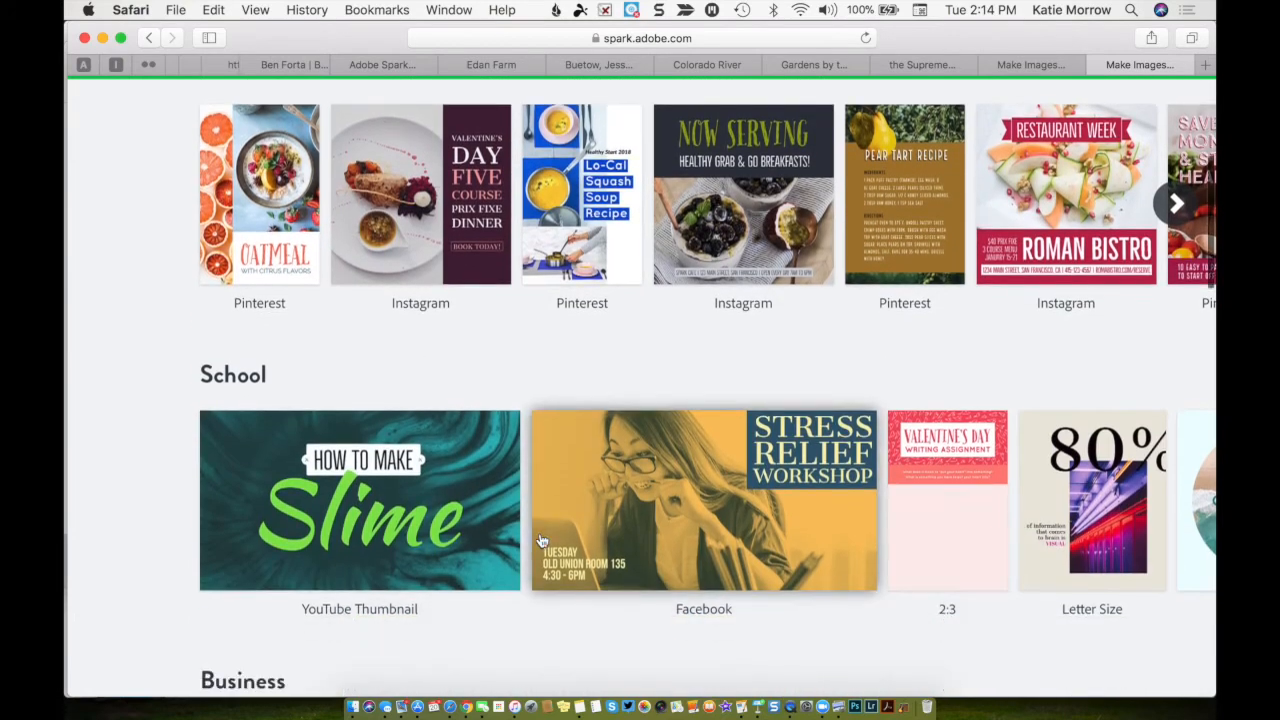
scroll("down", 3)
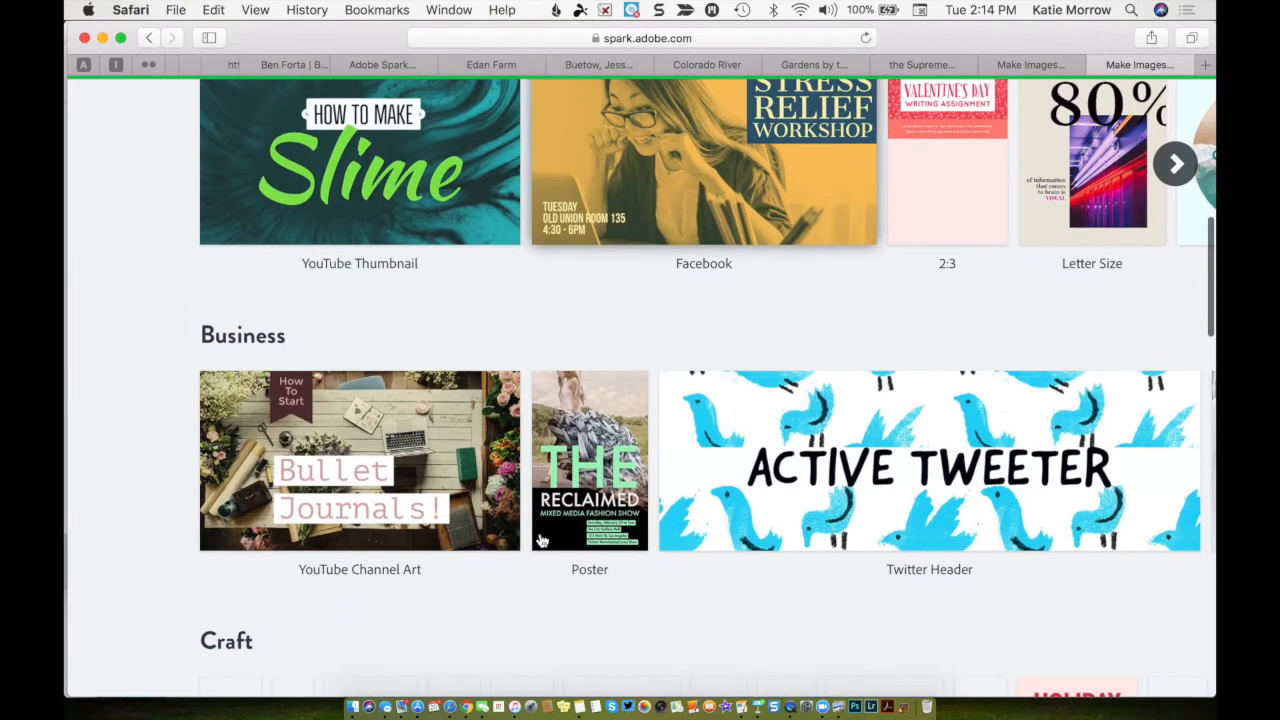
scroll("down", 3)
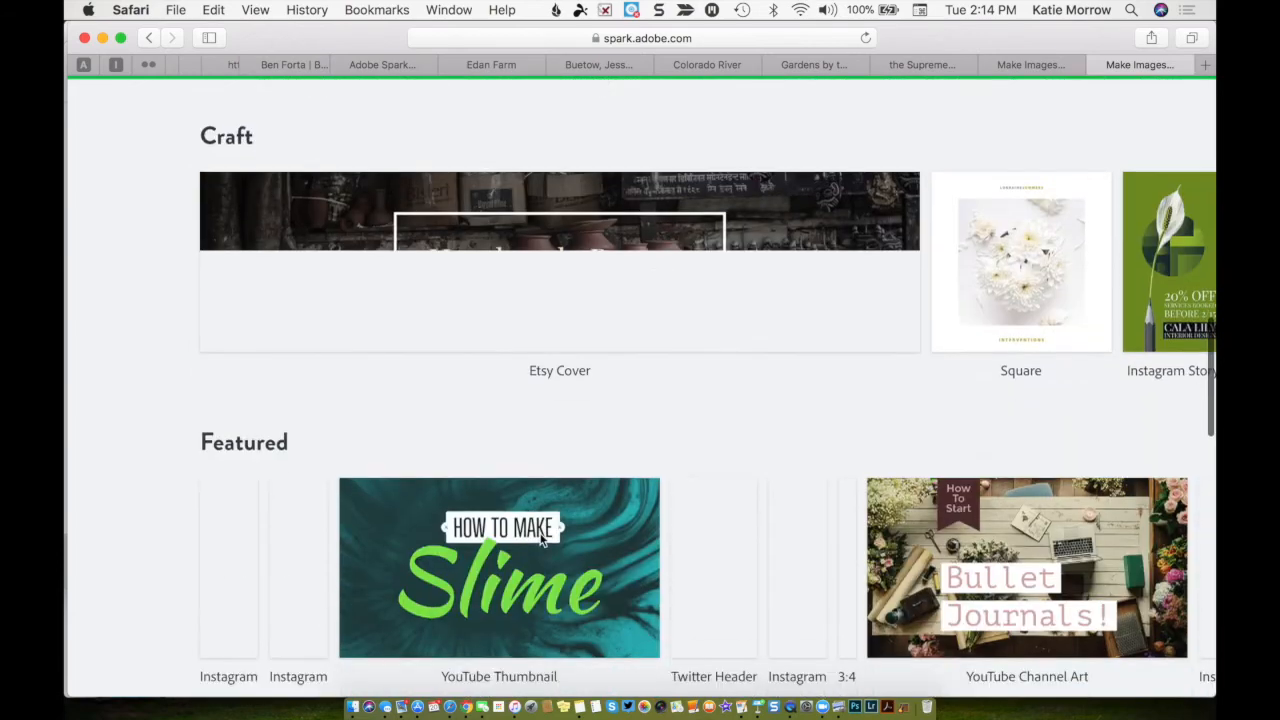
scroll("down", 3)
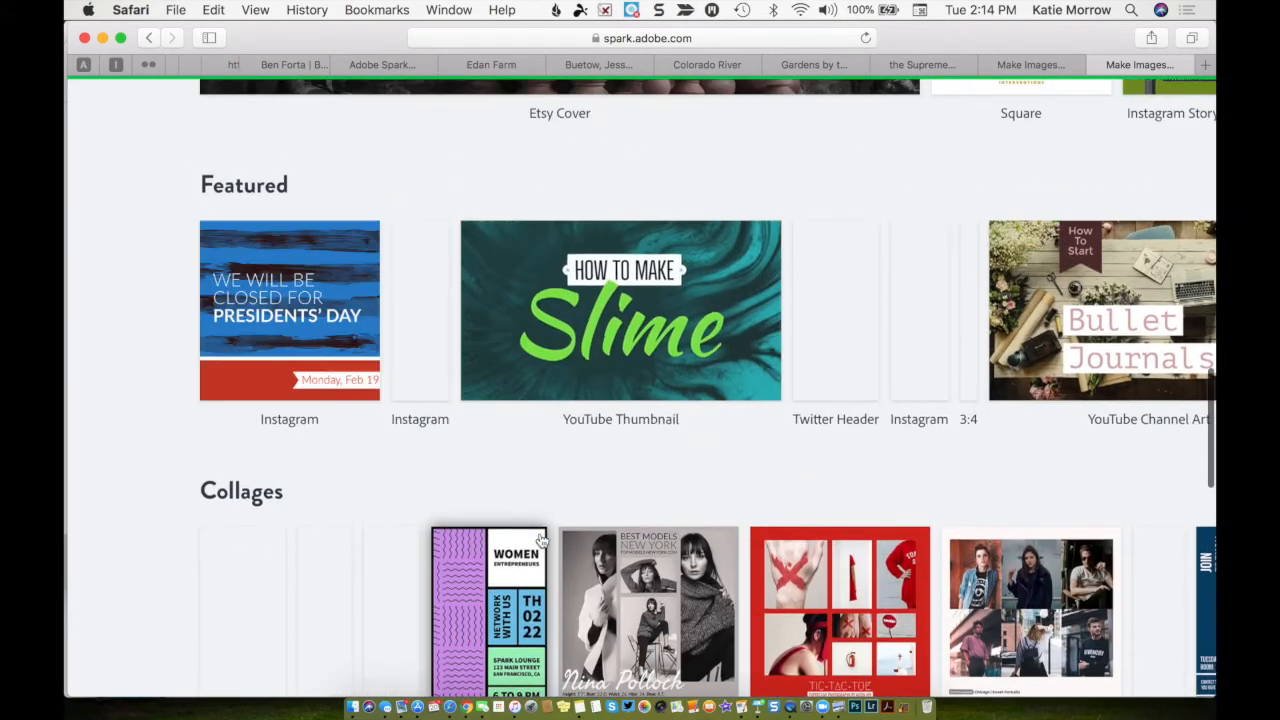
scroll("down", 3)
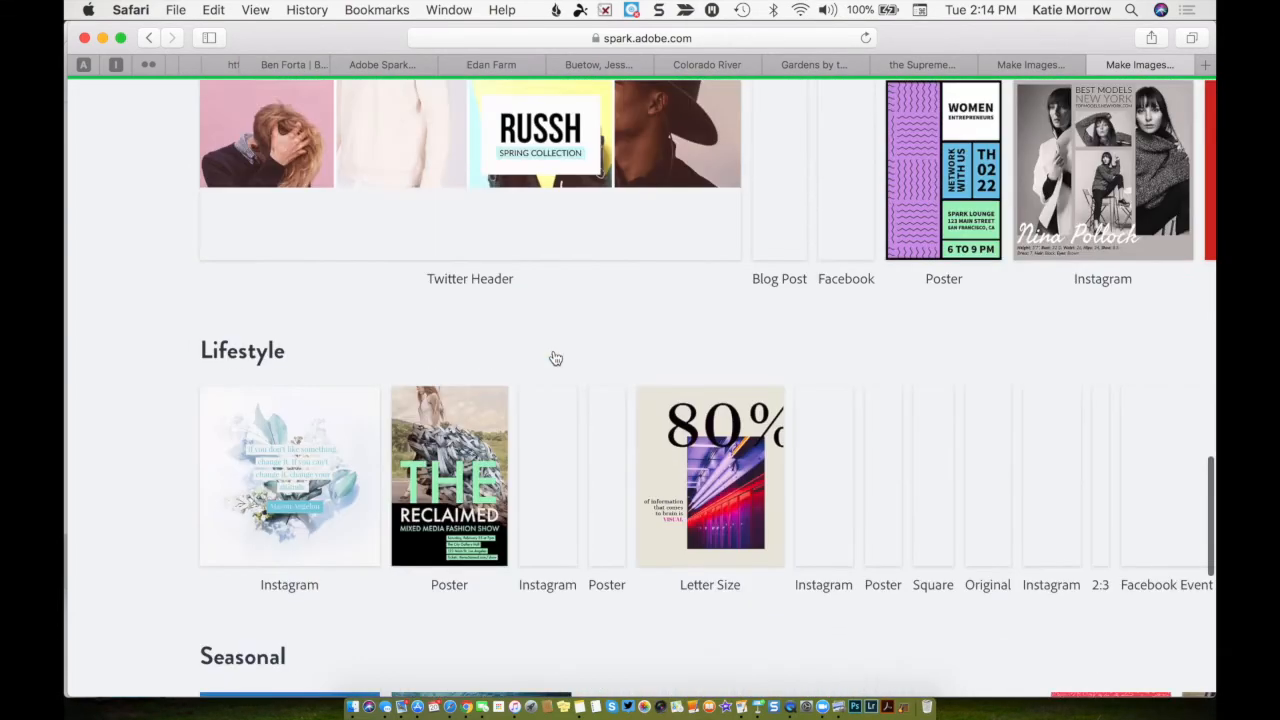
scroll("down", 3)
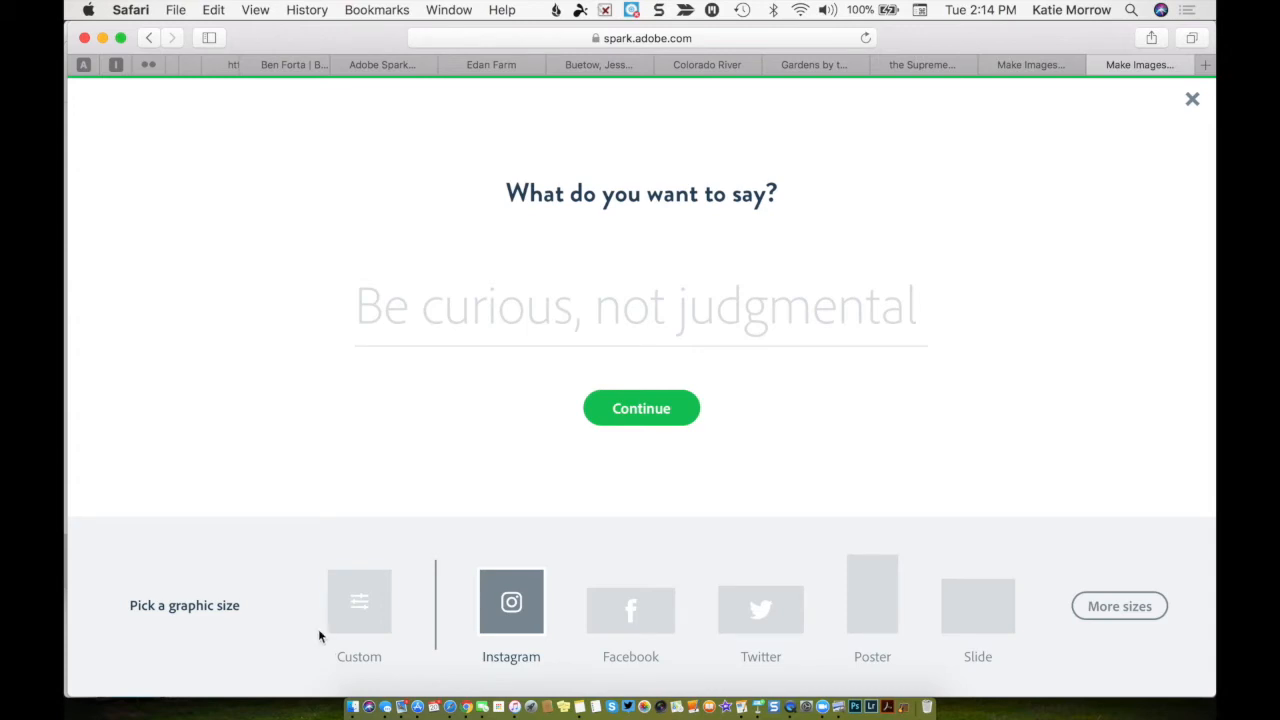
mouse_move(958, 646)
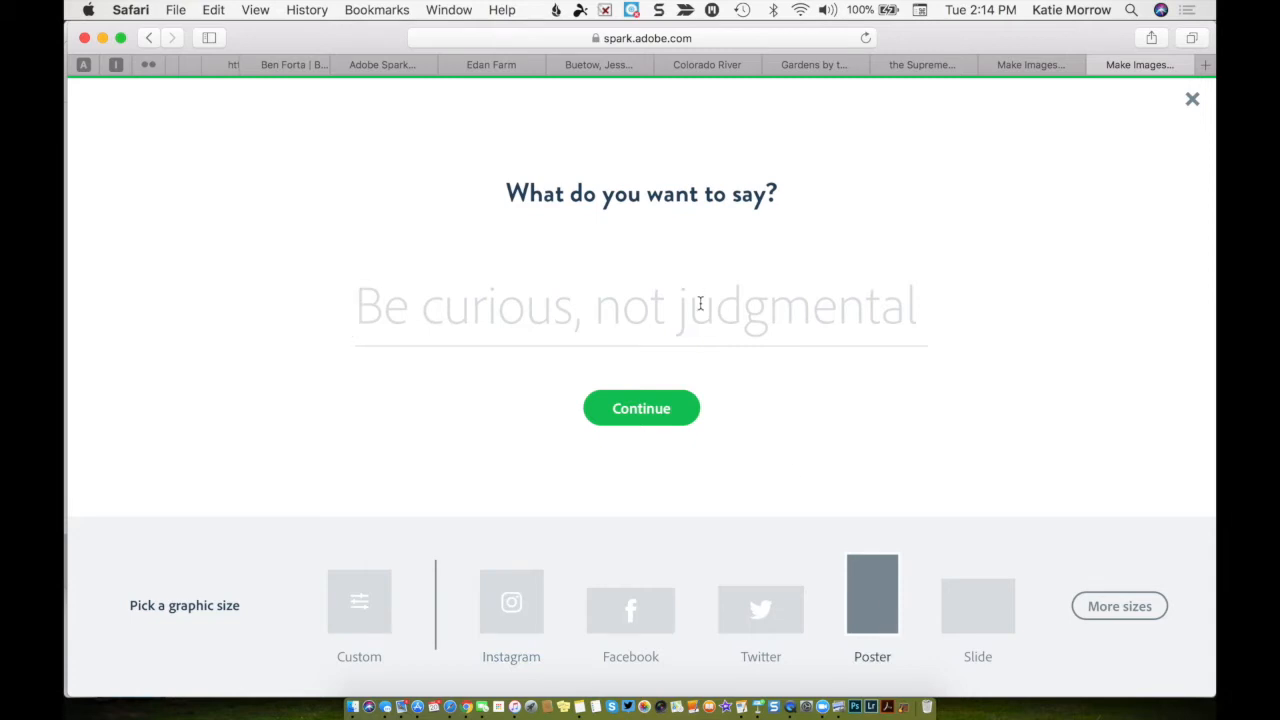
- Enter the headline 'My Vocabulary Word' and continue to create the poster post
type("My Vo")
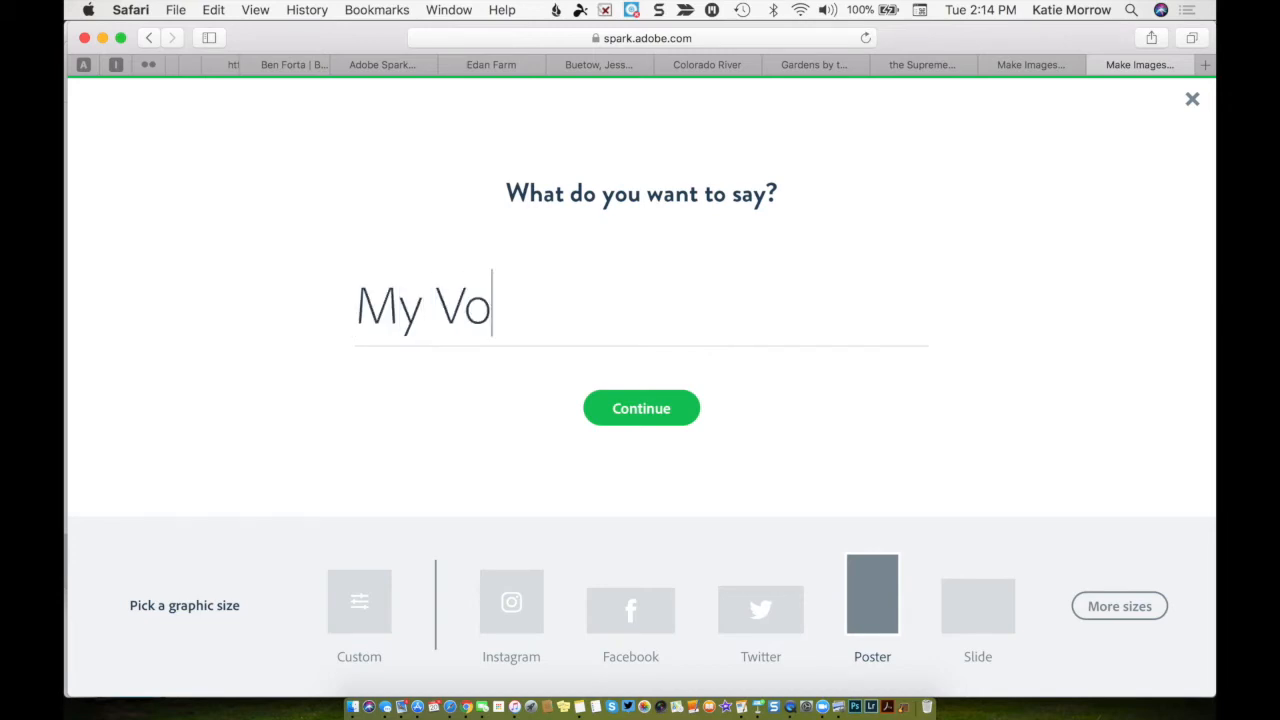
type("cabulary Wor")
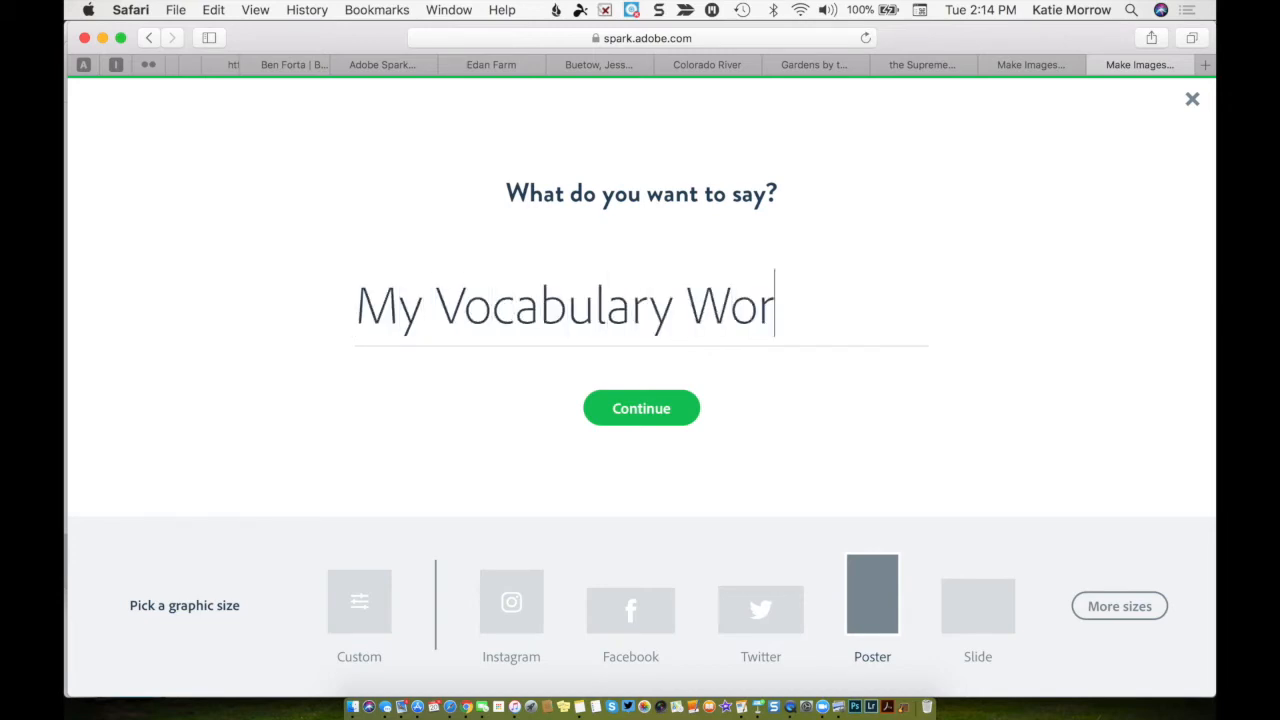
type("d")
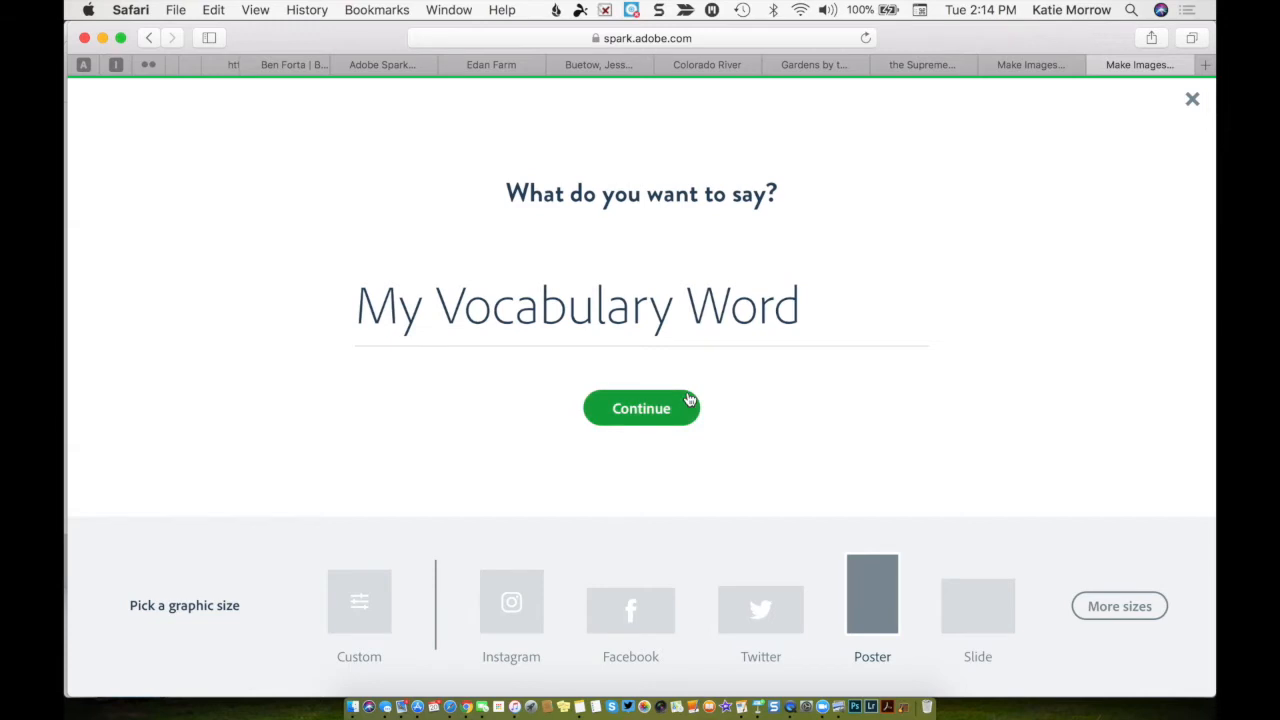
left_click(641, 408)
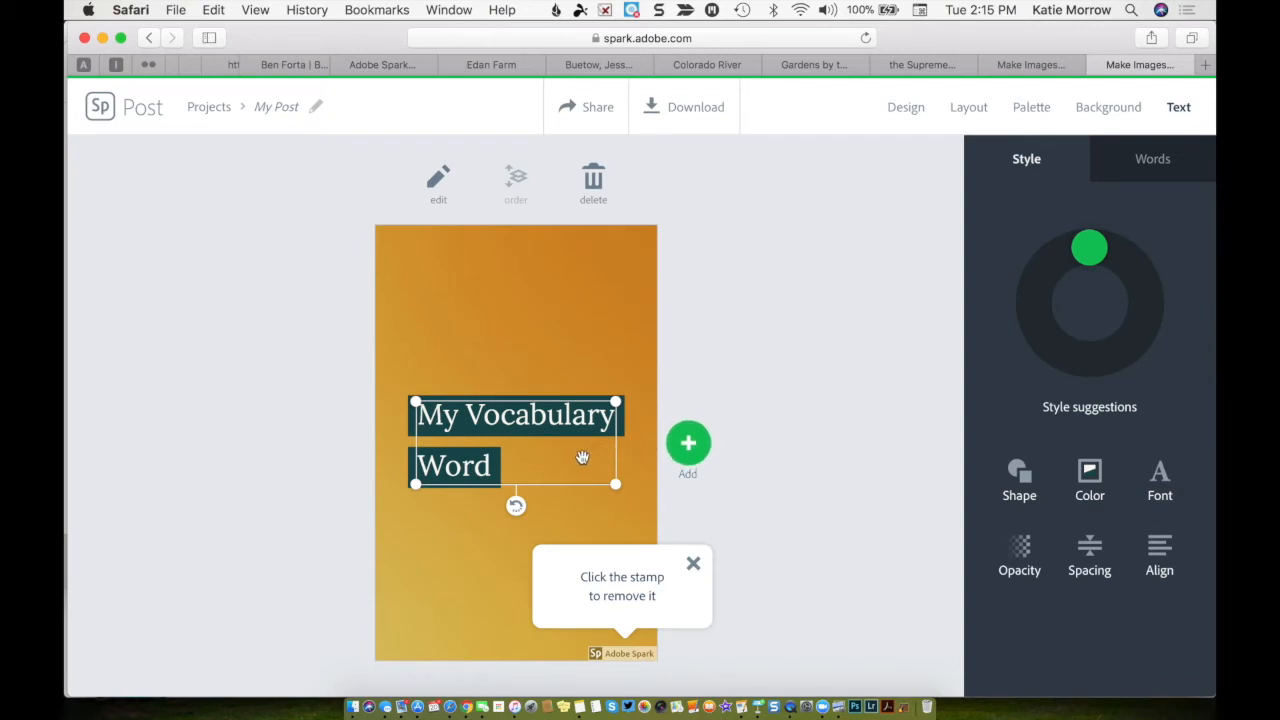
mouse_move(557, 539)
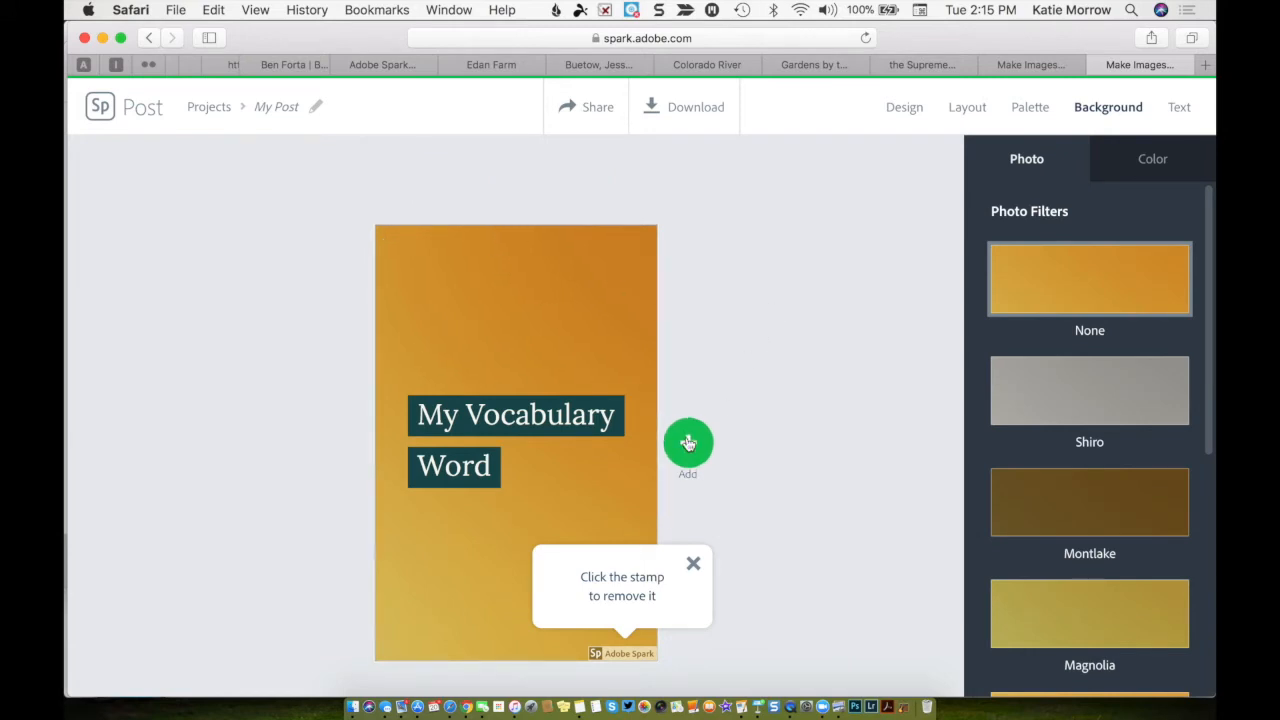
- Add a text block reading 'immense' to the poster
left_click(688, 443)
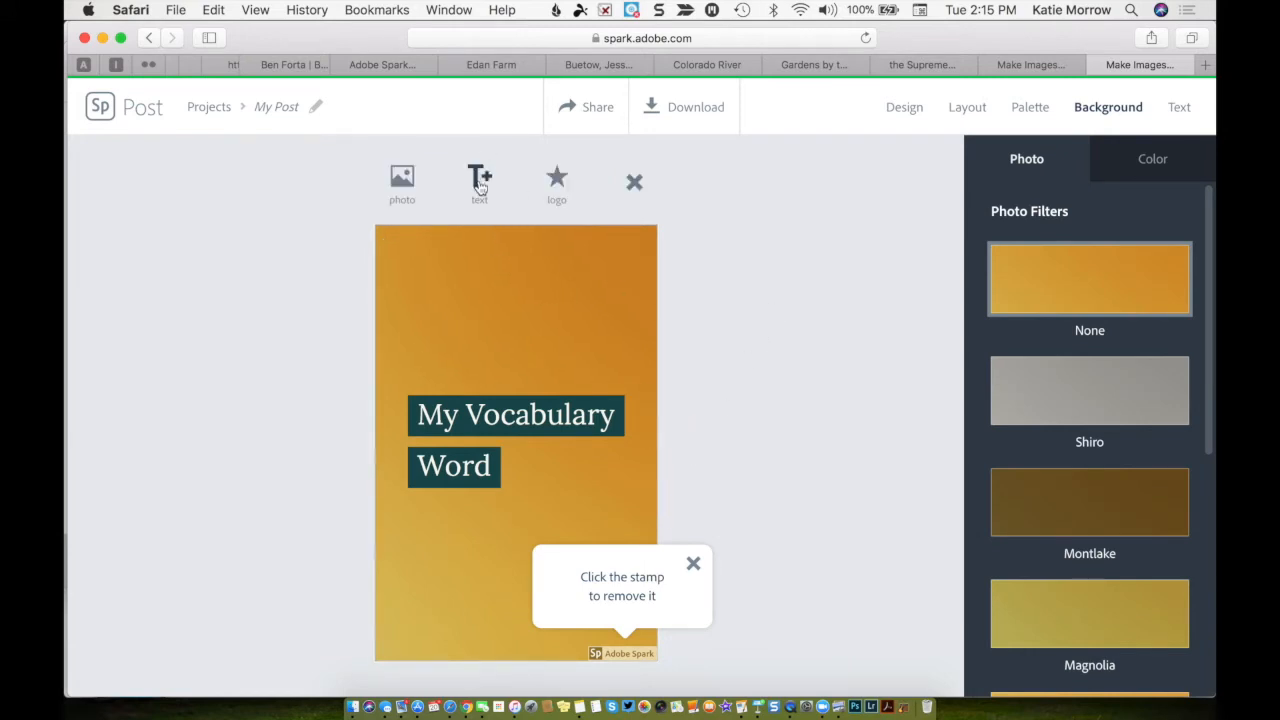
left_click(479, 178)
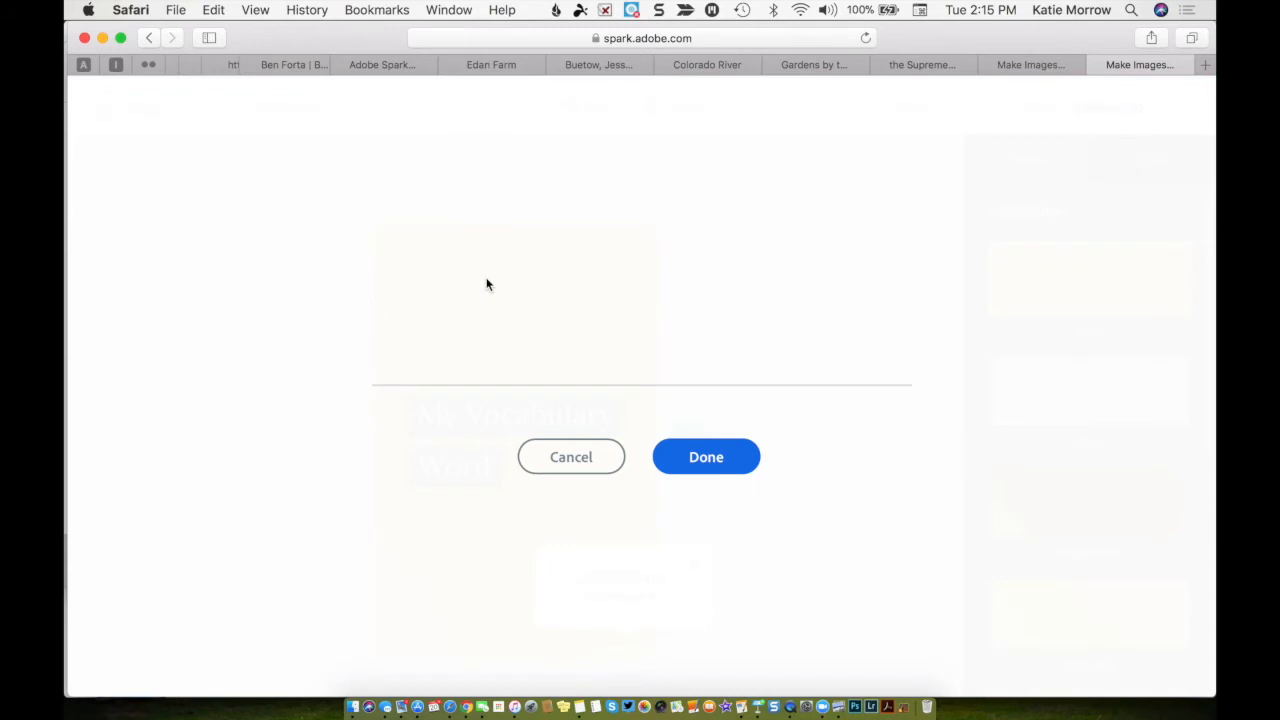
type("immens")
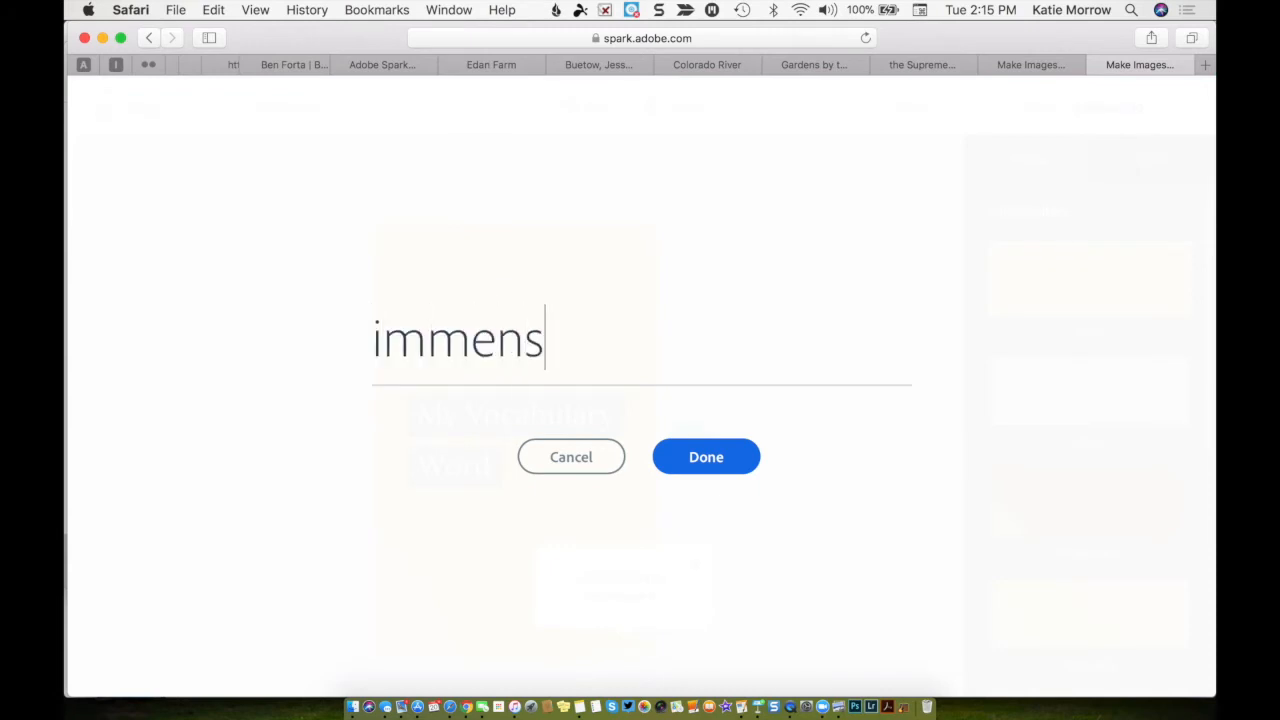
left_click(706, 456)
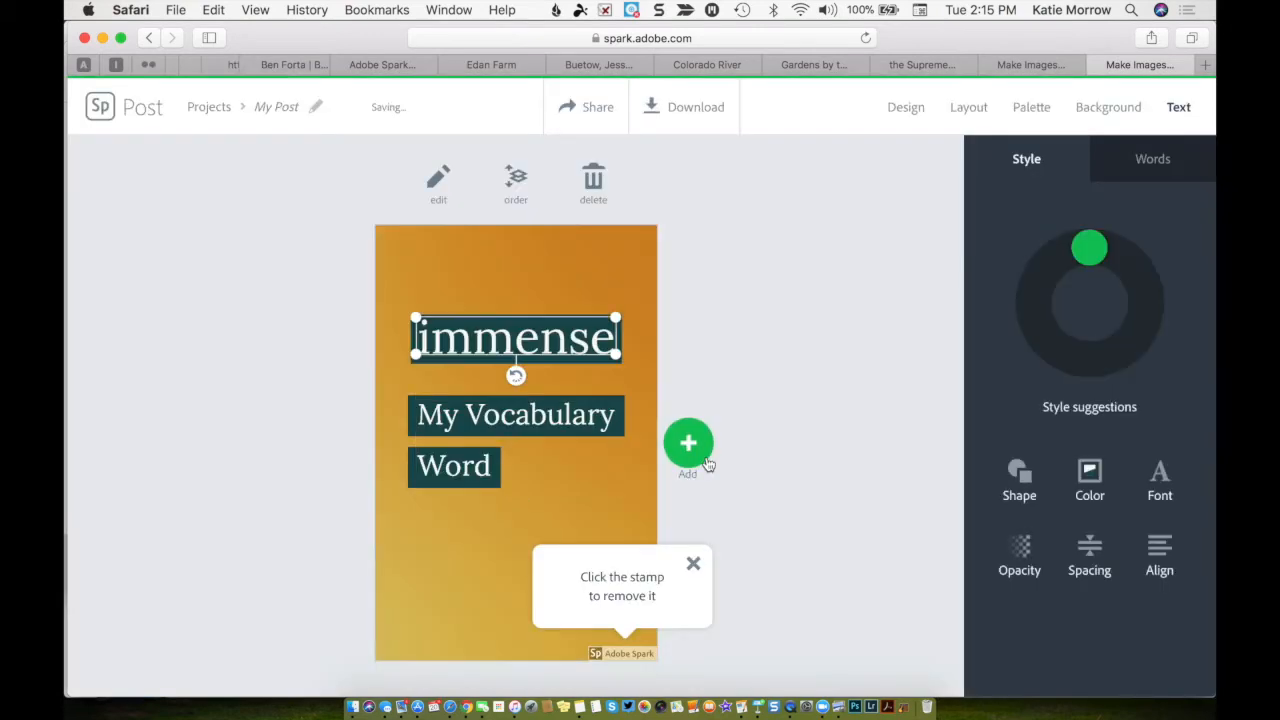
- Move 'immense' below the title and give it a bold capital slab font
left_click_drag(515, 337, 490, 540)
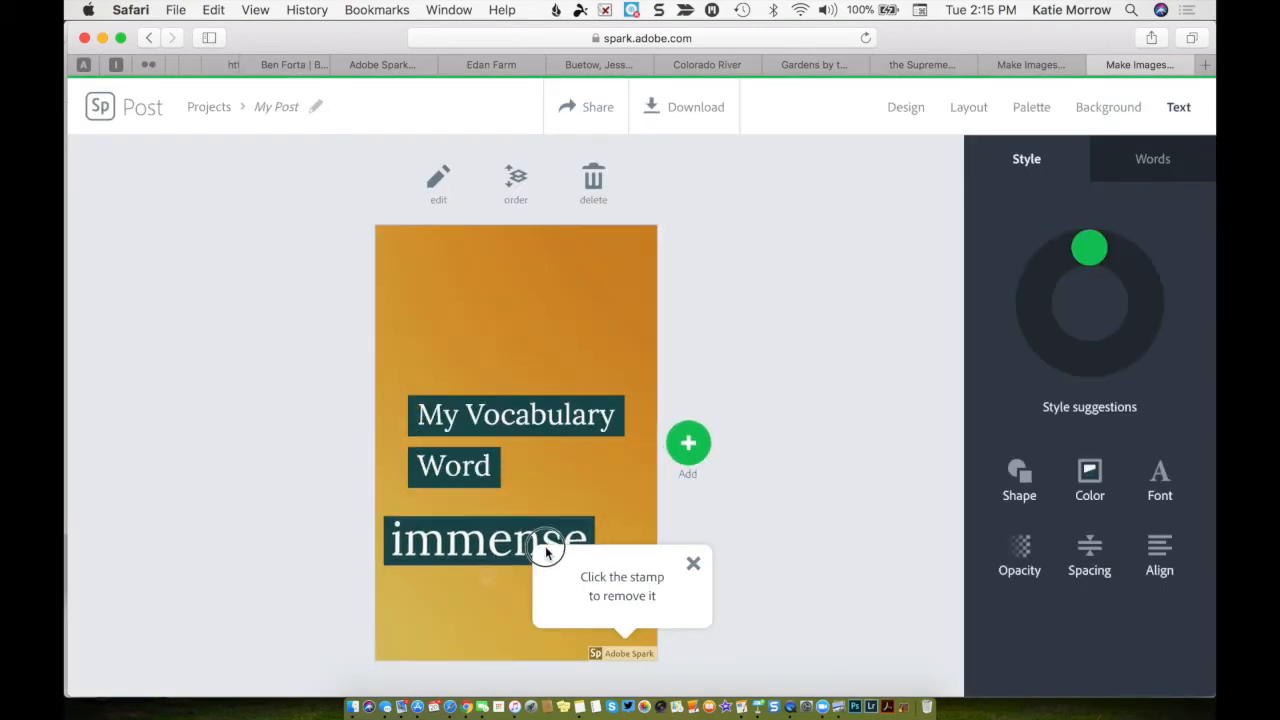
left_click(490, 540)
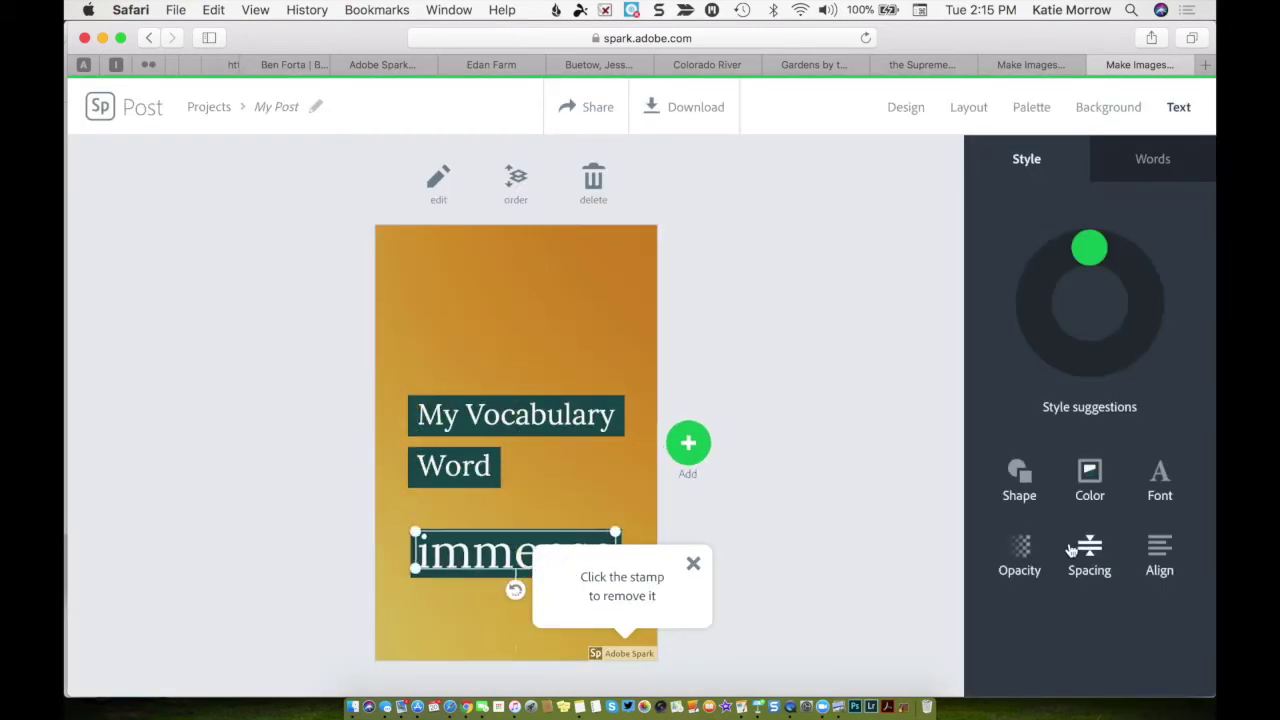
left_click(1159, 480)
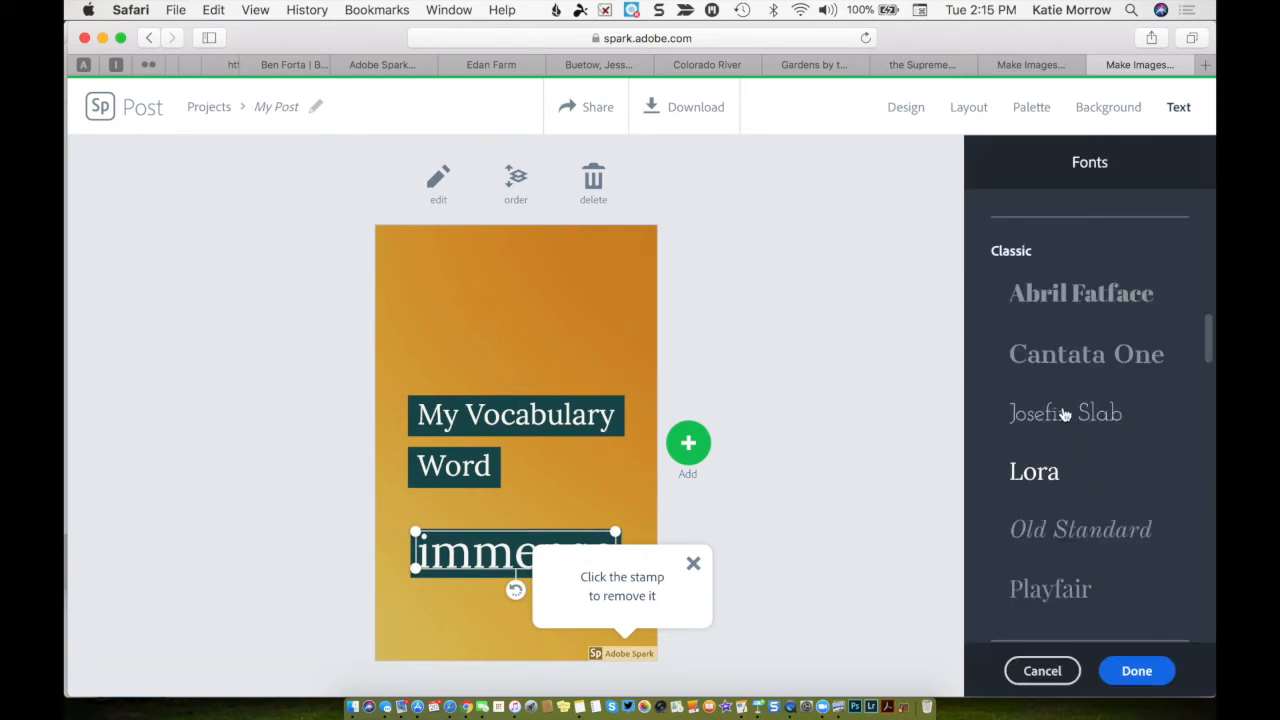
mouse_move(1044, 480)
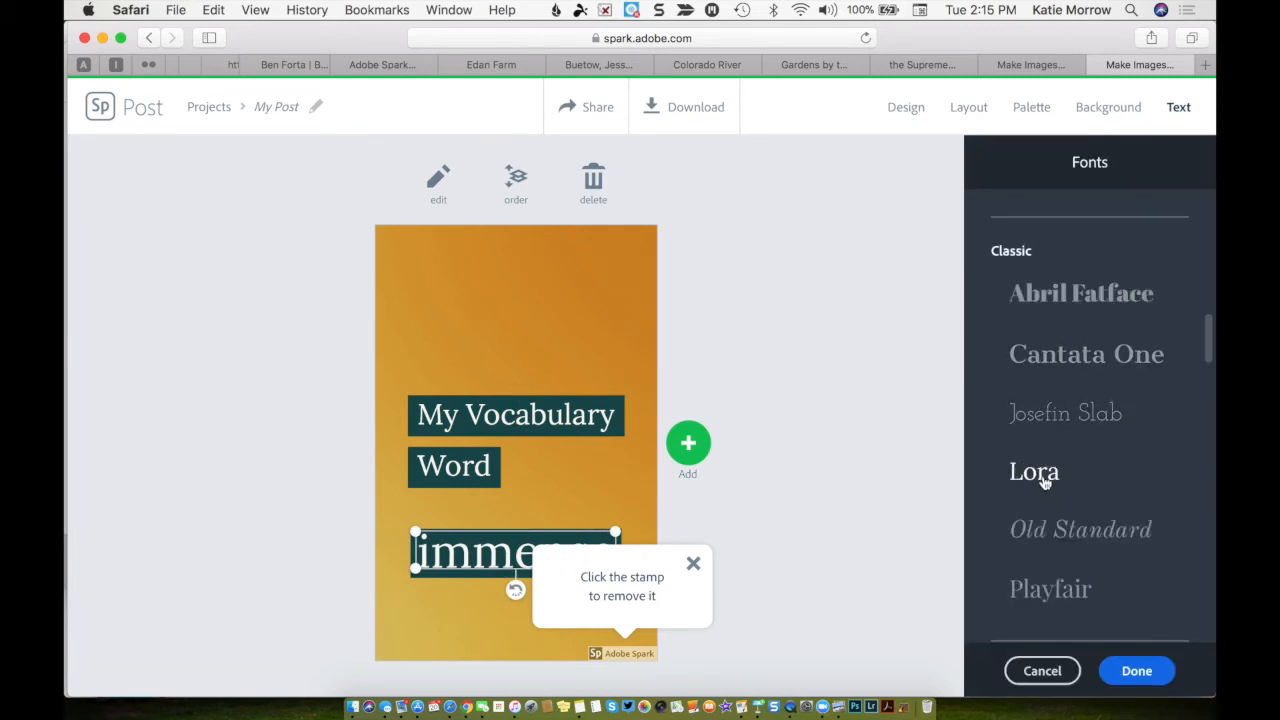
scroll("down", 3)
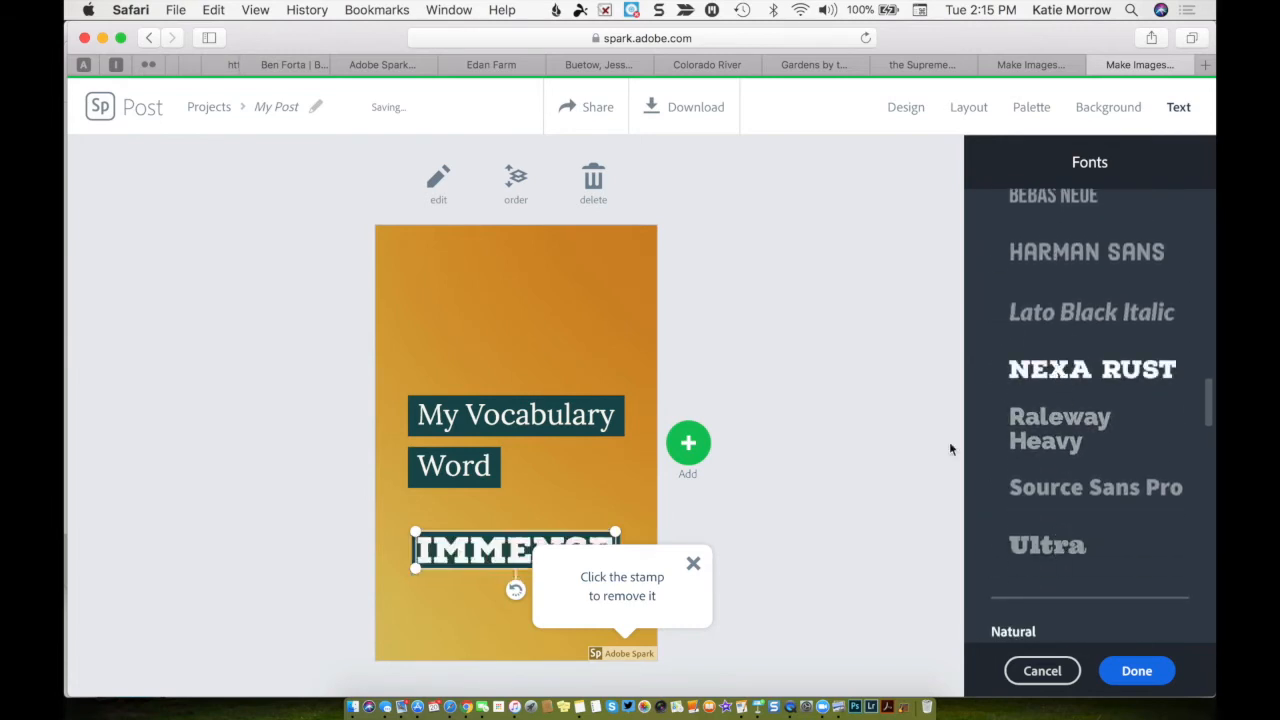
left_click(693, 563)
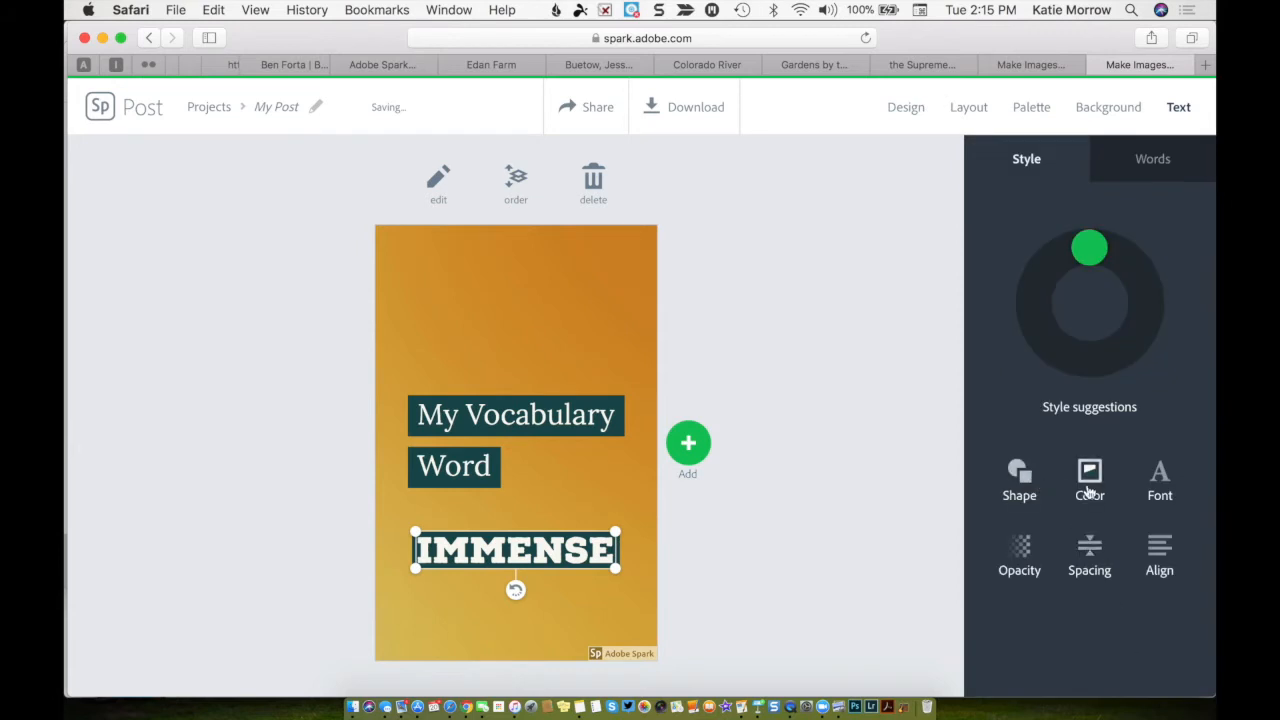
- Apply the tan and yellow colour pairing to 'immense'
left_click(1089, 480)
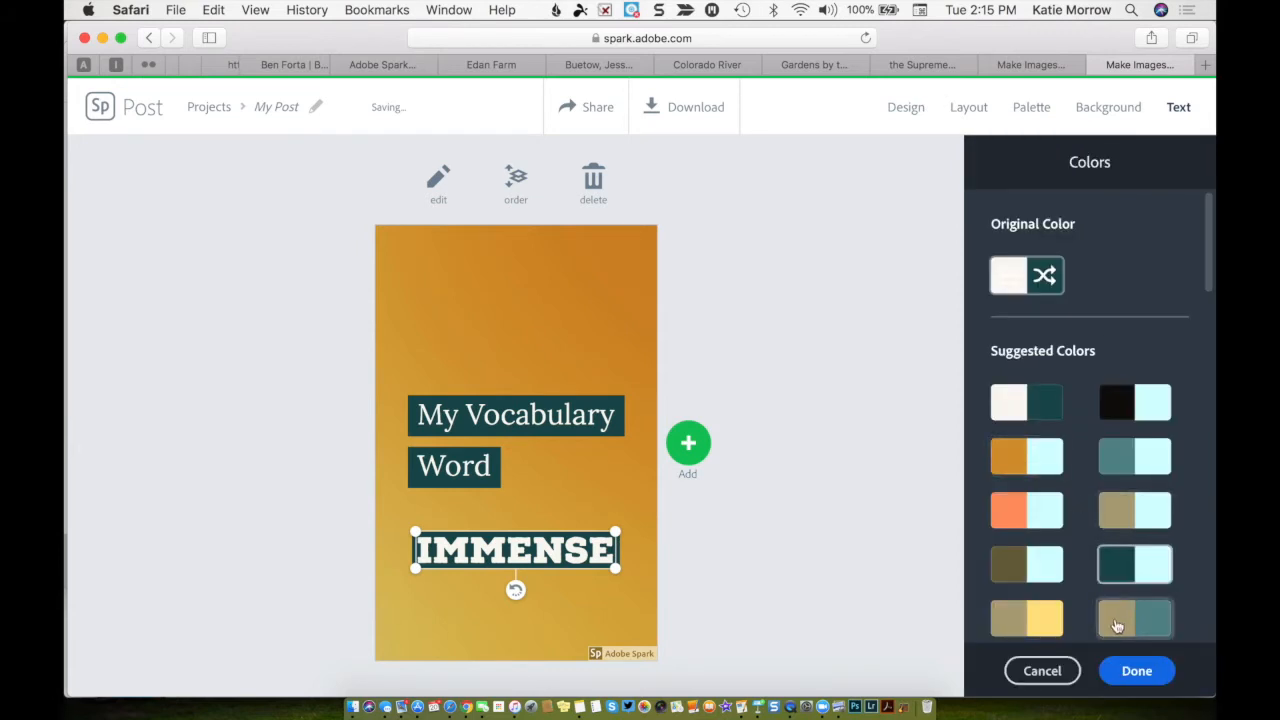
left_click(1026, 617)
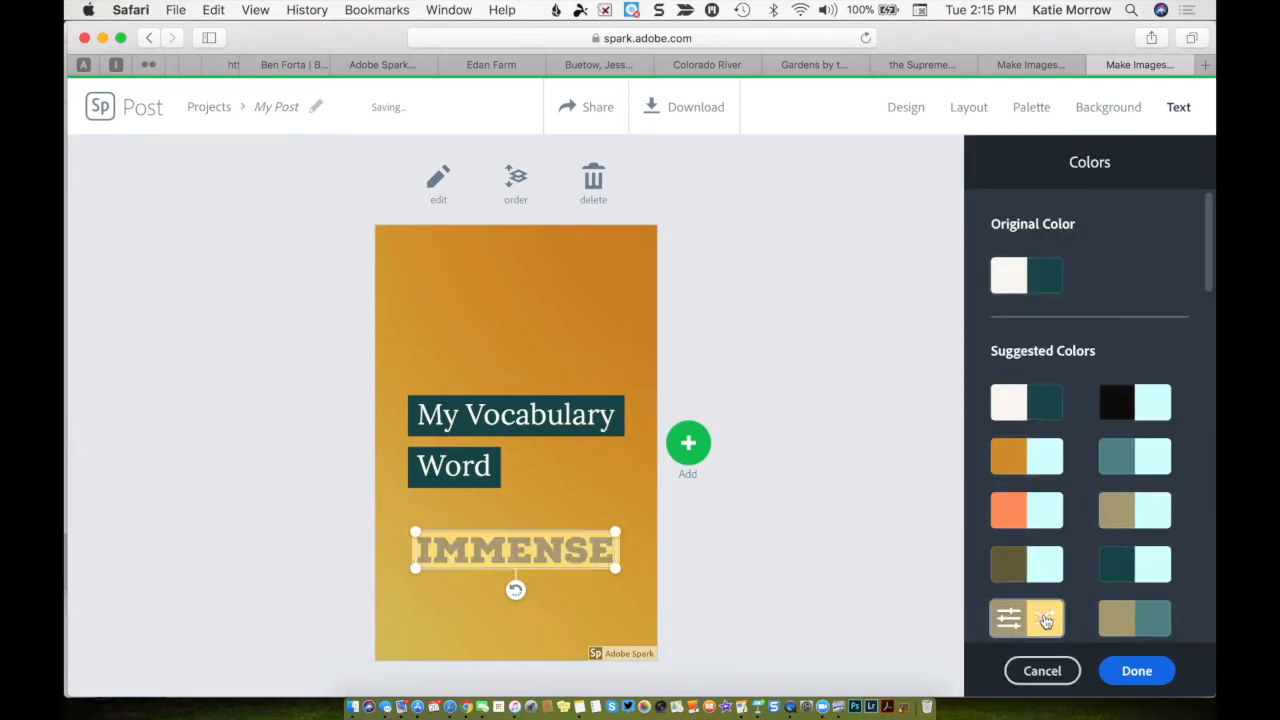
left_click(1107, 107)
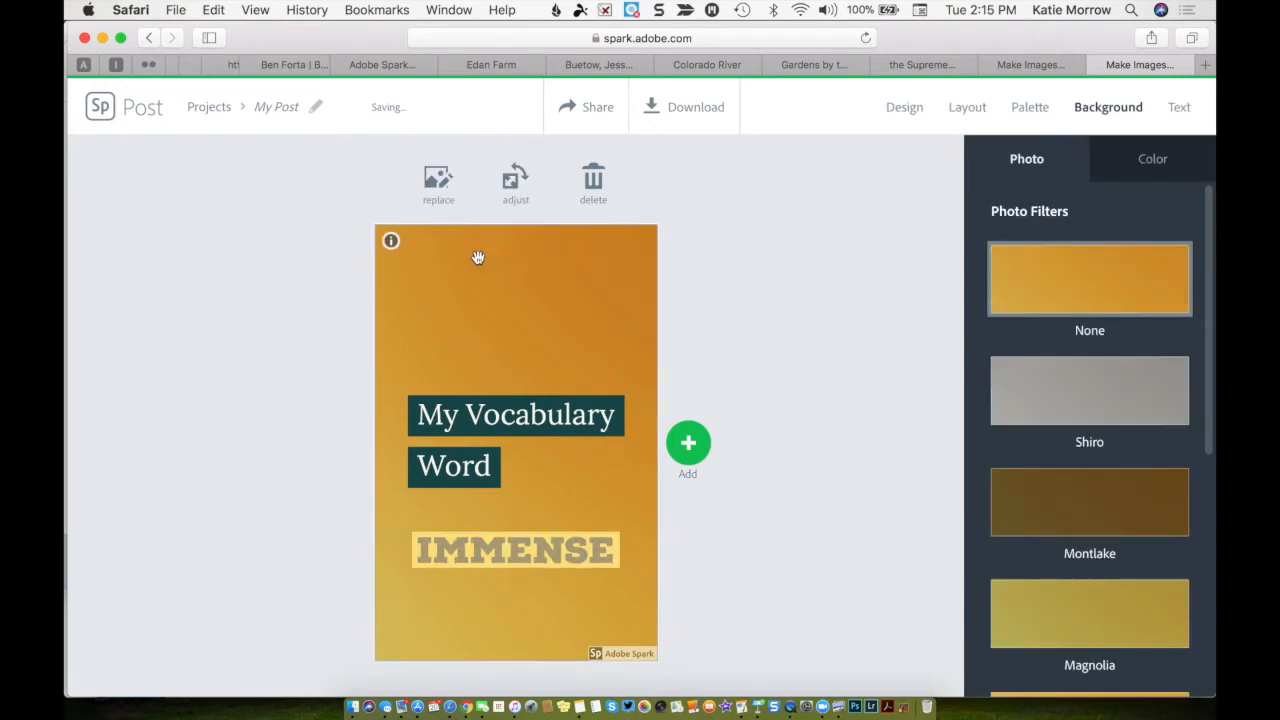
- Search free photos for 'mountain' and set the snowy peak photo as the poster background
left_click(688, 443)
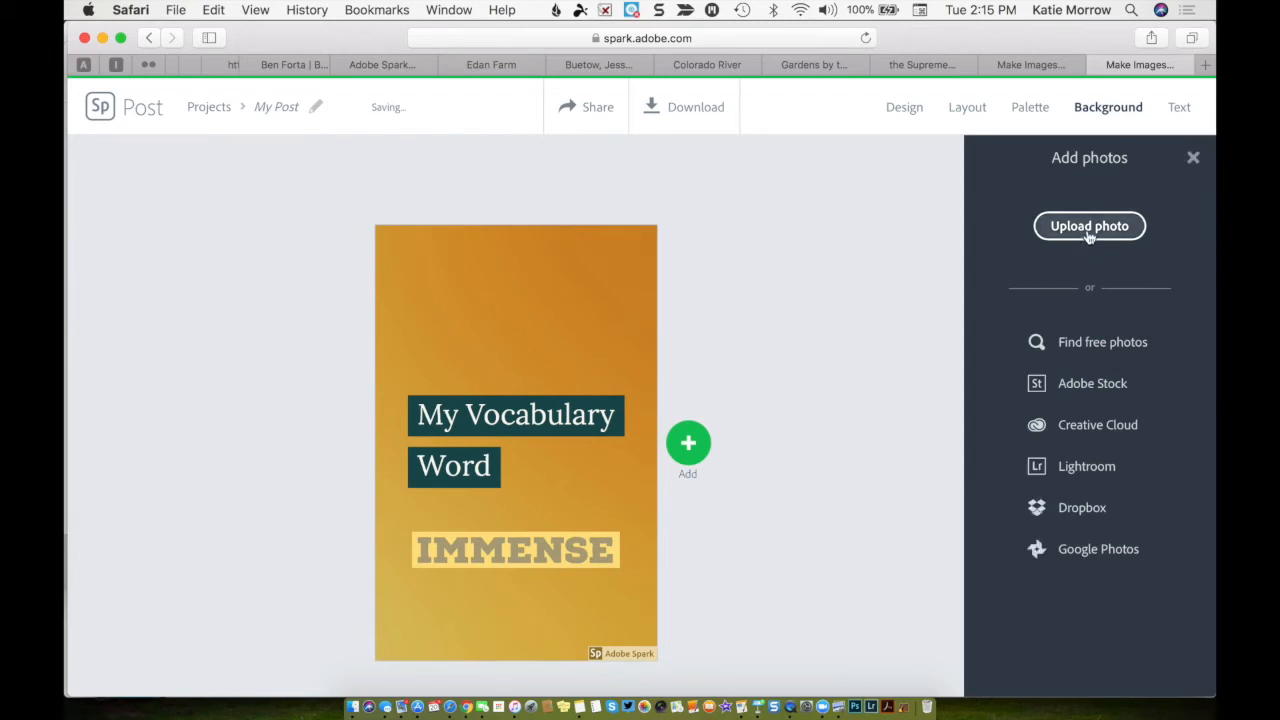
mouse_move(1090, 248)
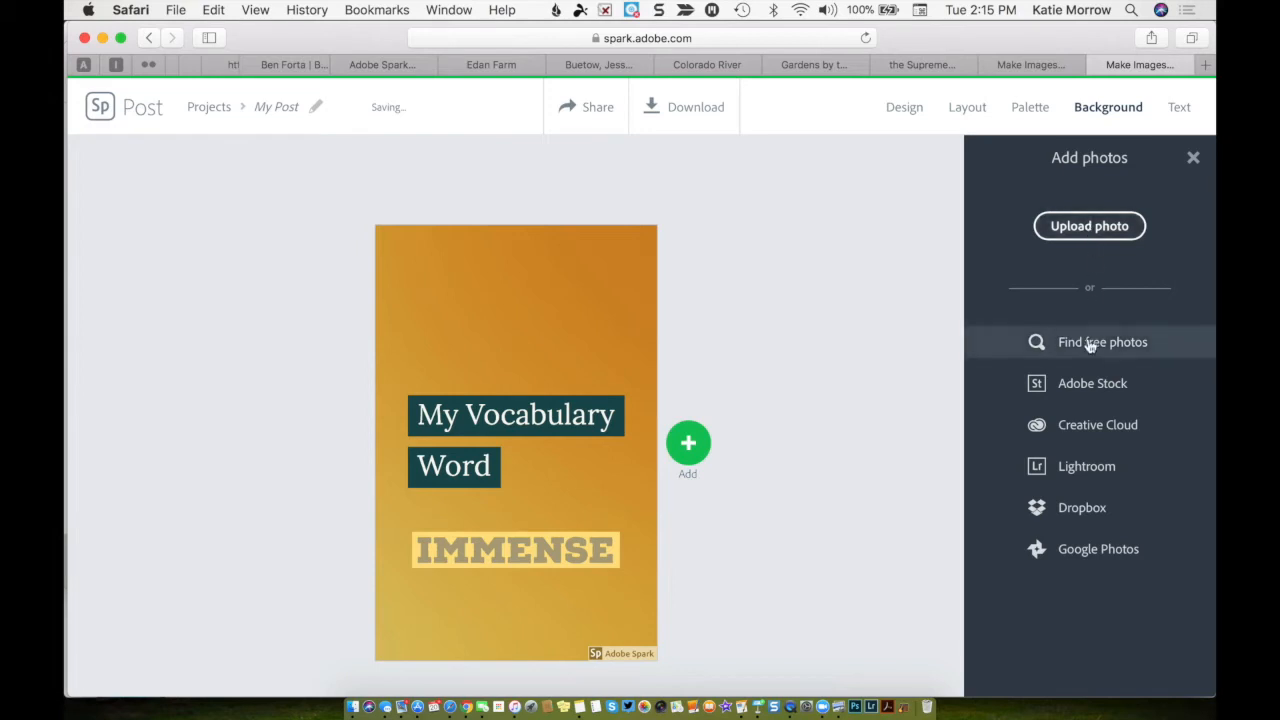
left_click(1102, 342)
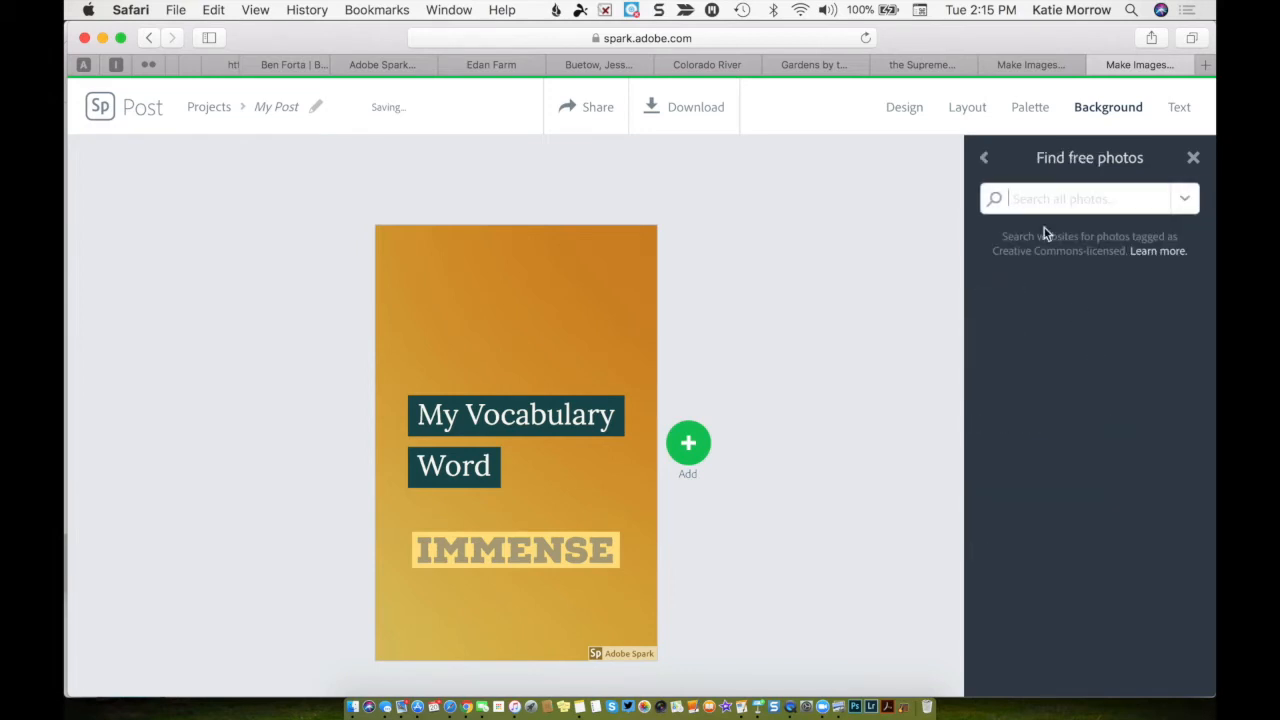
mouse_move(1037, 267)
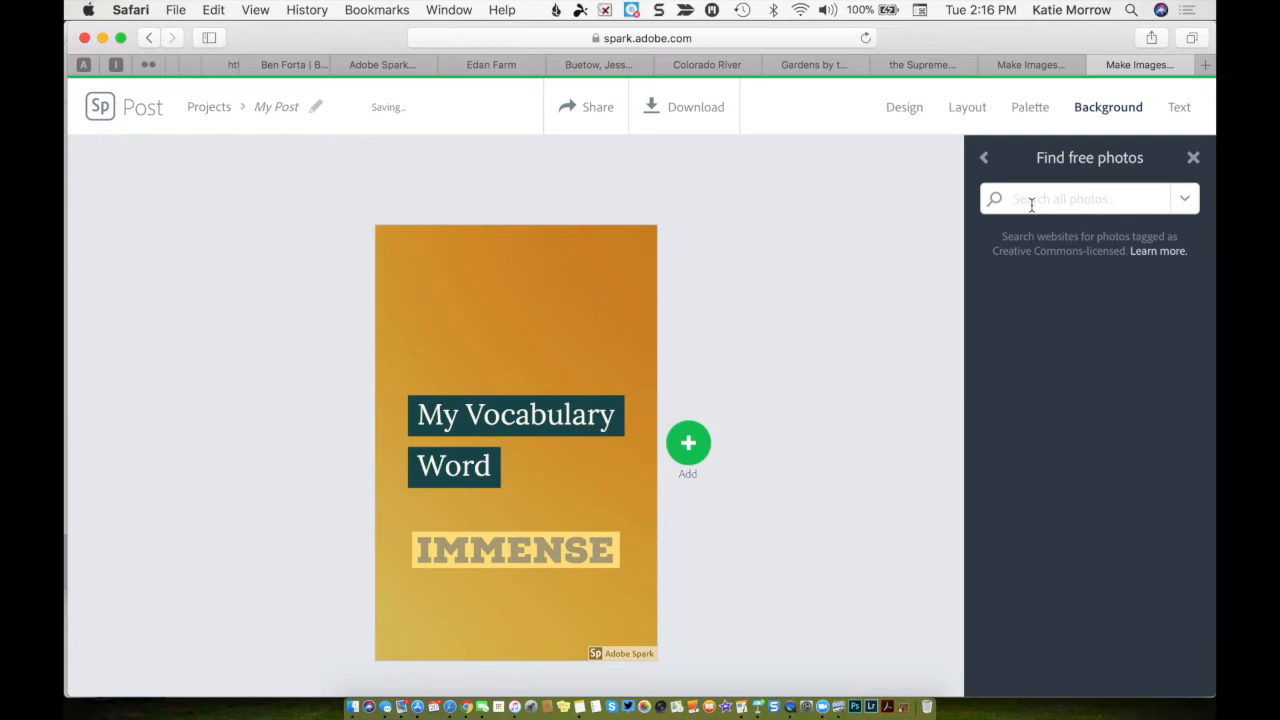
type("large")
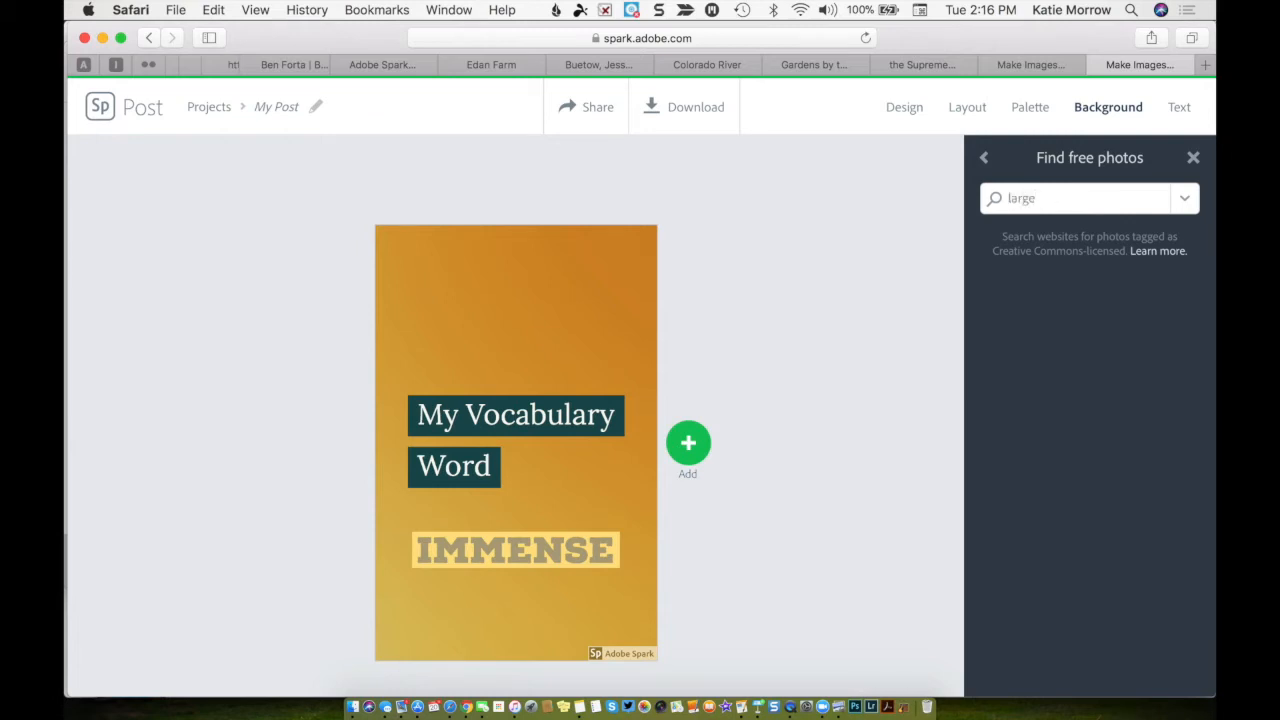
key("Return")
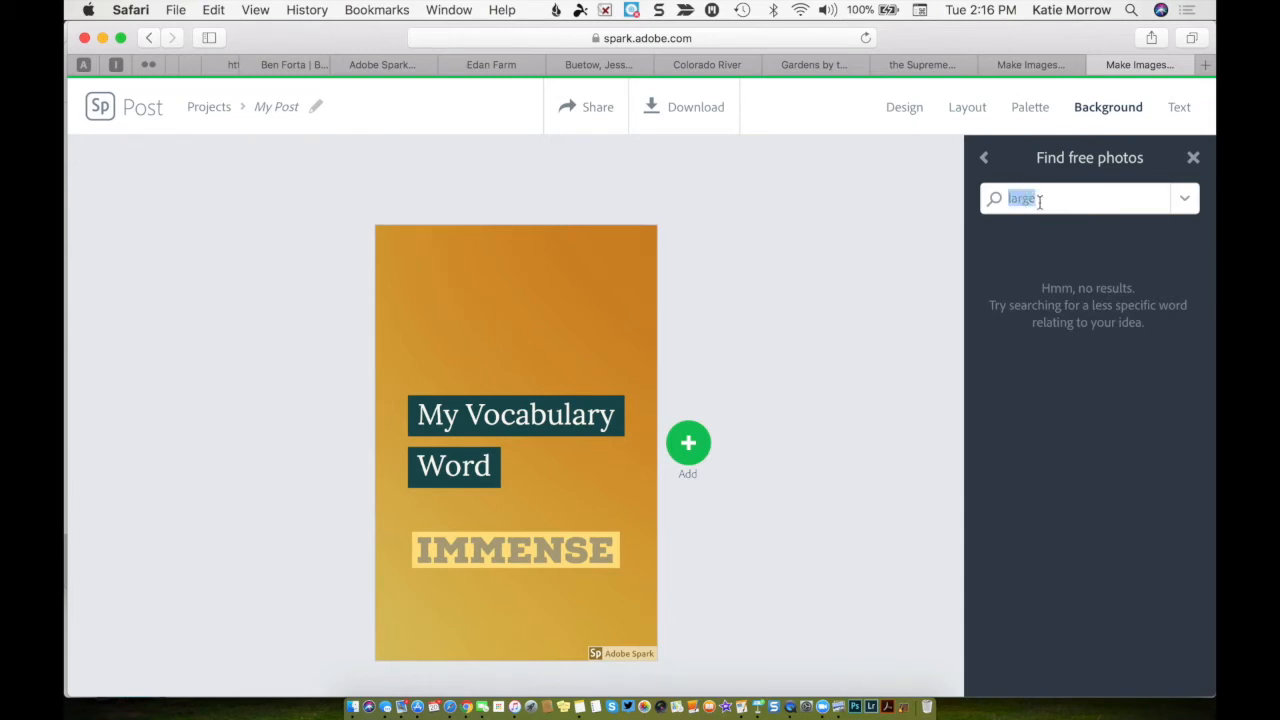
type("mountain")
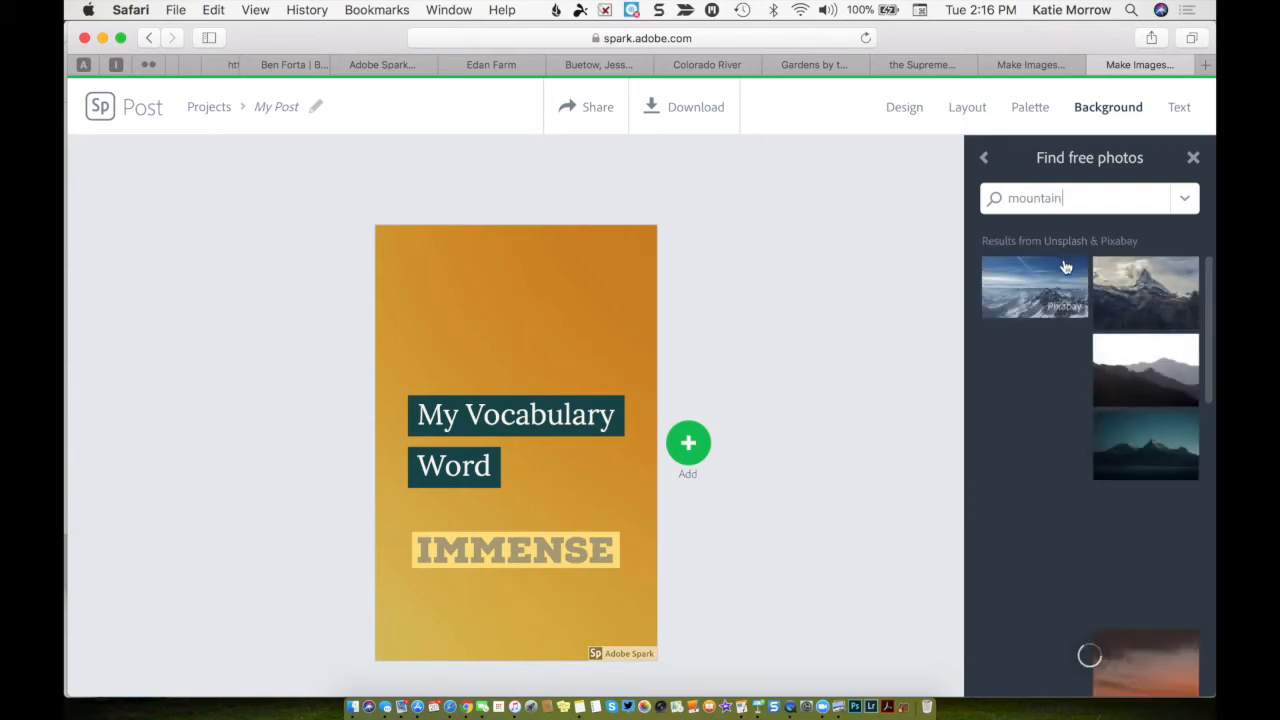
scroll("down", 3)
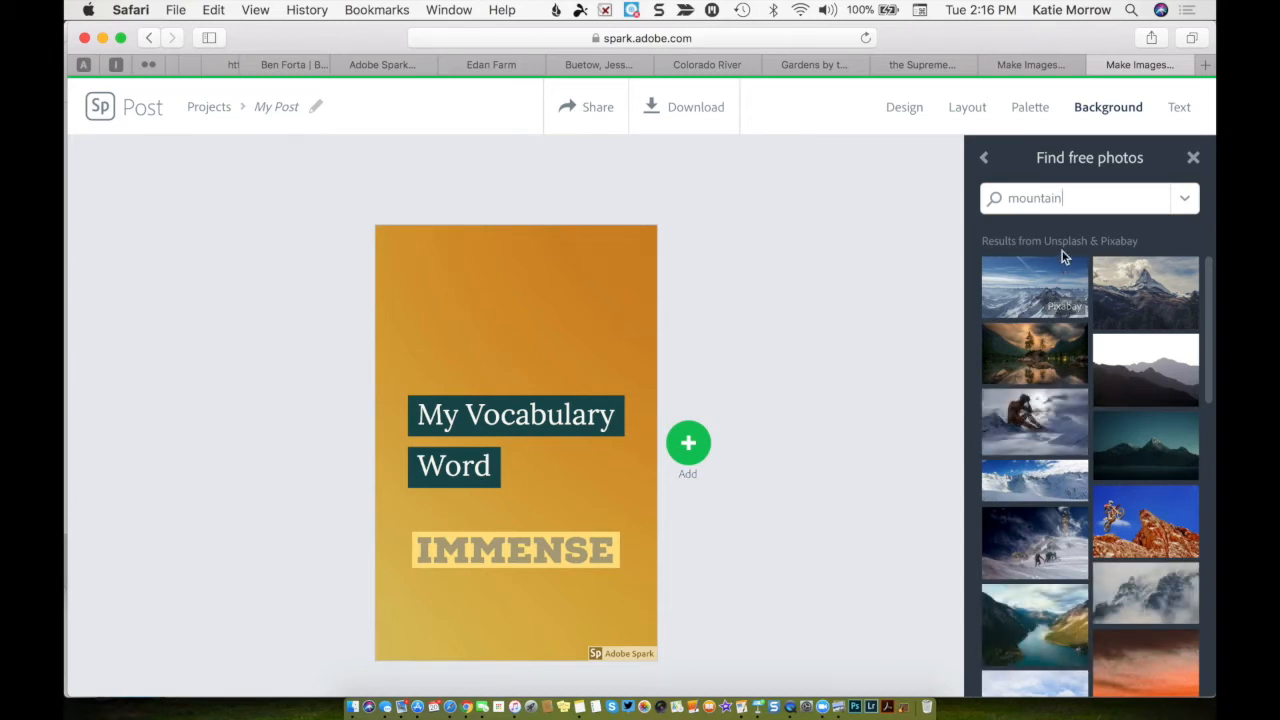
mouse_move(1100, 430)
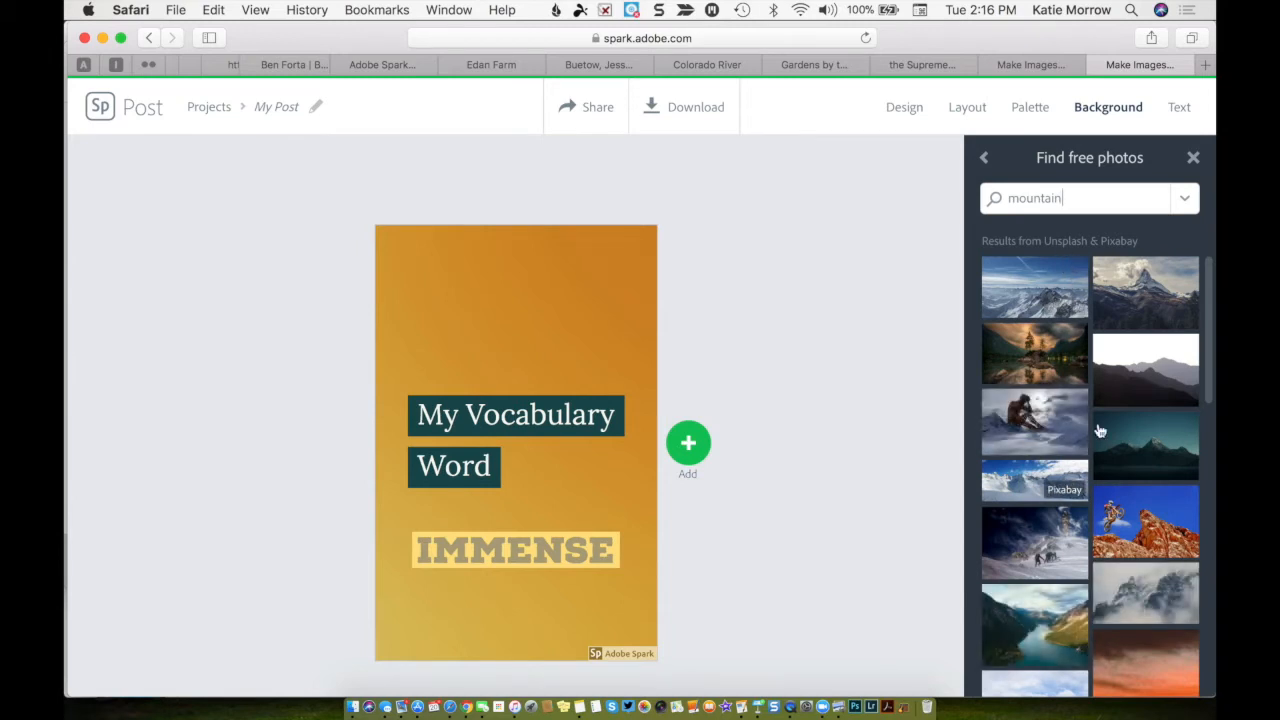
left_click(1145, 291)
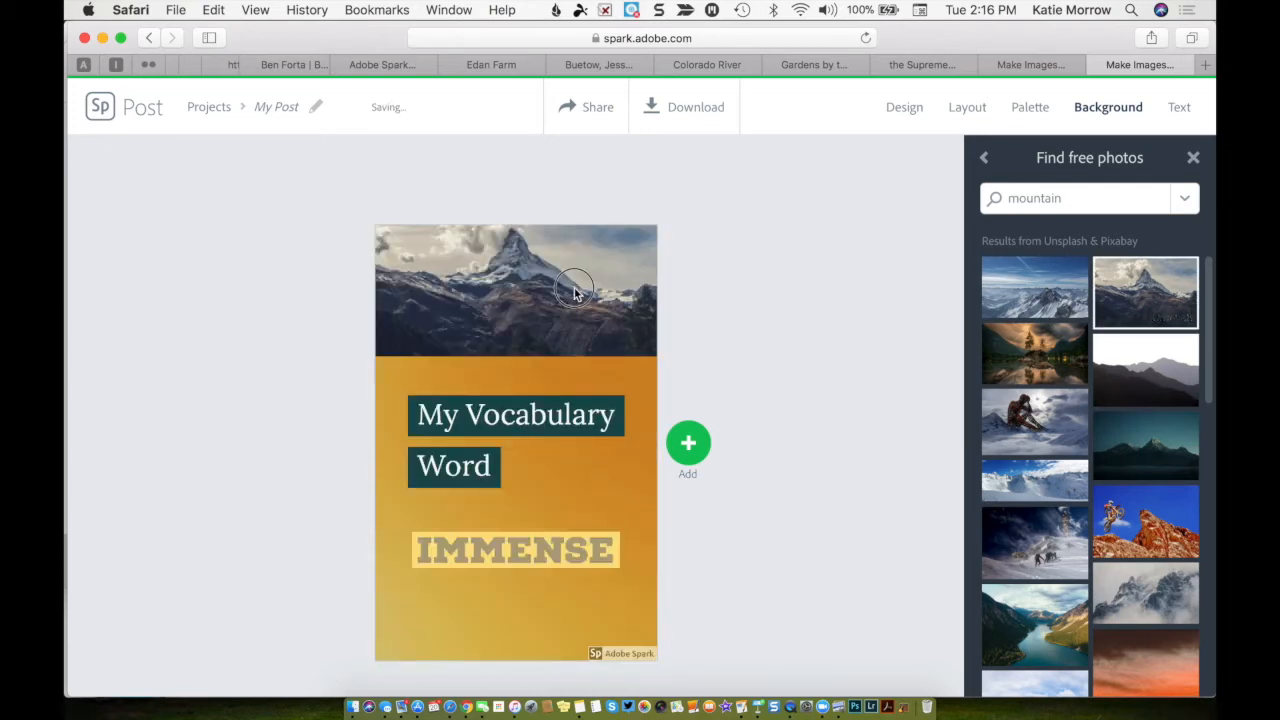
- Drag the mountain photo's bottom edge up so the band ends above the vocabulary title
left_click(515, 290)
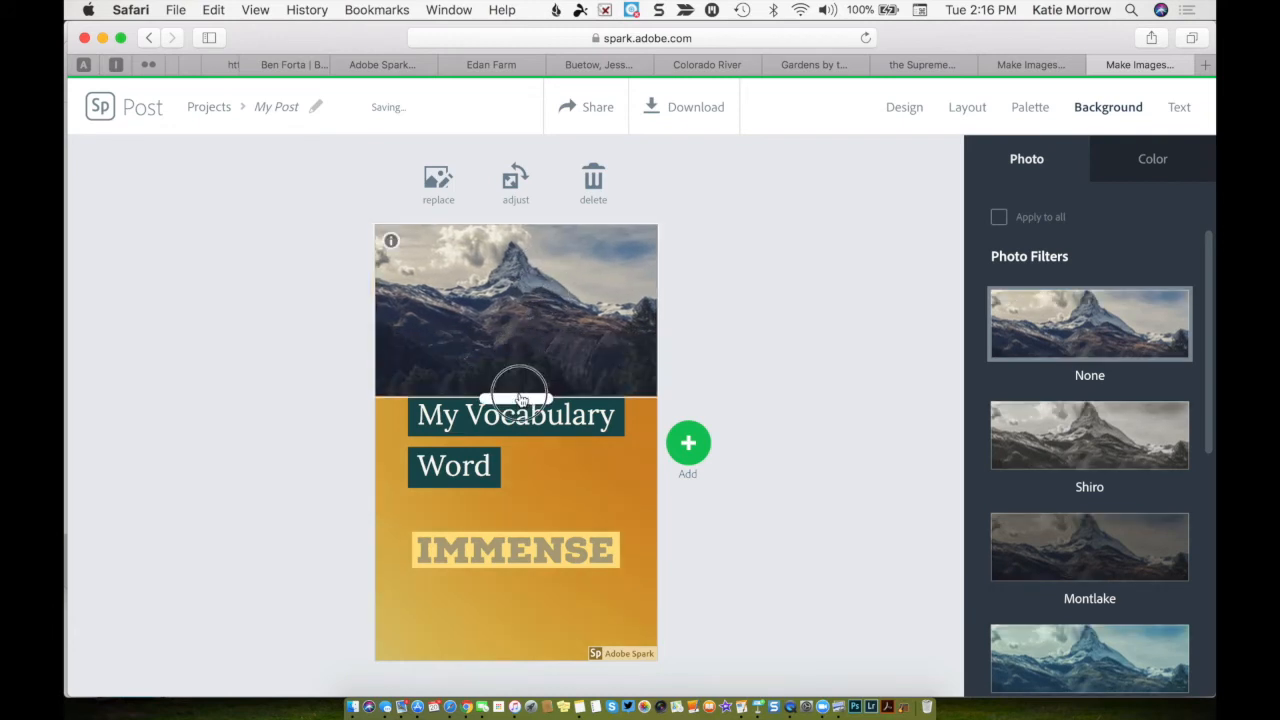
left_click_drag(520, 395, 595, 330)
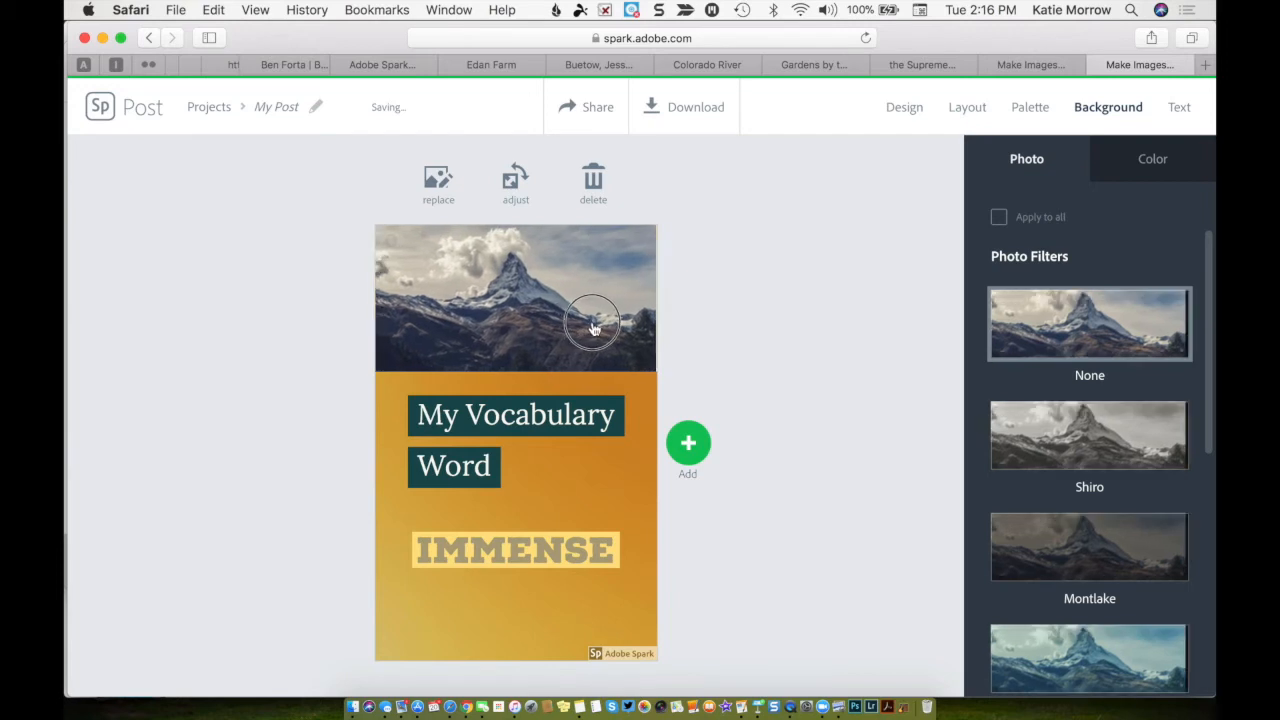
scroll("down", 3)
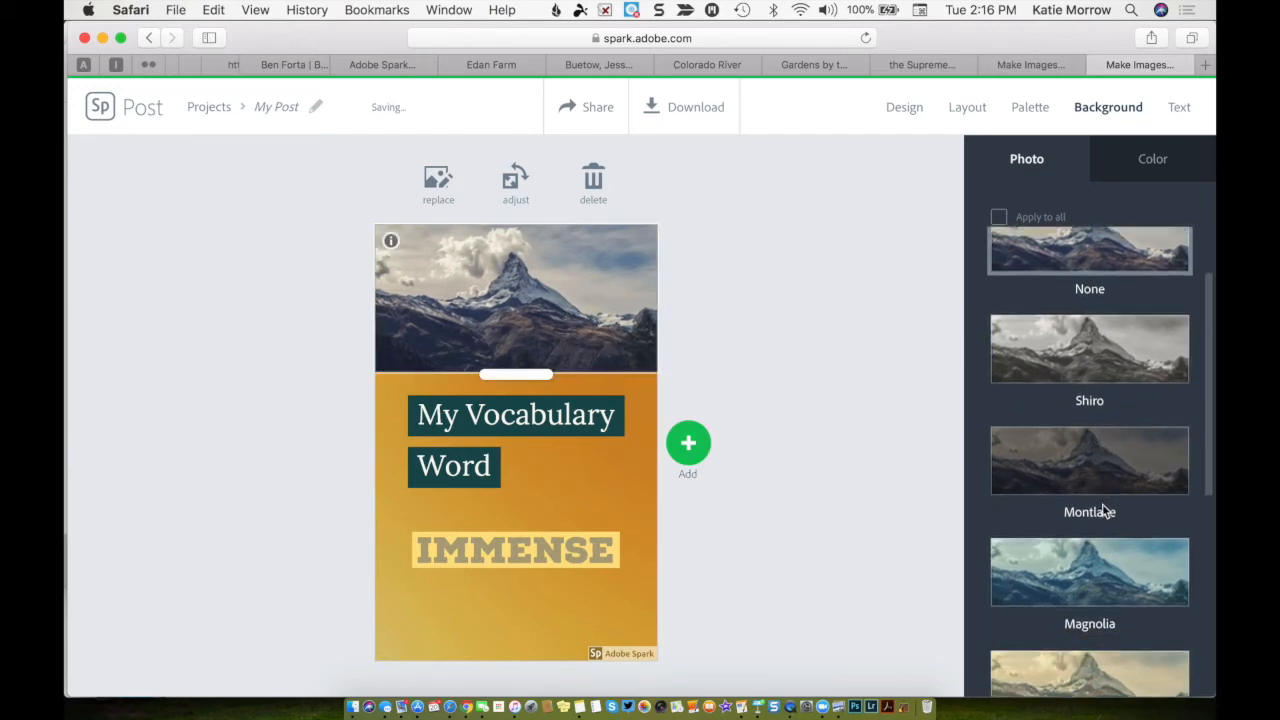
scroll("down", 3)
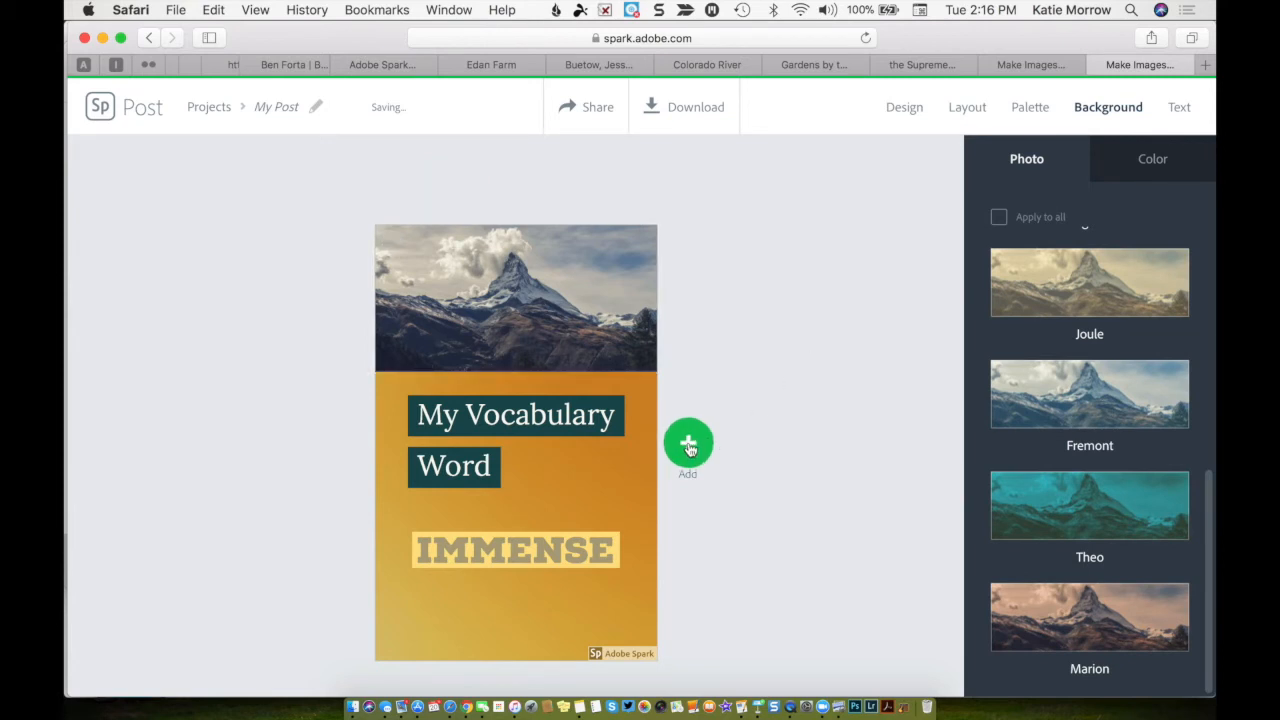
mouse_move(560, 595)
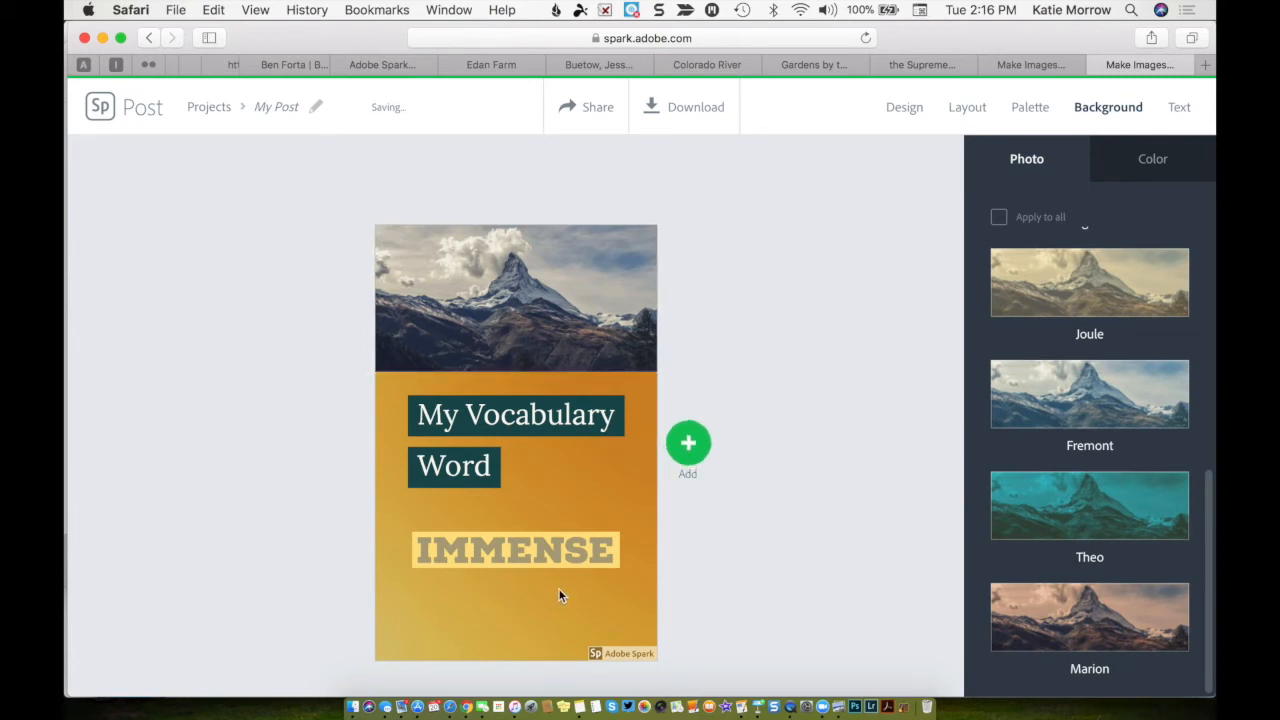
mouse_move(625, 508)
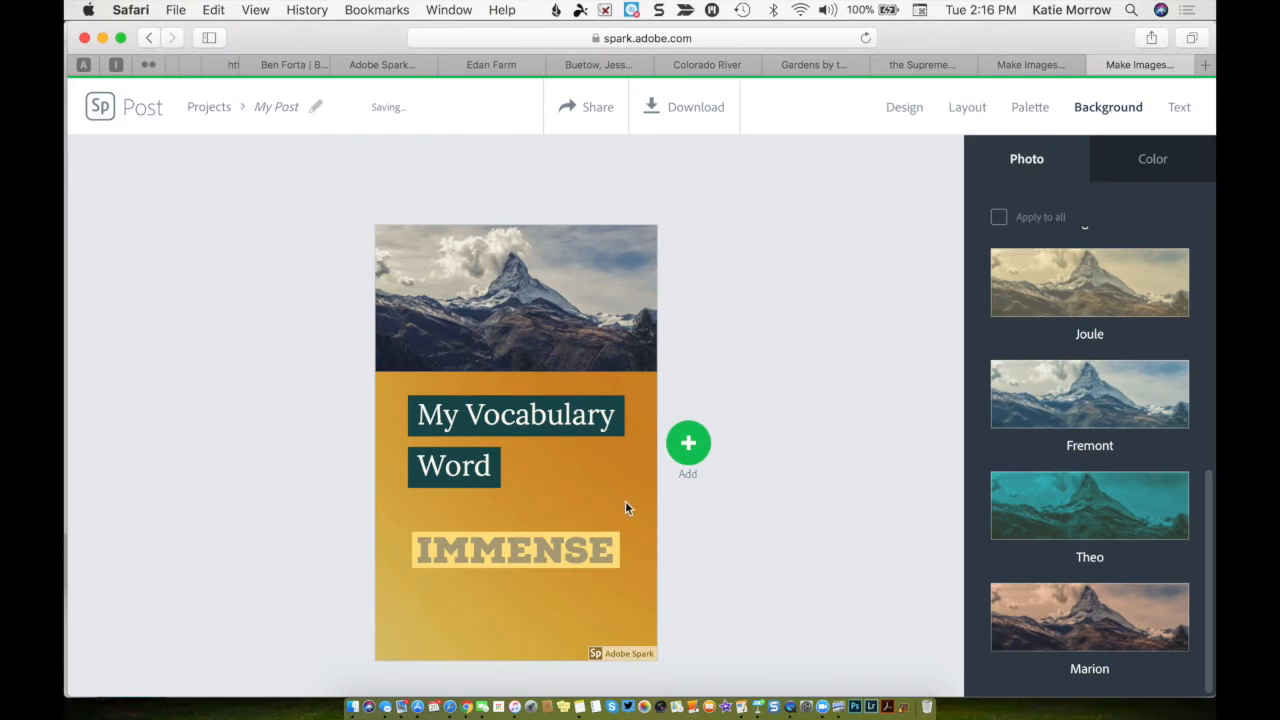
mouse_move(688, 508)
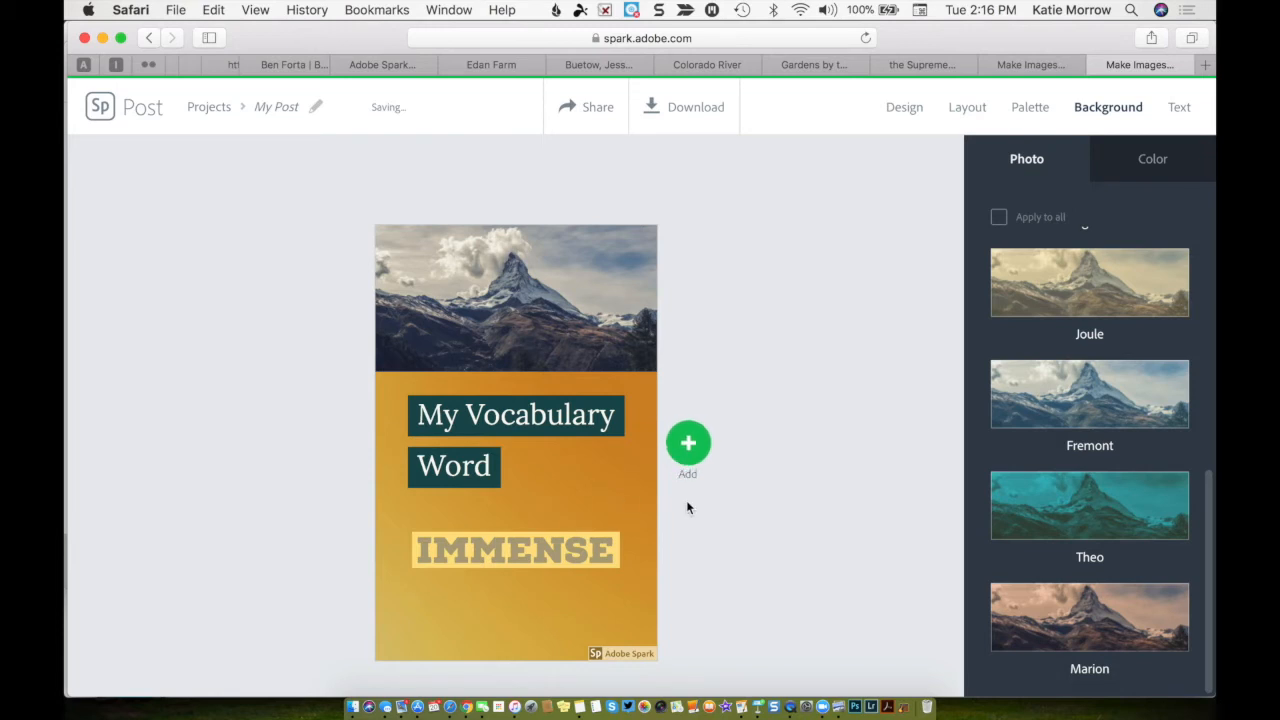
mouse_move(688, 445)
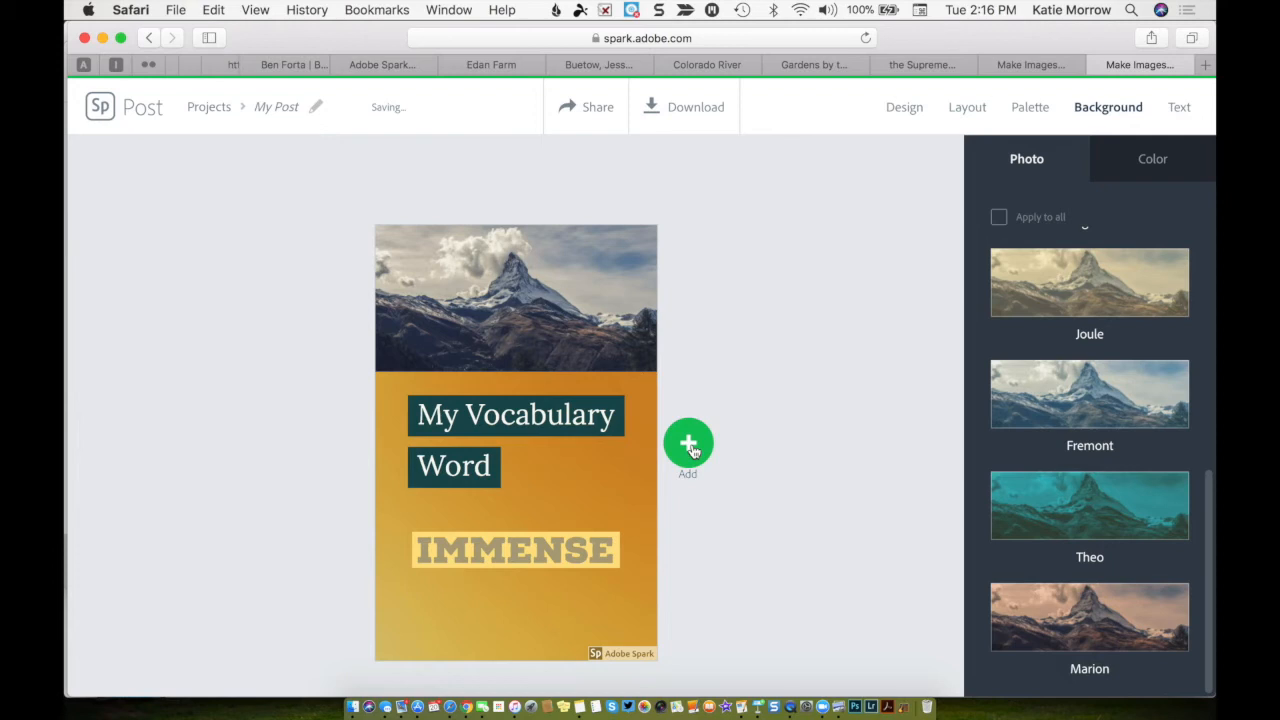
mouse_move(580, 438)
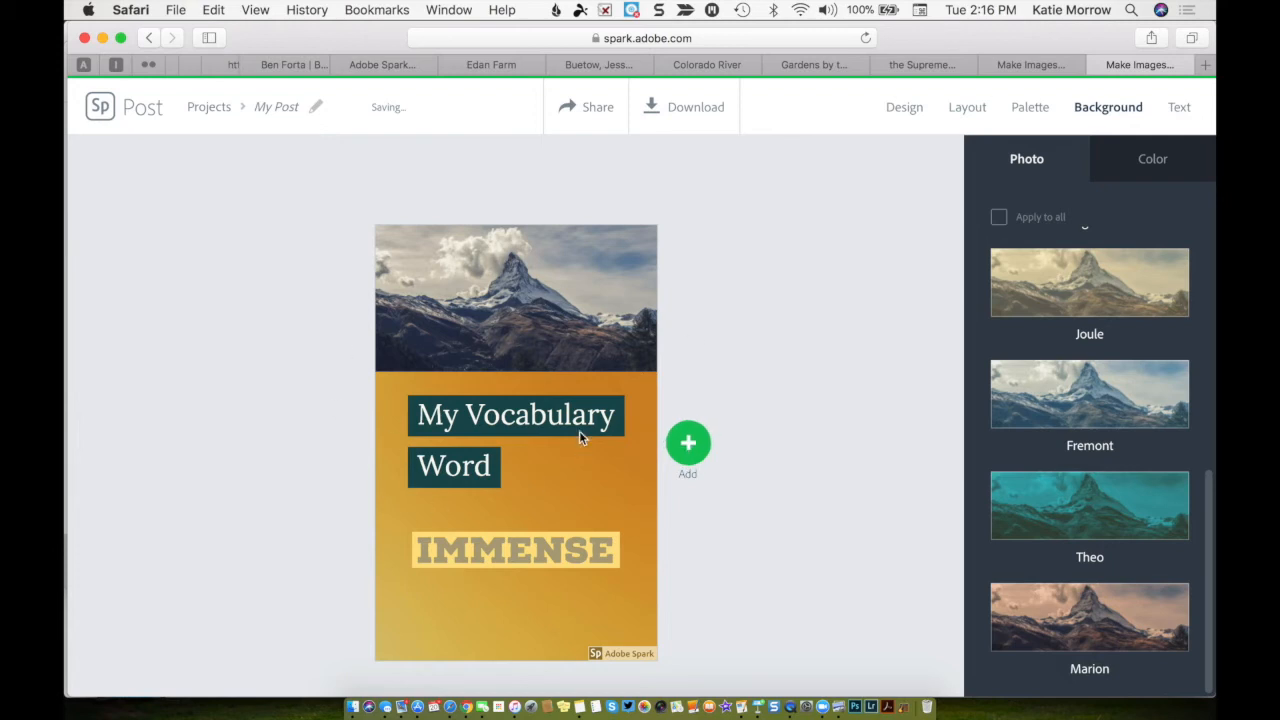
mouse_move(590, 128)
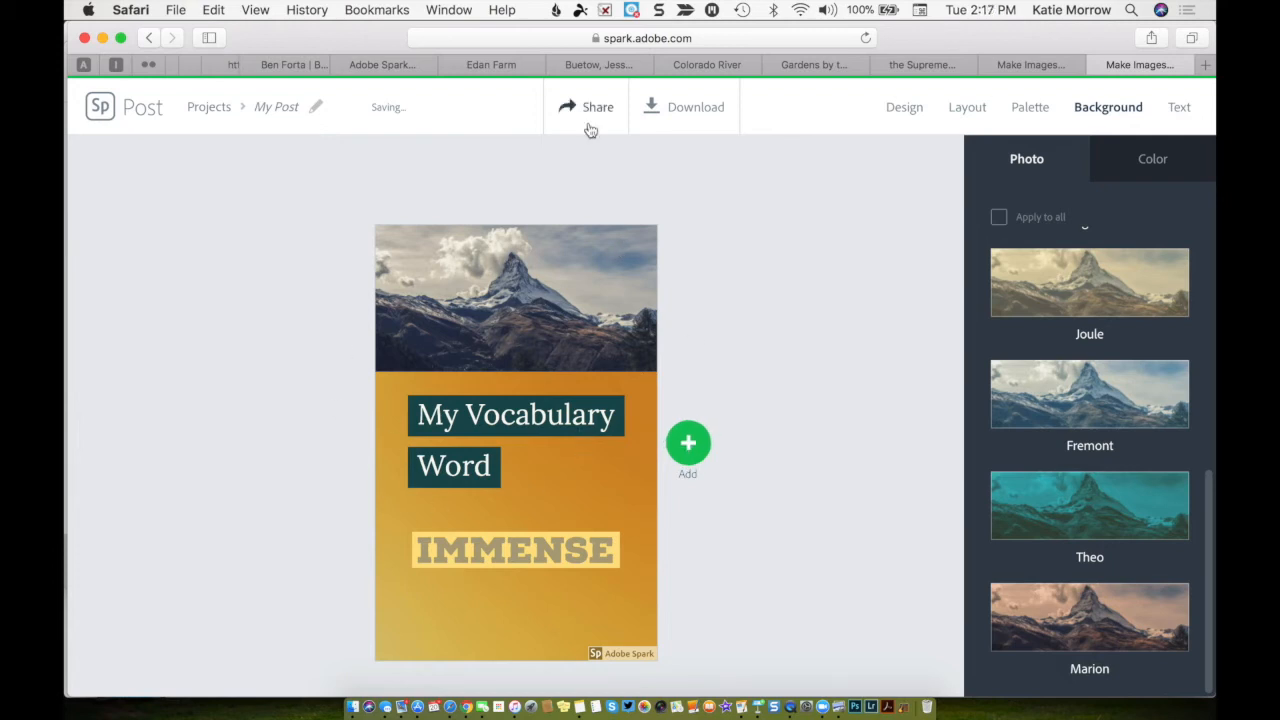
- Open the vocabulary post's Share dialog and close it without publishing
left_click(598, 107)
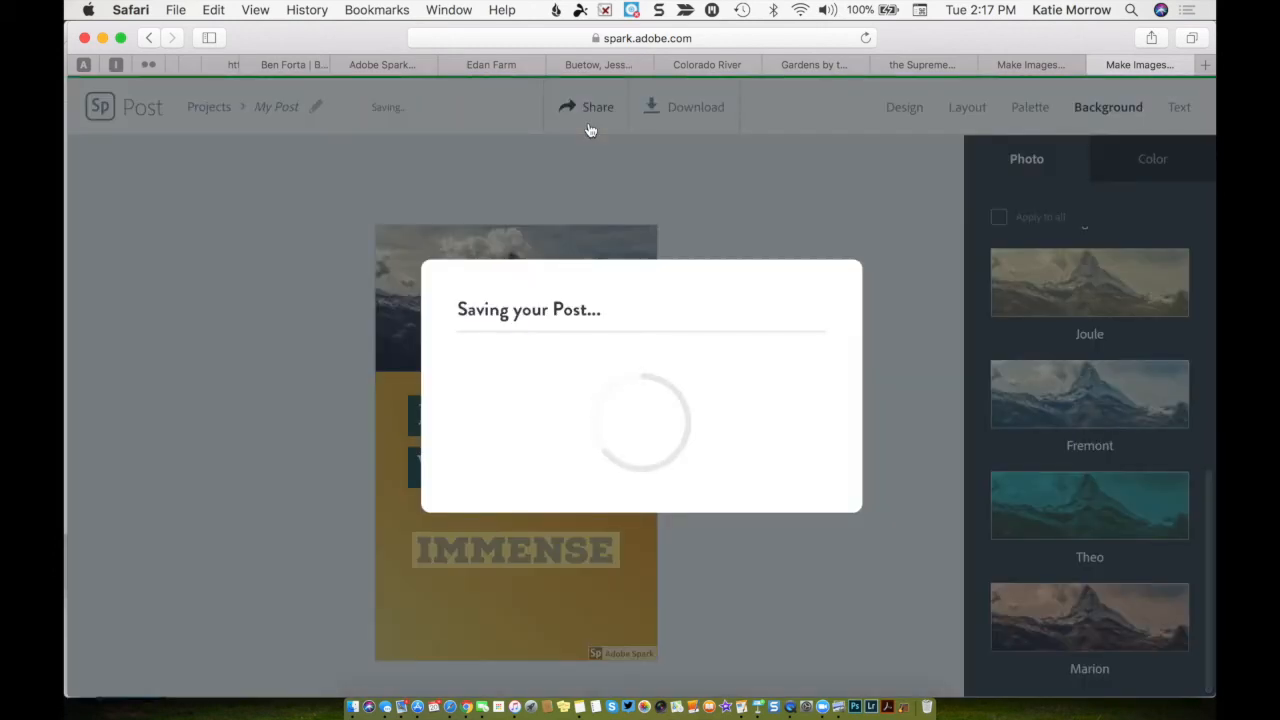
mouse_move(572, 363)
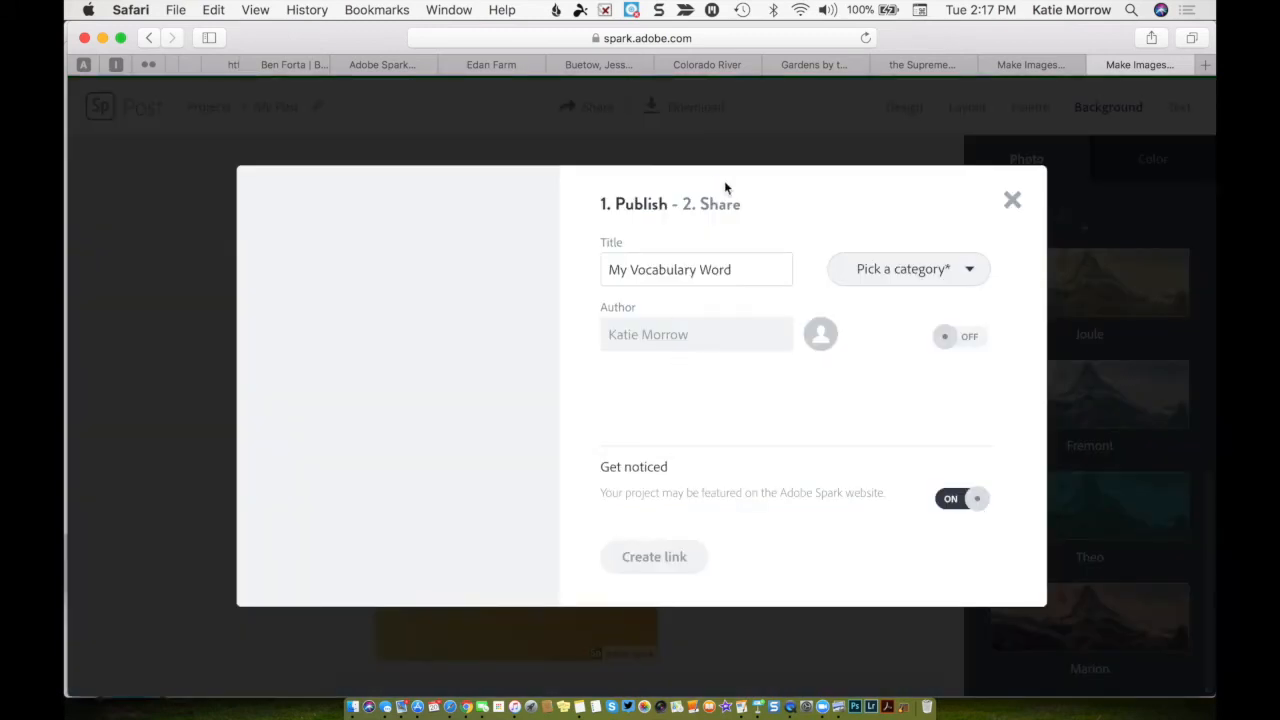
left_click(1012, 199)
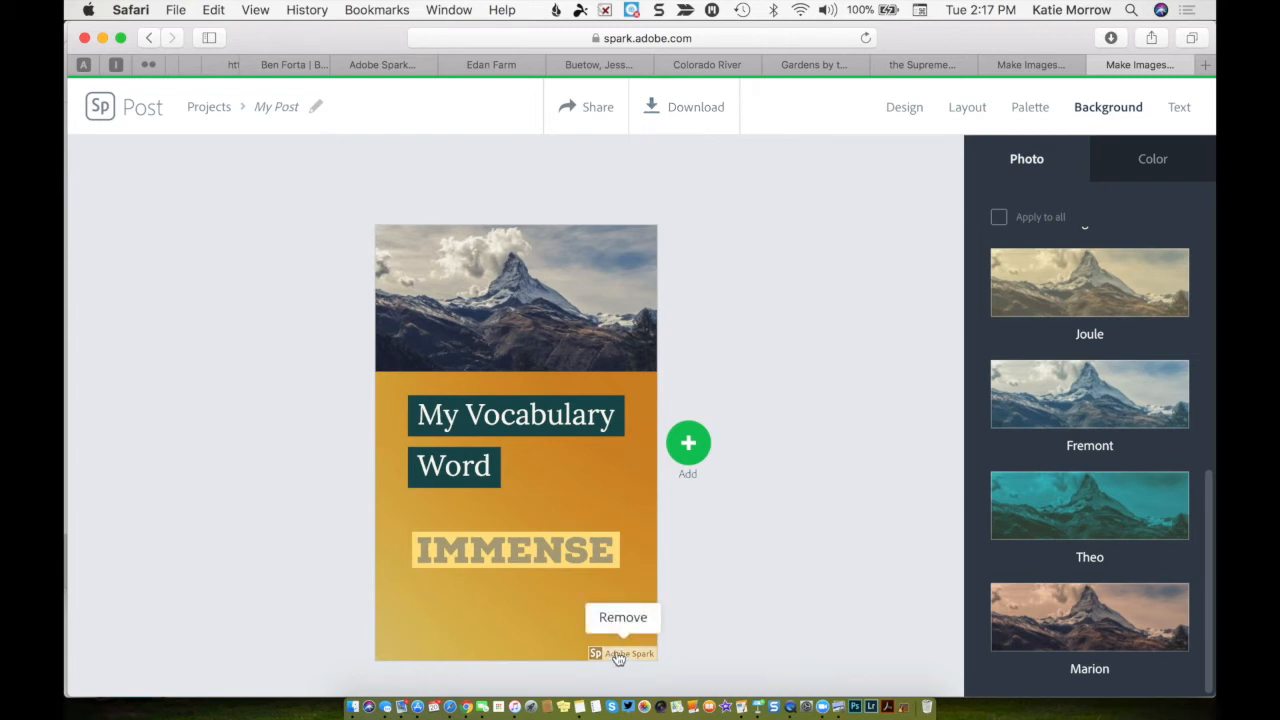
mouse_move(627, 686)
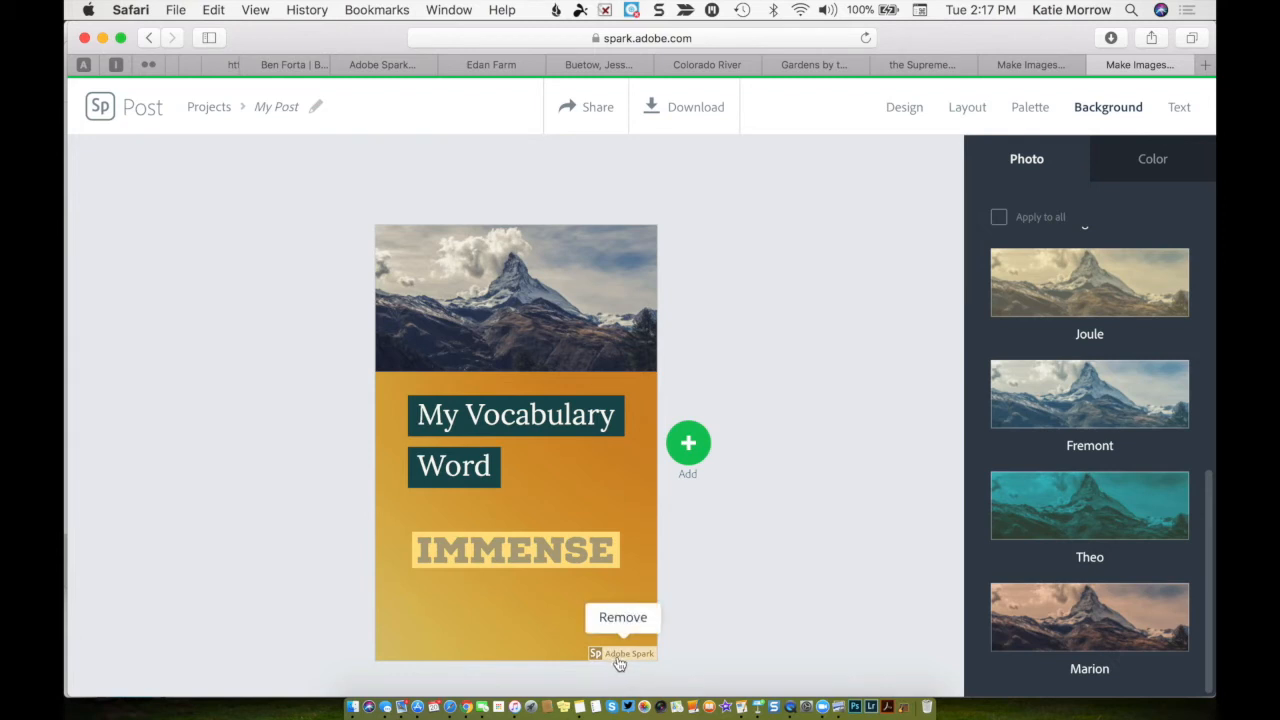
mouse_move(670, 658)
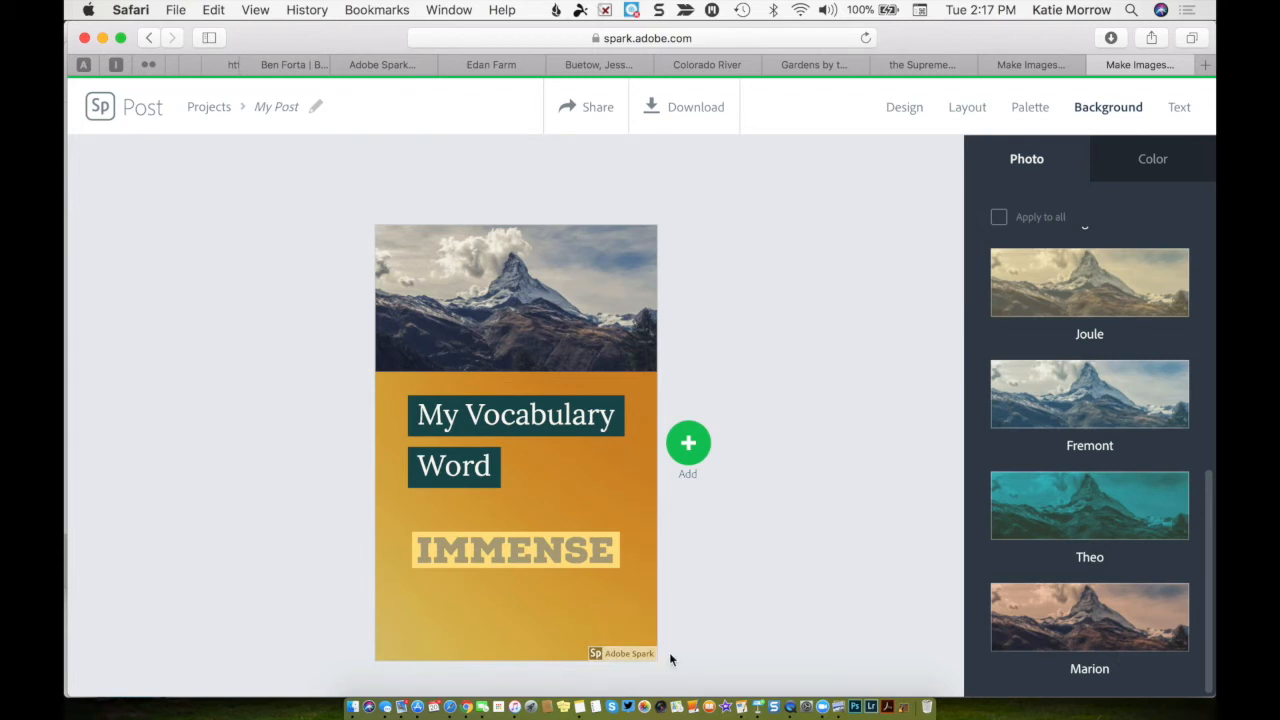
mouse_move(770, 607)
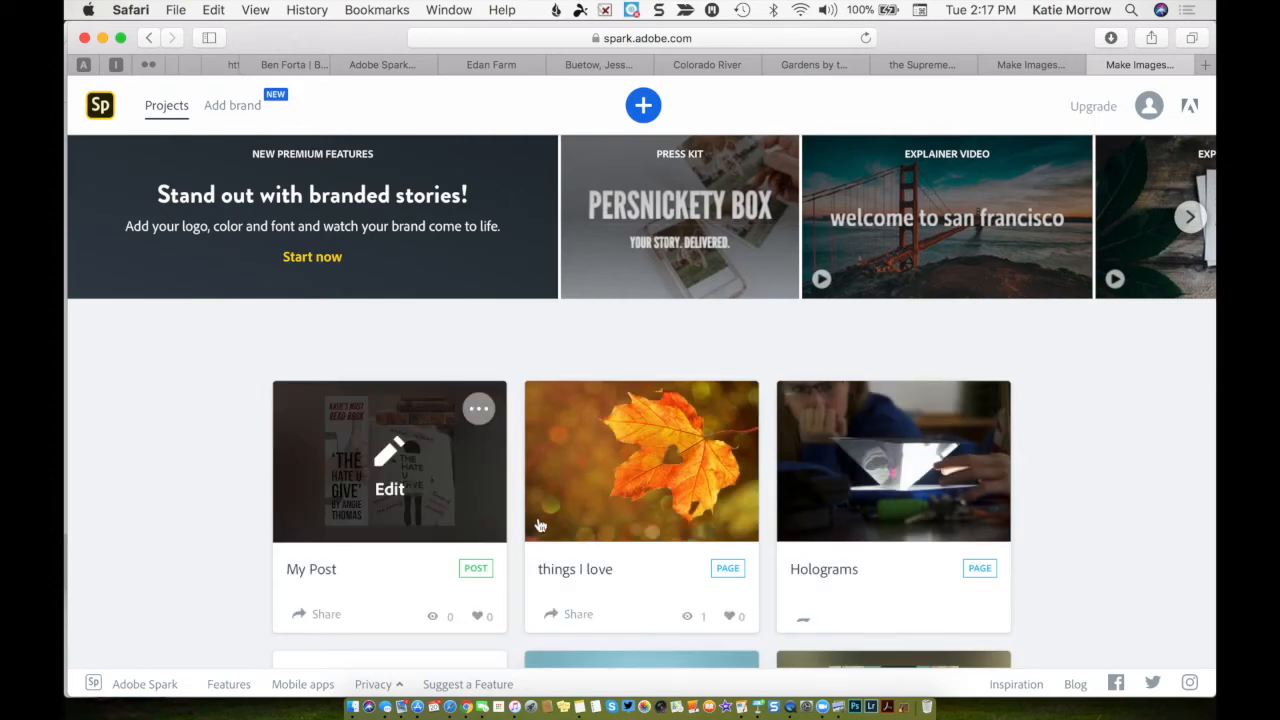
- Create a new blank Page project from the + menu in Projects
left_click(643, 105)
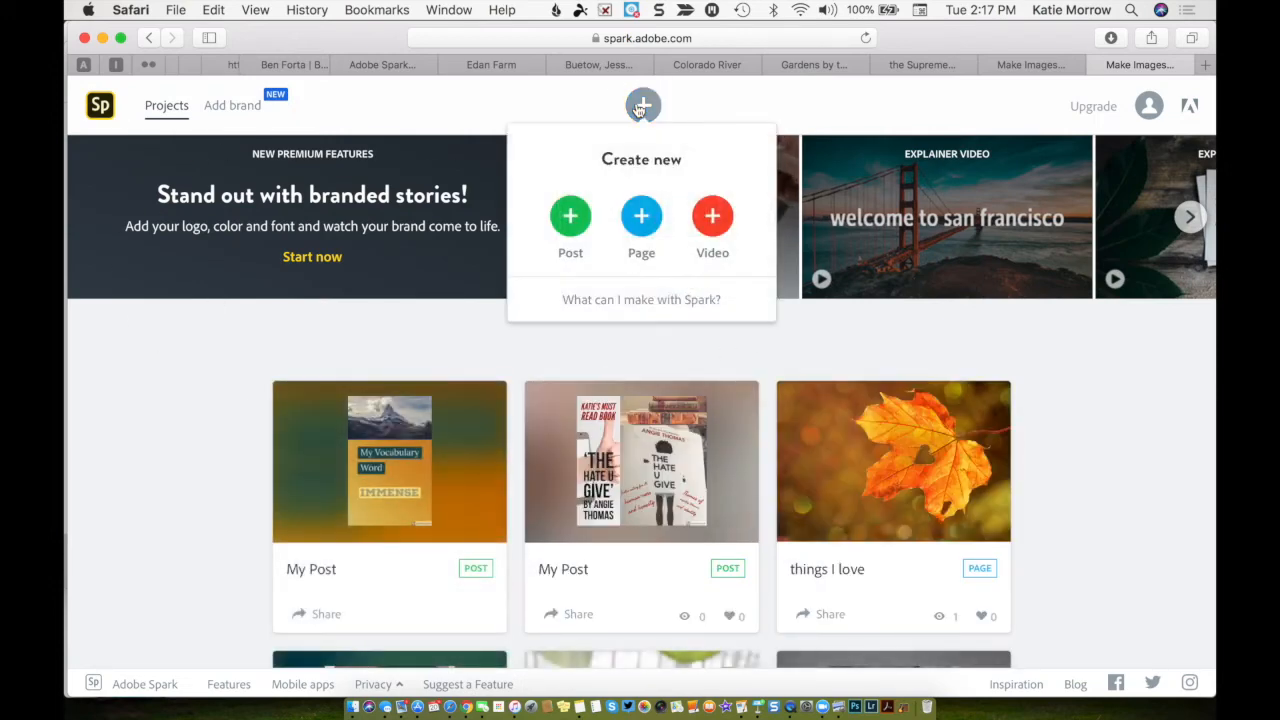
left_click(641, 215)
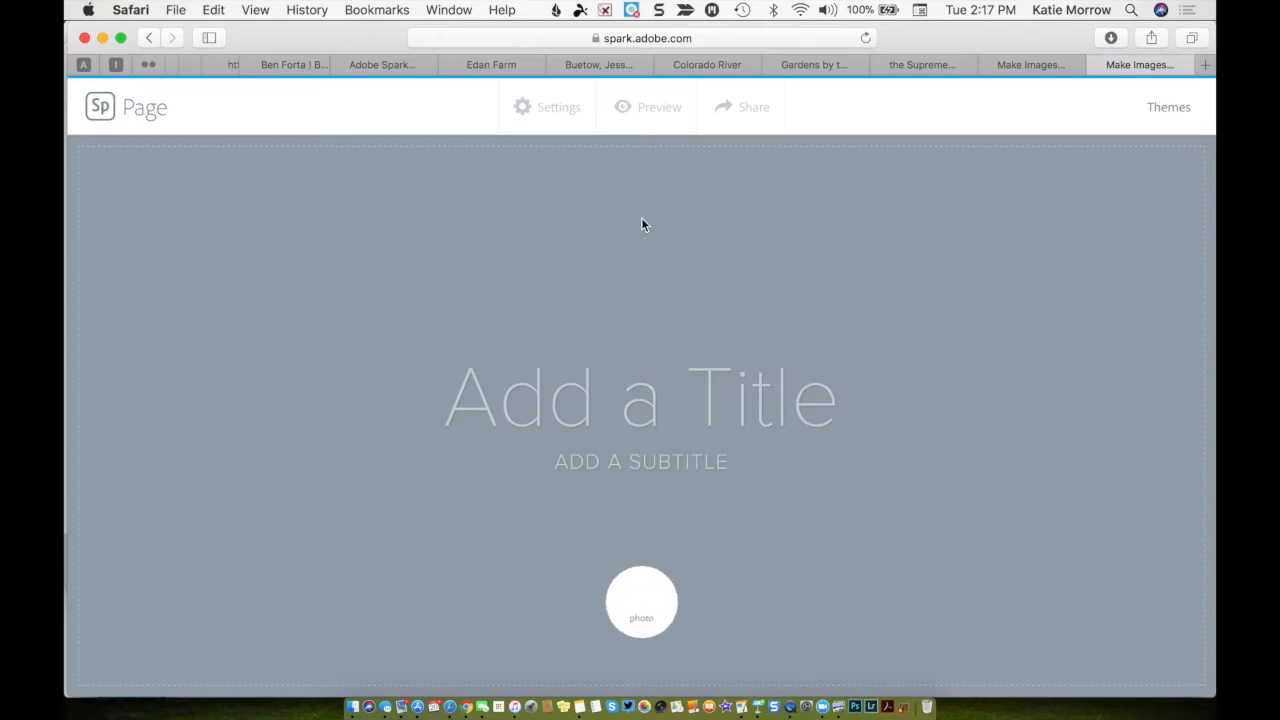
- Give the page the title 'About Abraham Lincoln' and the subtitle 'By Katie'
left_click(641, 601)
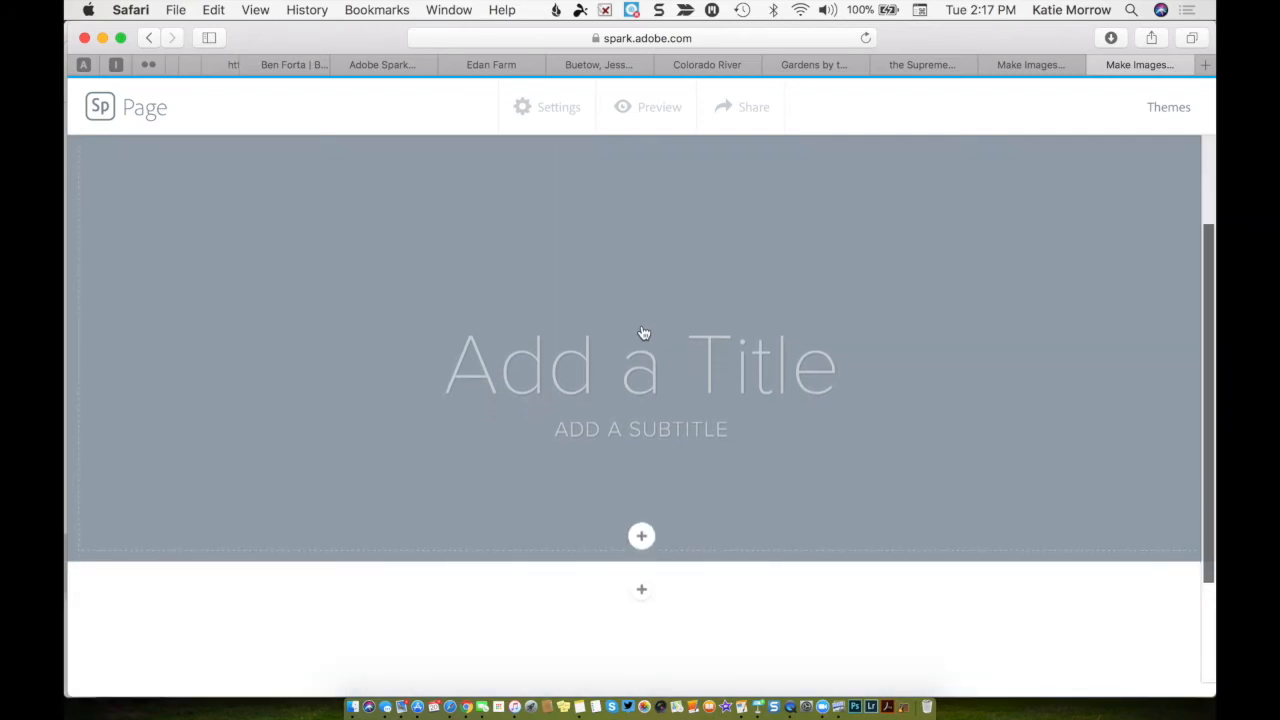
scroll("down", 3)
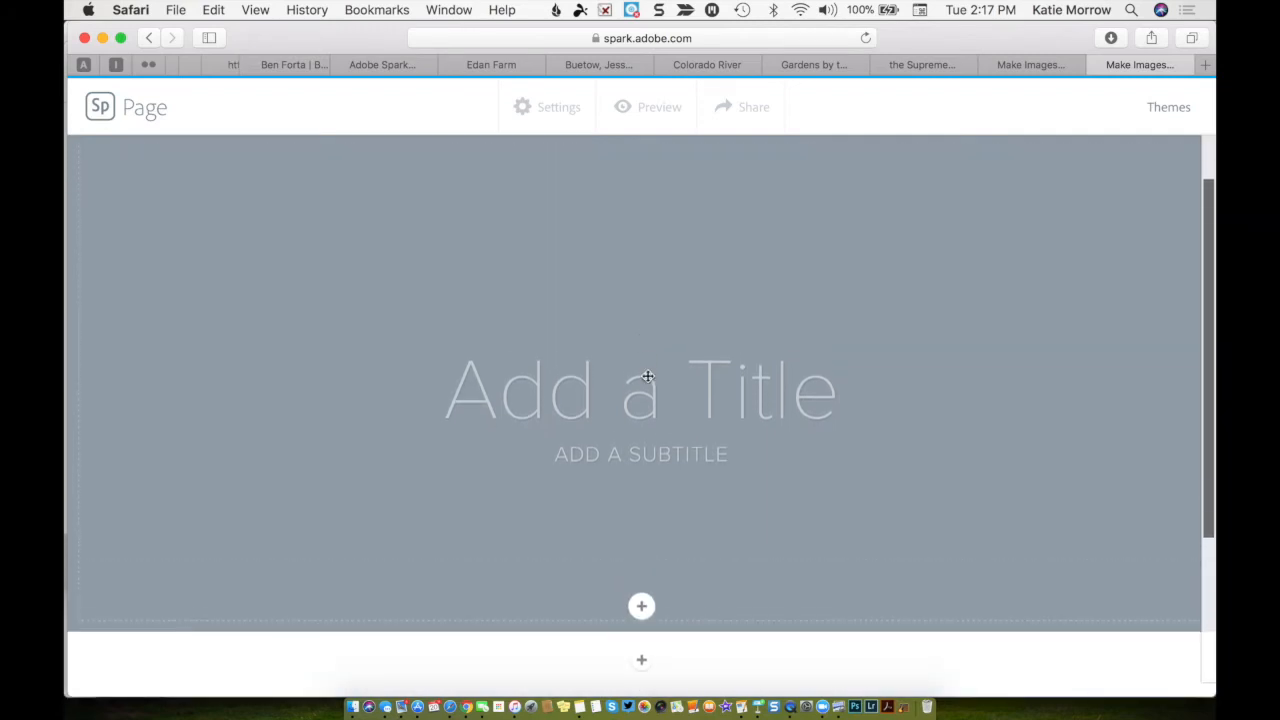
left_click(641, 606)
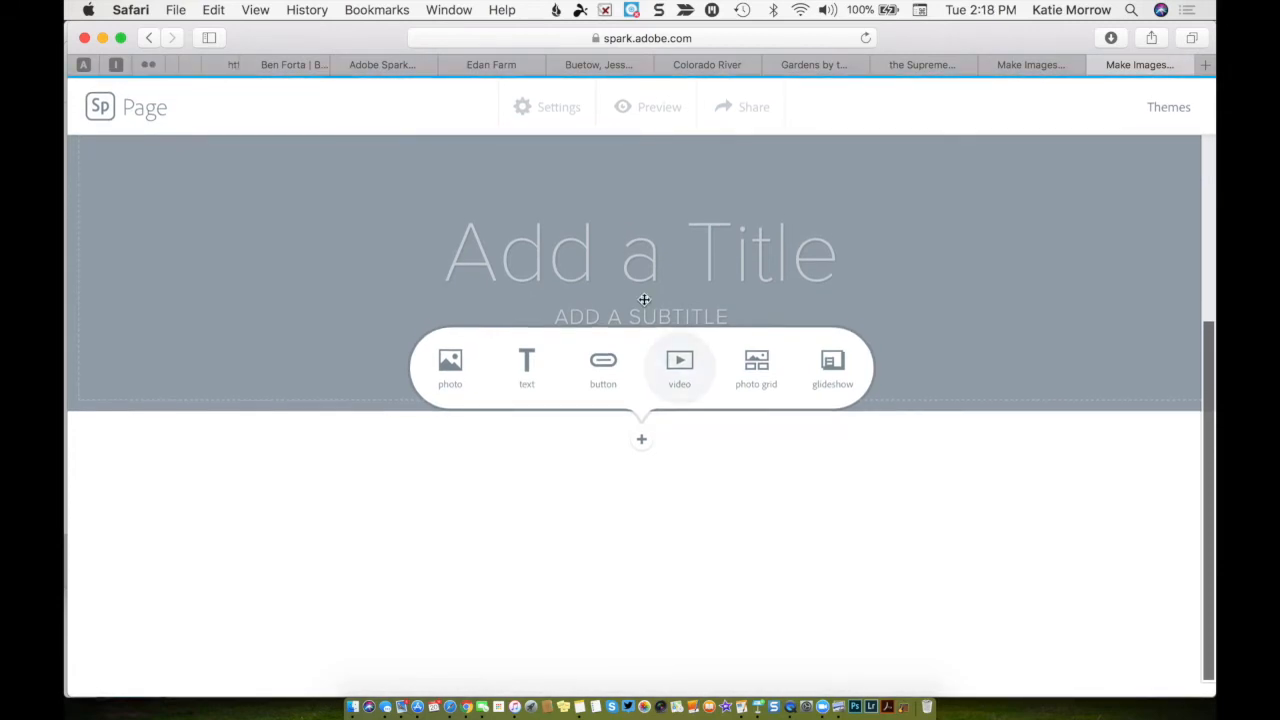
mouse_move(647, 250)
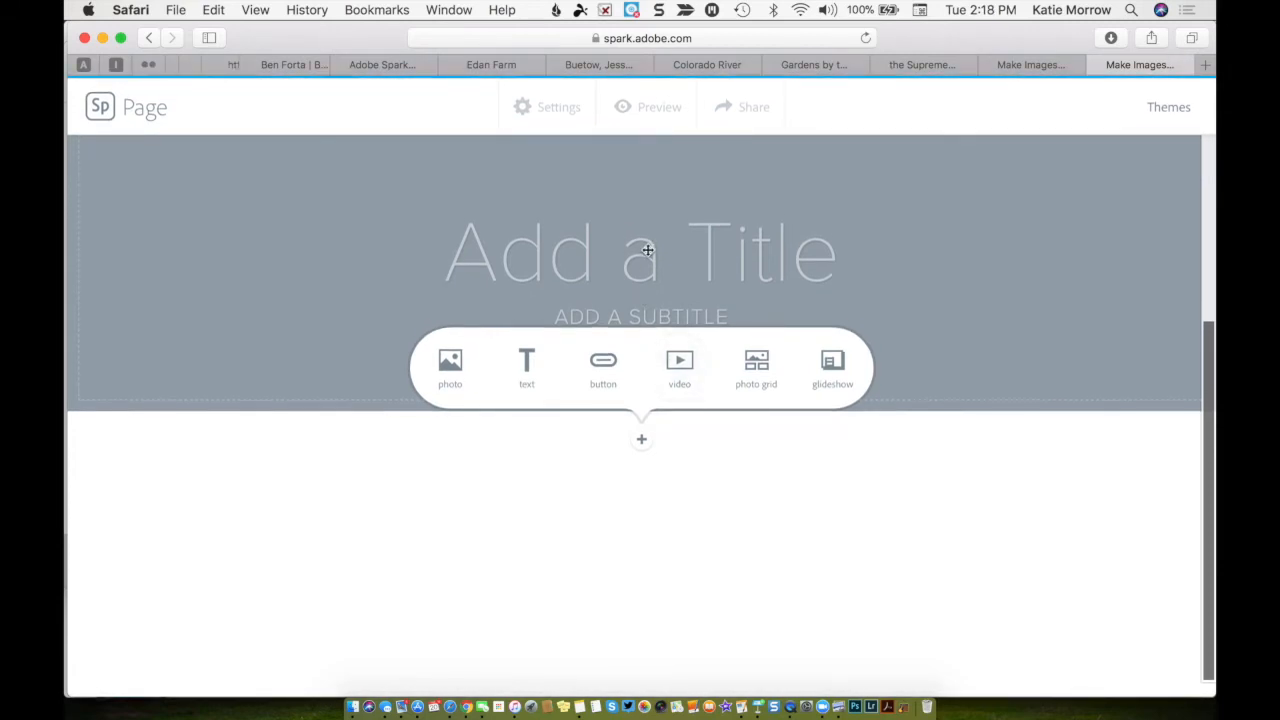
left_click(640, 252)
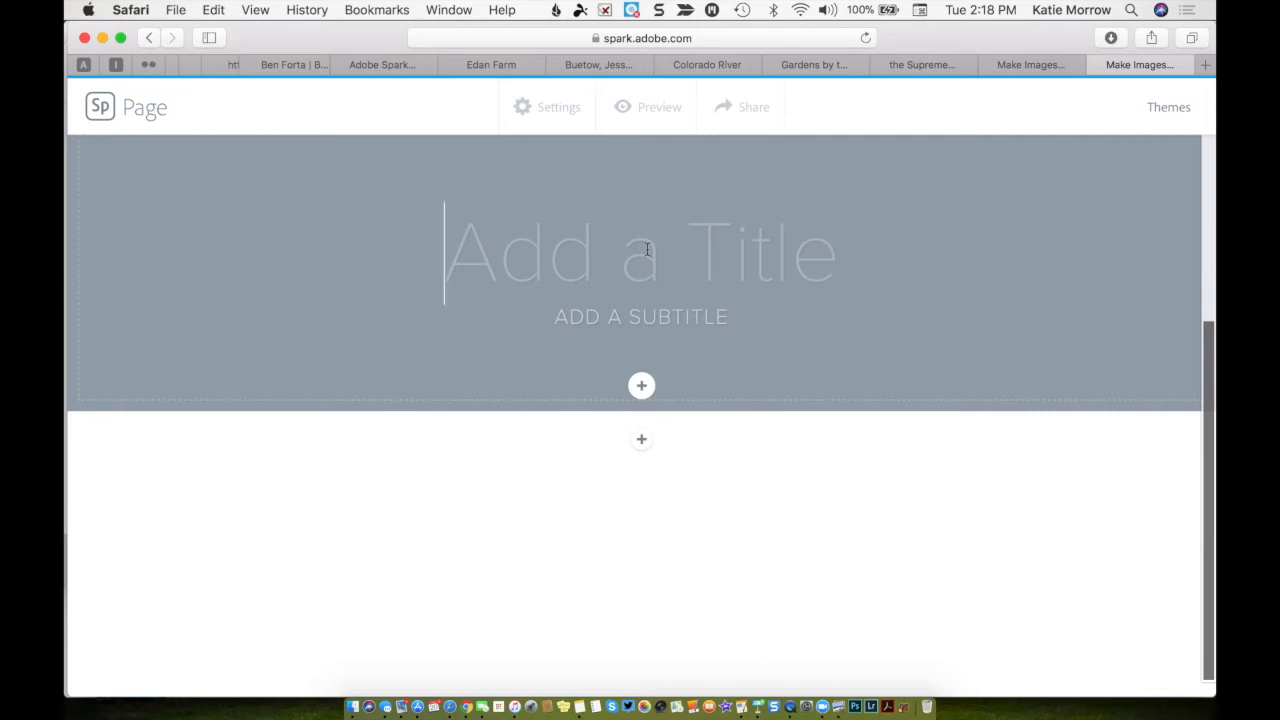
type("About")
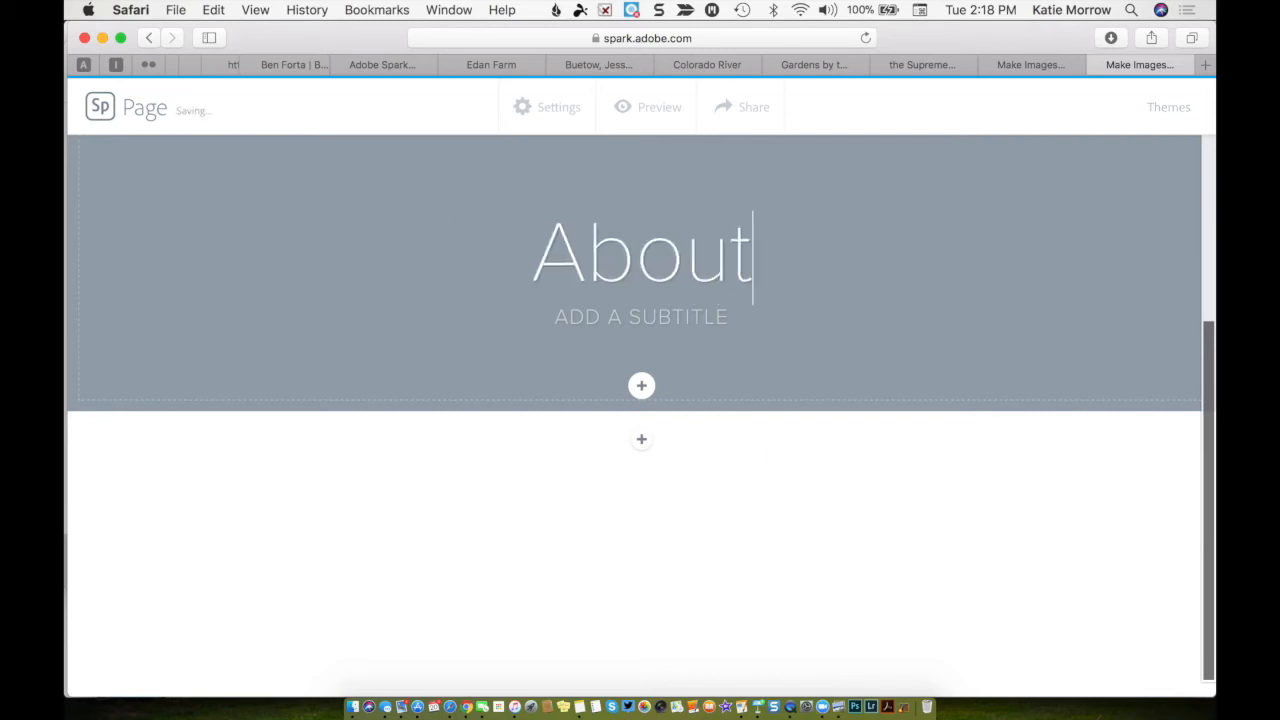
type("Abraham Lincoln")
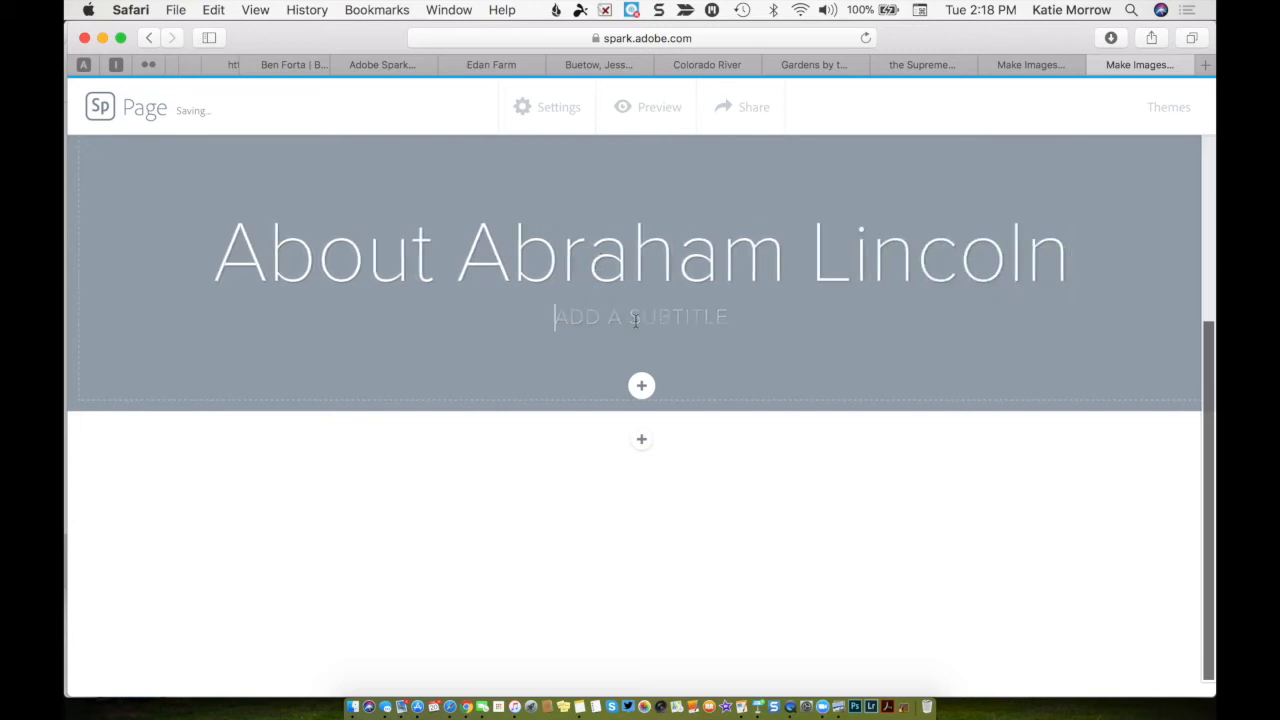
type("BY KATIE")
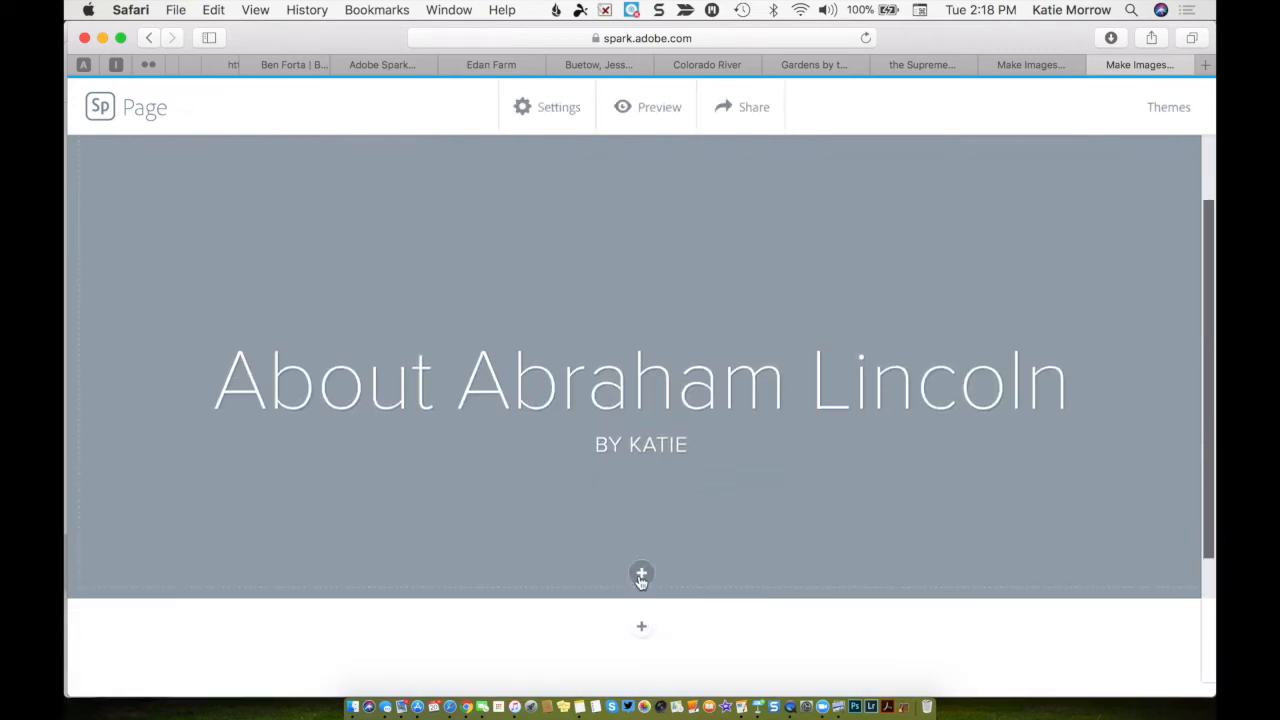
- Add a photo behind the title and search free photos for 'lincoln'
left_click(641, 573)
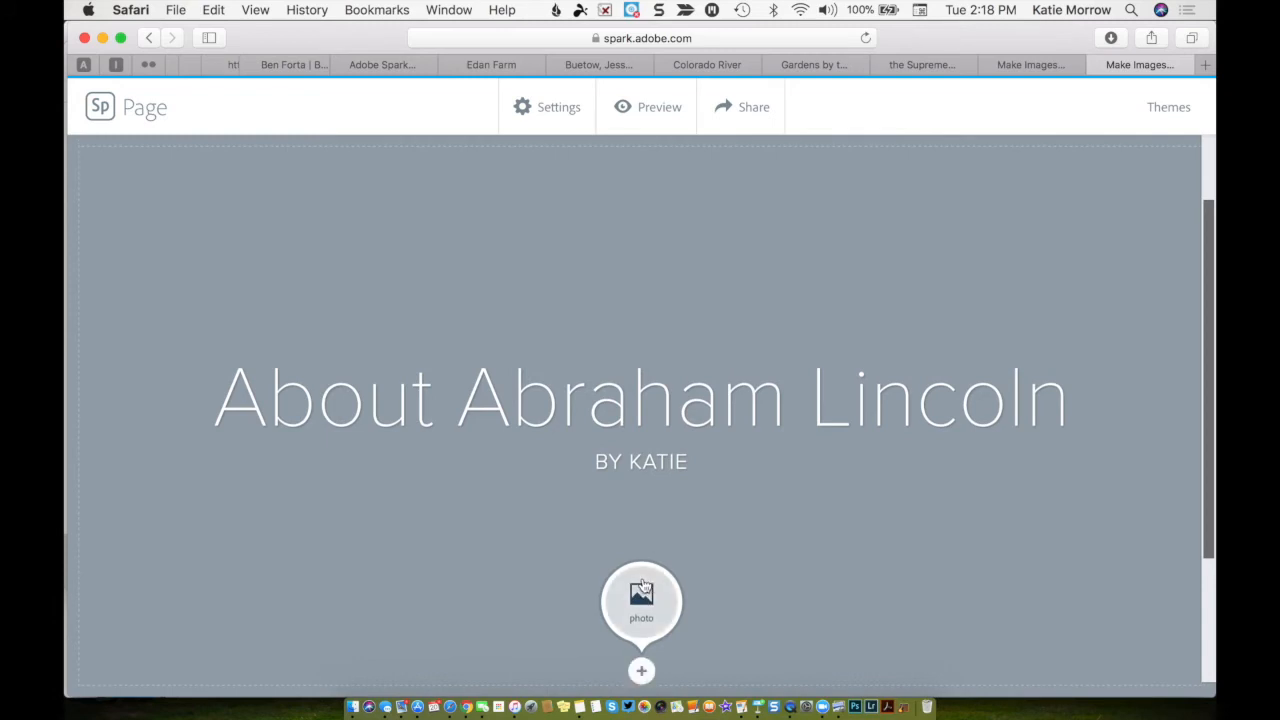
left_click(641, 600)
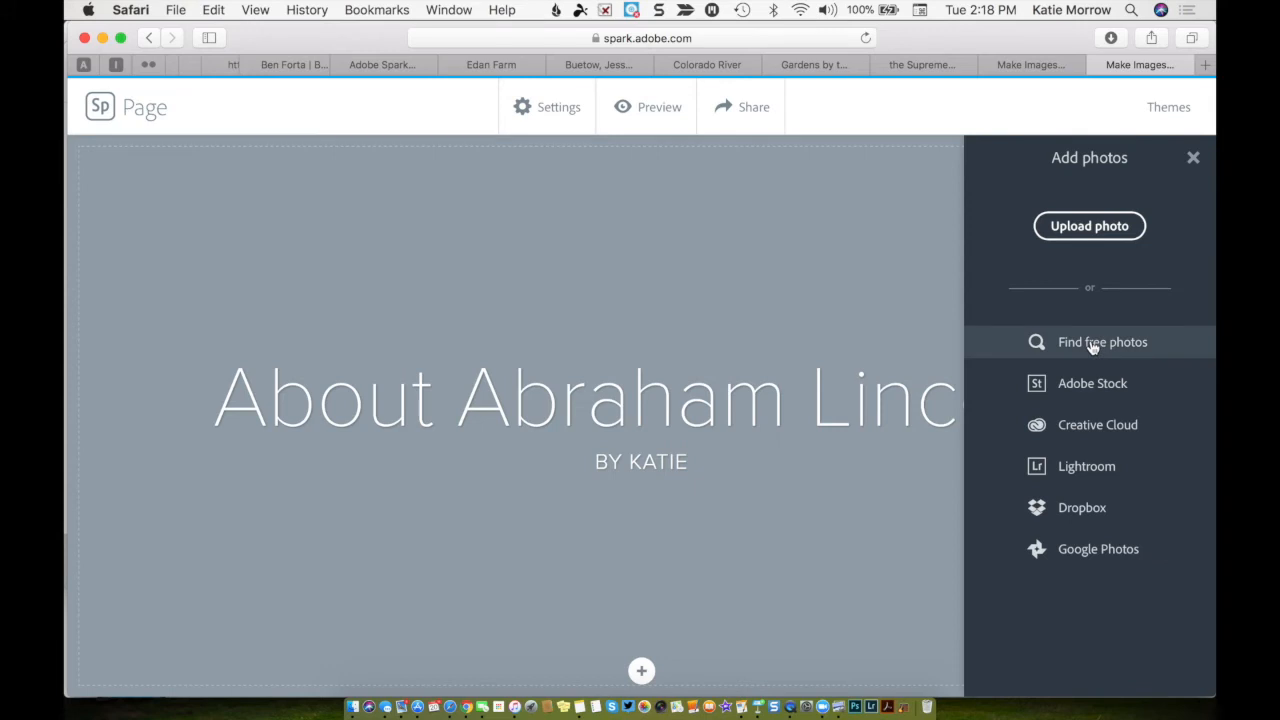
left_click(1102, 342)
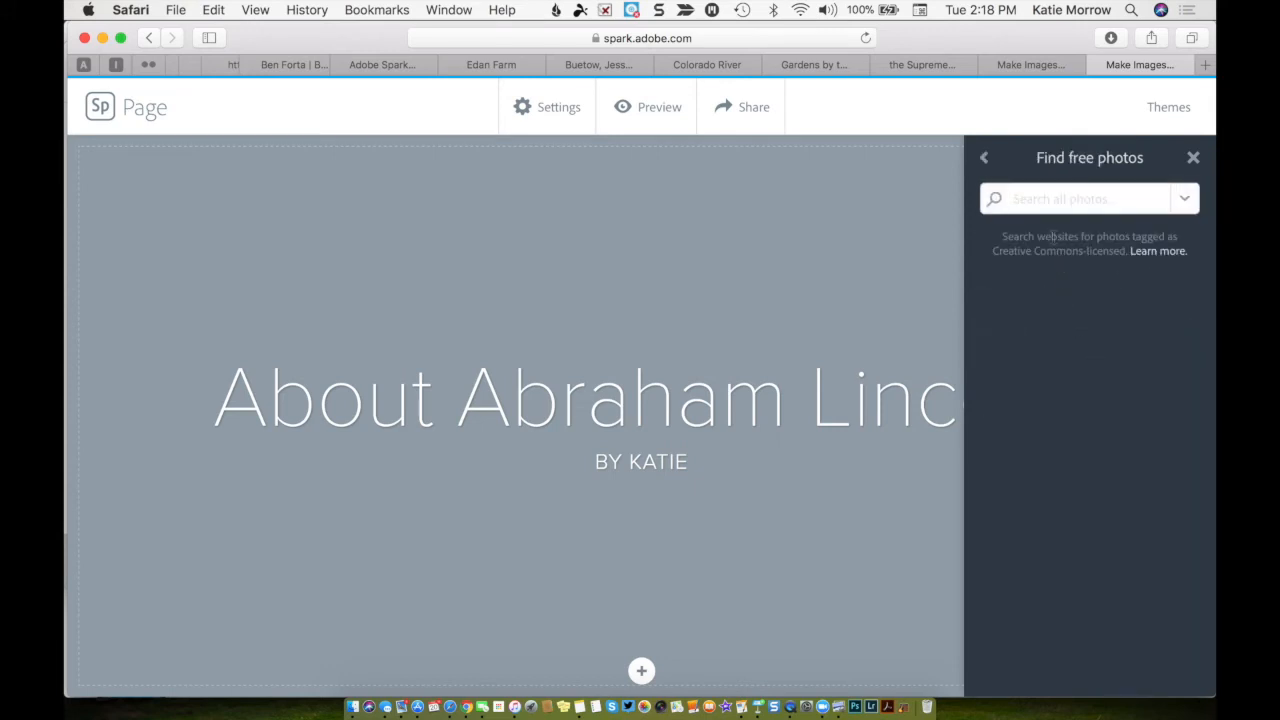
type("lincoln")
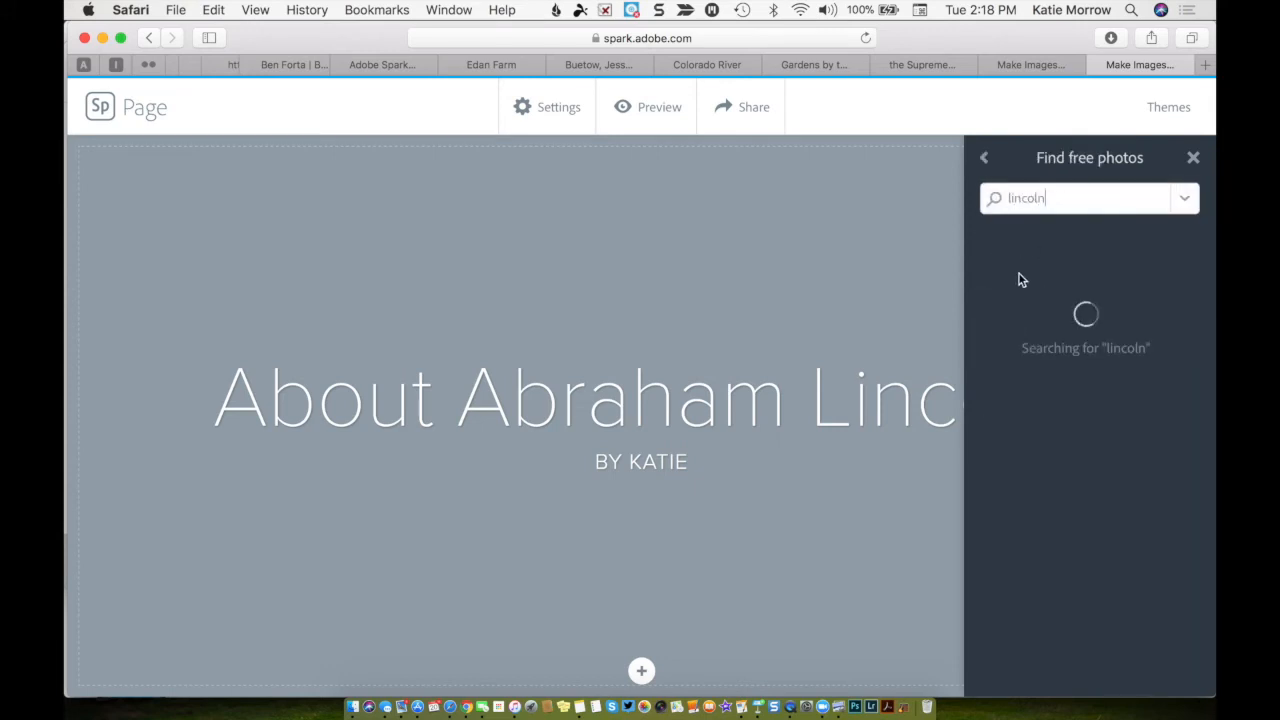
mouse_move(1087, 409)
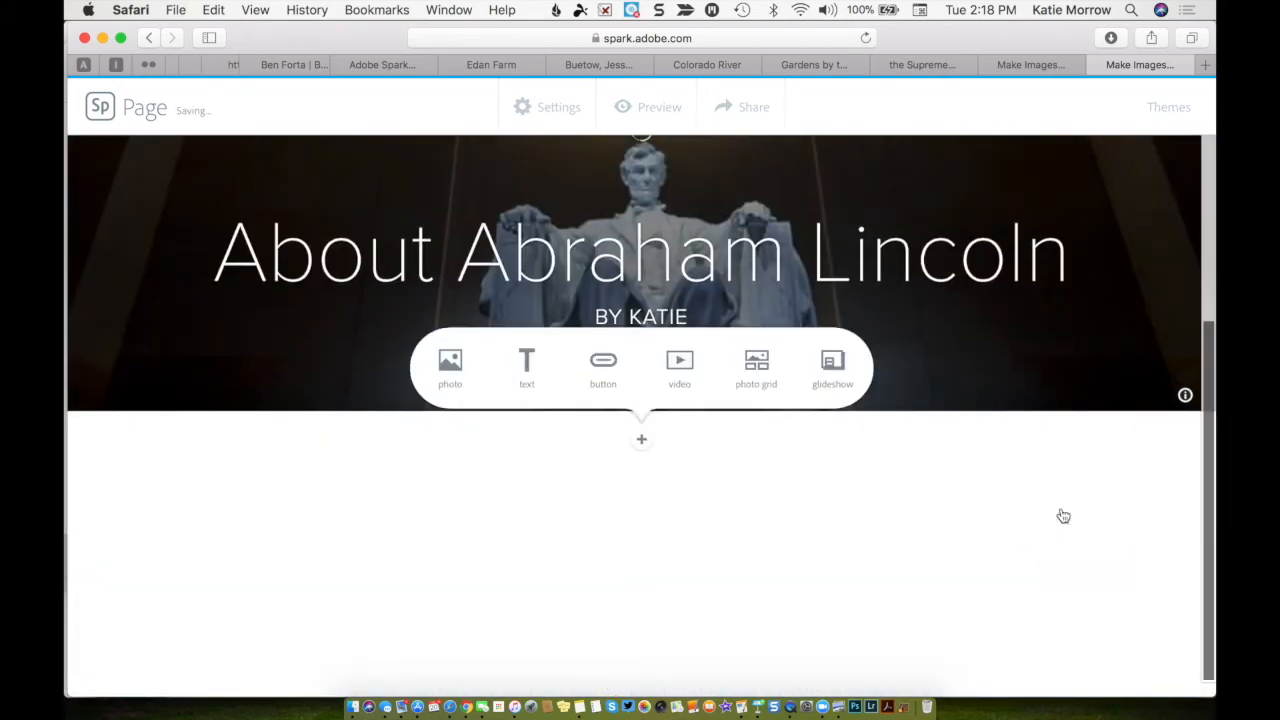
mouse_move(641, 440)
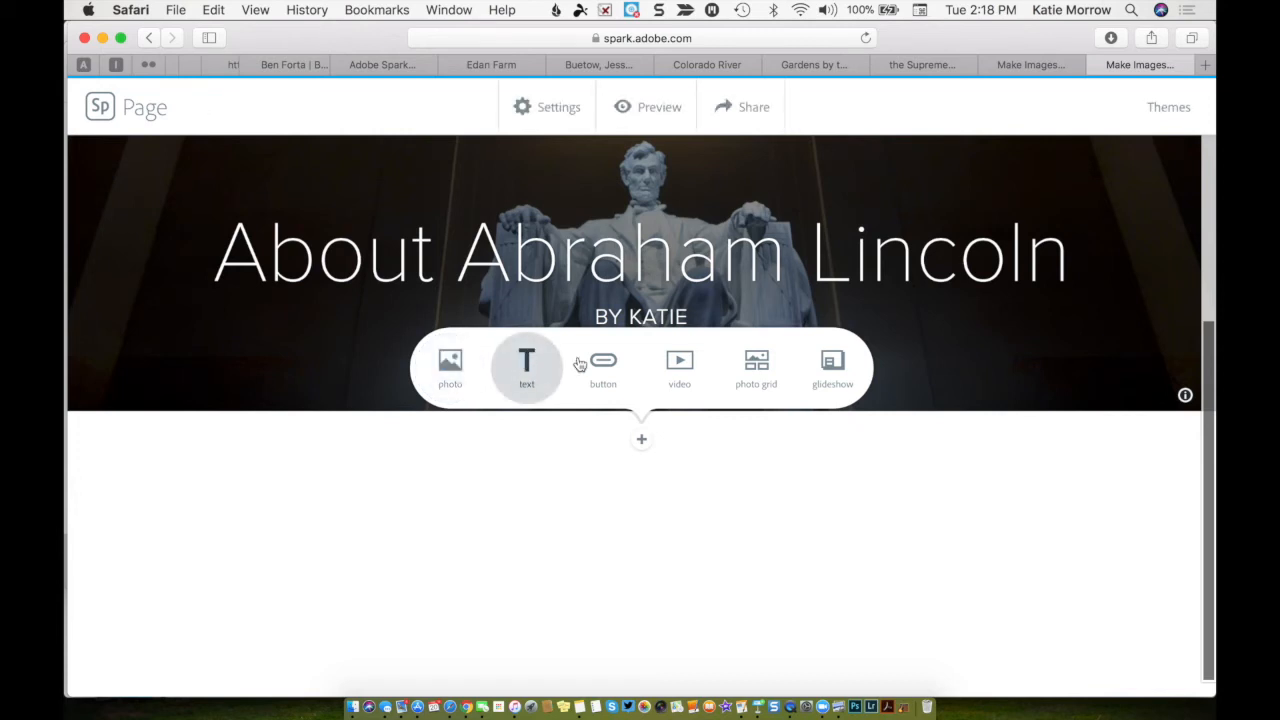
mouse_move(679, 365)
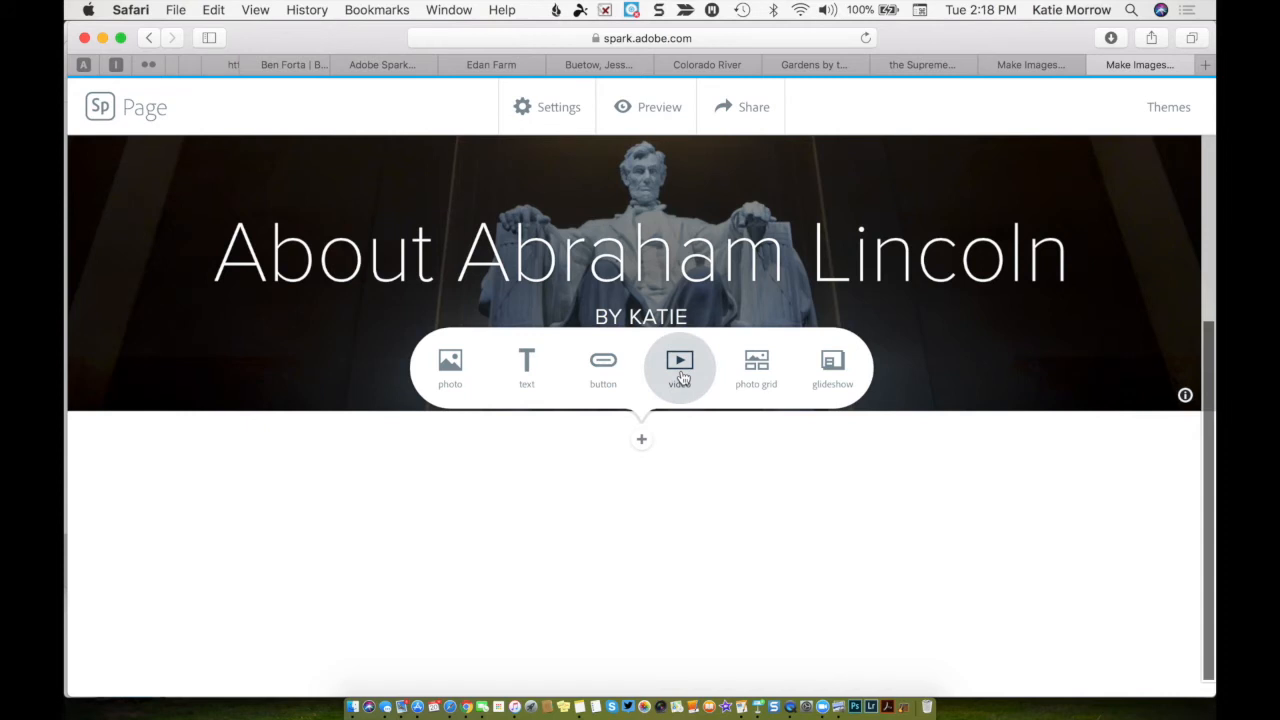
mouse_move(832, 367)
type("lincoln")
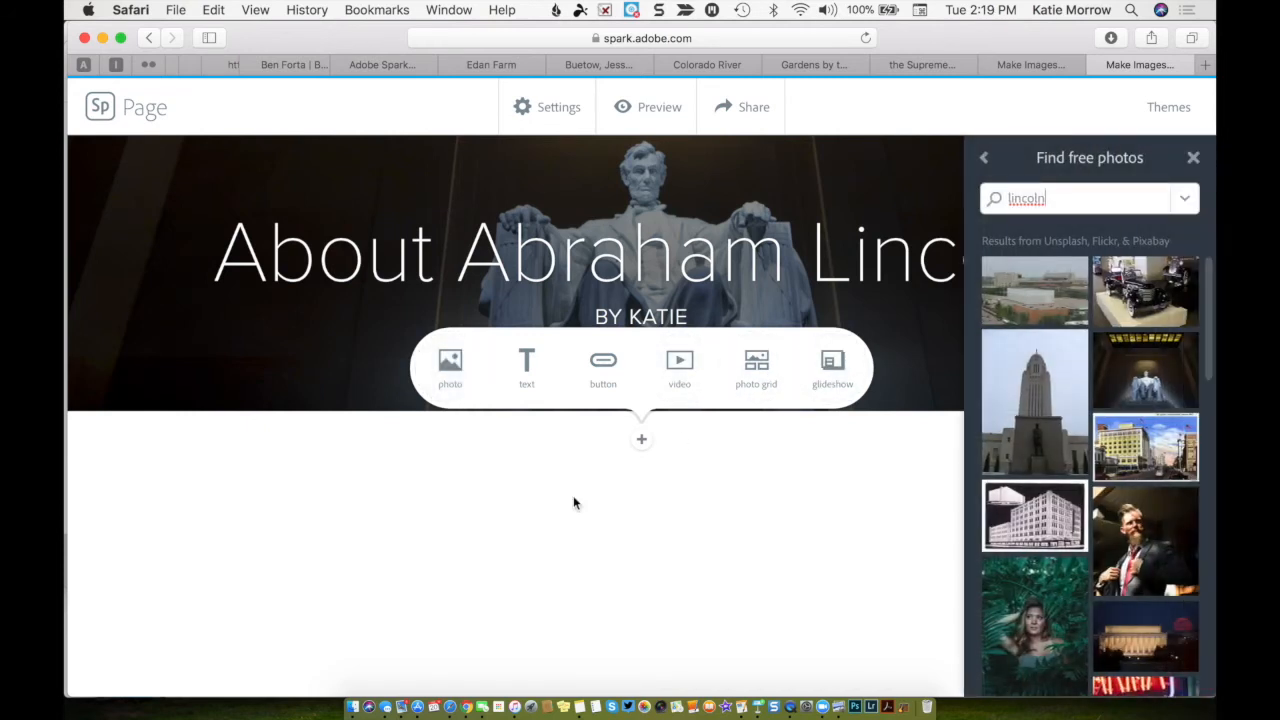
- Insert the marble Lincoln statue photo, captioned 'Lincoln Memorial in Washington DC'
scroll("down", 3)
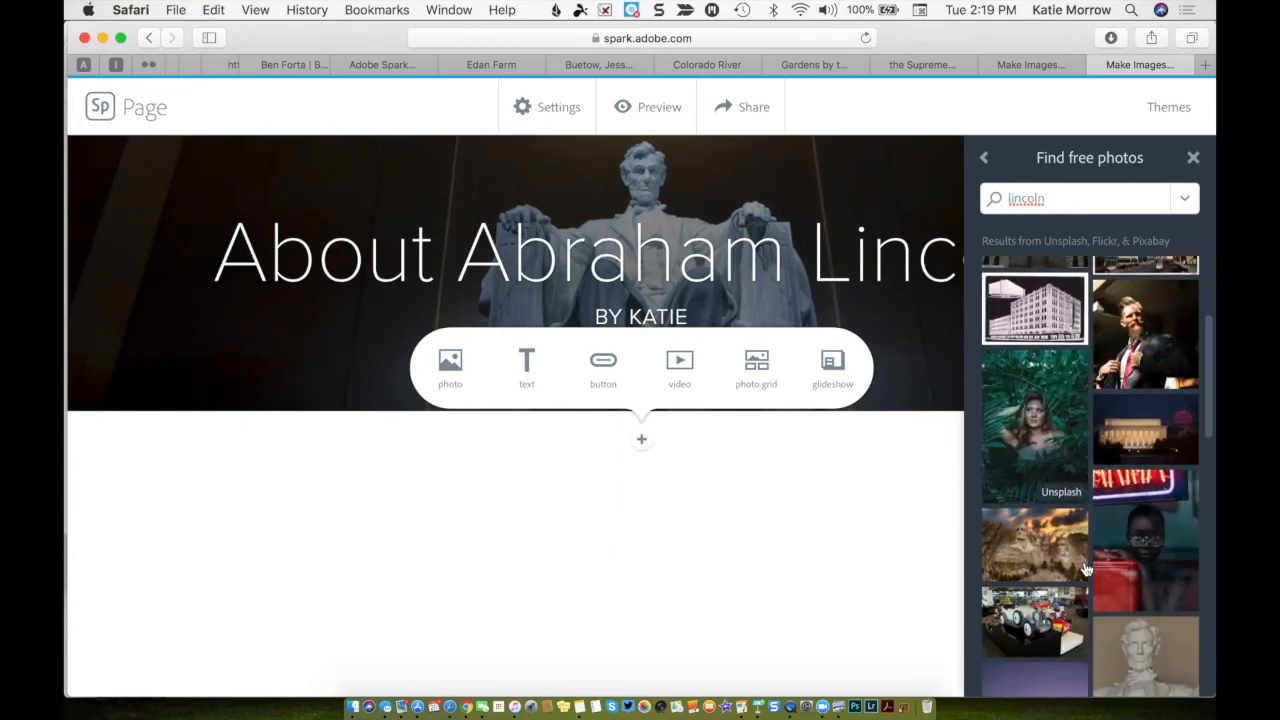
scroll("down", 3)
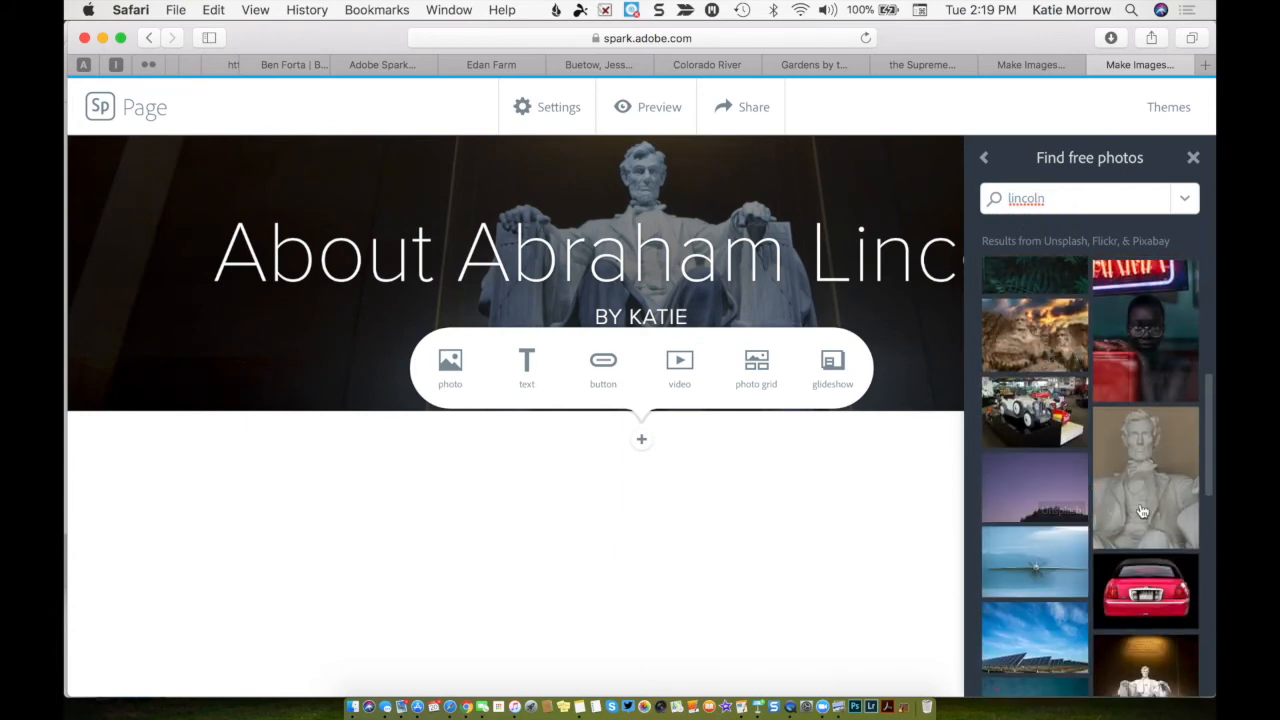
left_click(1144, 478)
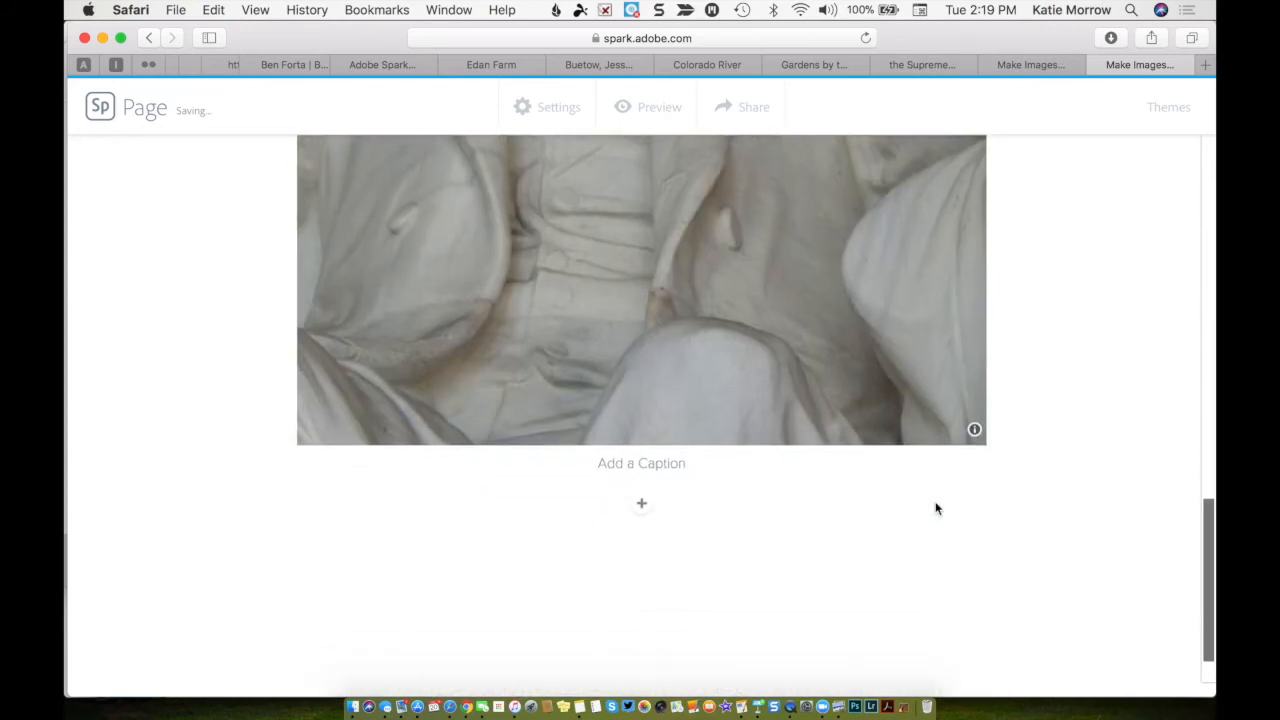
type("Lin")
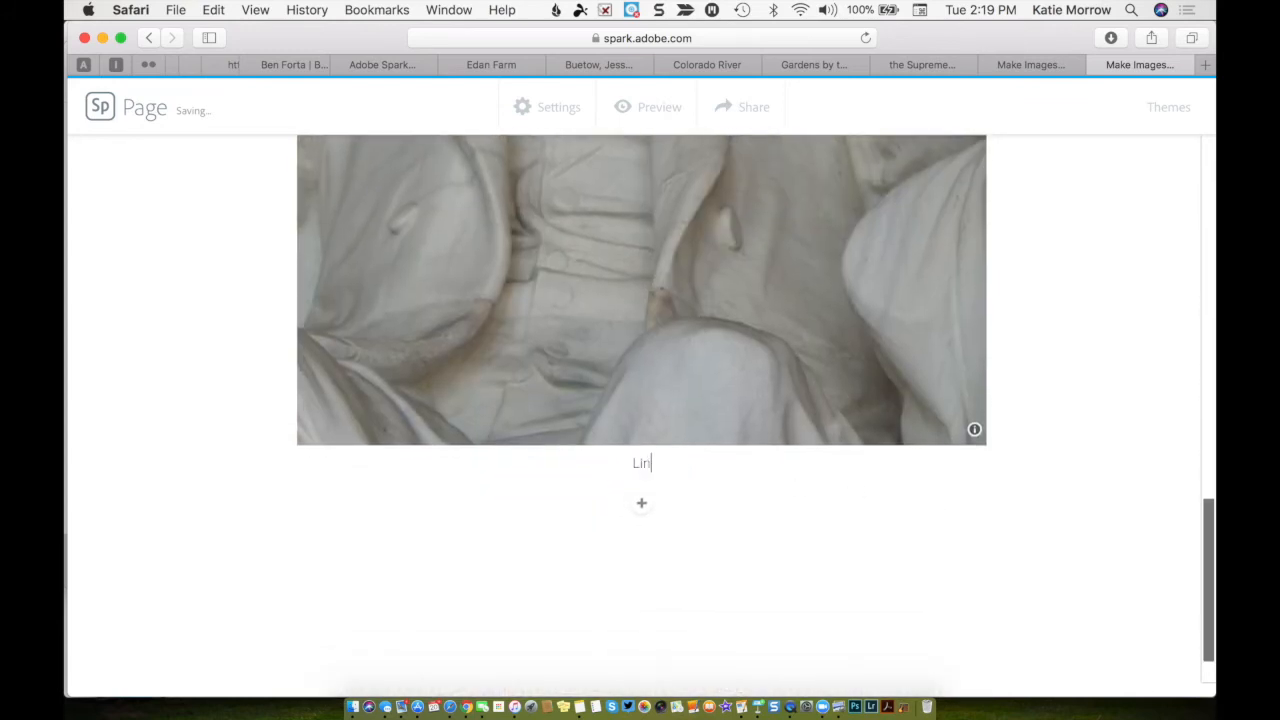
type("coln Memorial")
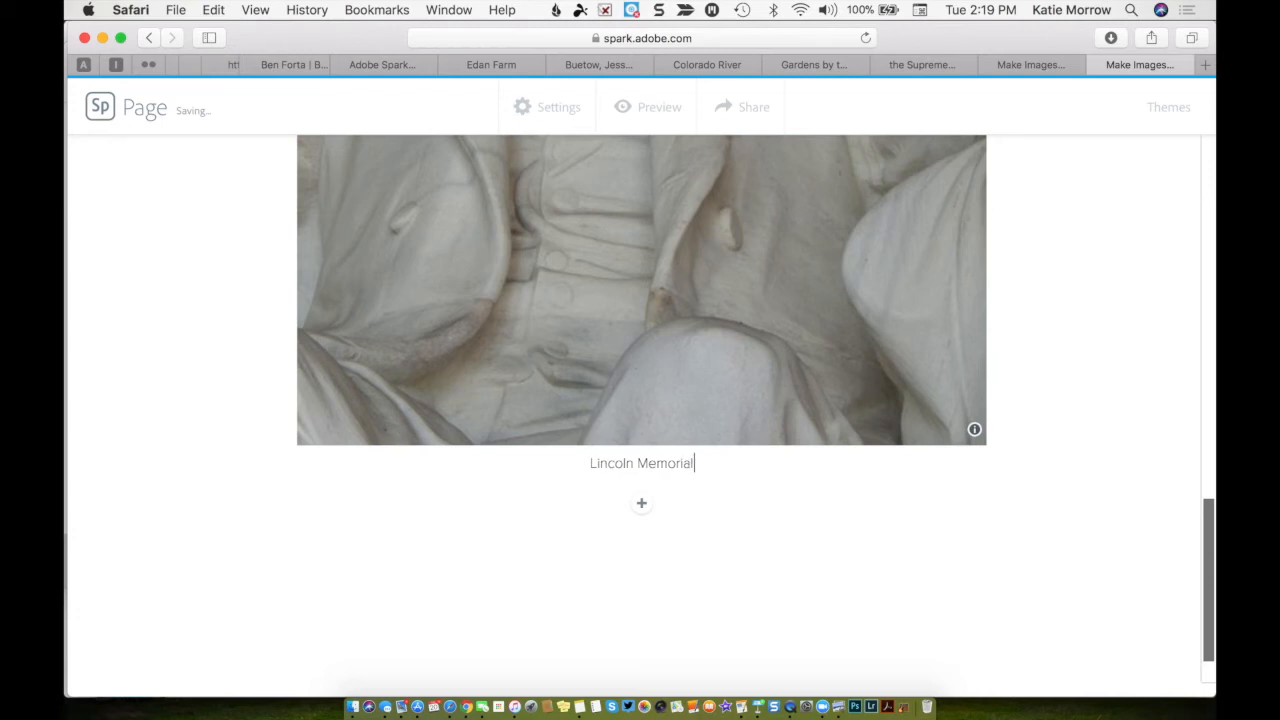
type("in Washing")
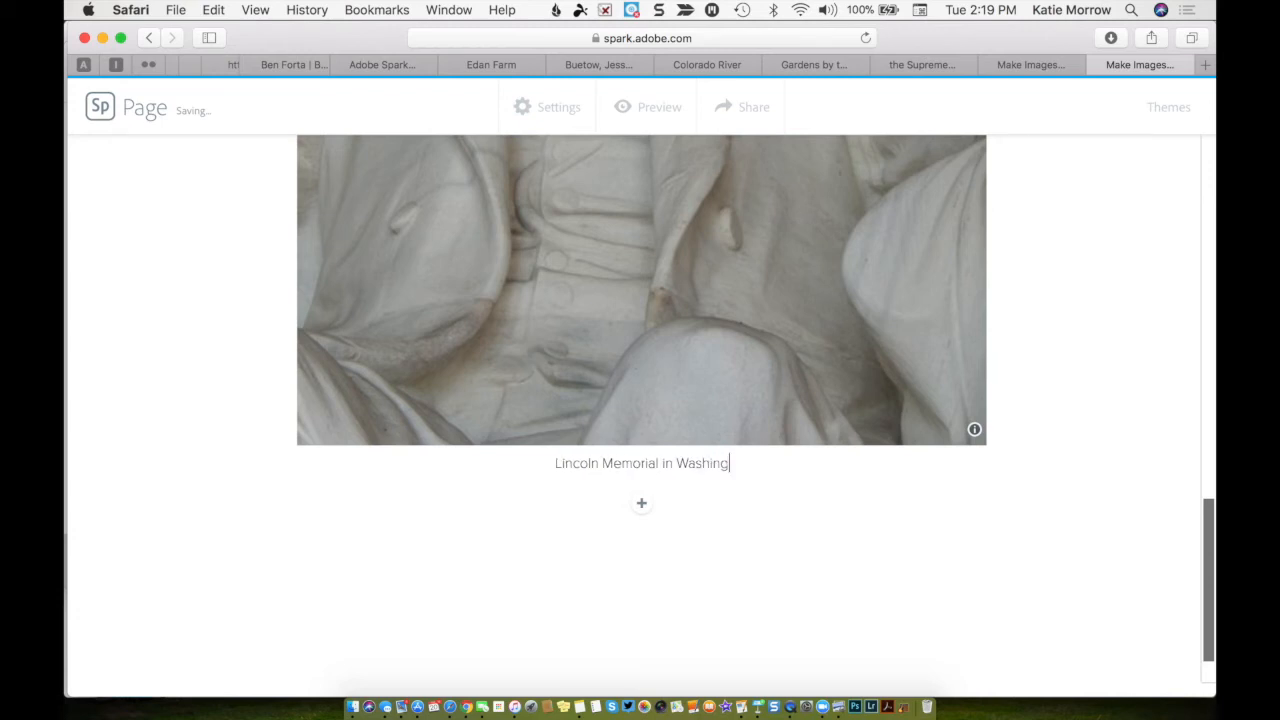
type("ton DC")
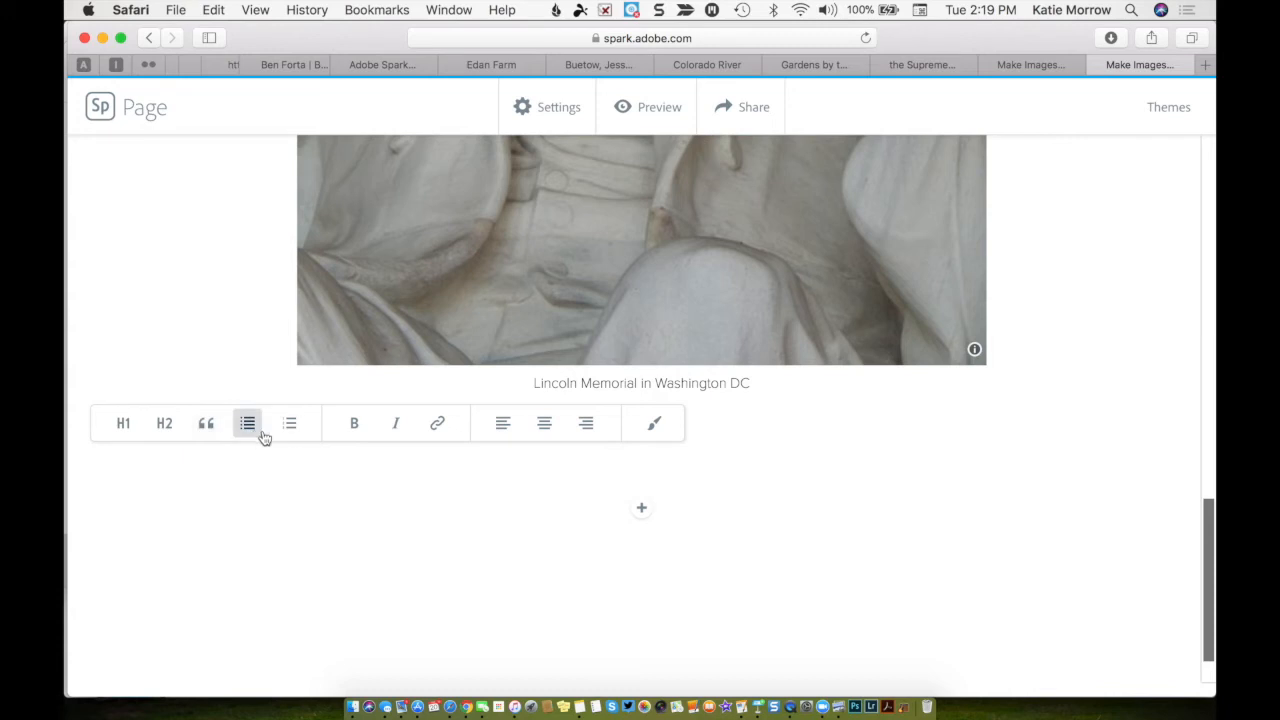
mouse_move(352, 444)
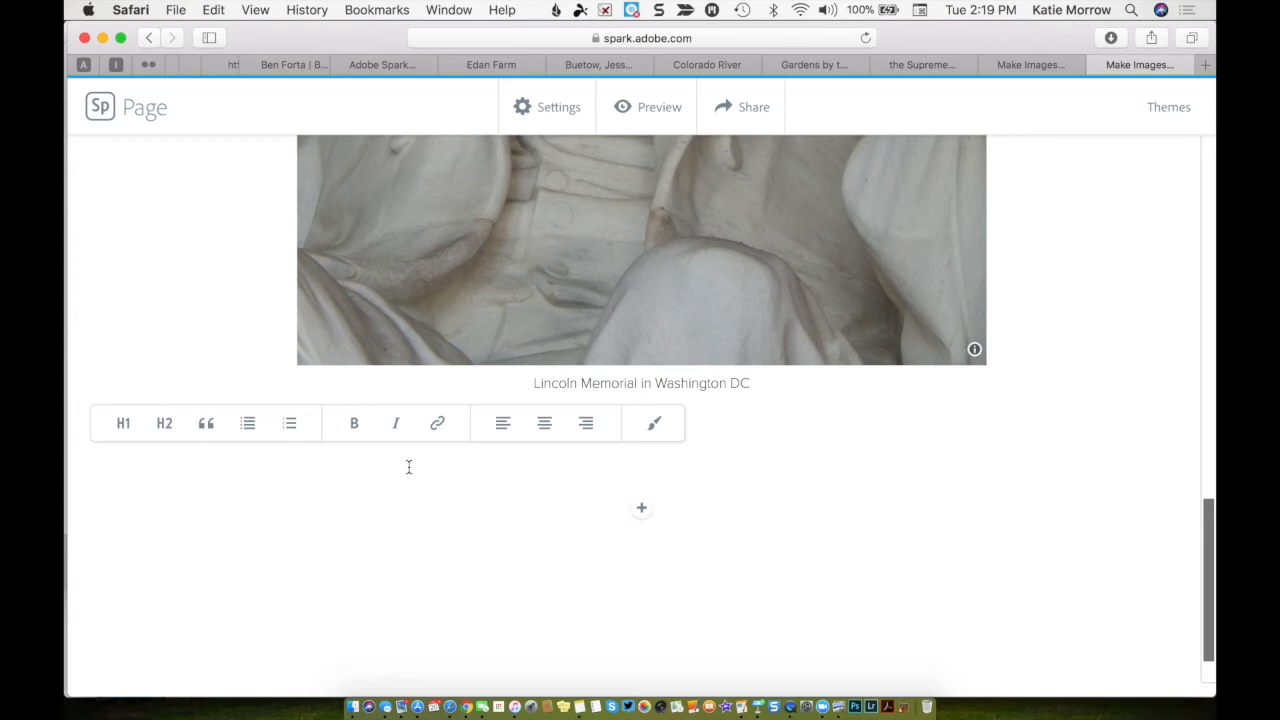
- Type 'abrah' into the new text block below the photo caption
type("abraham")
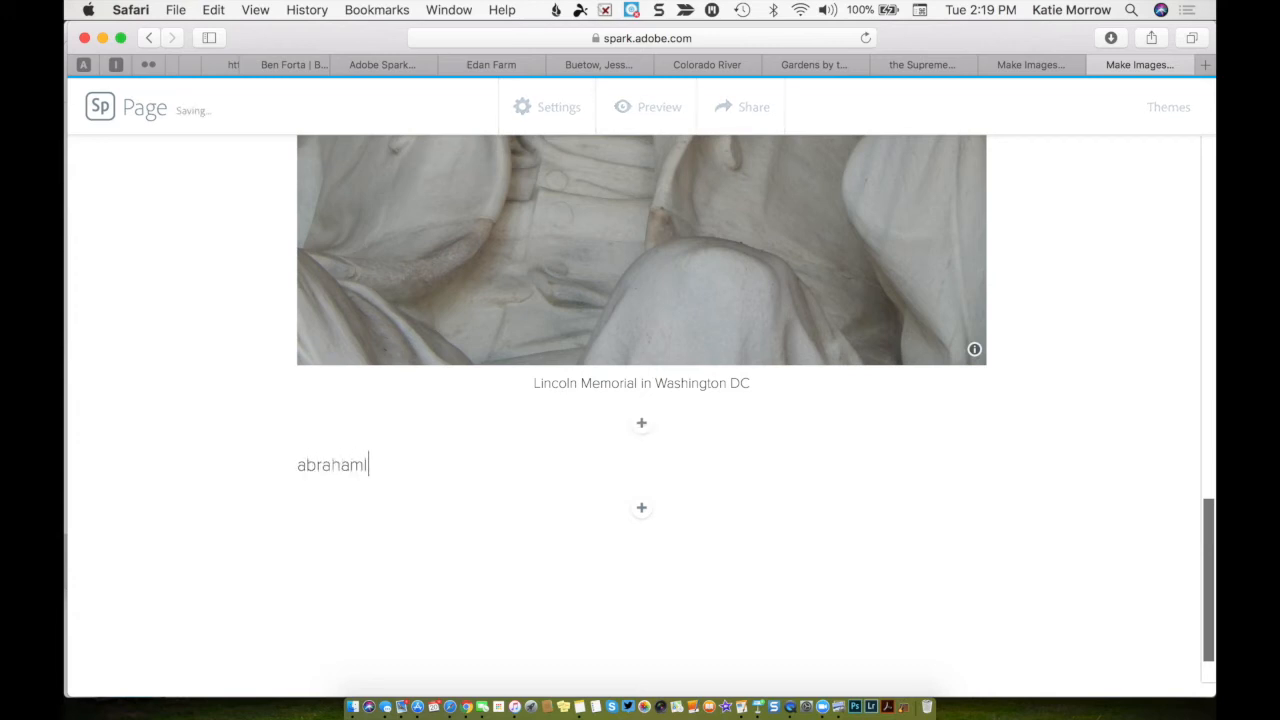
- Complete the text 'abrahamlincoln.com' and make it a hyperlink to that address
type("lincoln.com")
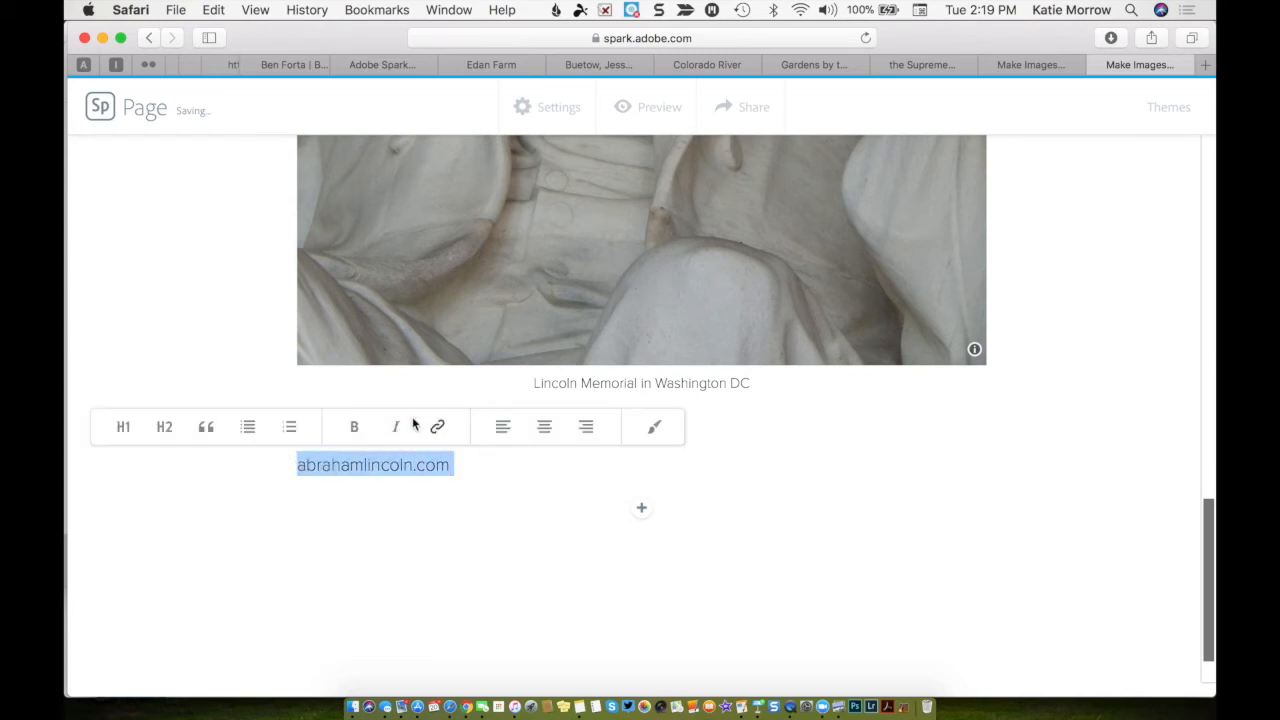
left_click(437, 427)
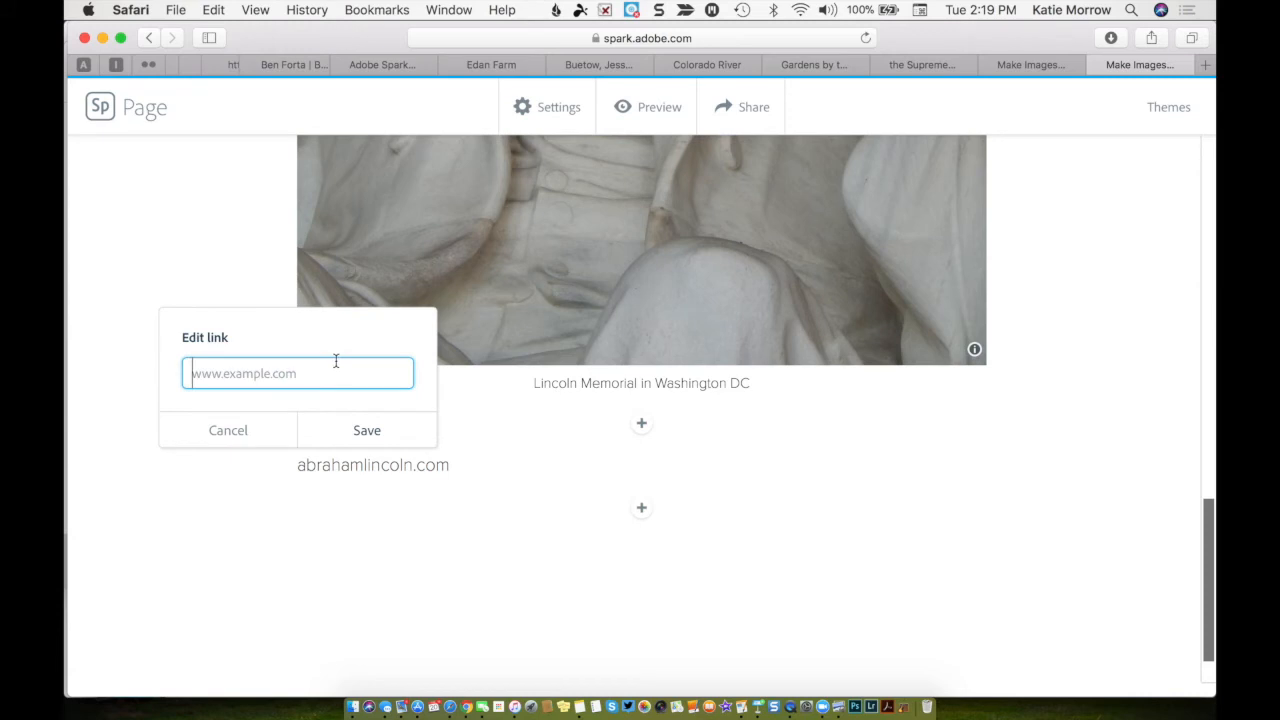
type("abrahm")
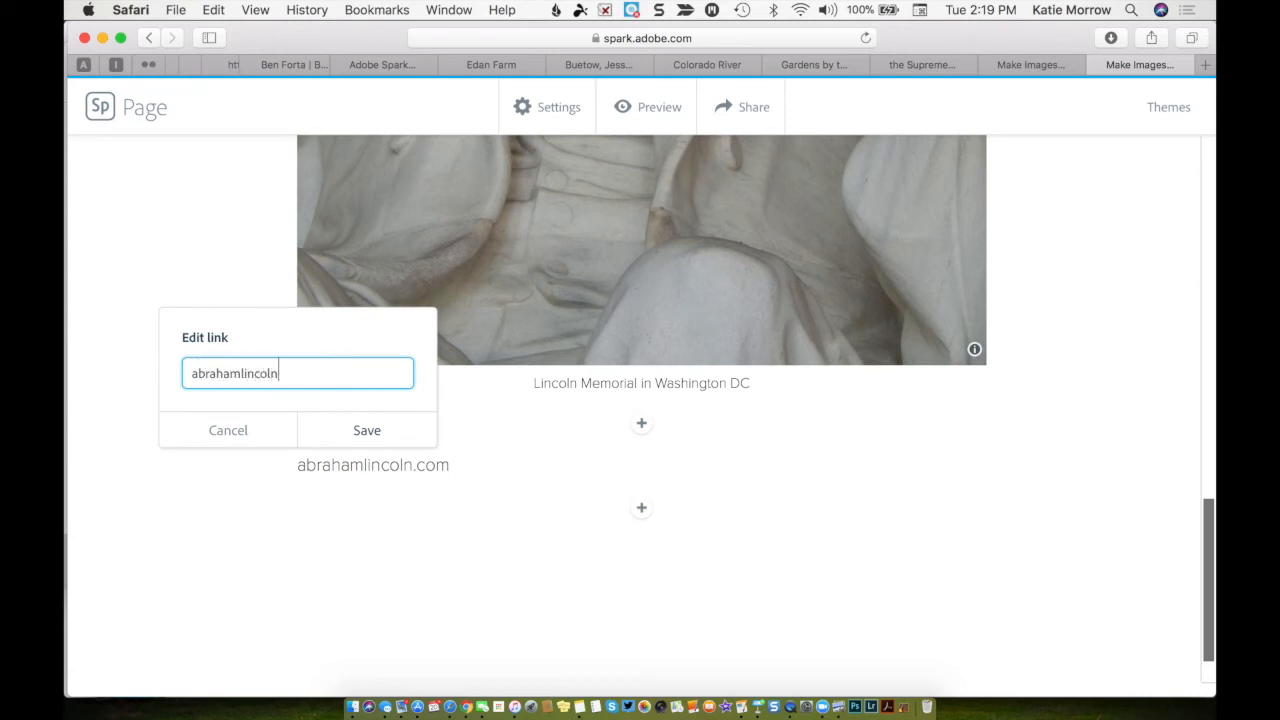
left_click(366, 430)
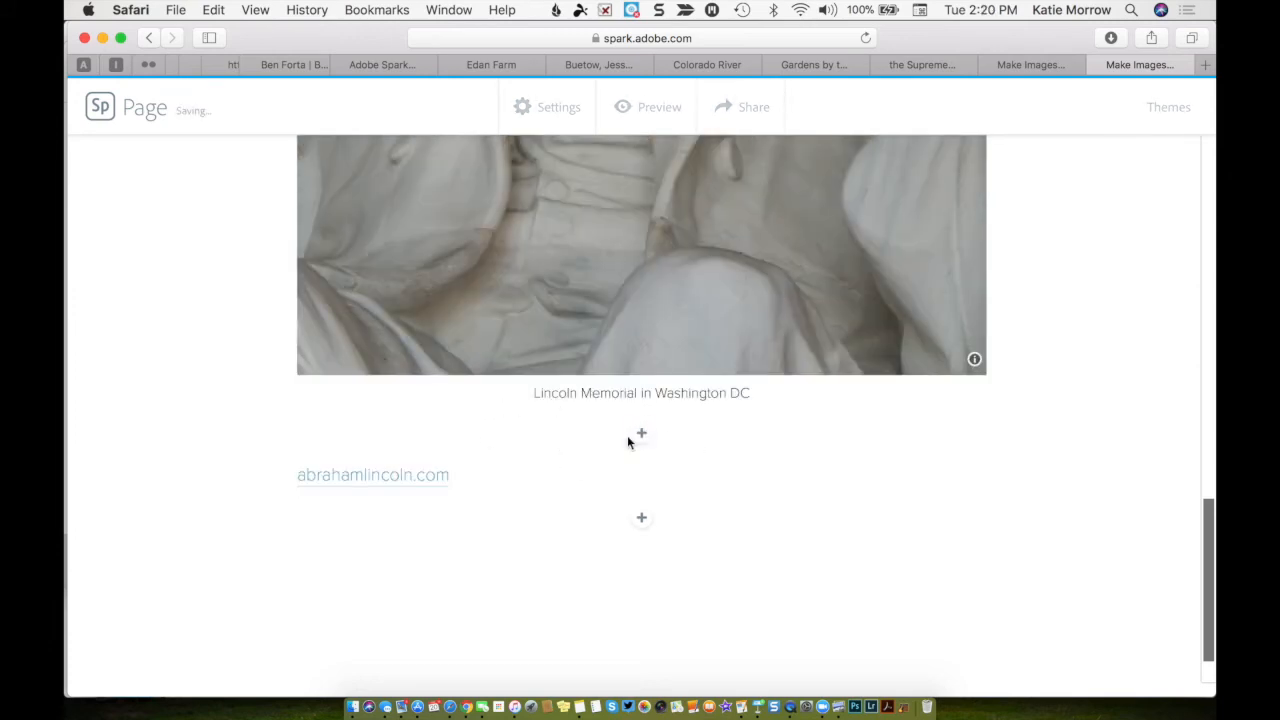
left_click(372, 475)
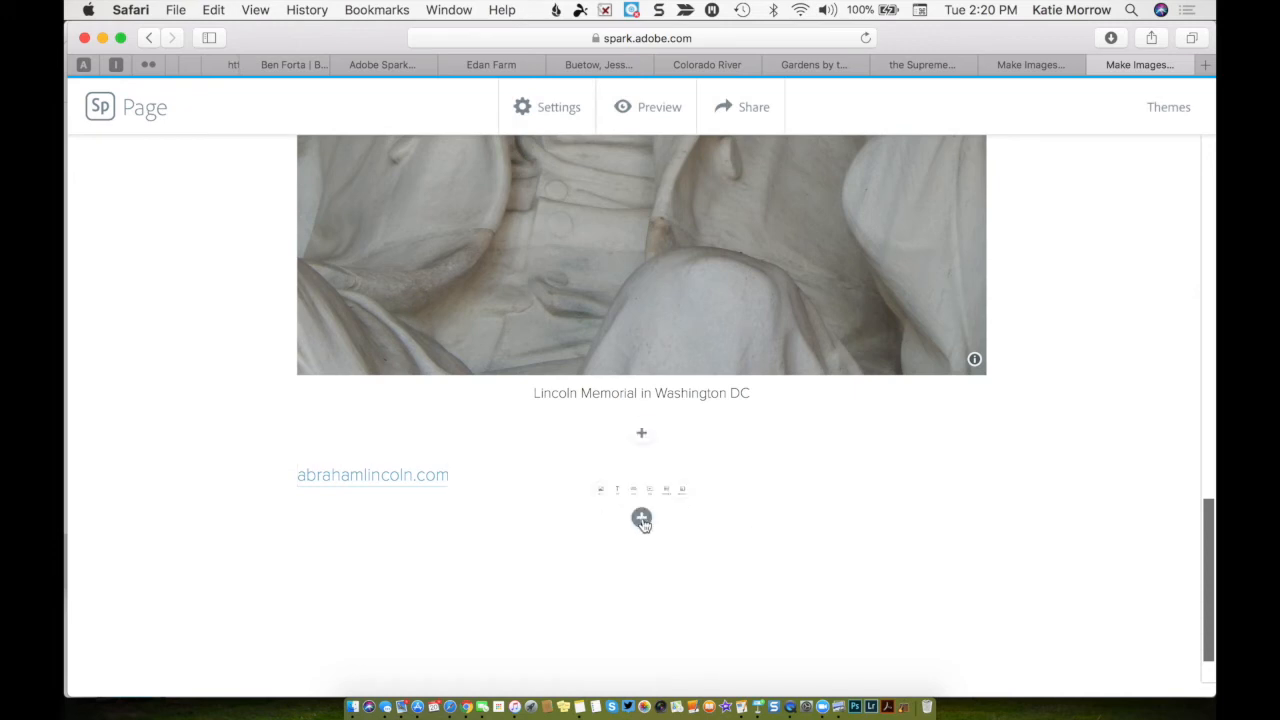
- Start a button block below the abrahamlincoln.com link, then cancel it
left_click(641, 517)
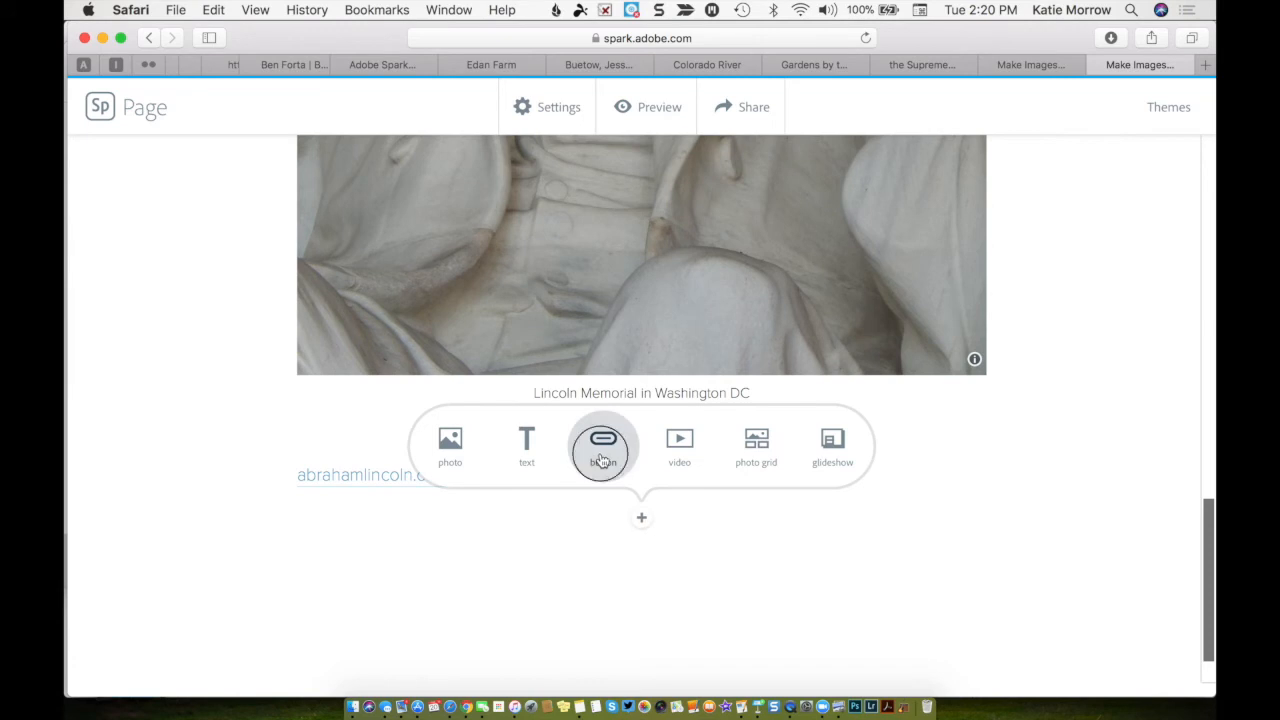
left_click(603, 445)
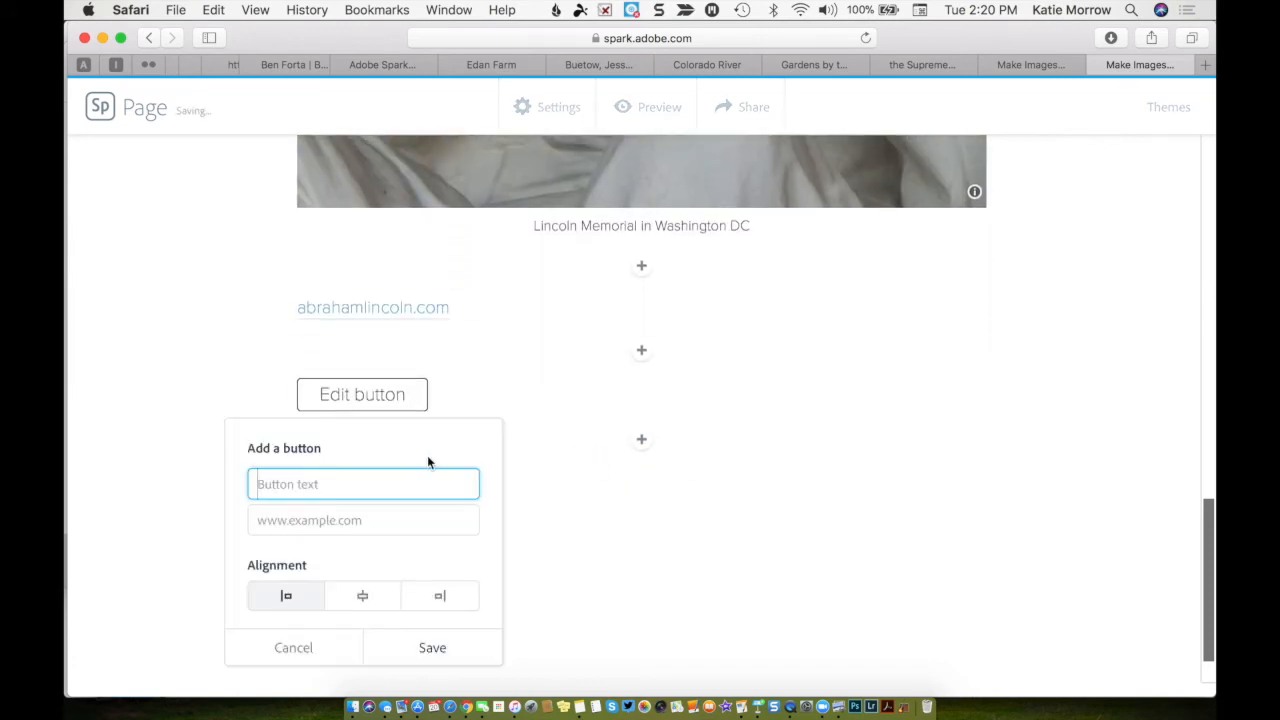
left_click(362, 595)
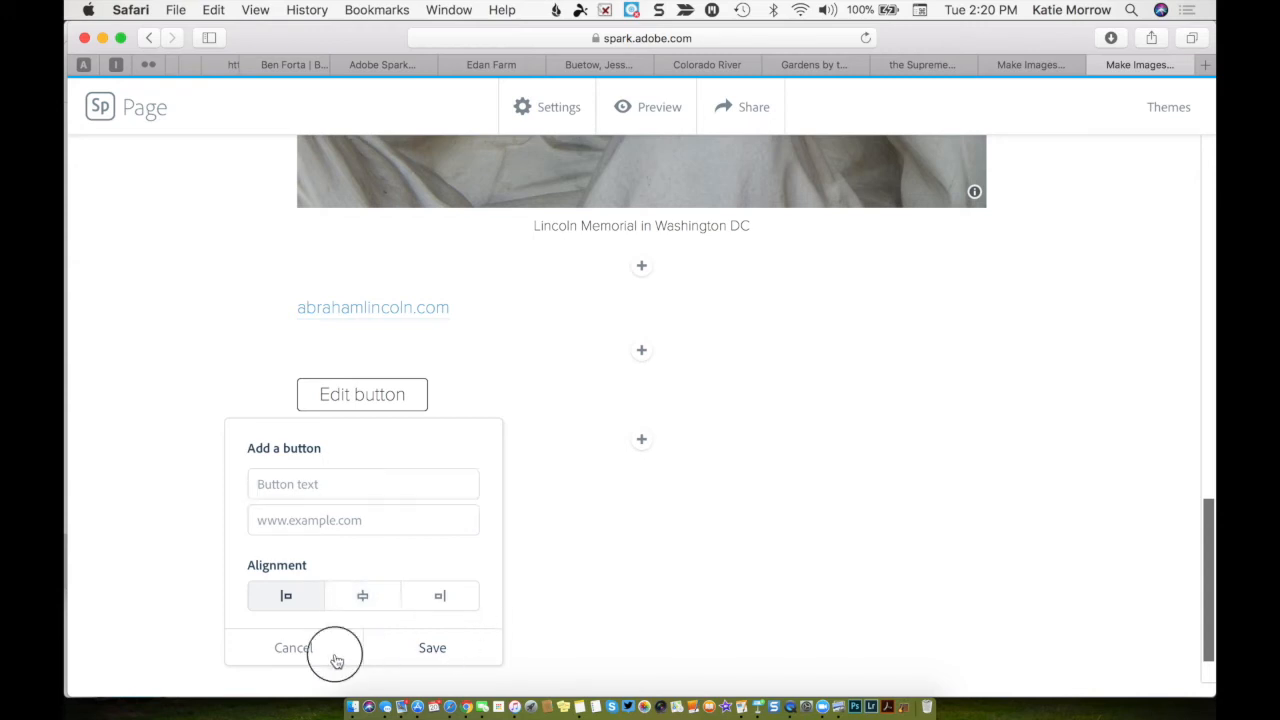
left_click(293, 647)
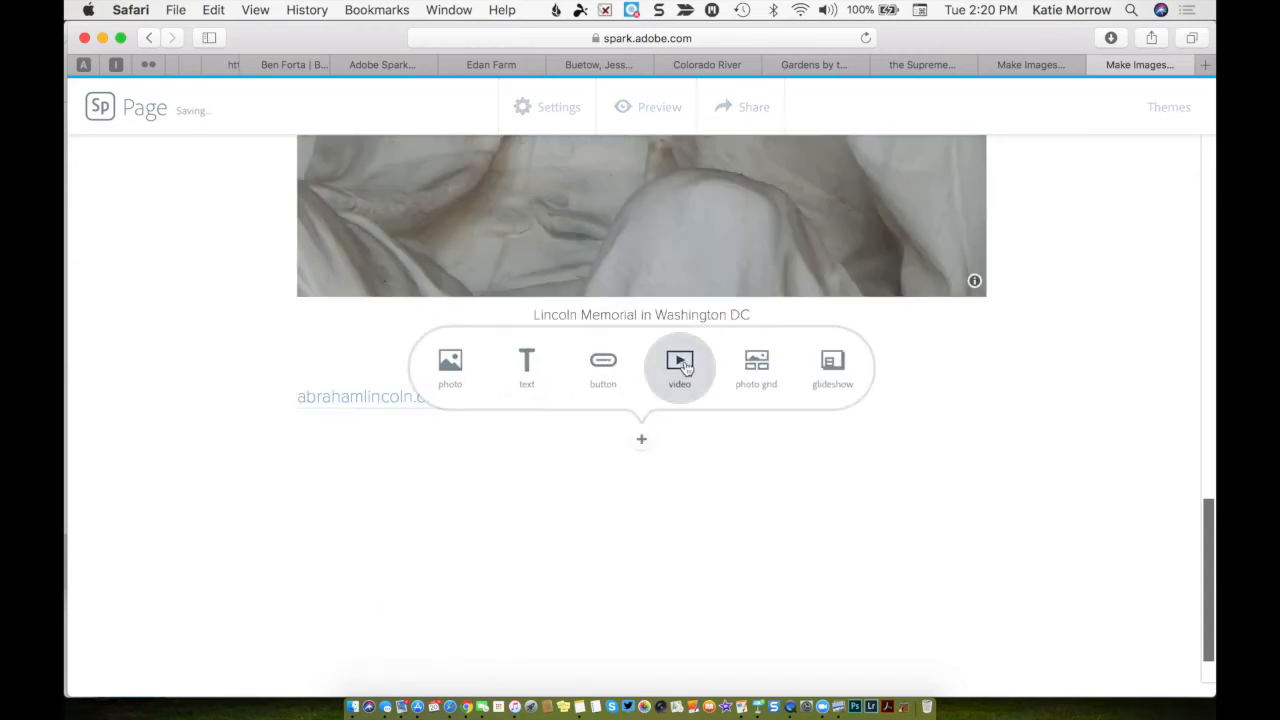
- Start adding an embedded video block, then cancel it
left_click(679, 367)
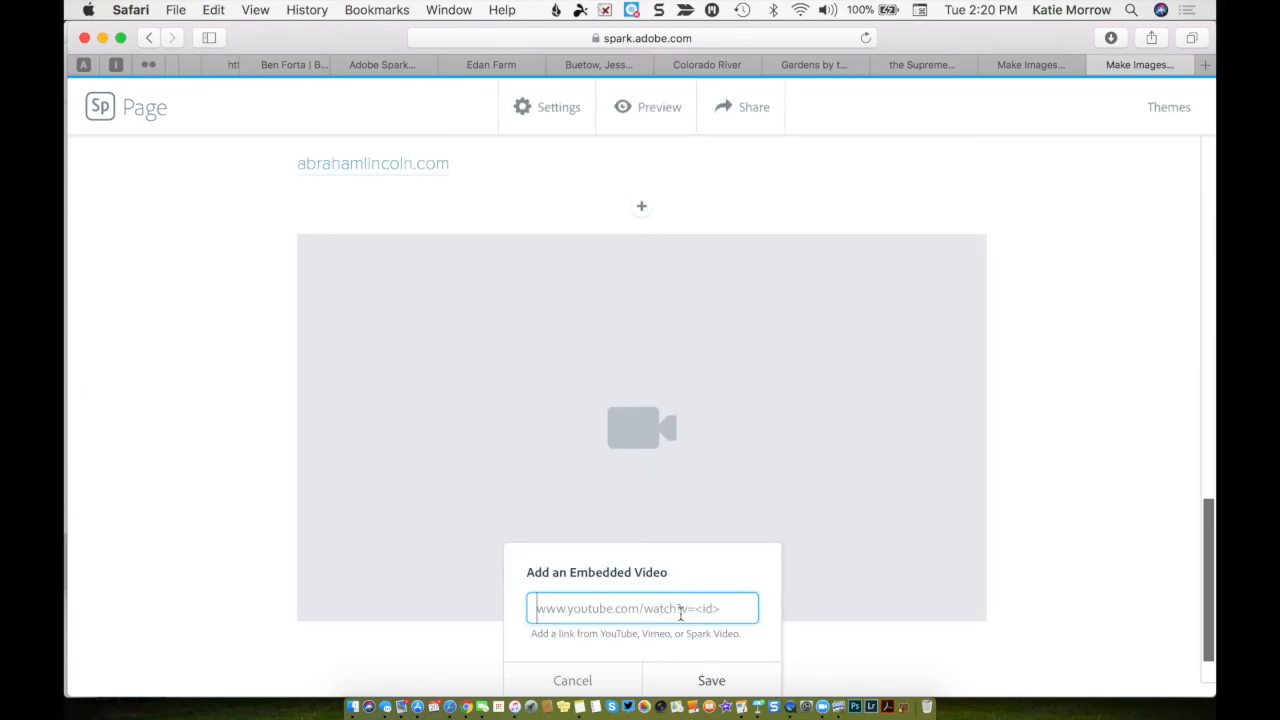
mouse_move(755, 649)
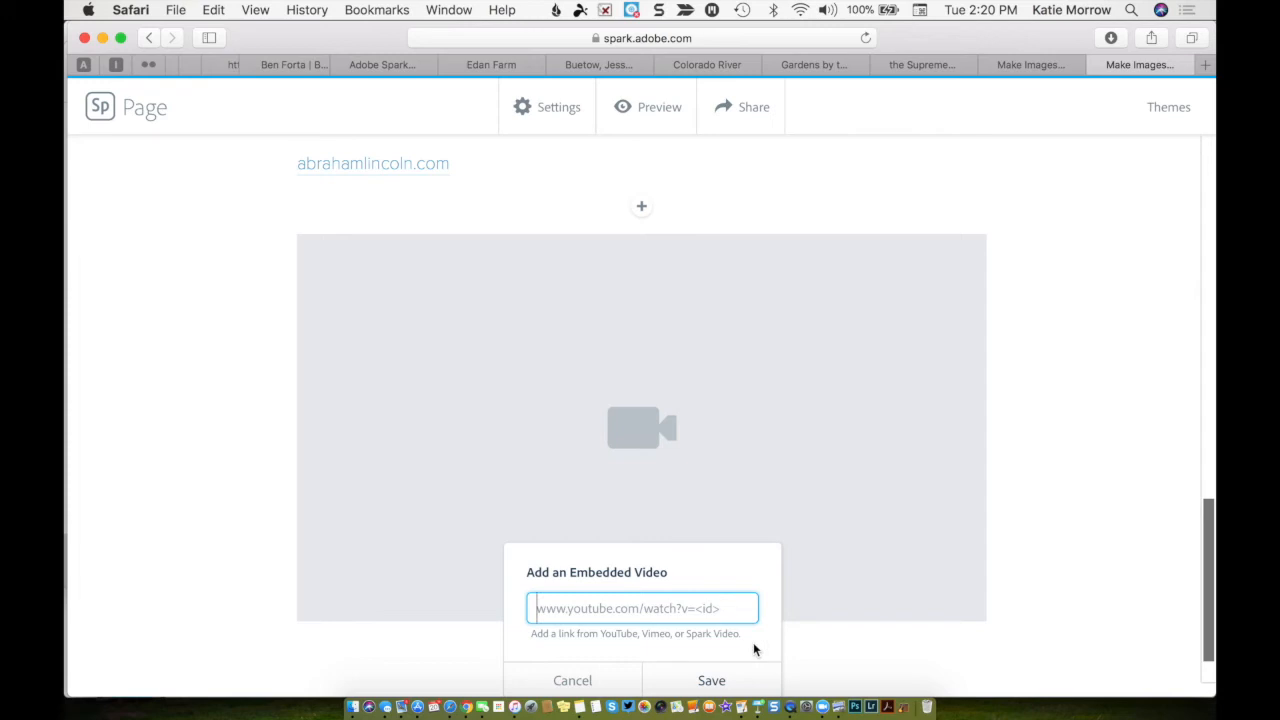
mouse_move(575, 265)
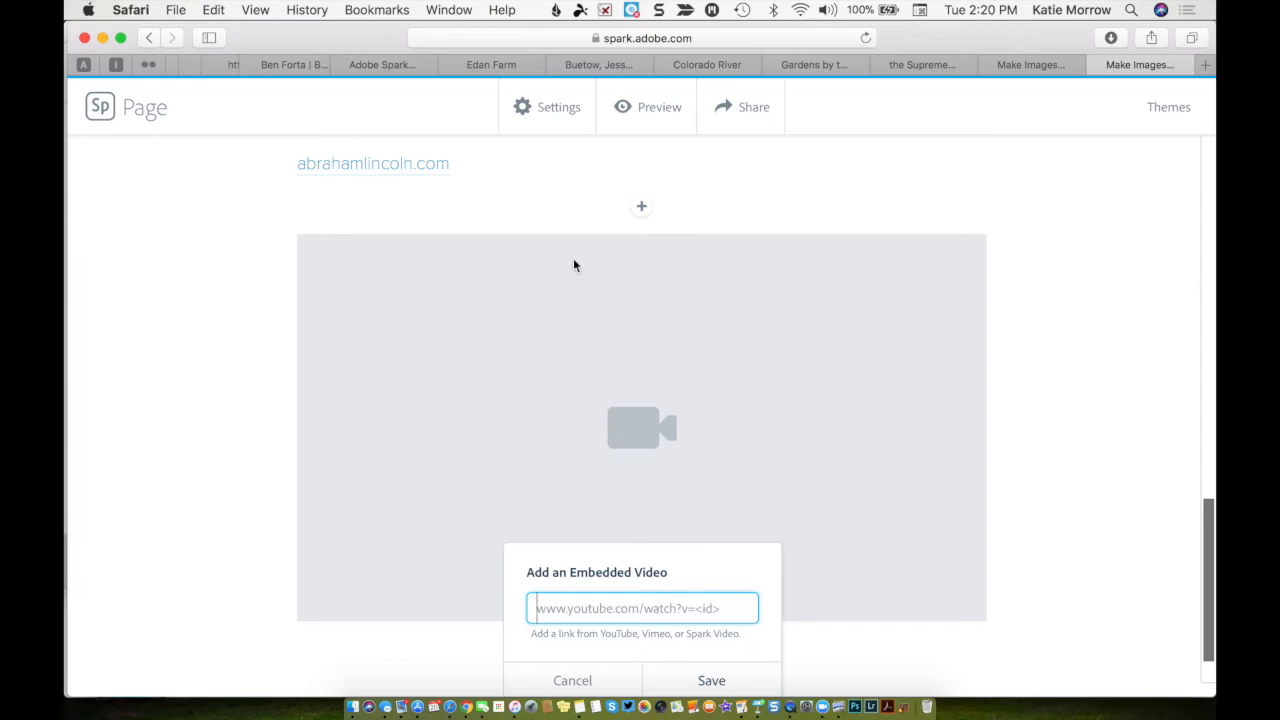
mouse_move(597, 440)
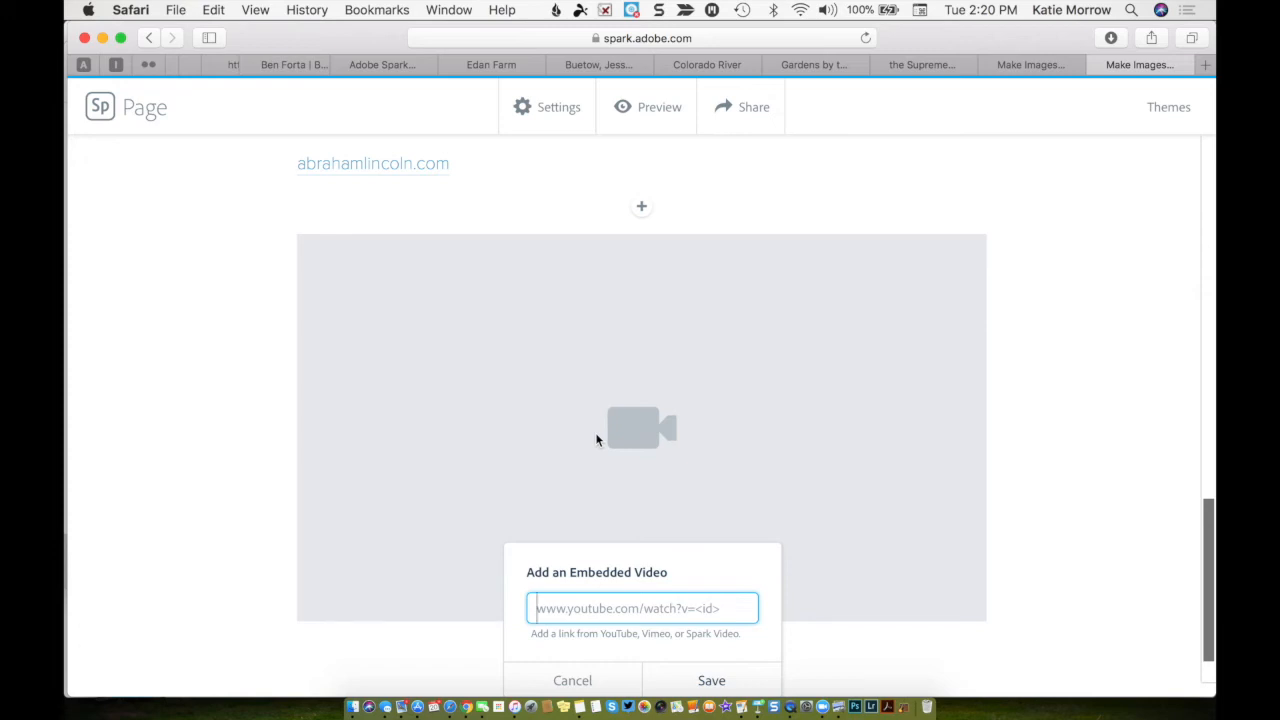
mouse_move(605, 680)
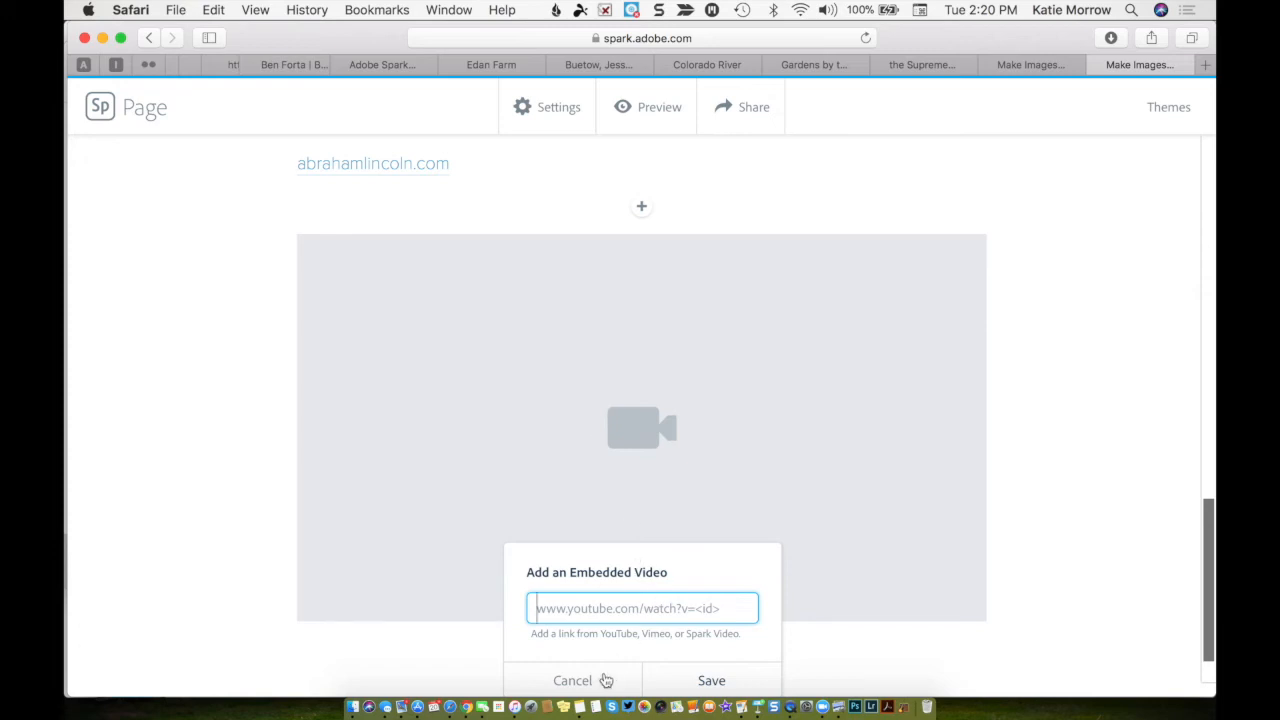
left_click(572, 680)
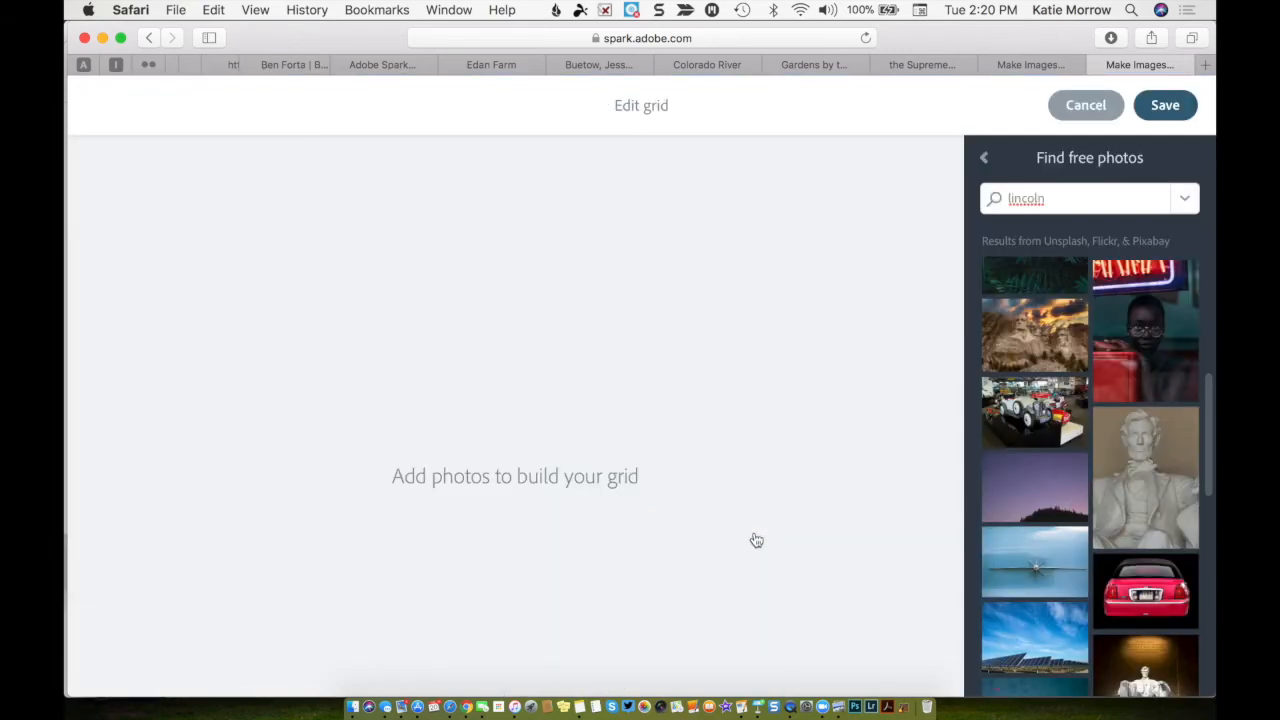
- Fill the grid with sunset, tall tower and aerial city photos from the Lincoln search
left_click(1080, 198)
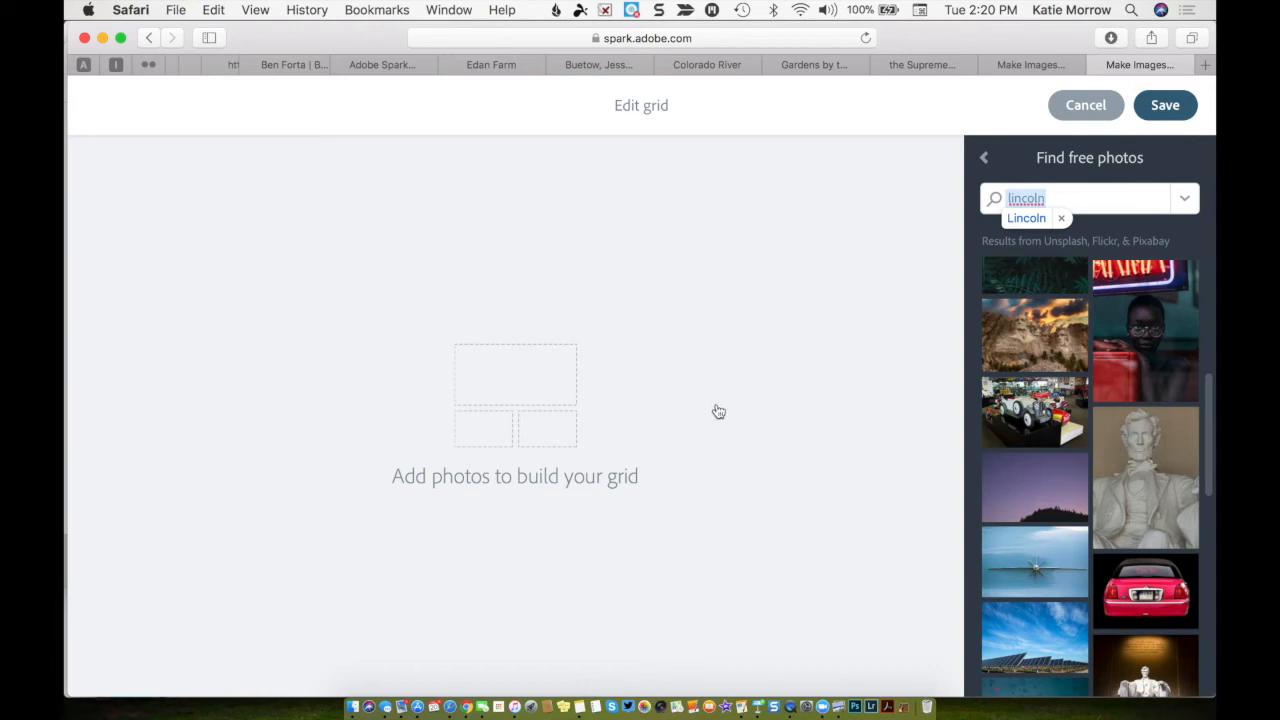
mouse_move(909, 421)
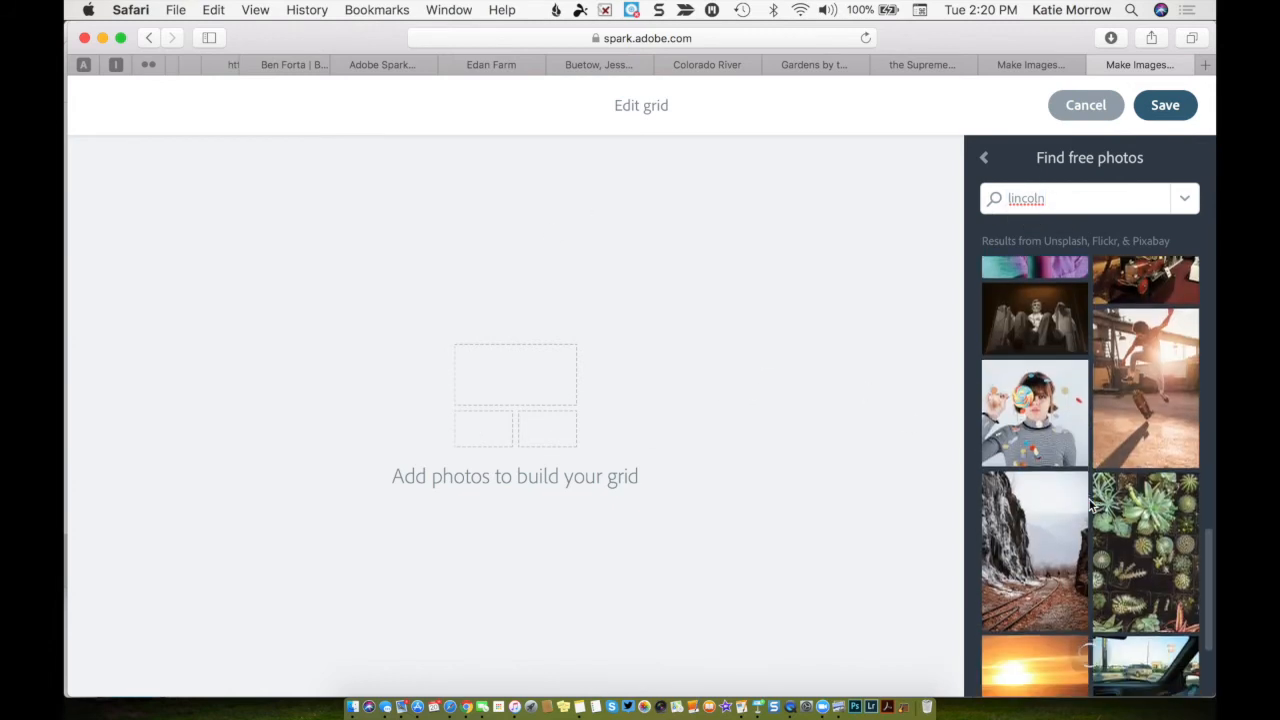
scroll("down", 3)
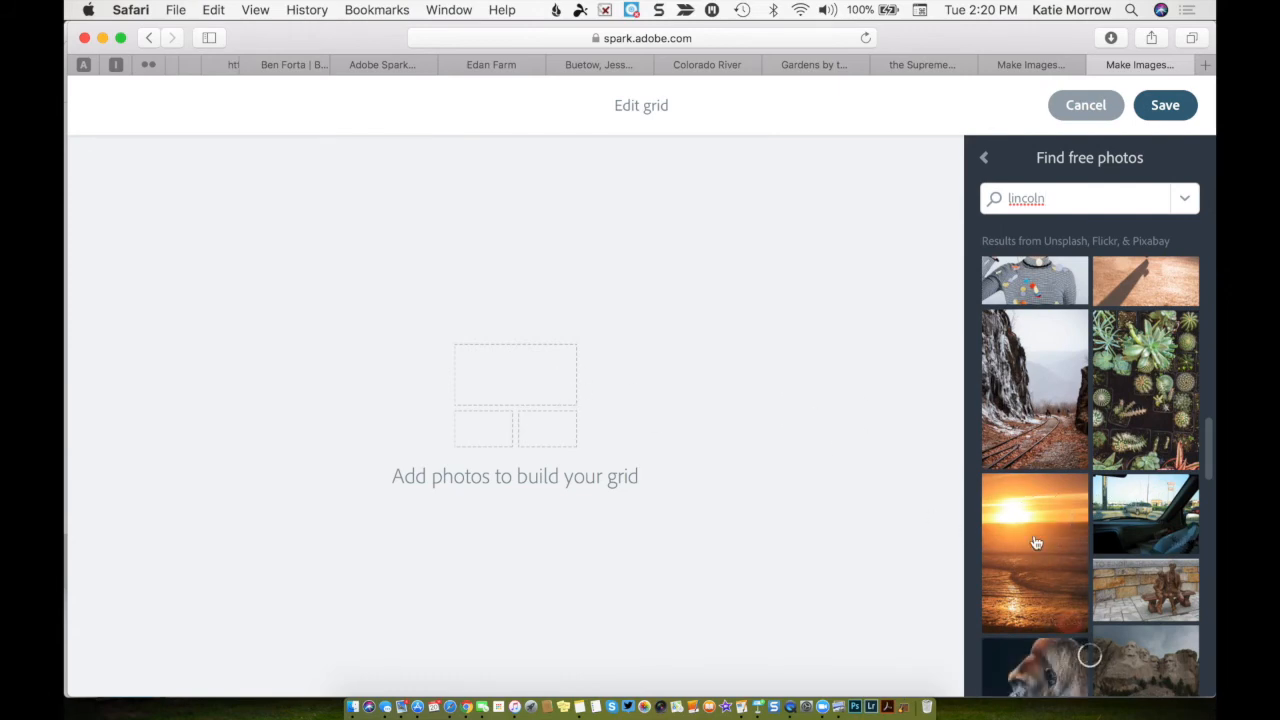
left_click(1034, 552)
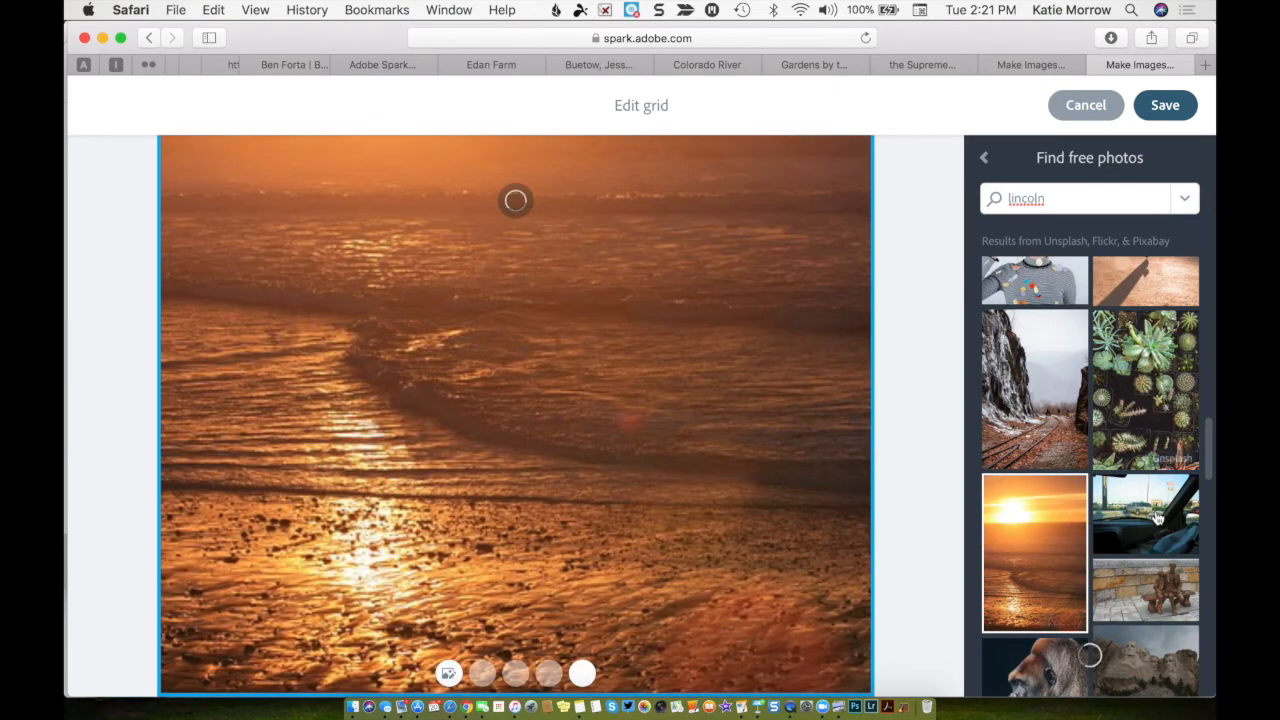
scroll("down", 3)
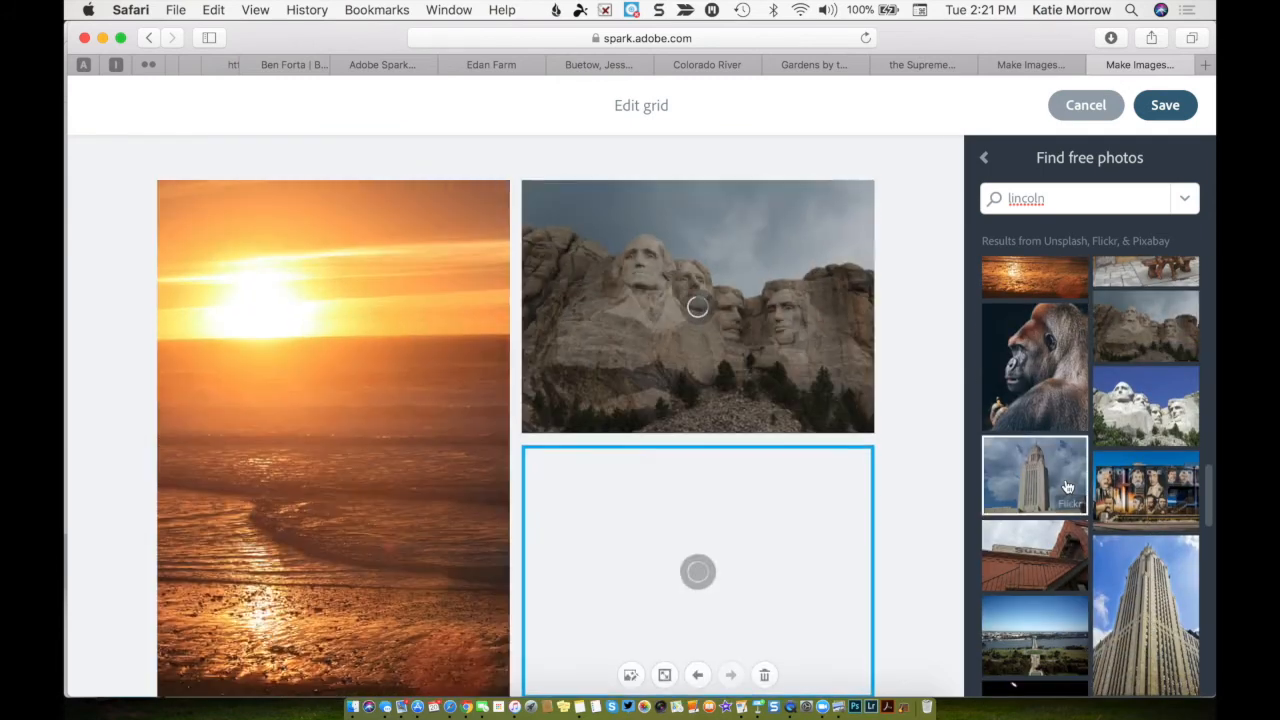
left_click(1035, 475)
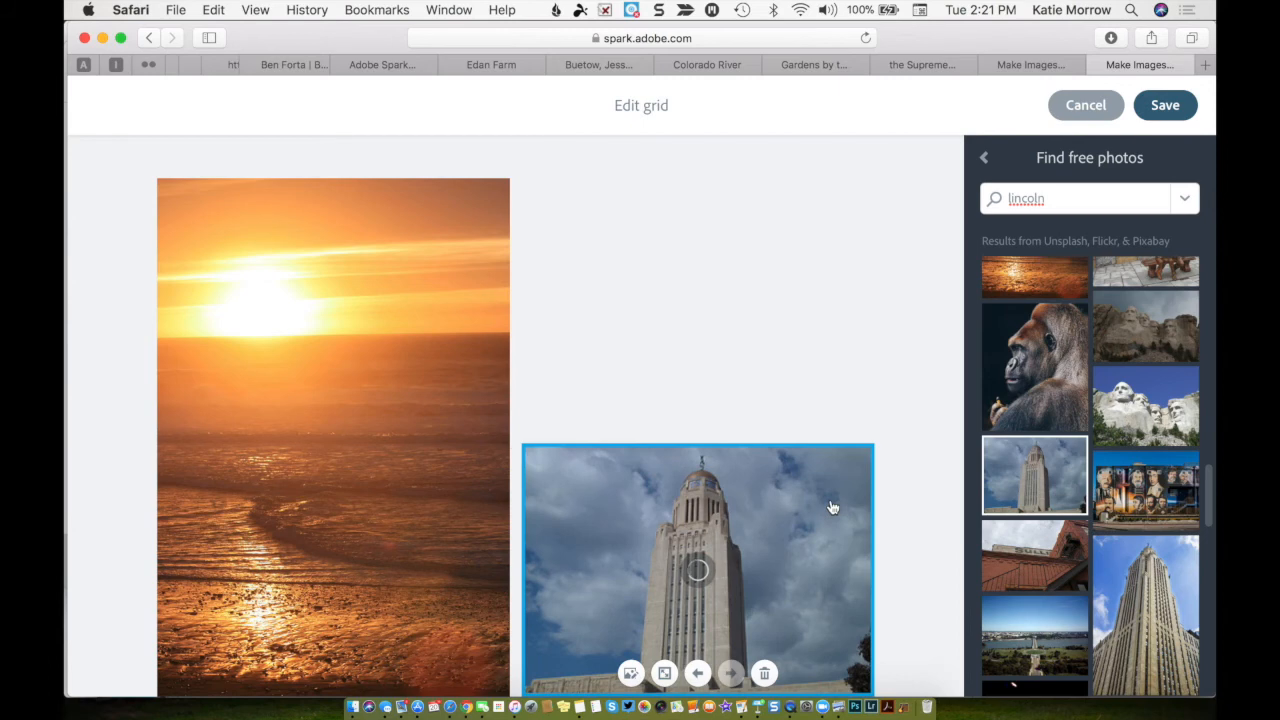
left_click(1145, 405)
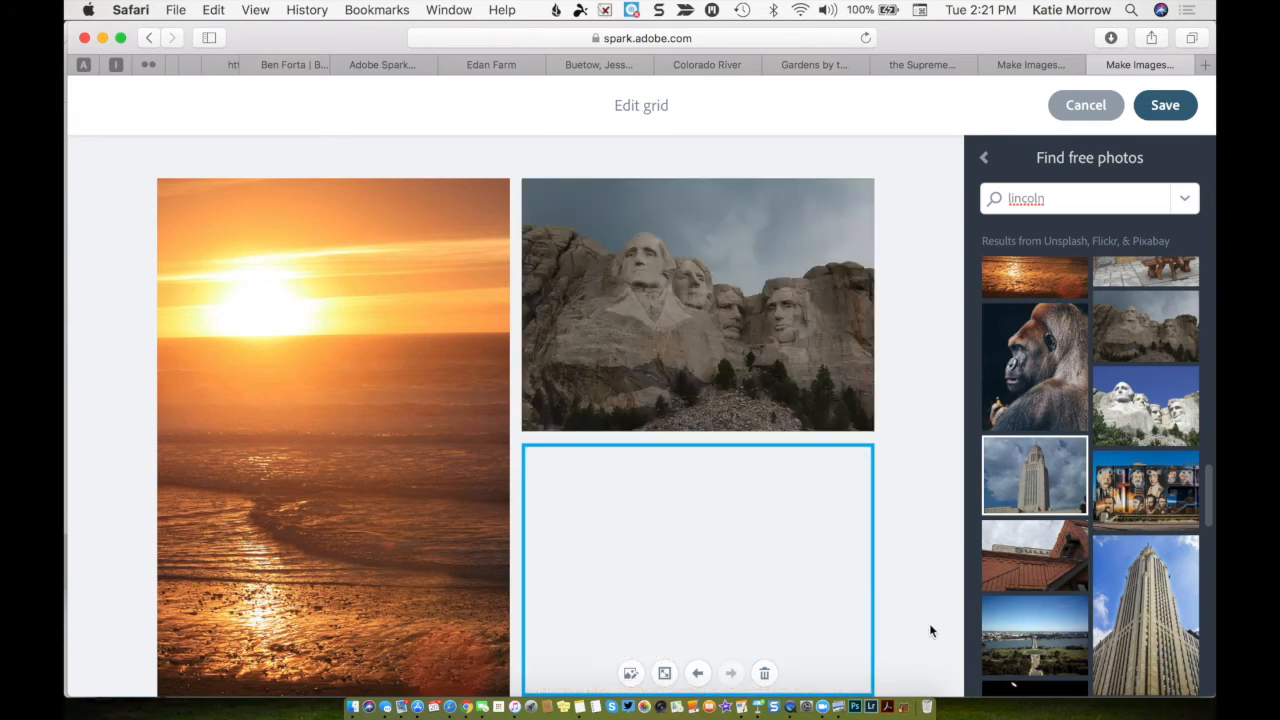
left_click(1034, 475)
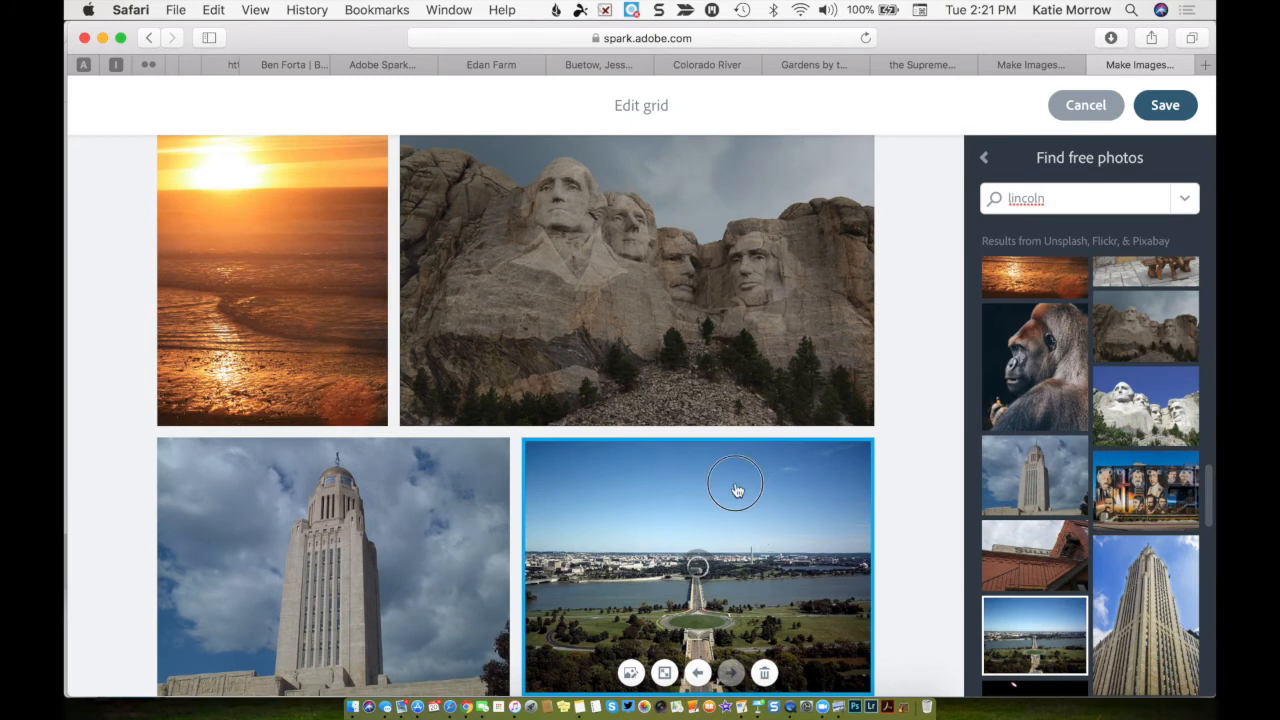
left_click(764, 672)
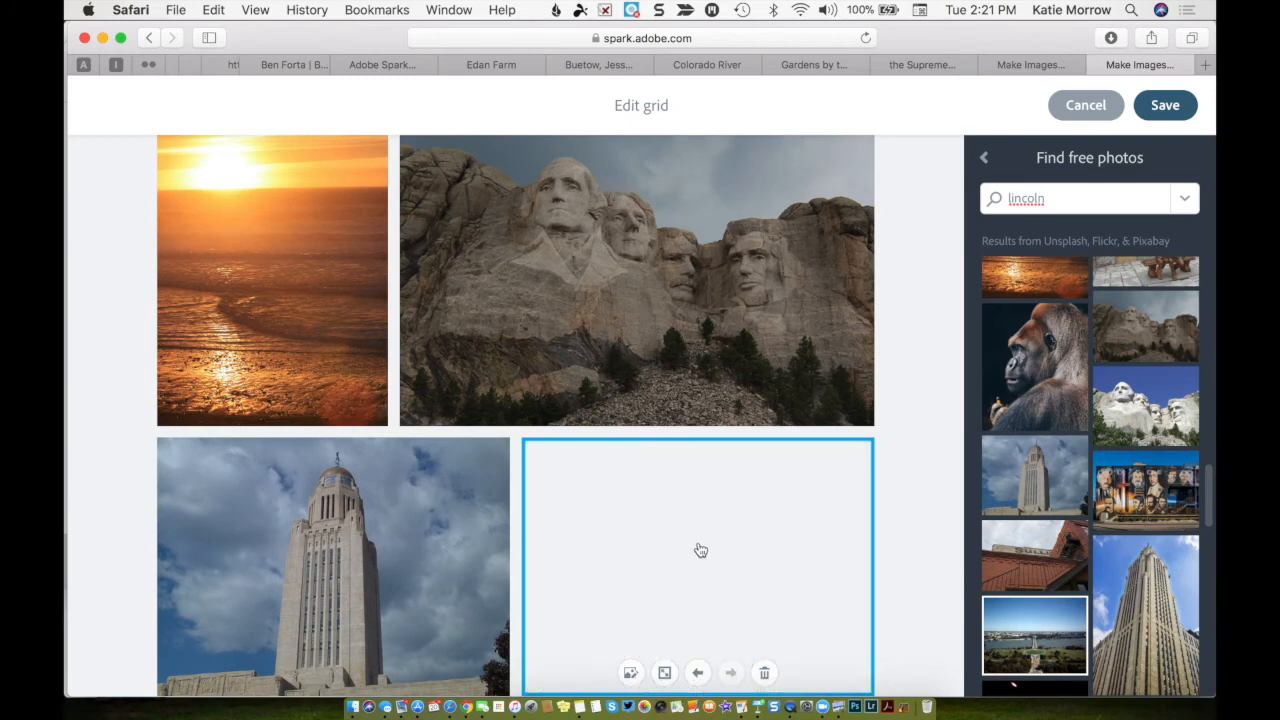
left_click(1035, 635)
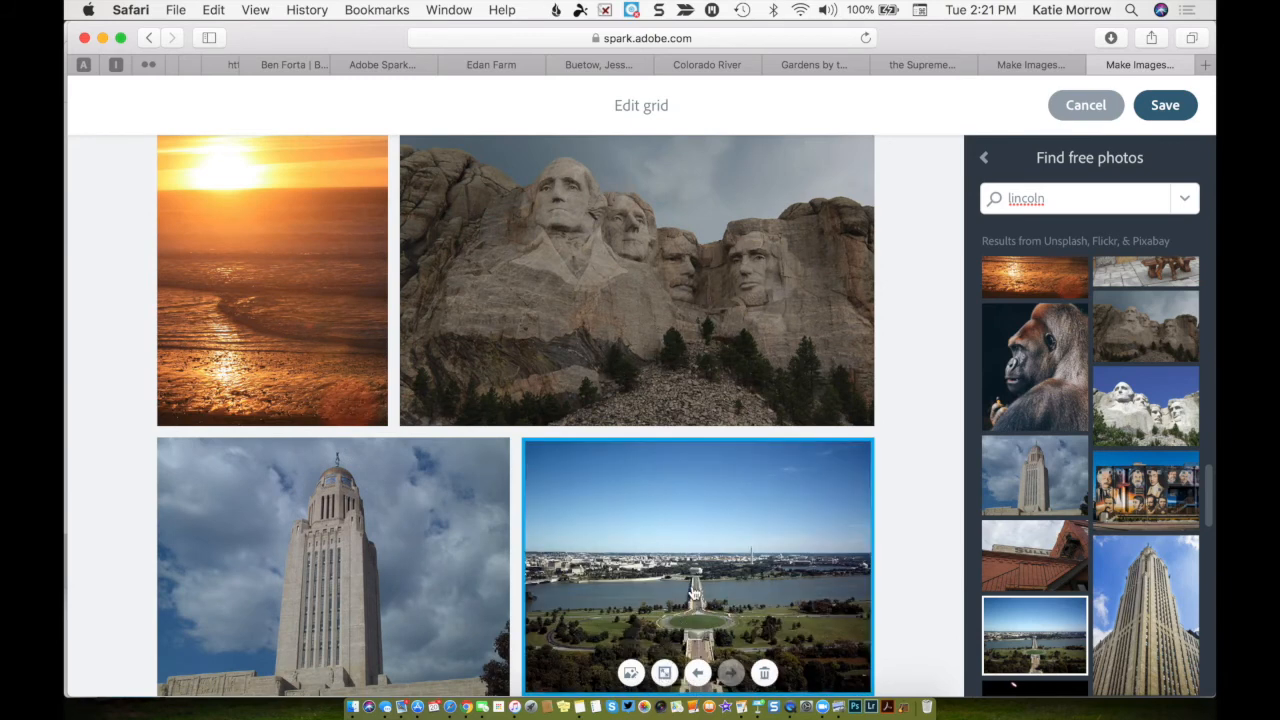
mouse_move(750, 602)
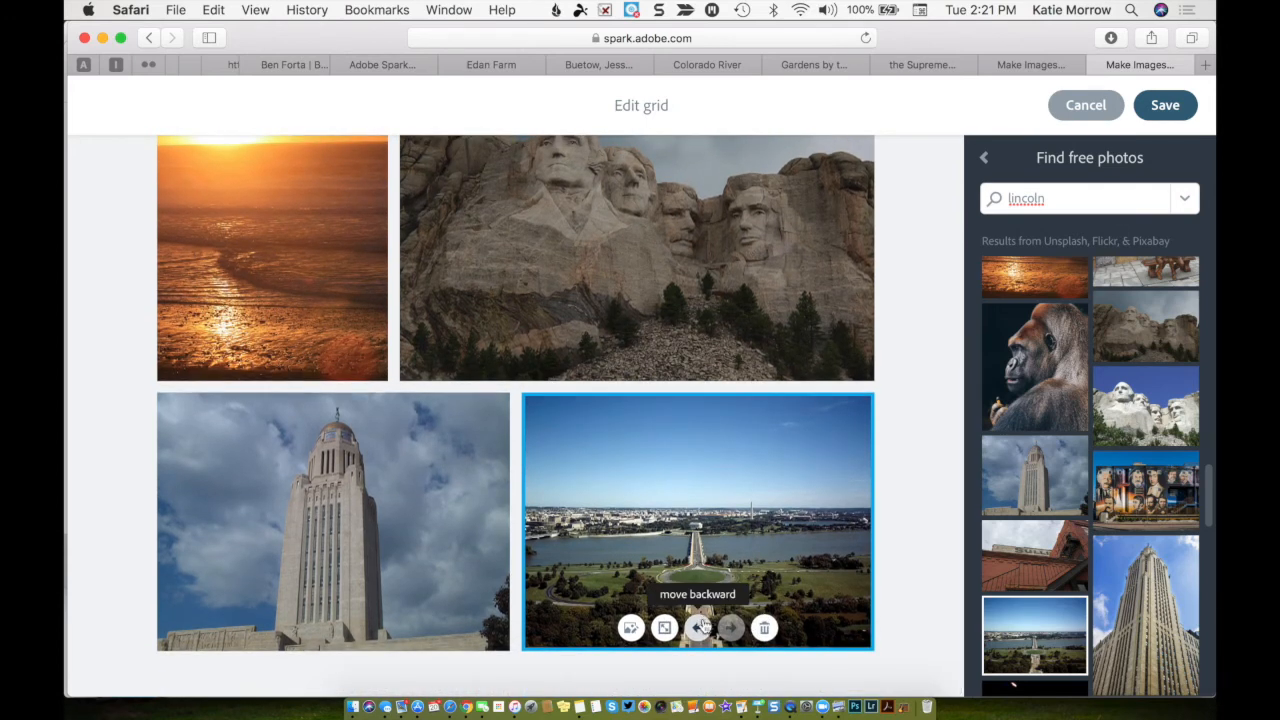
- Move the aerial view ahead of the tower photo and save the grid
left_click(697, 628)
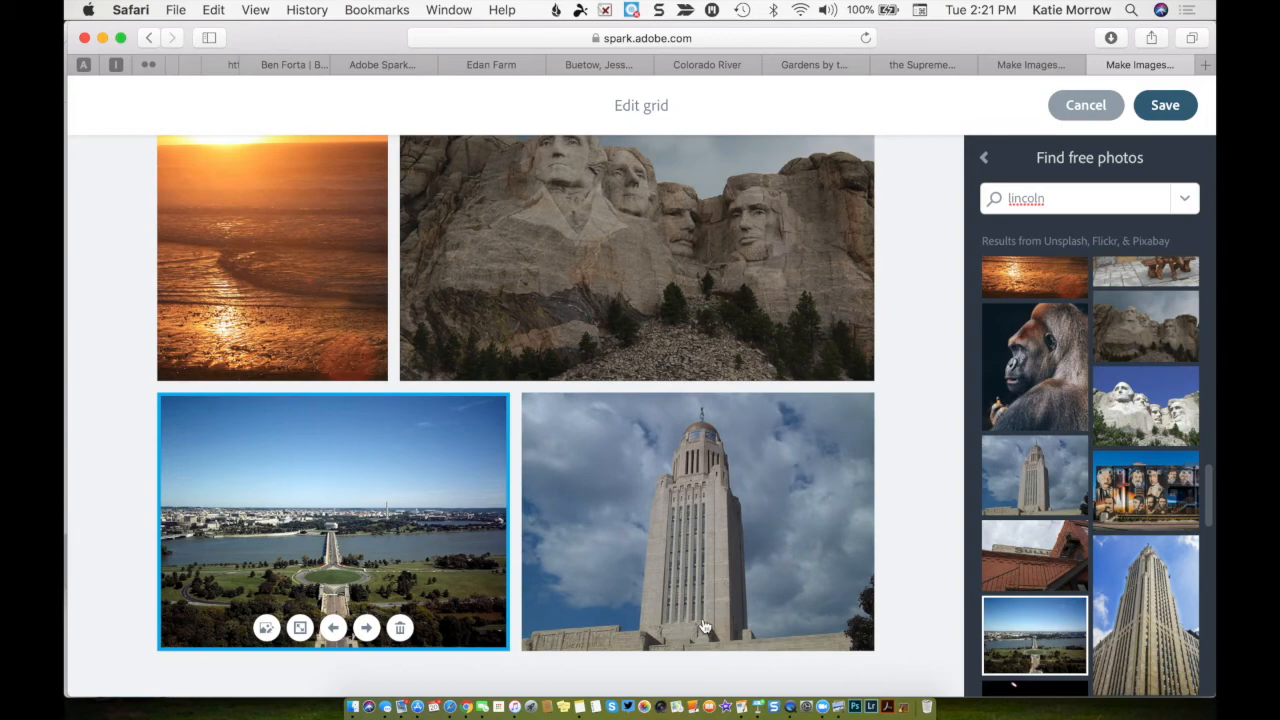
mouse_move(673, 553)
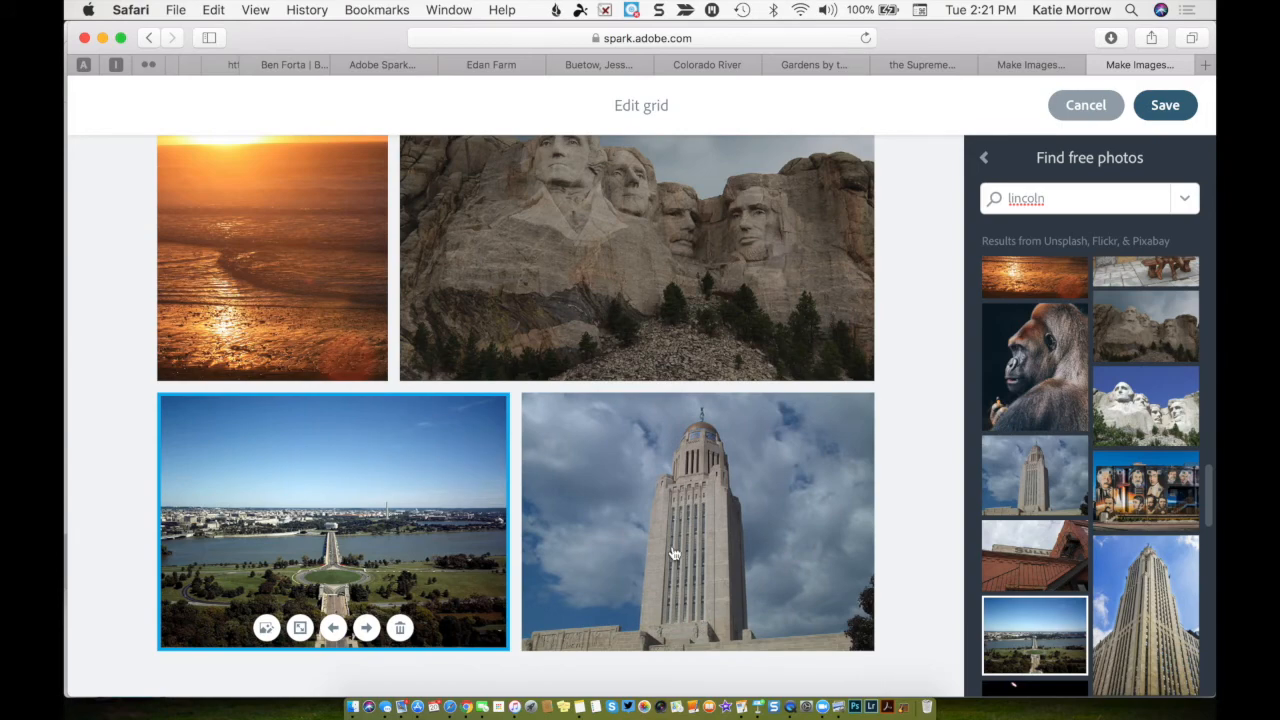
left_click(1164, 105)
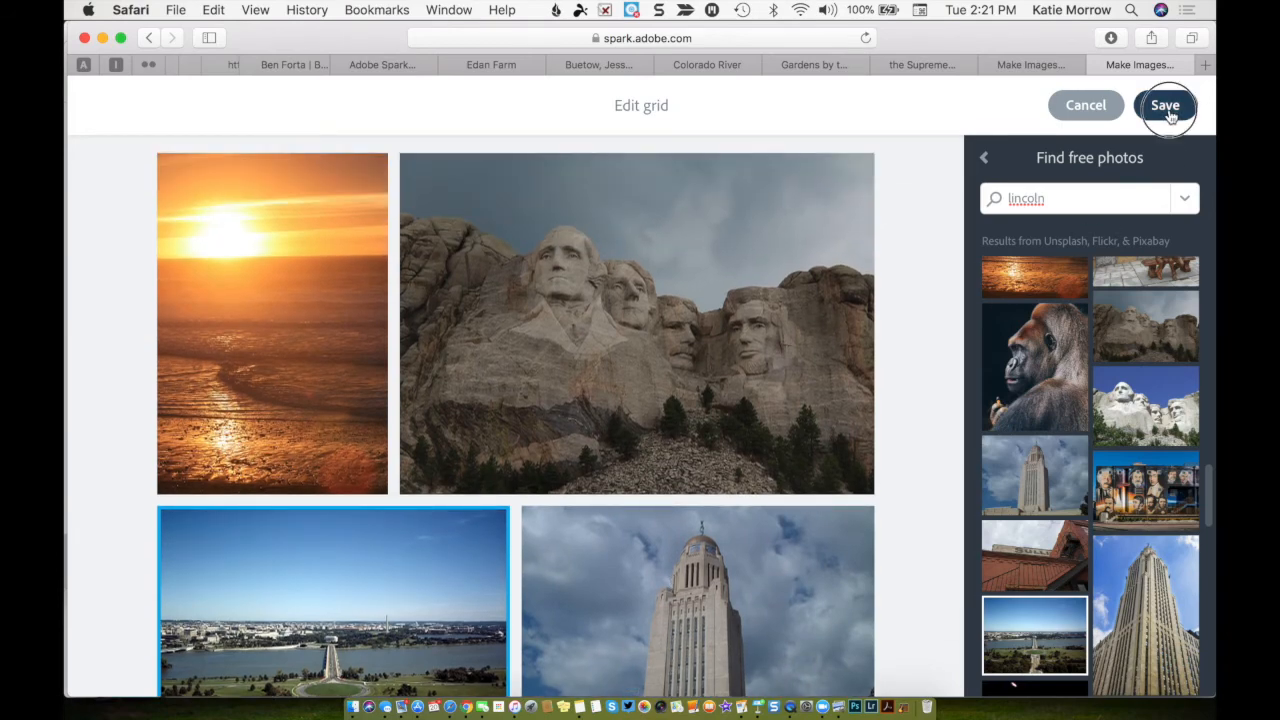
left_click(1165, 105)
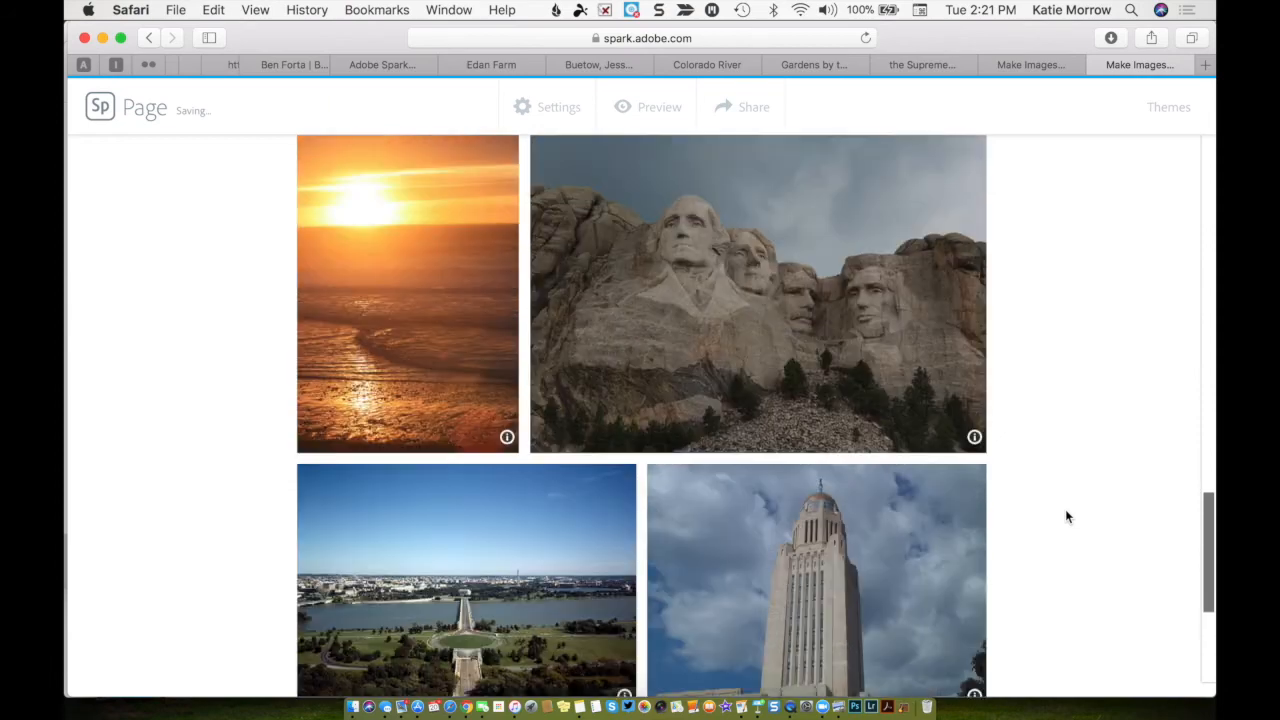
- Open the add-content menu below the saved landmarks photo grid
scroll("up", 3)
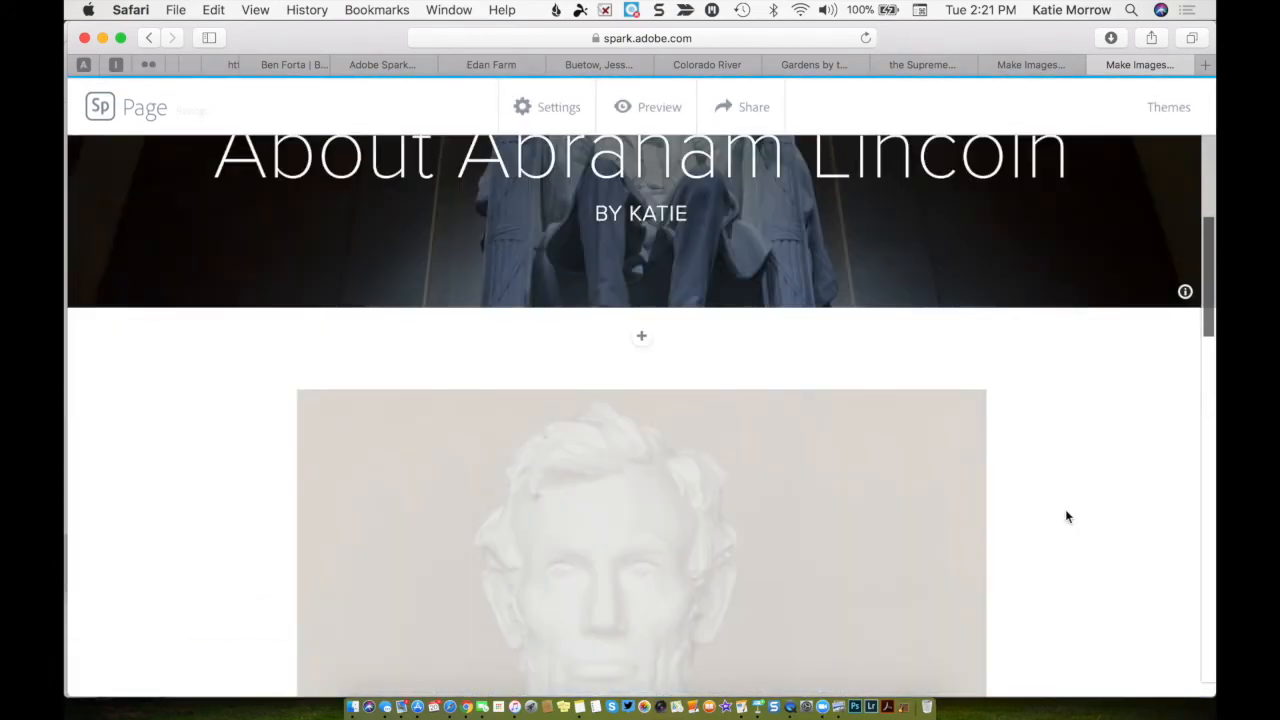
scroll("down", 3)
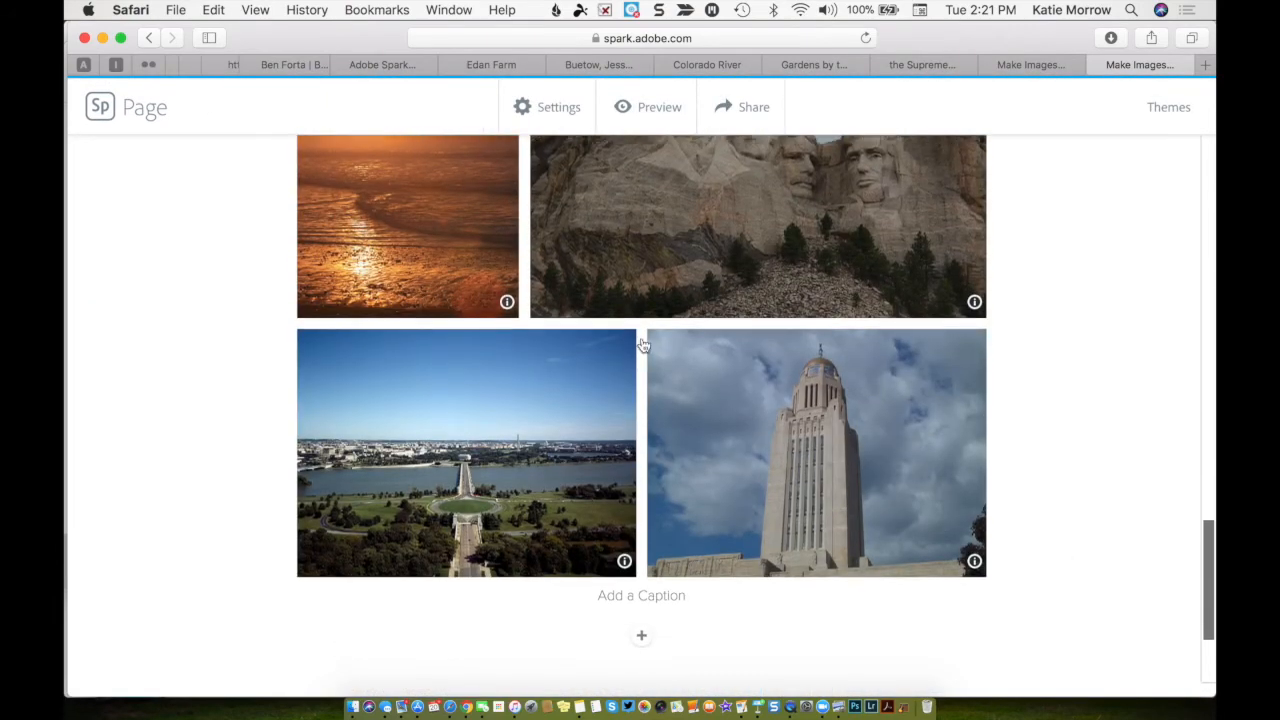
mouse_move(641, 637)
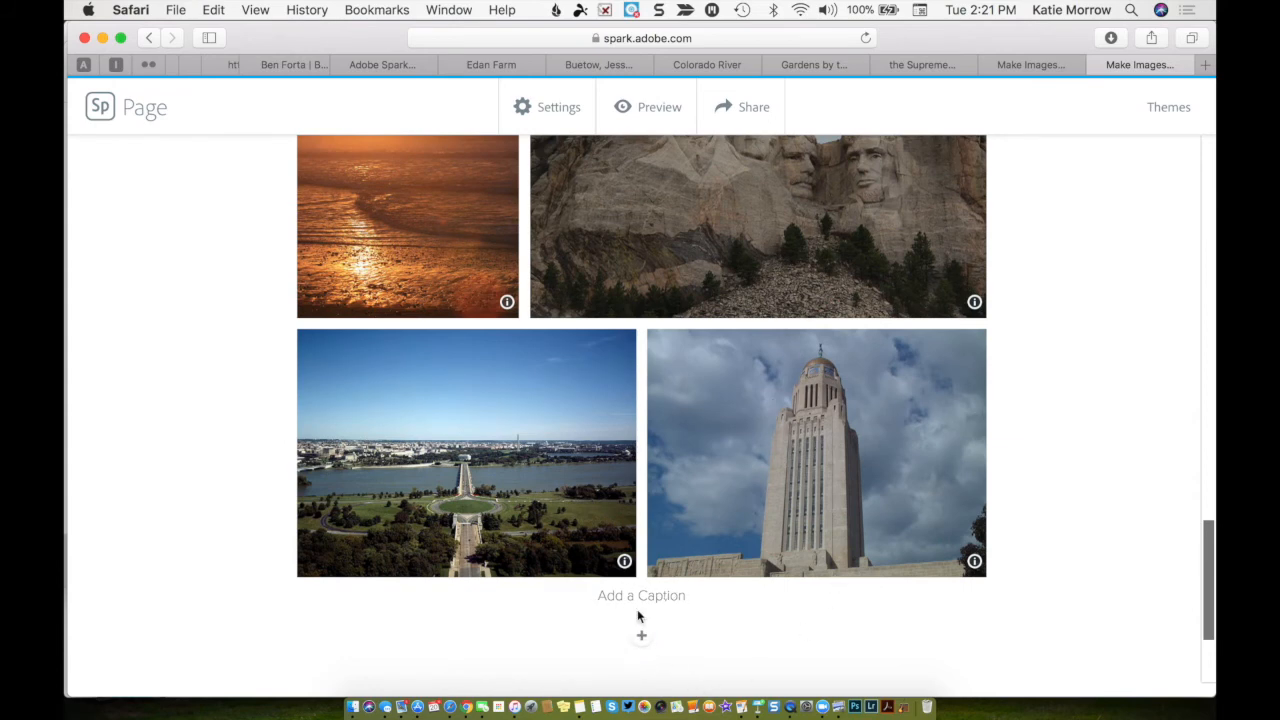
left_click(641, 636)
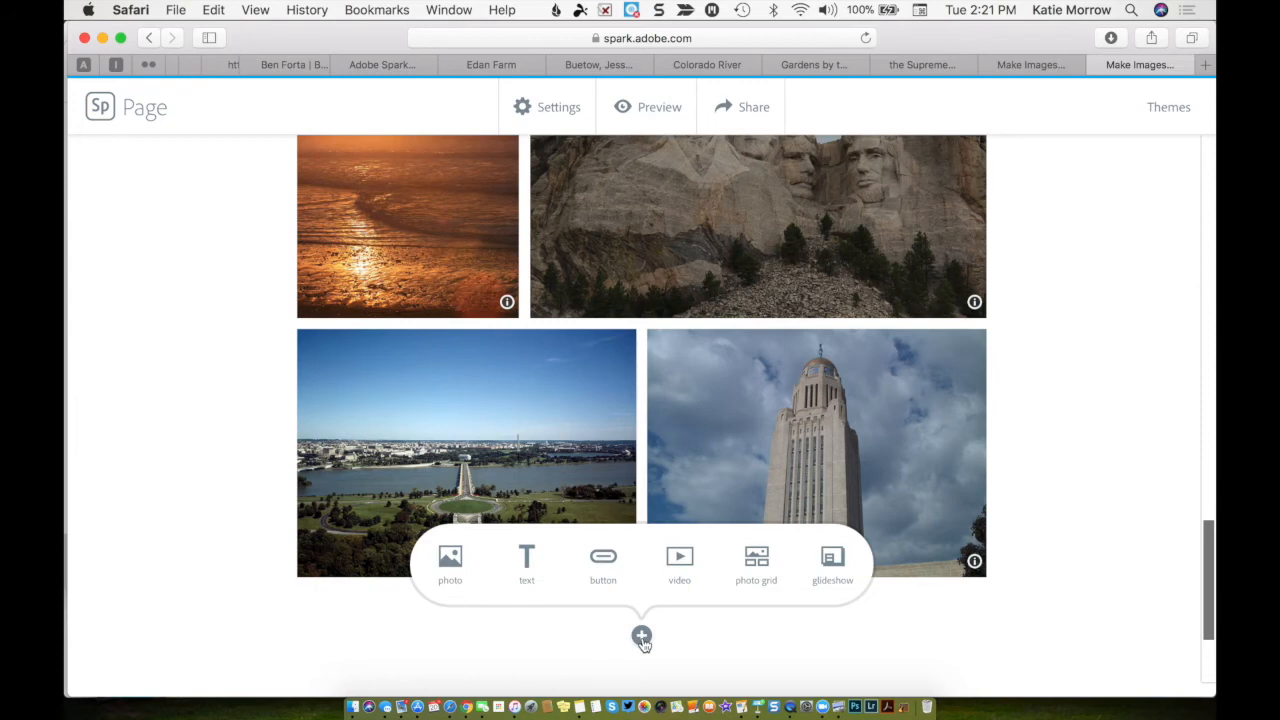
- Add a glideshow containing the tall stone tower photo and save it
left_click(832, 563)
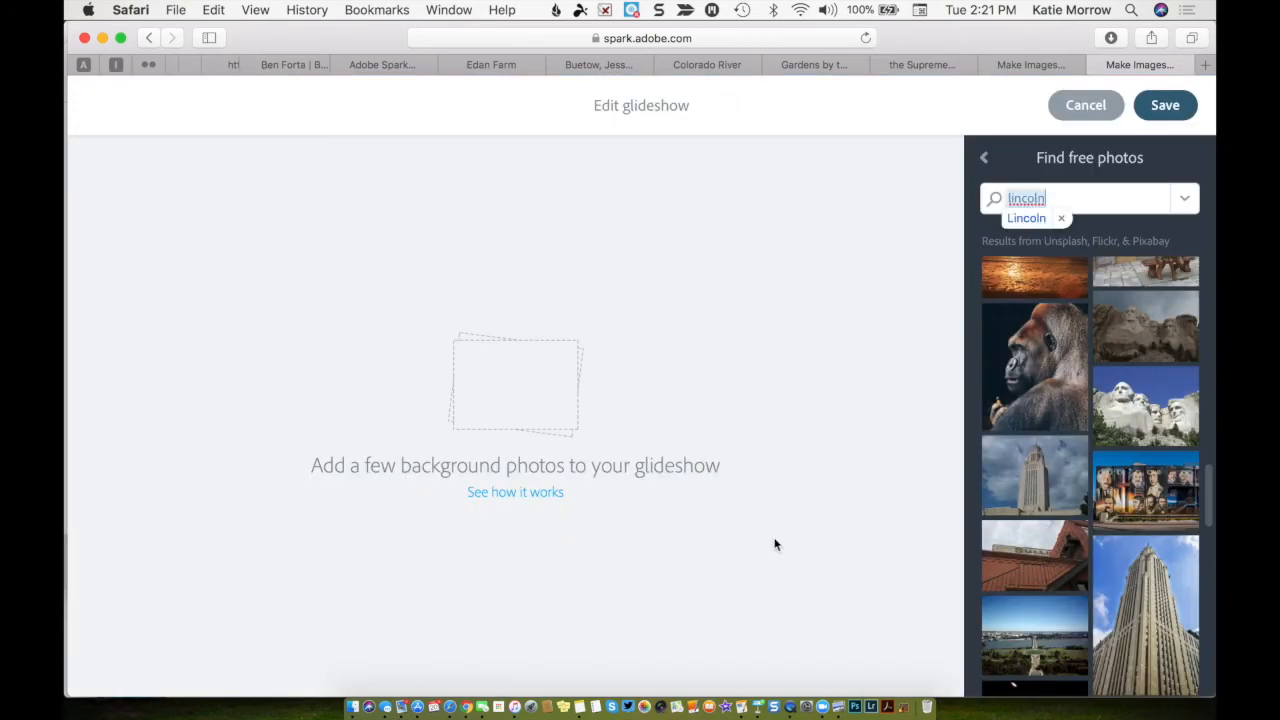
mouse_move(610, 511)
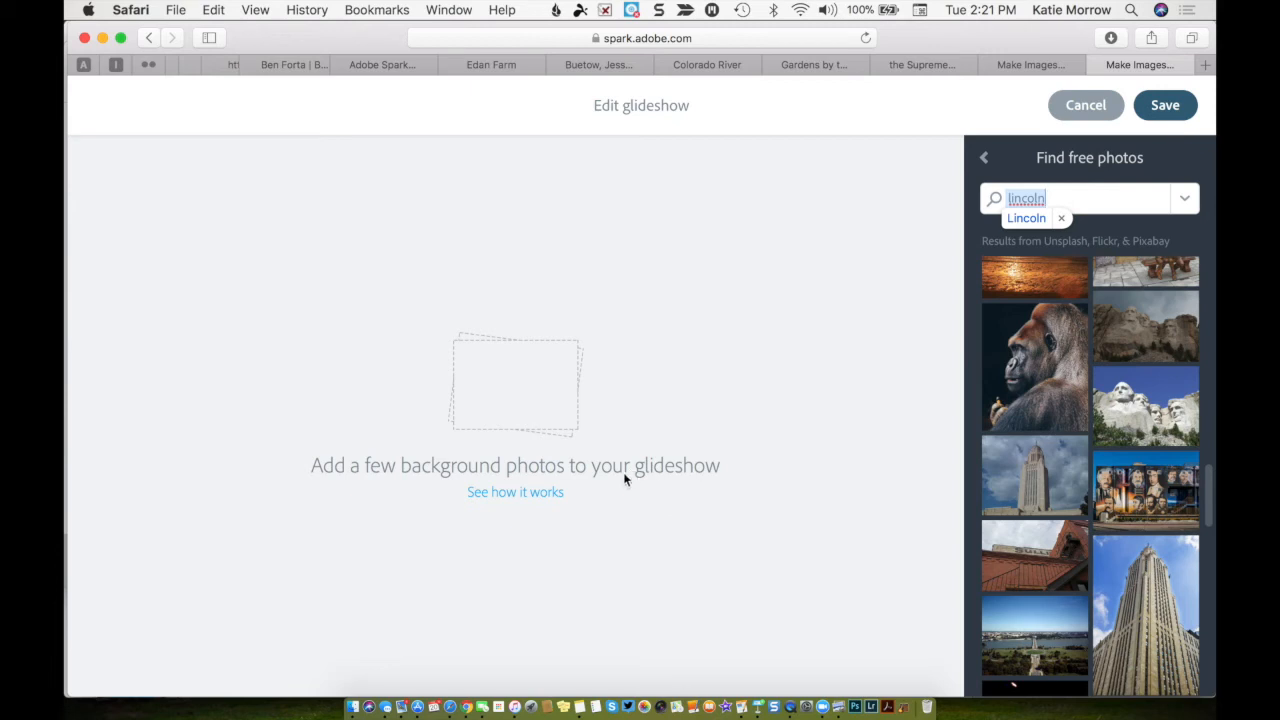
mouse_move(978, 491)
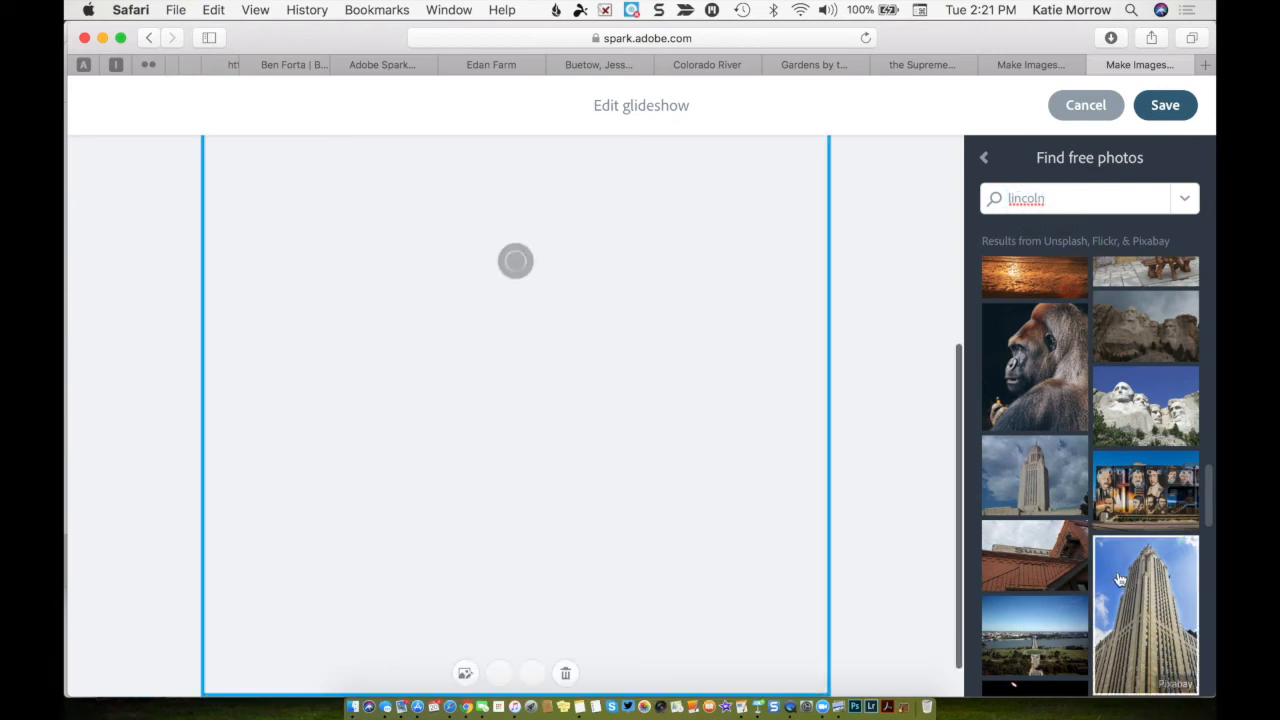
left_click(1145, 615)
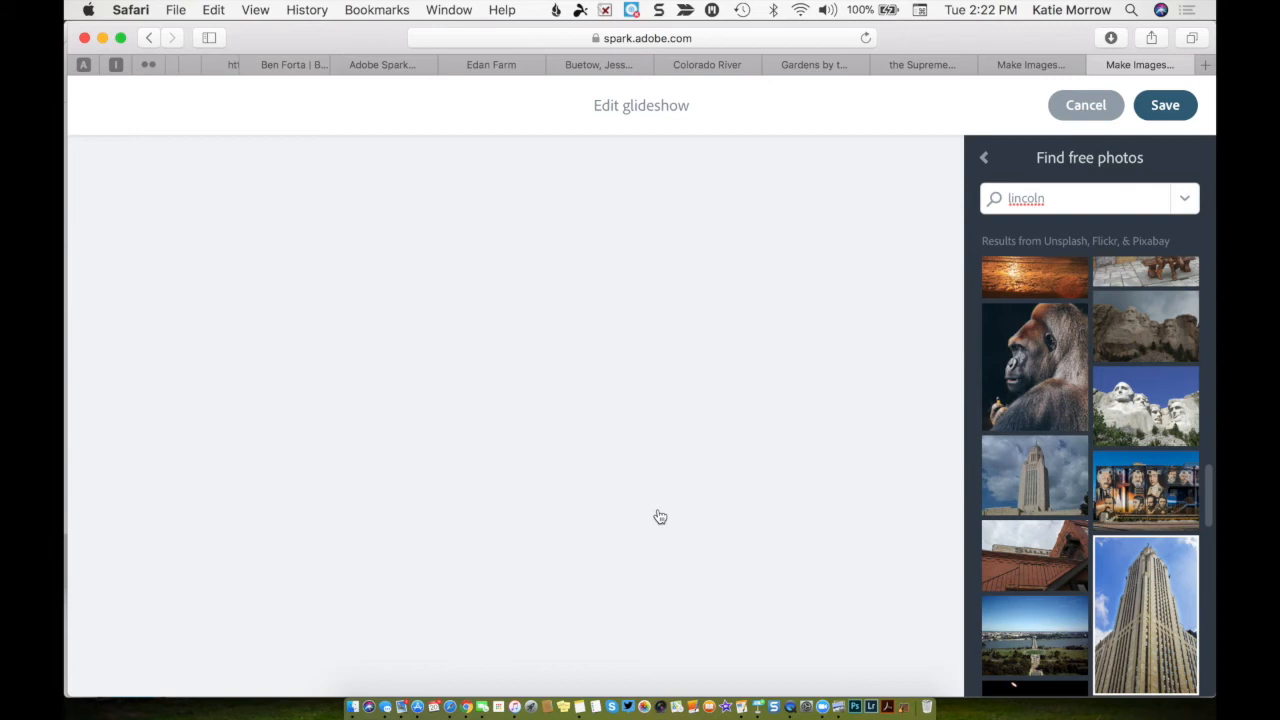
mouse_move(654, 477)
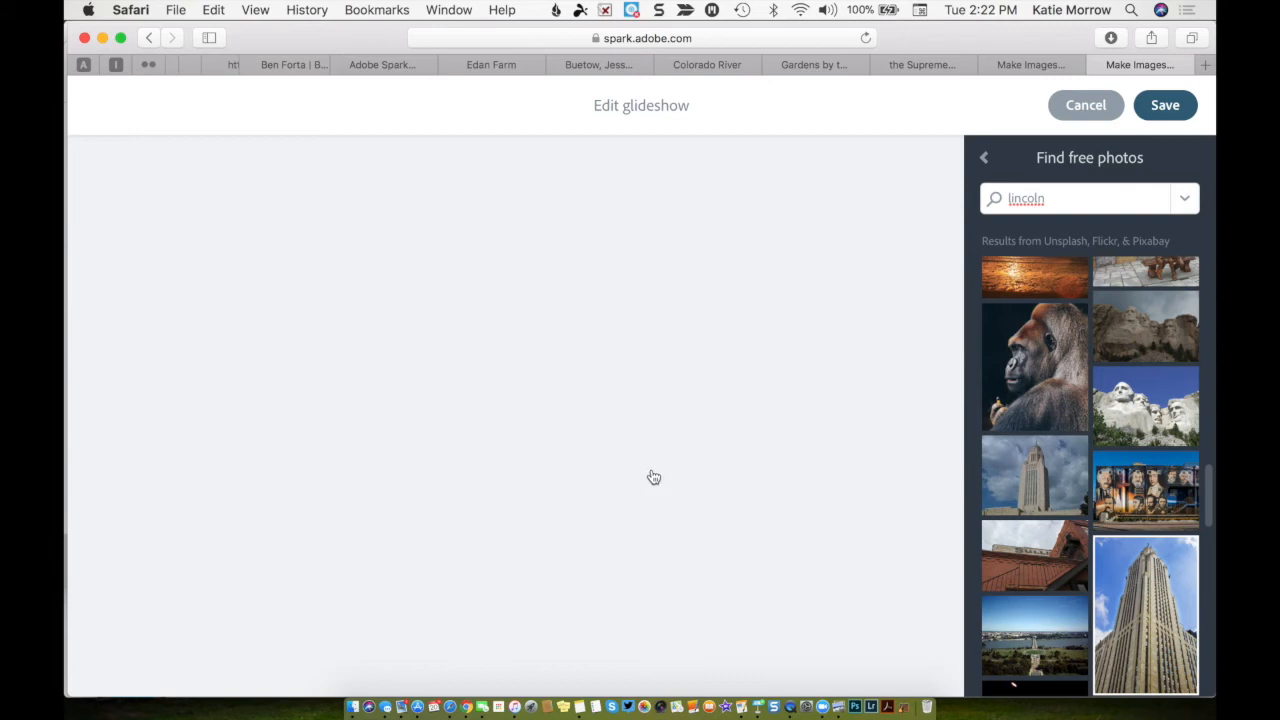
left_click(1145, 615)
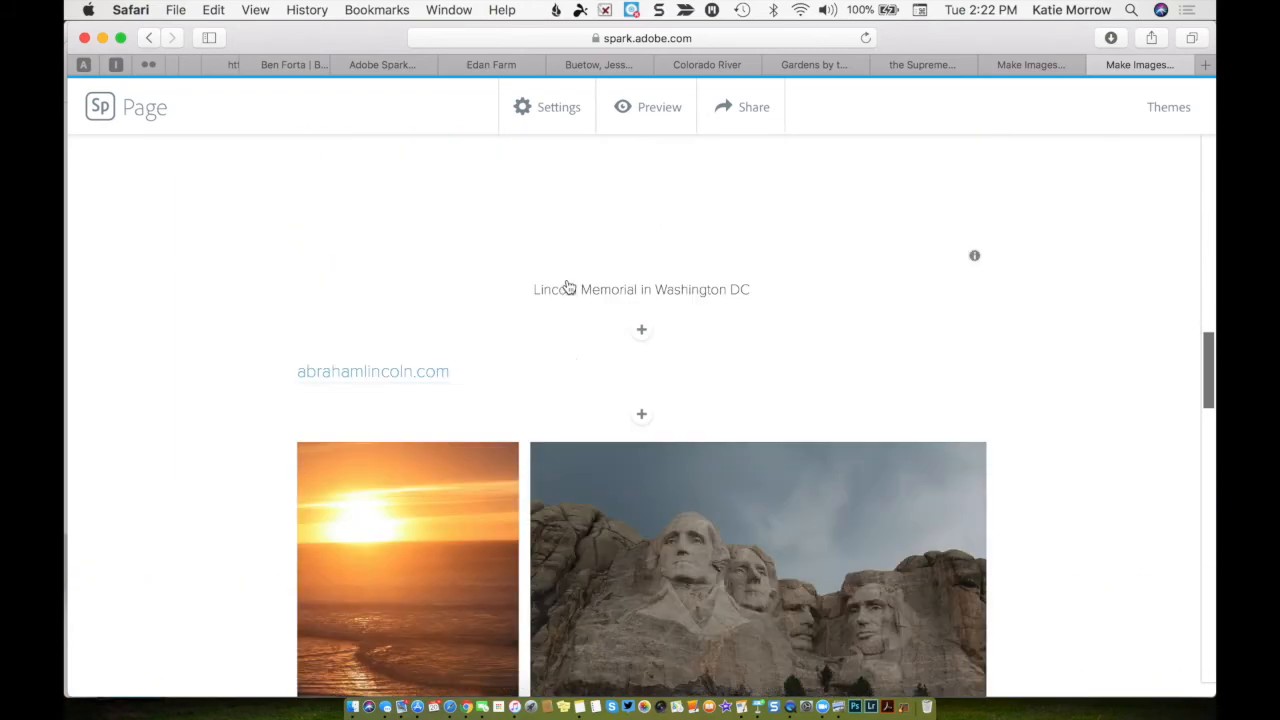
- Add the text caption 'state capitol building in Lincoln, NE' to the tower slide
scroll("down", 3)
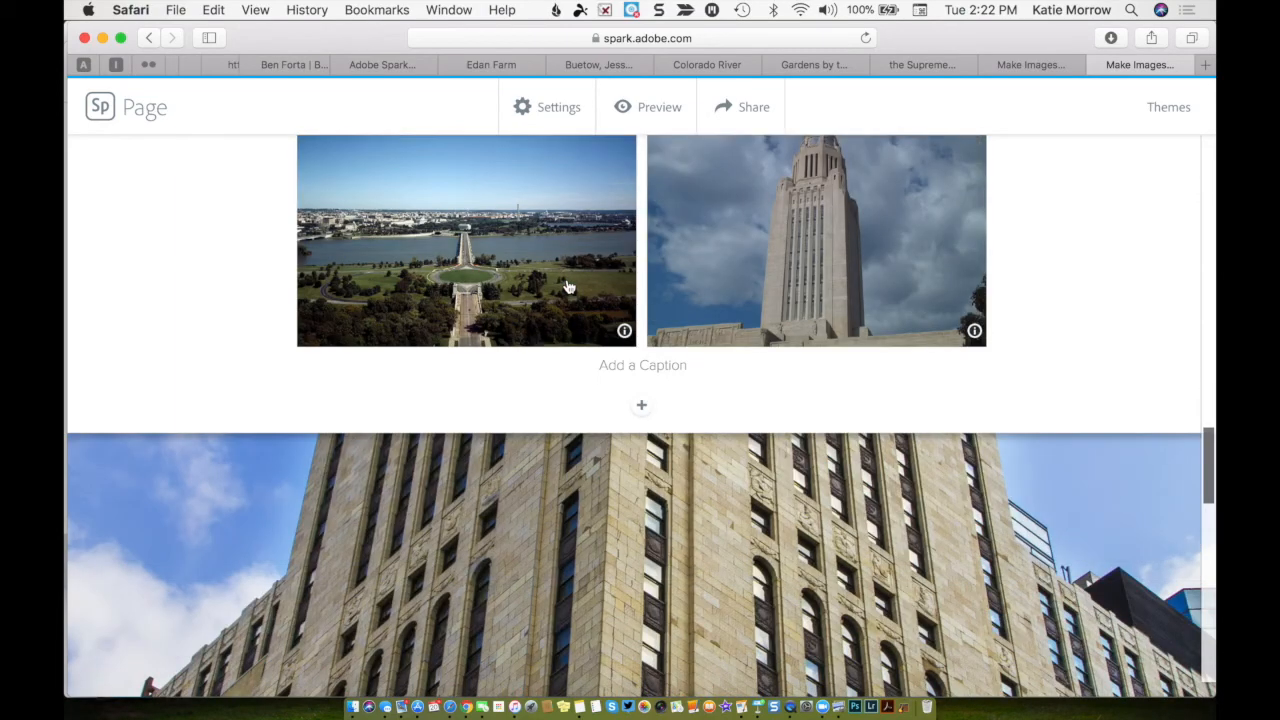
scroll("down", 3)
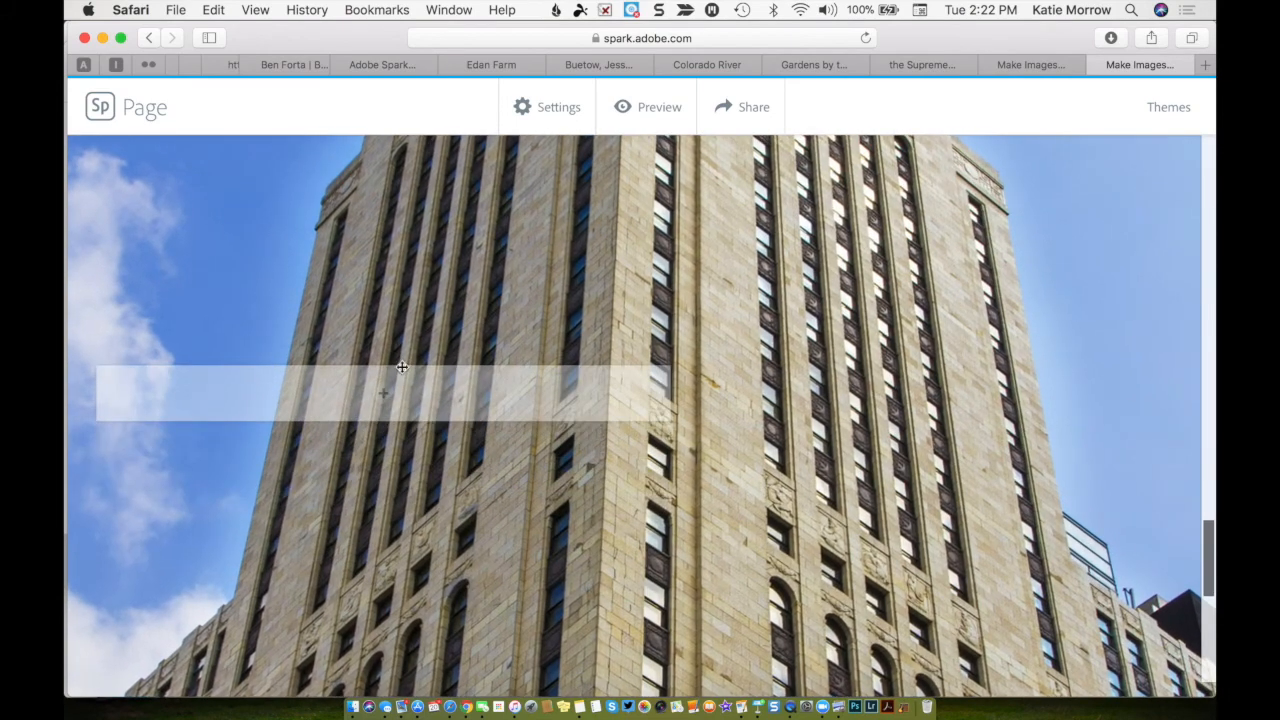
left_click(383, 393)
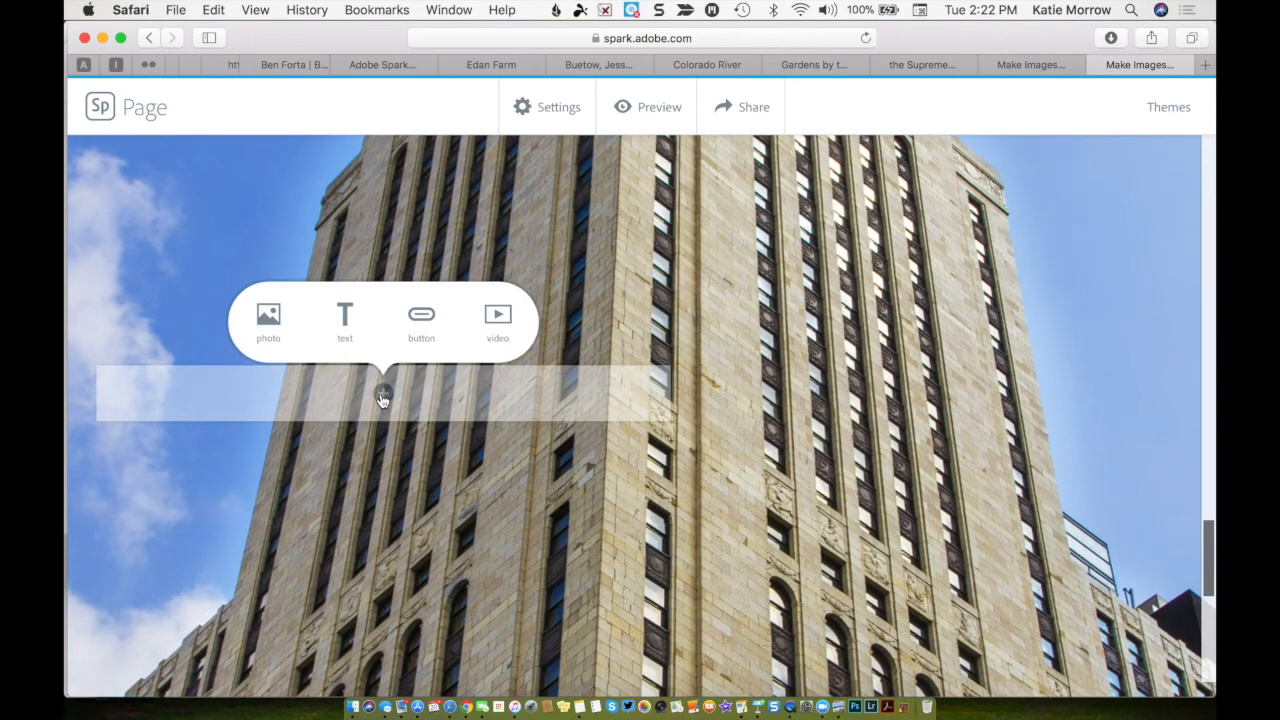
mouse_move(362, 373)
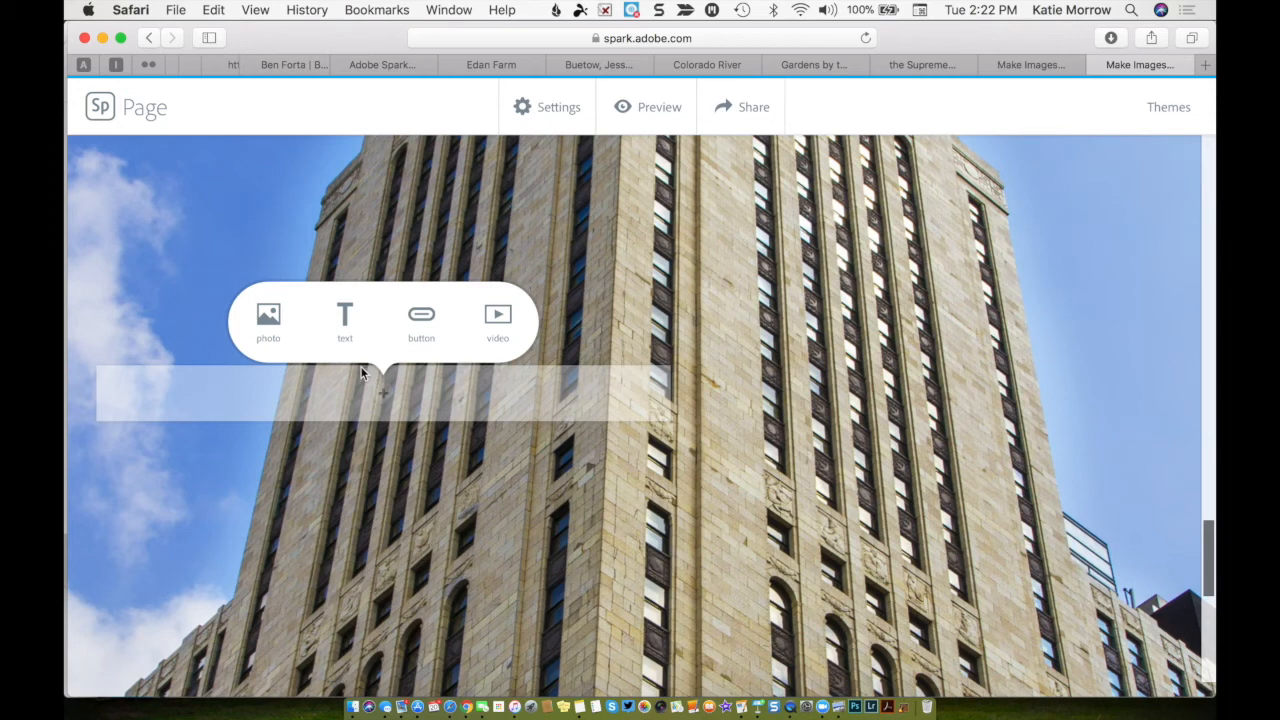
left_click(344, 320)
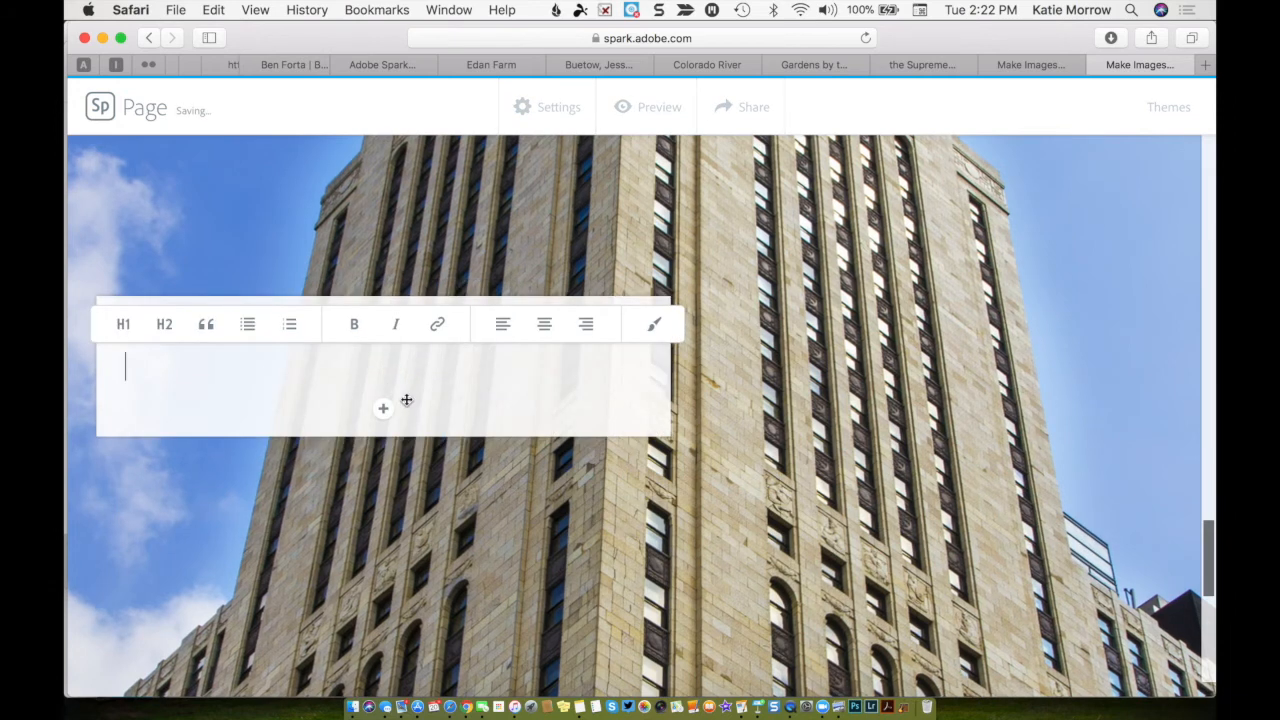
type("ca")
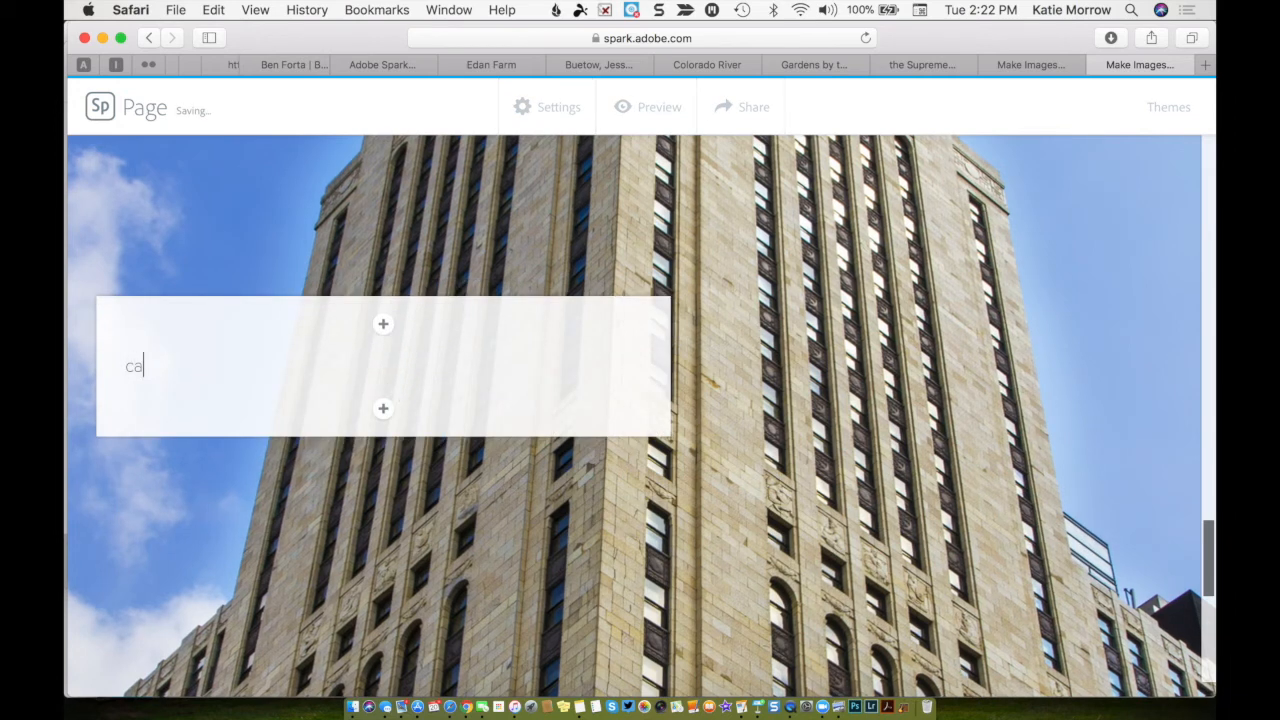
type("p")
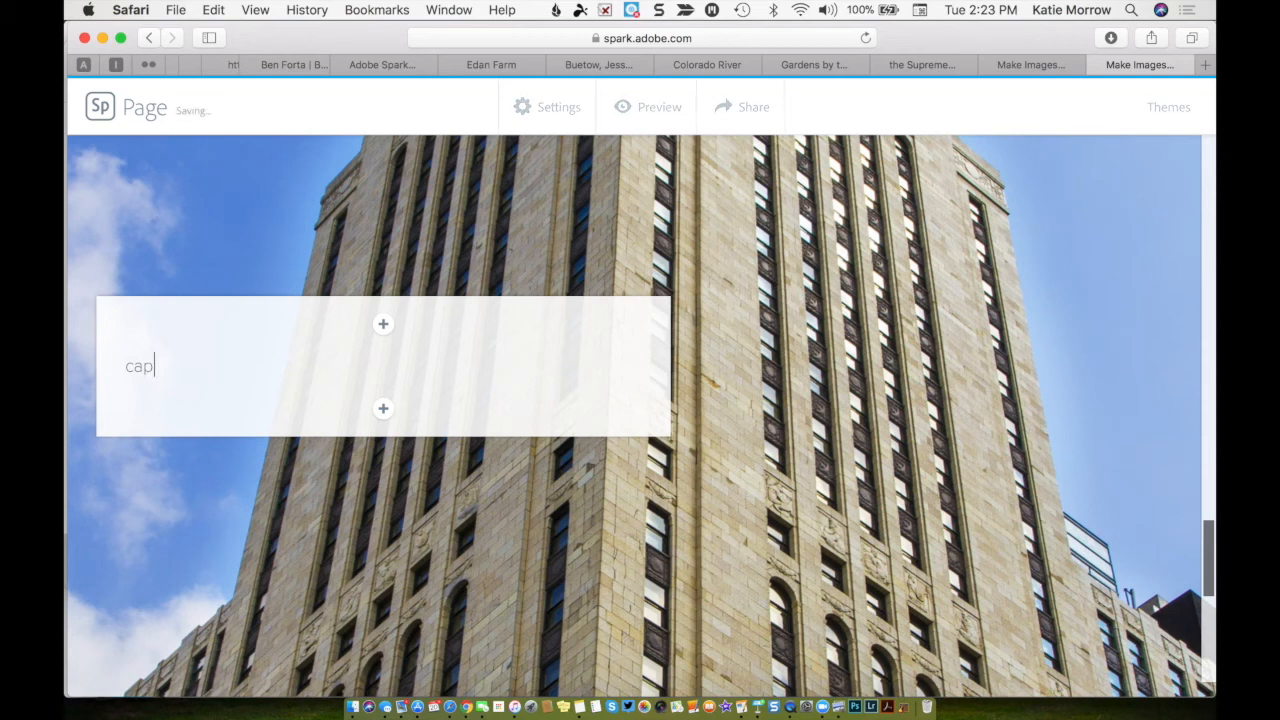
type("state")
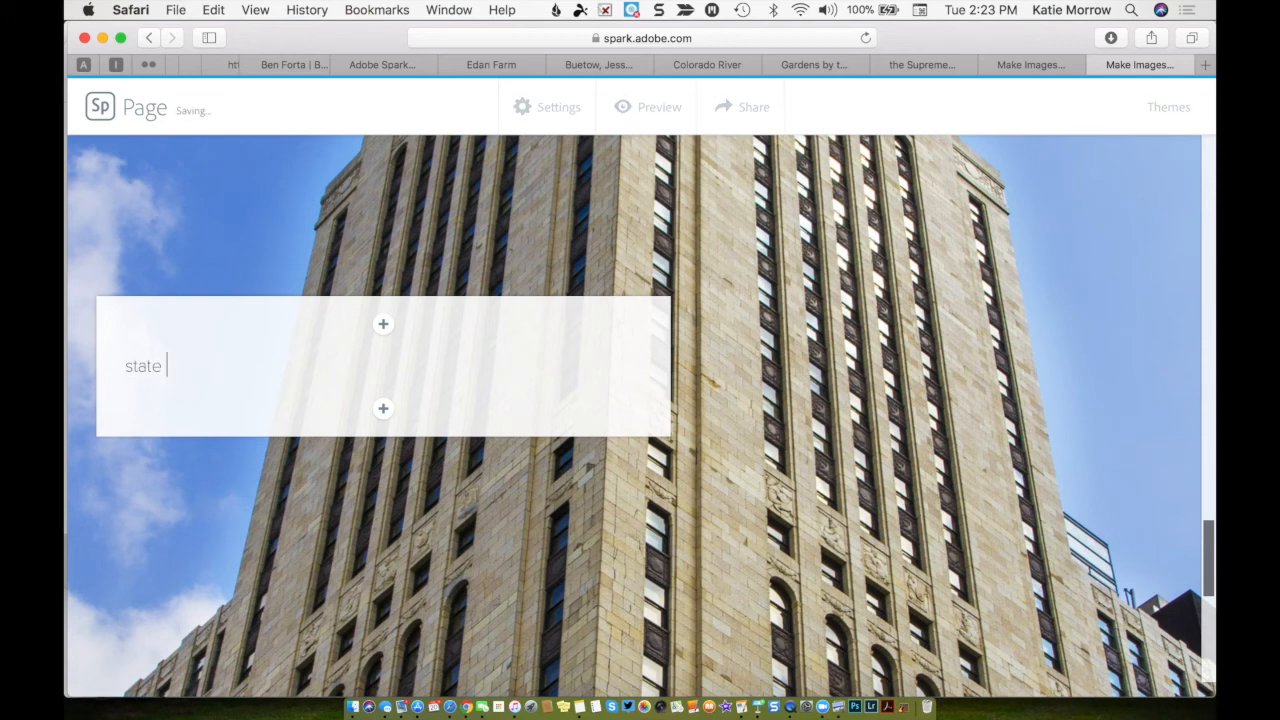
type("capi")
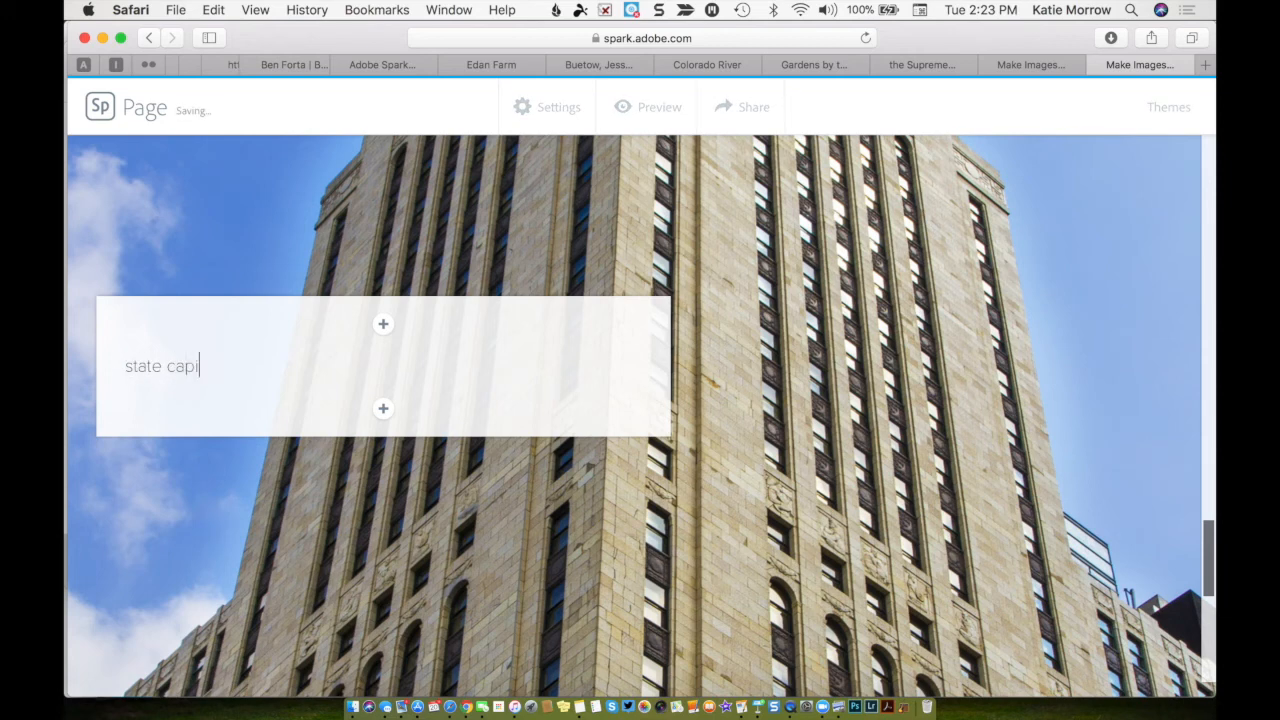
type("tol building in")
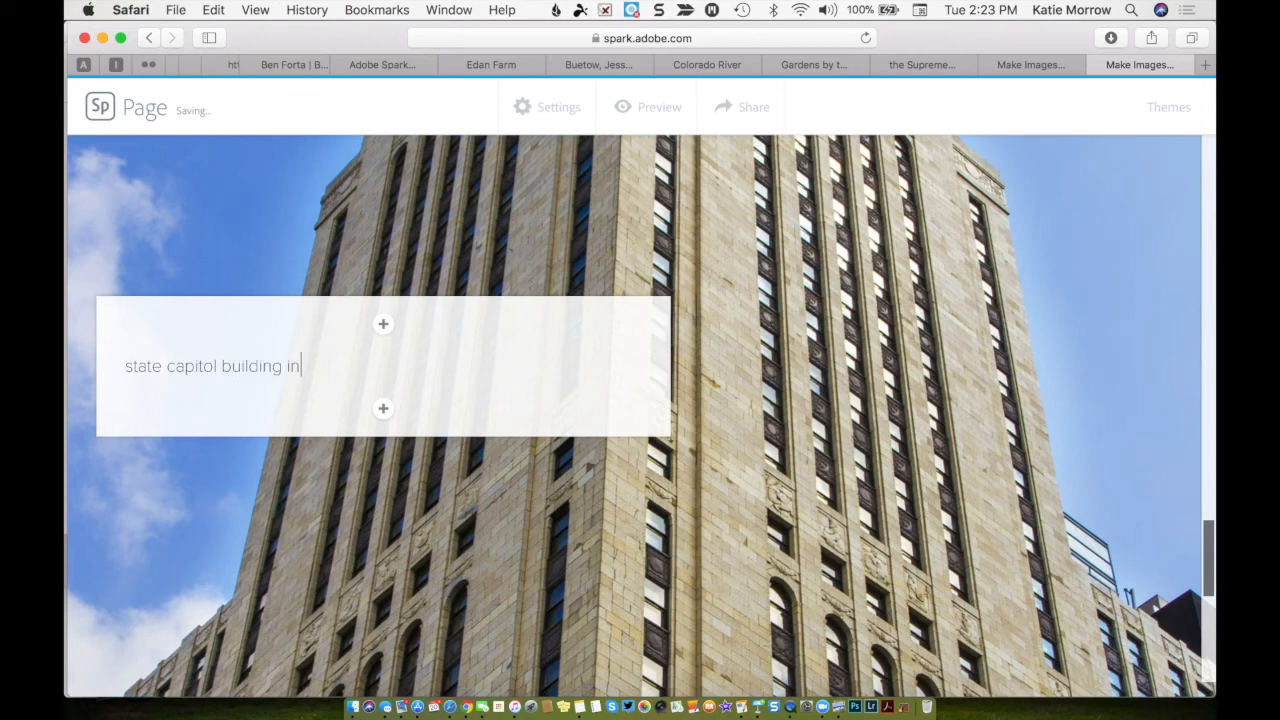
type("Lincoln, NE")
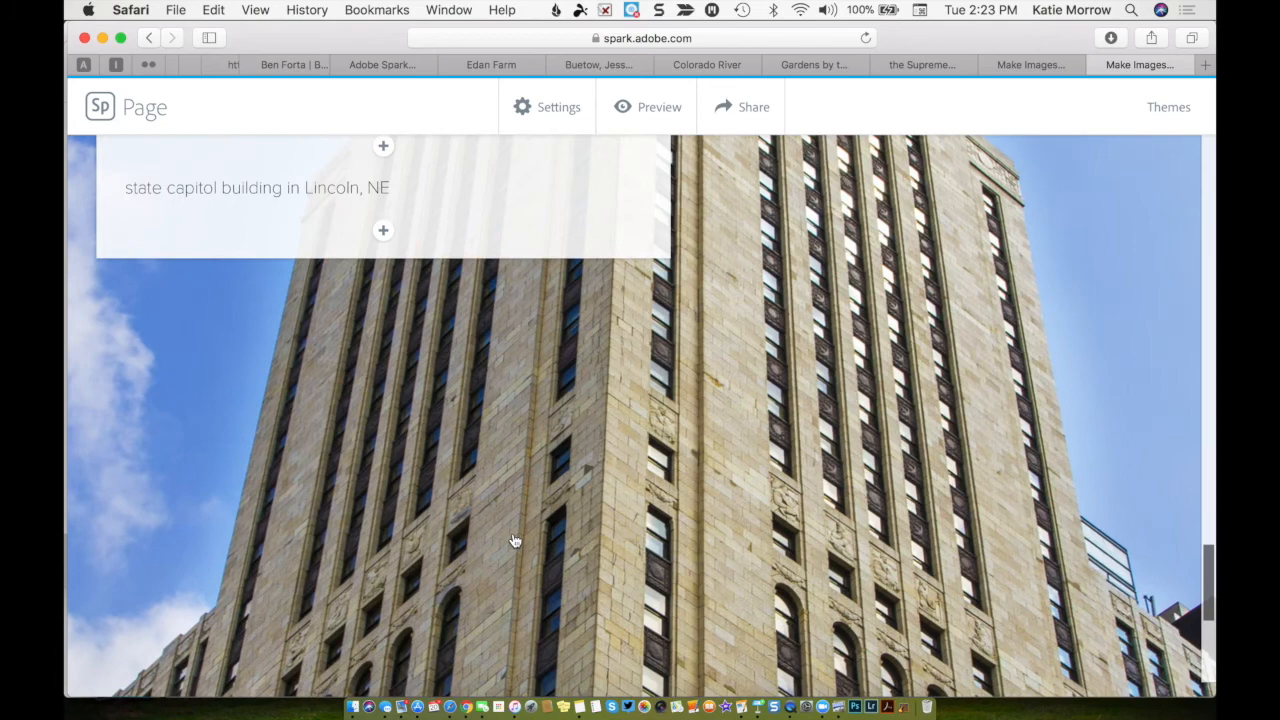
left_click(383, 231)
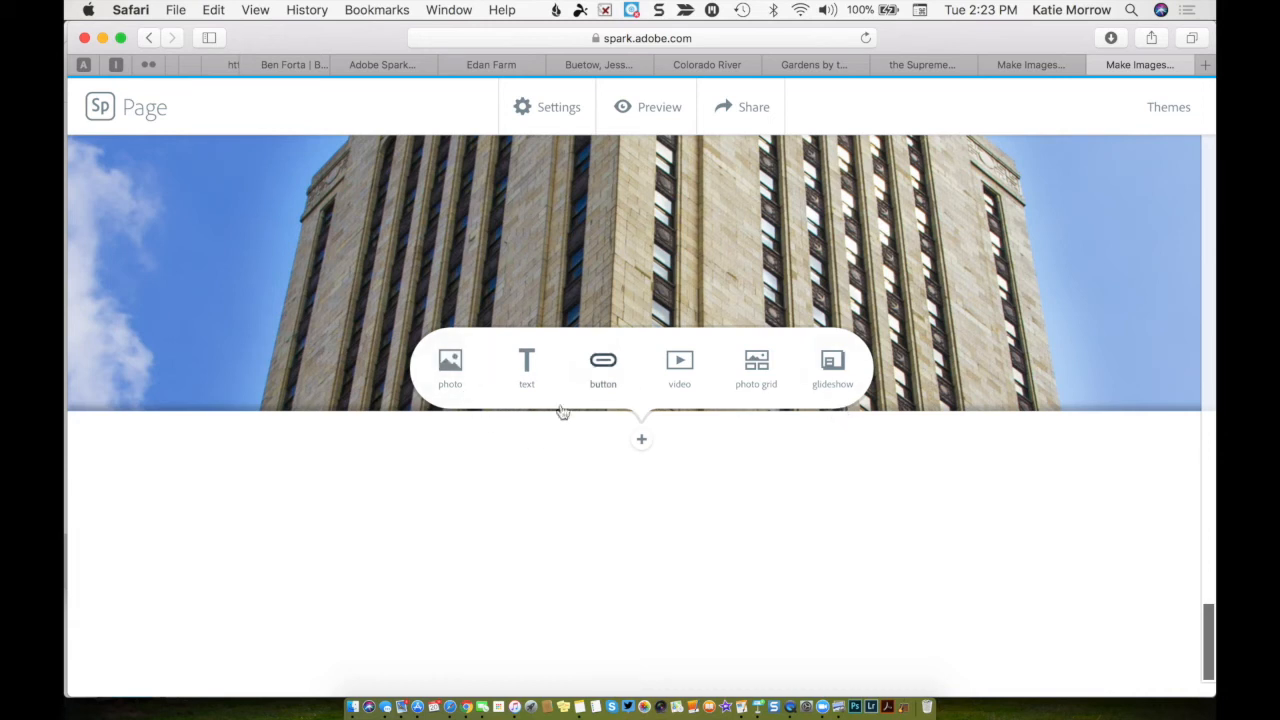
mouse_move(487, 411)
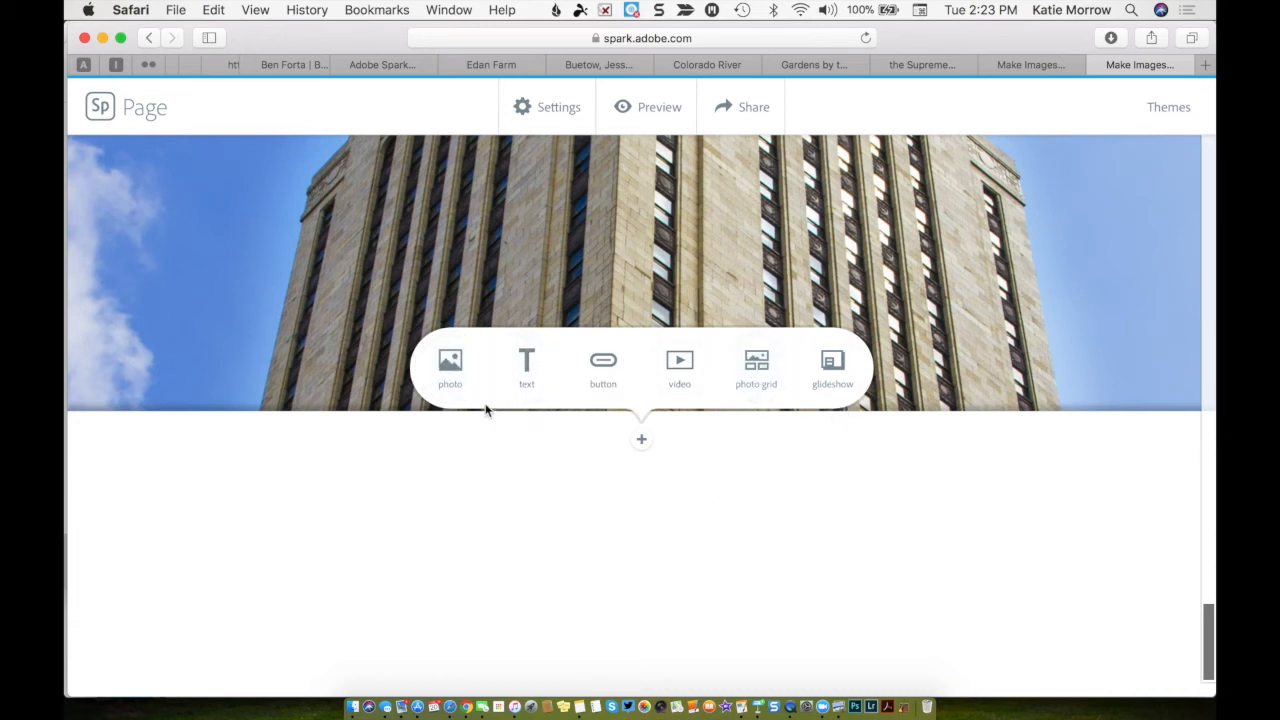
mouse_move(756, 365)
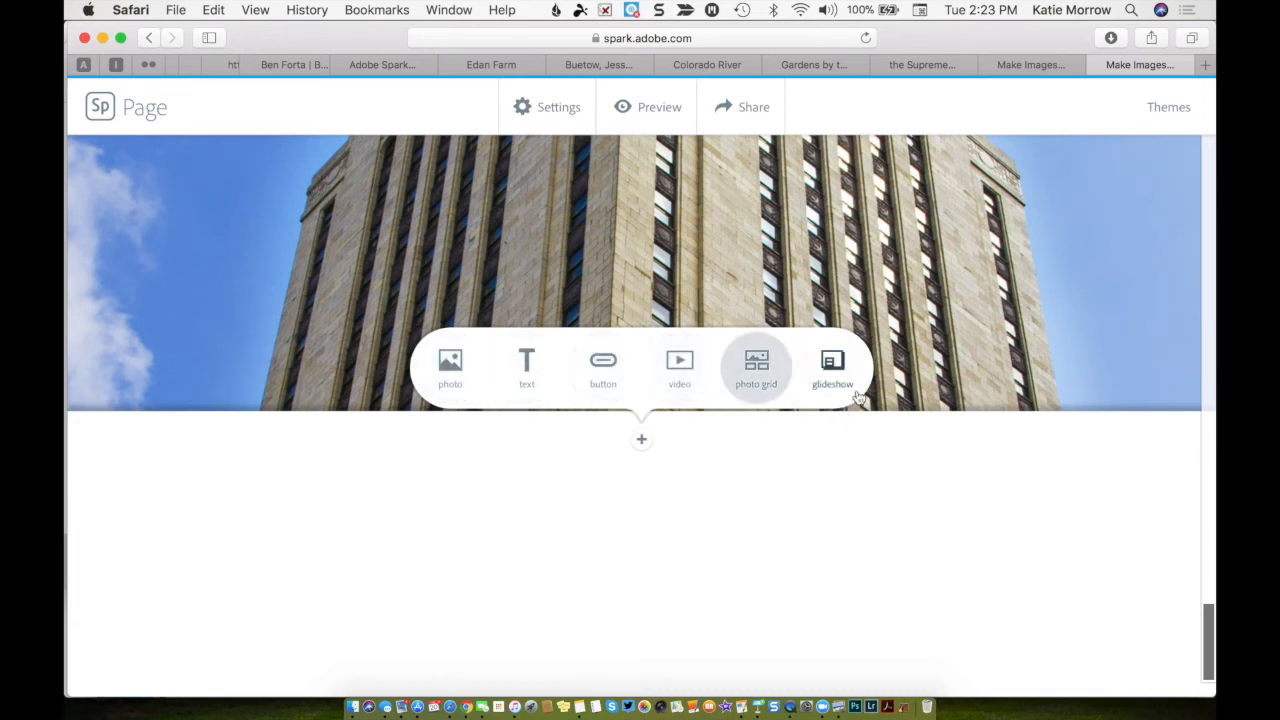
mouse_move(800, 540)
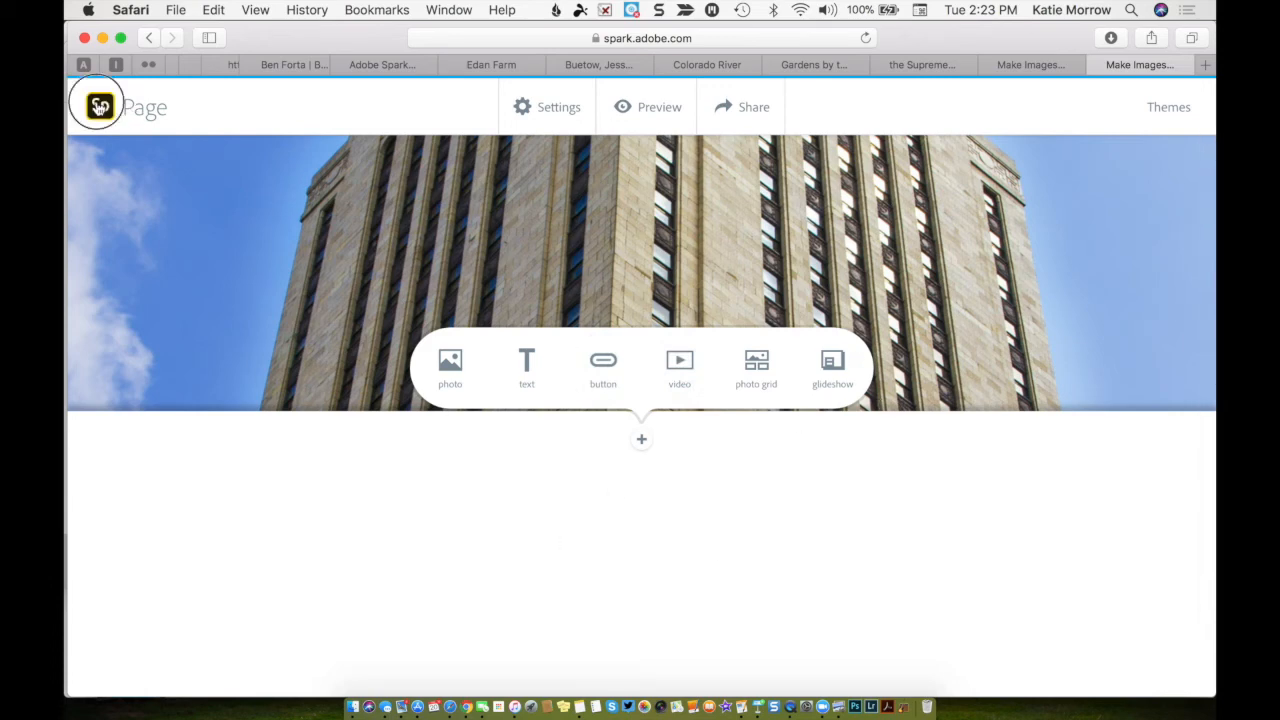
- Go back from the Lincoln page to the Projects dashboard via the Sp logo
left_click(99, 105)
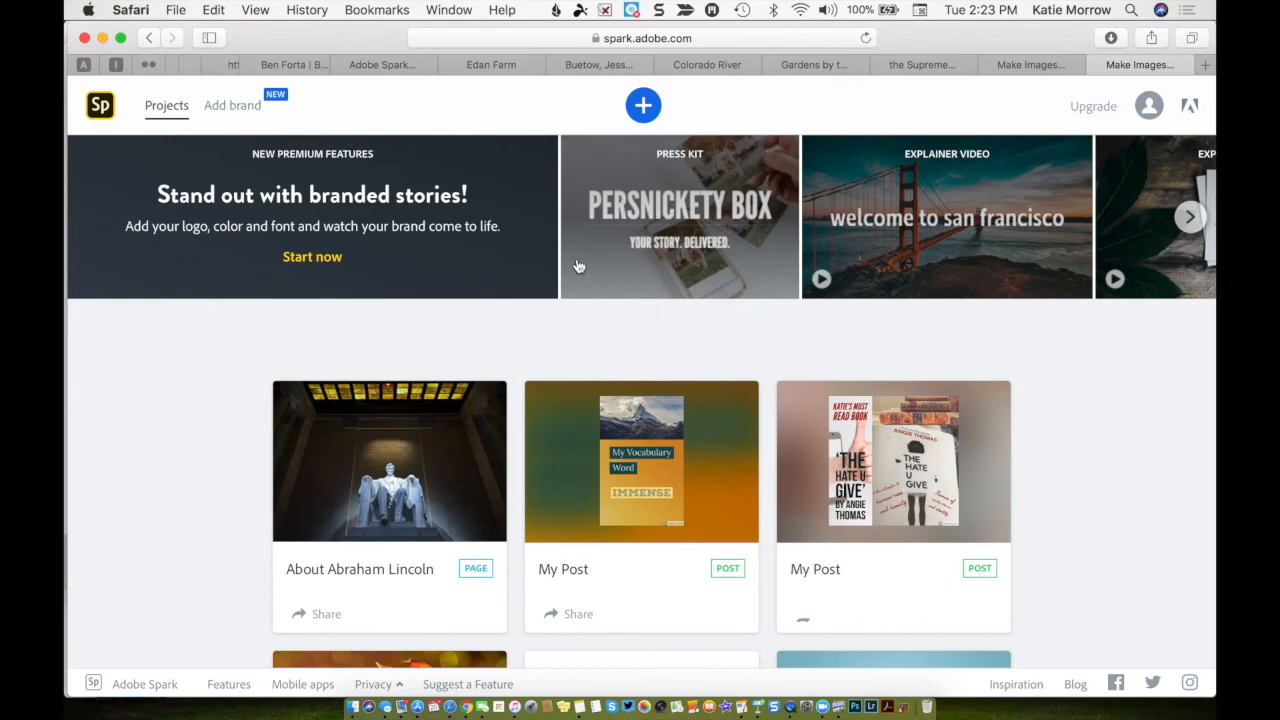
- Scroll through the projects down to Holograms, then open the Create new menu
scroll("down", 3)
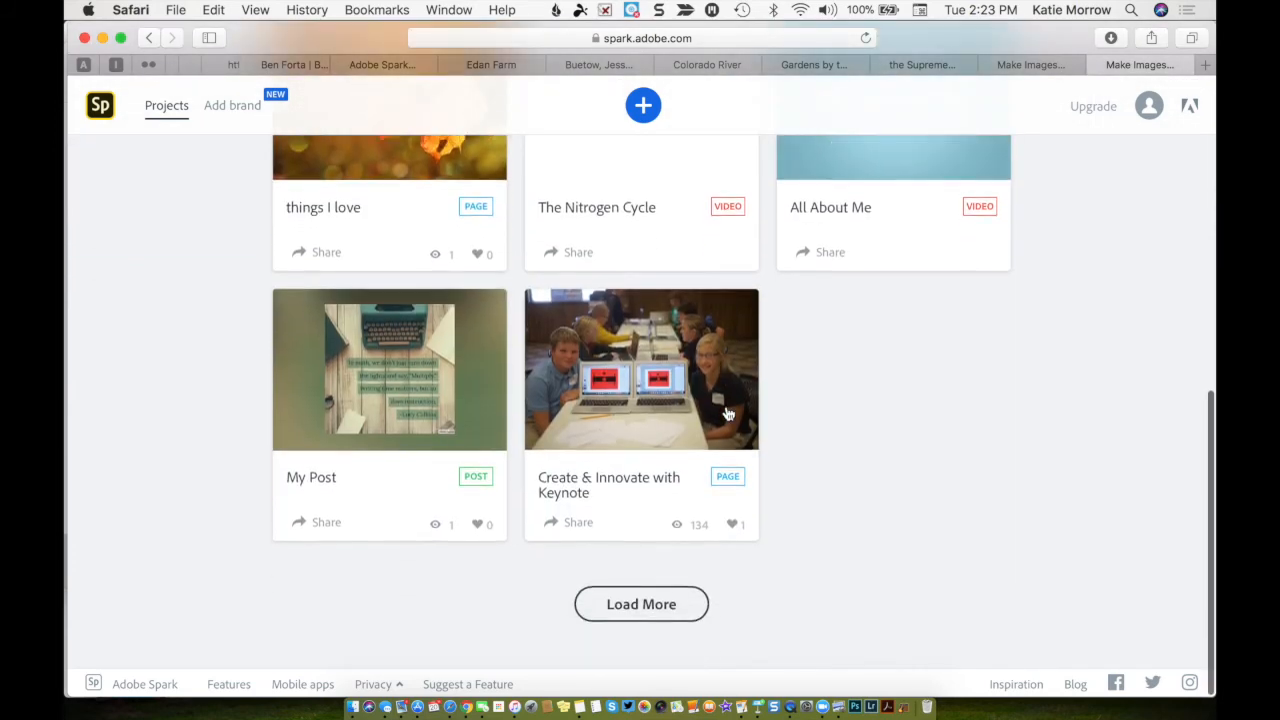
scroll("up", 3)
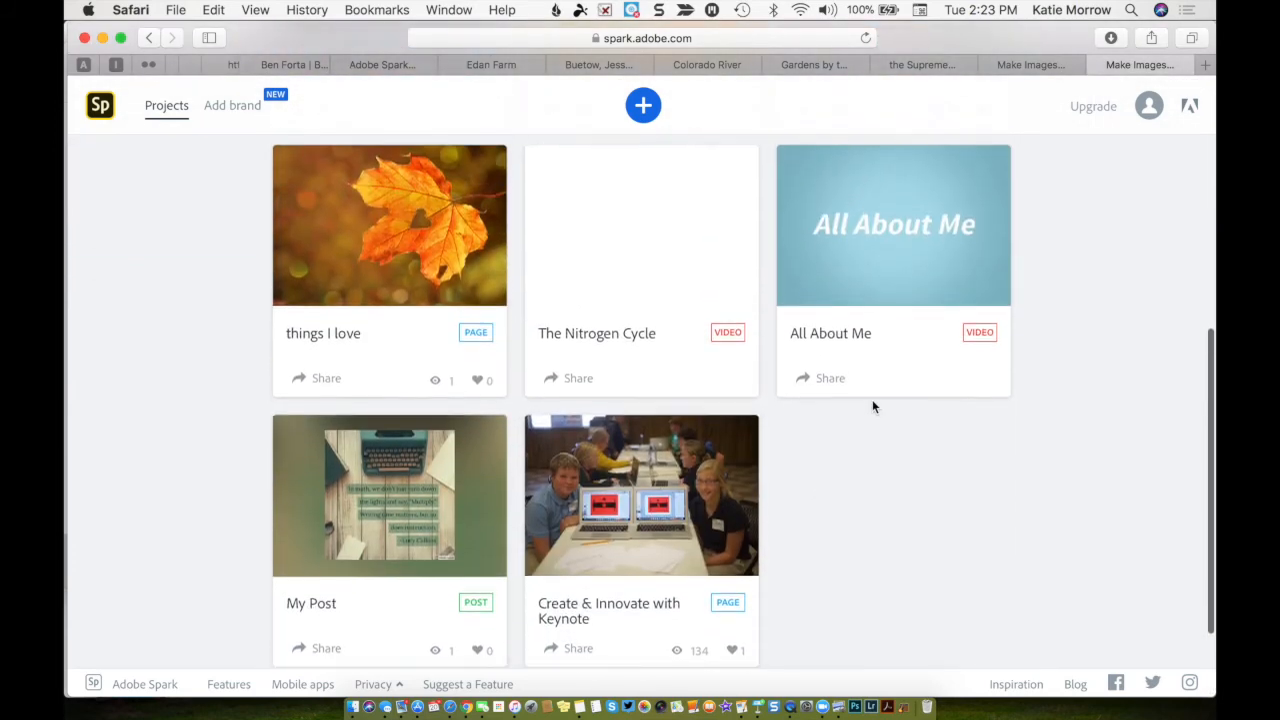
scroll("down", 3)
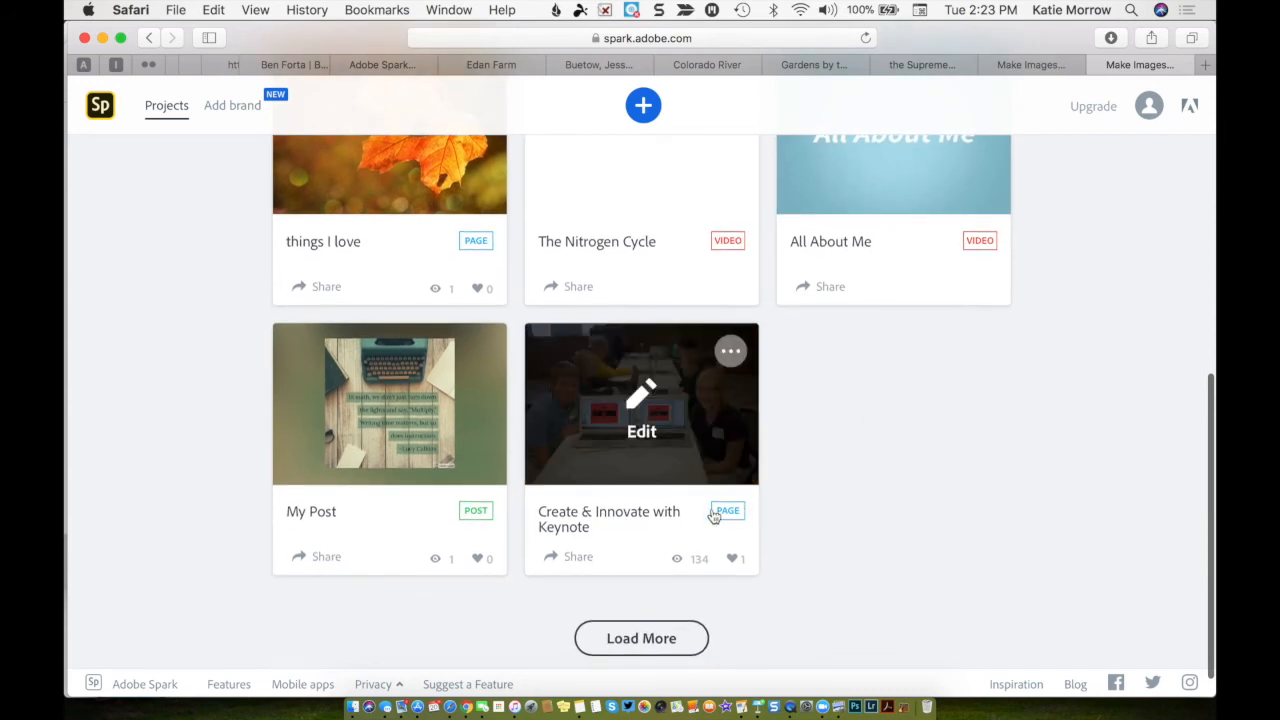
mouse_move(577, 556)
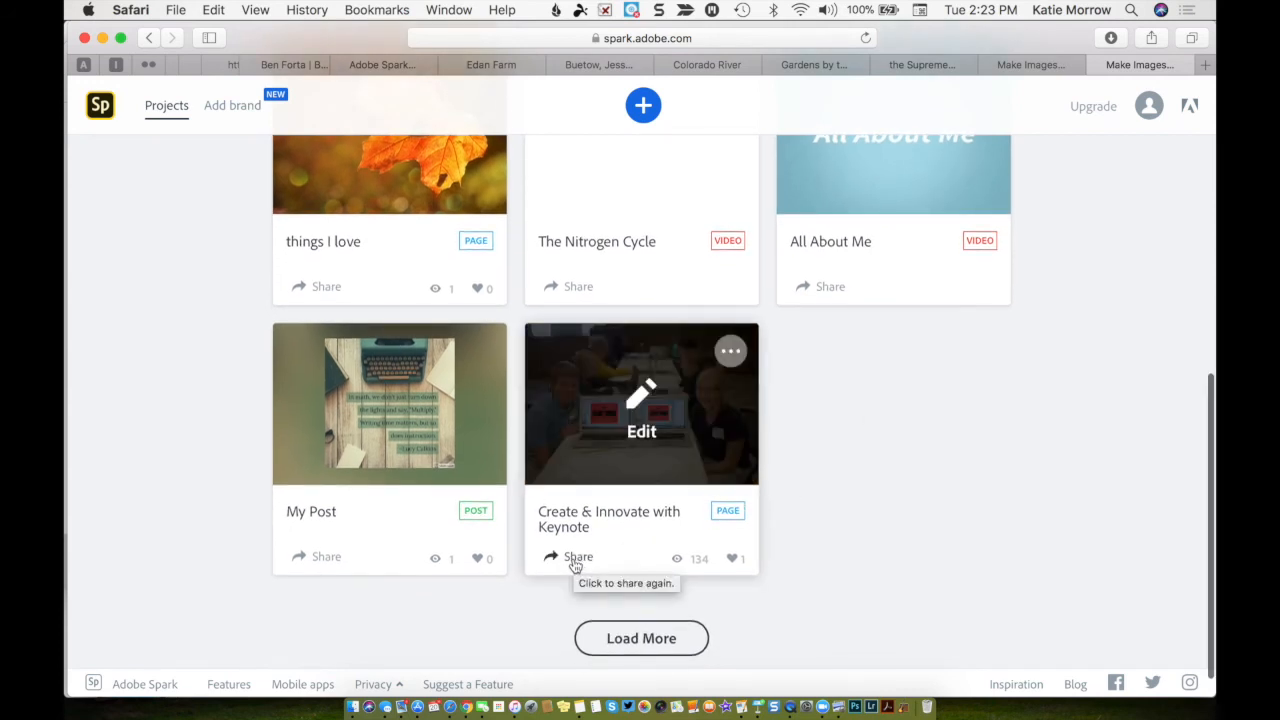
scroll("up", 3)
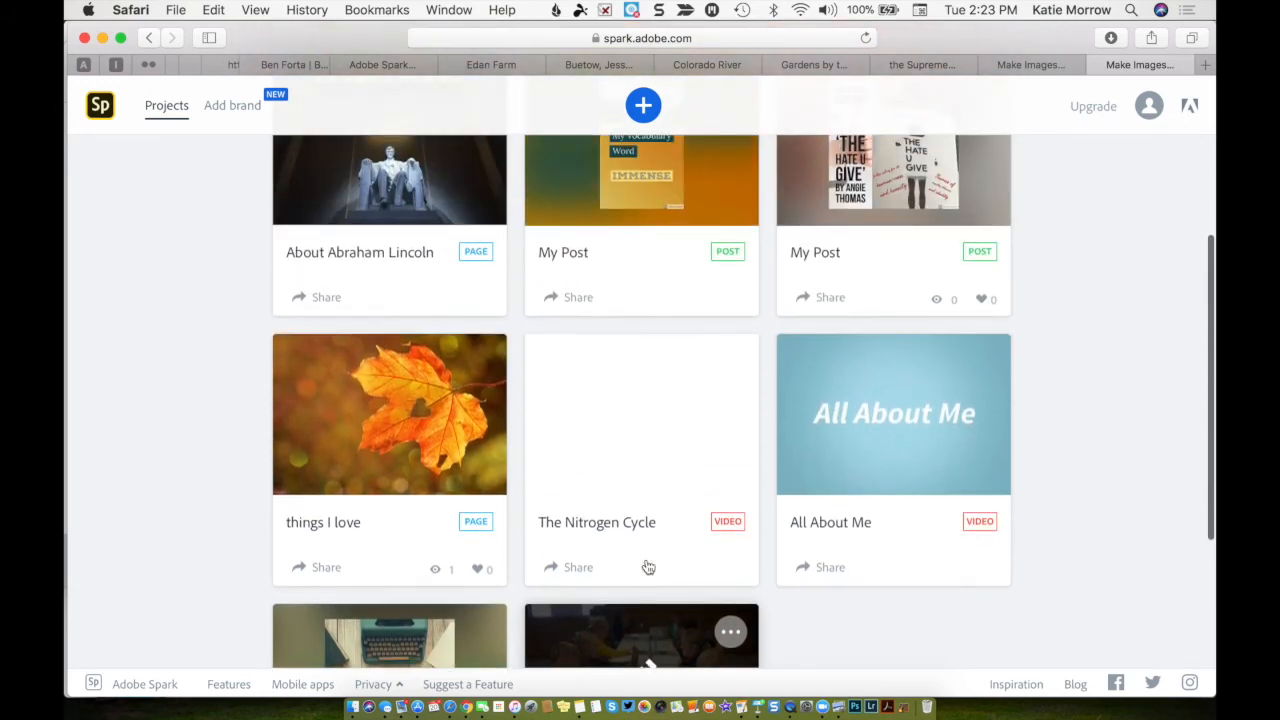
scroll("down", 3)
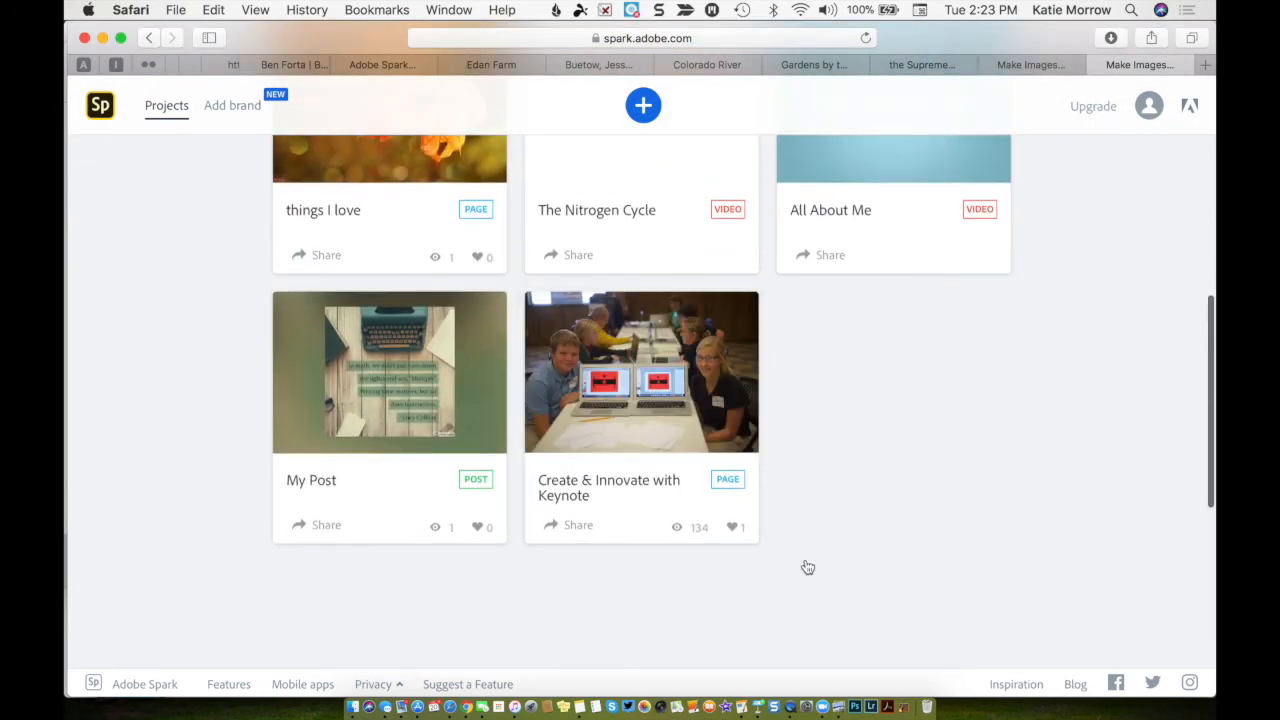
scroll("down", 3)
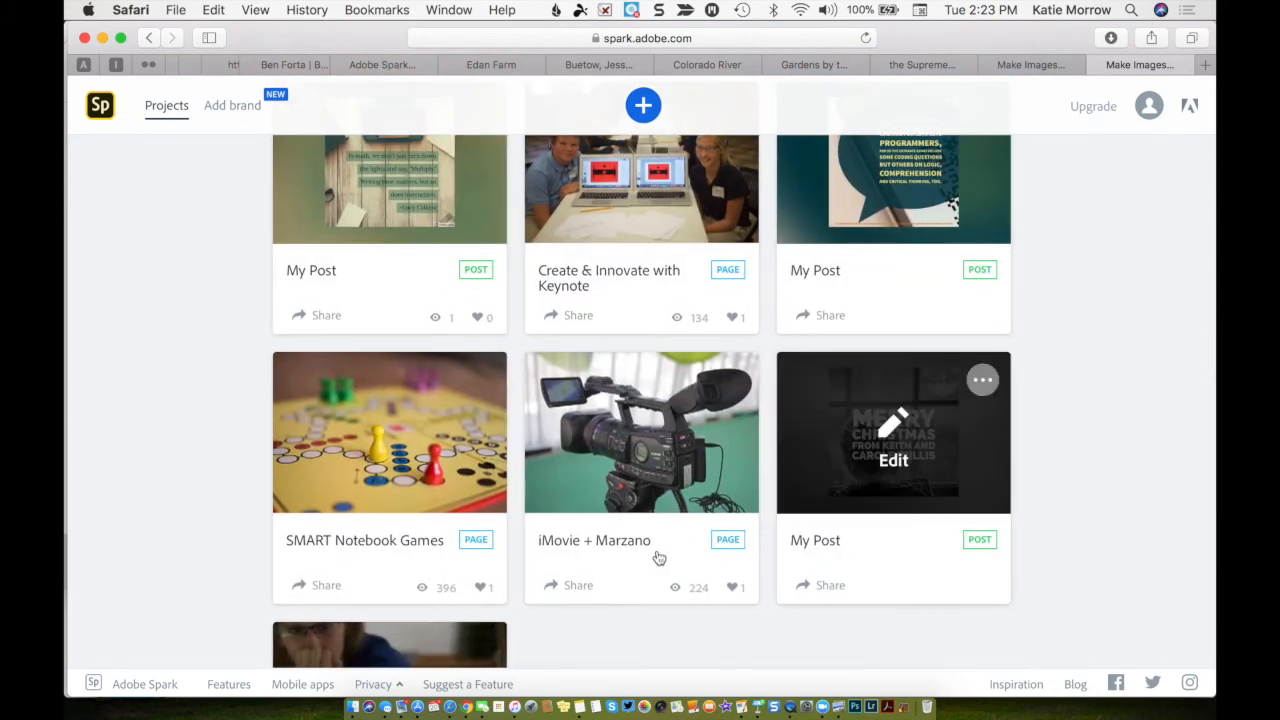
scroll("down", 3)
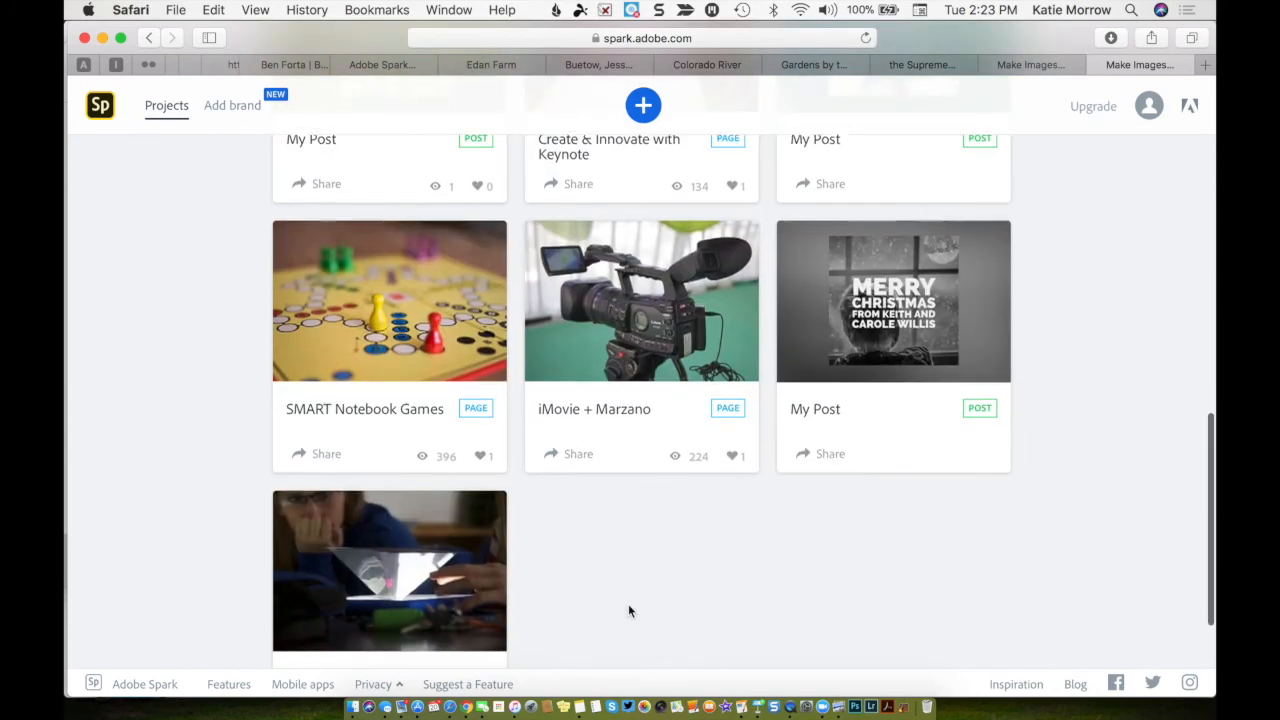
scroll("down", 3)
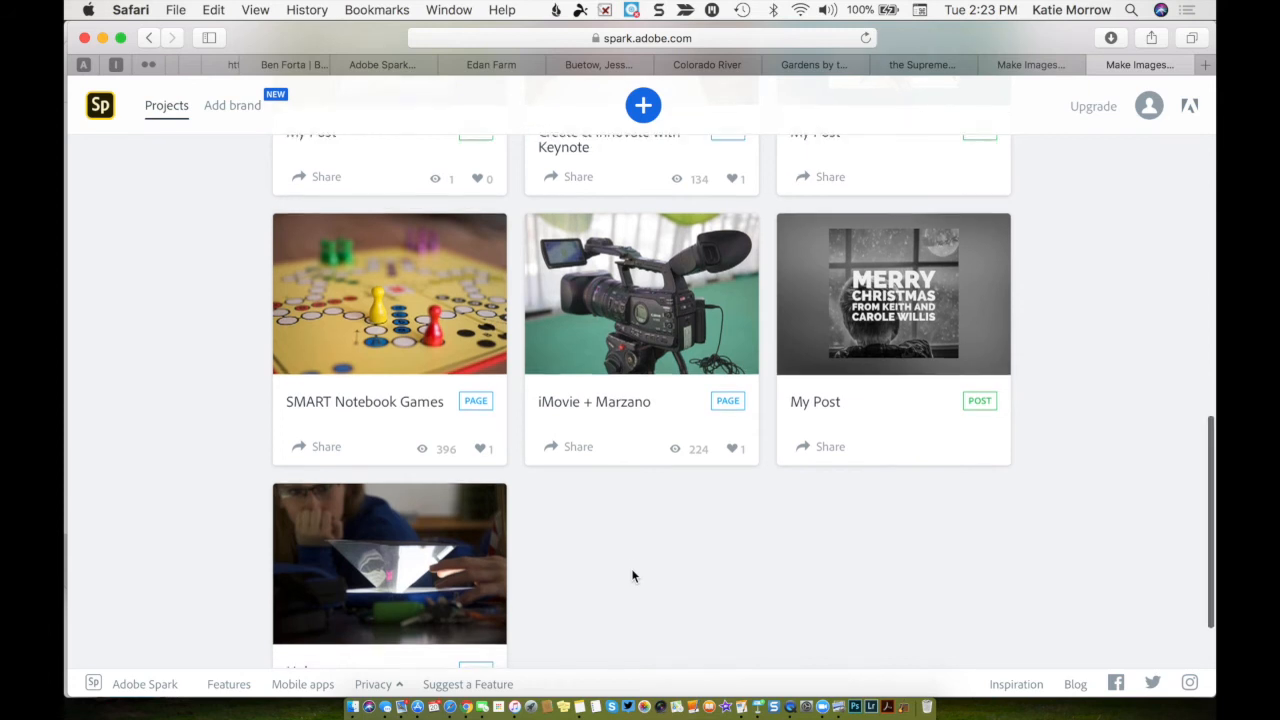
scroll("down", 3)
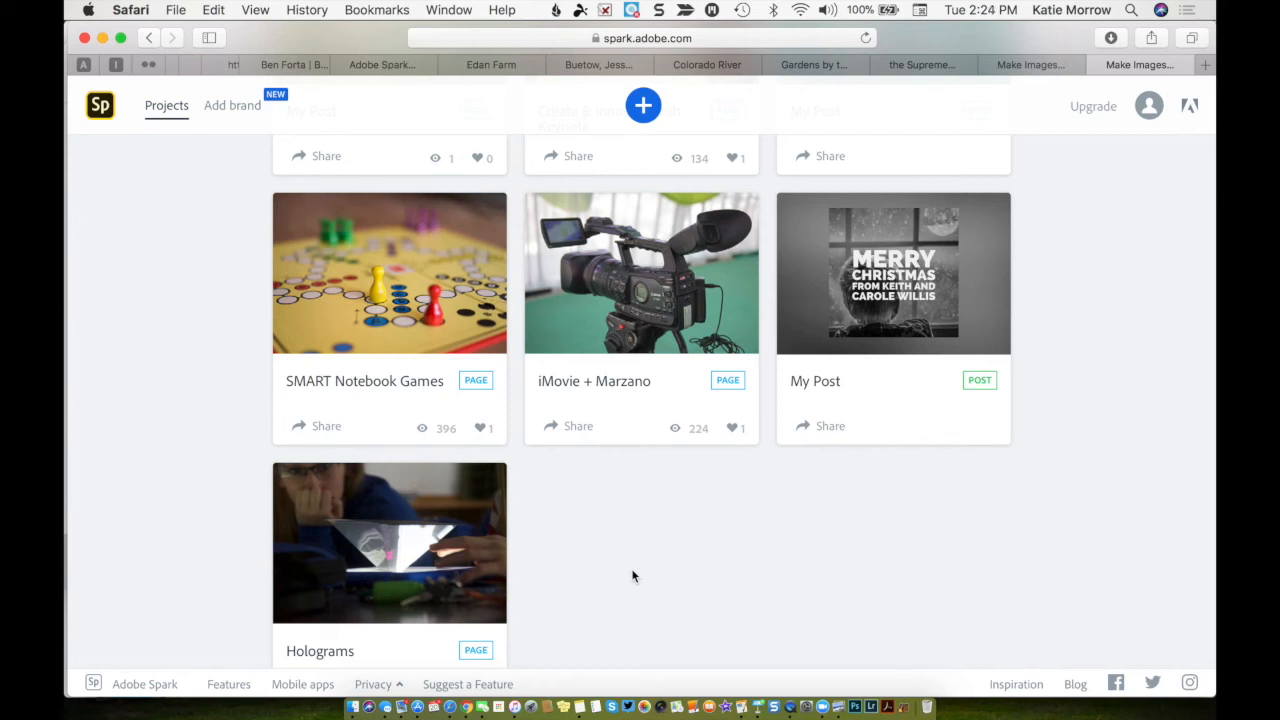
scroll("down", 3)
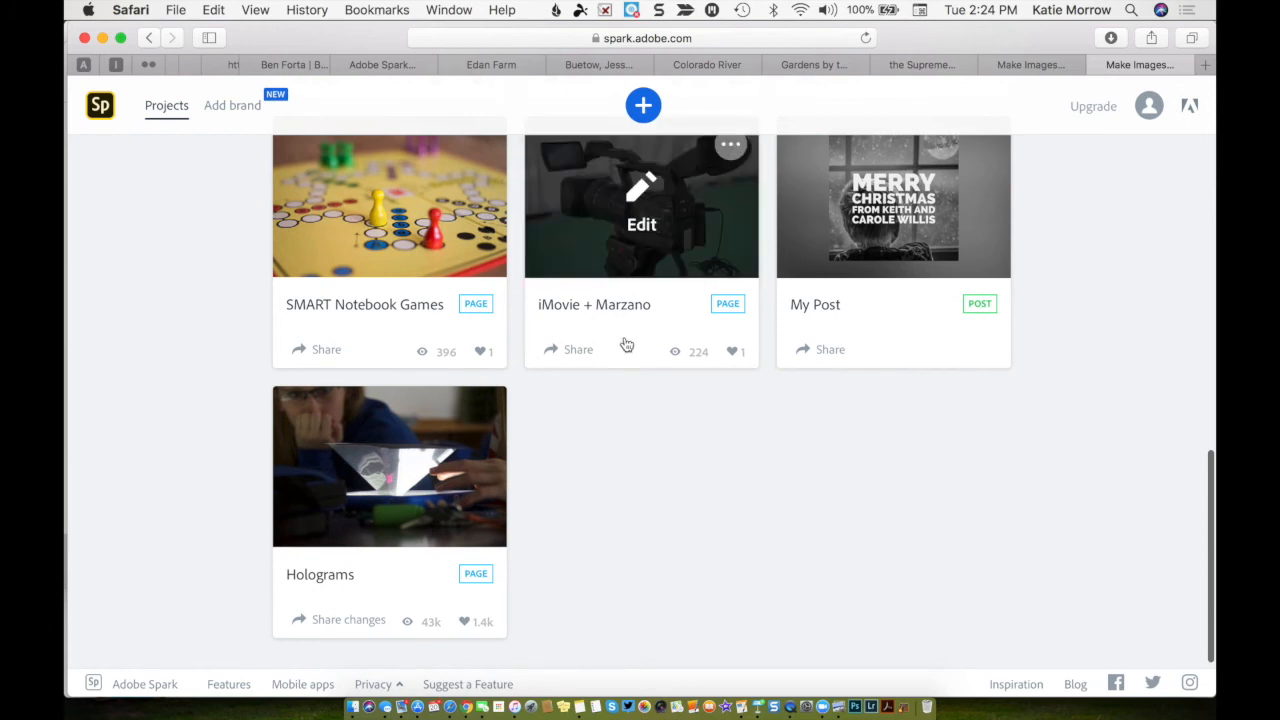
mouse_move(627, 331)
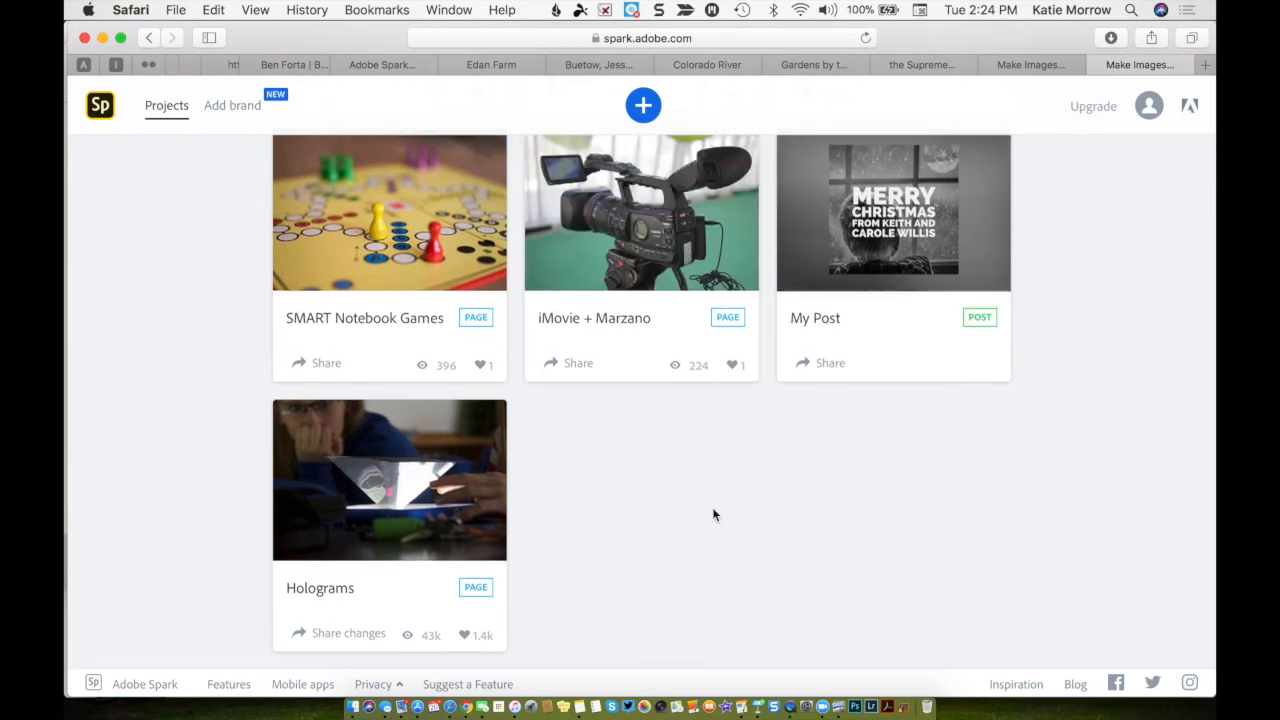
left_click(643, 105)
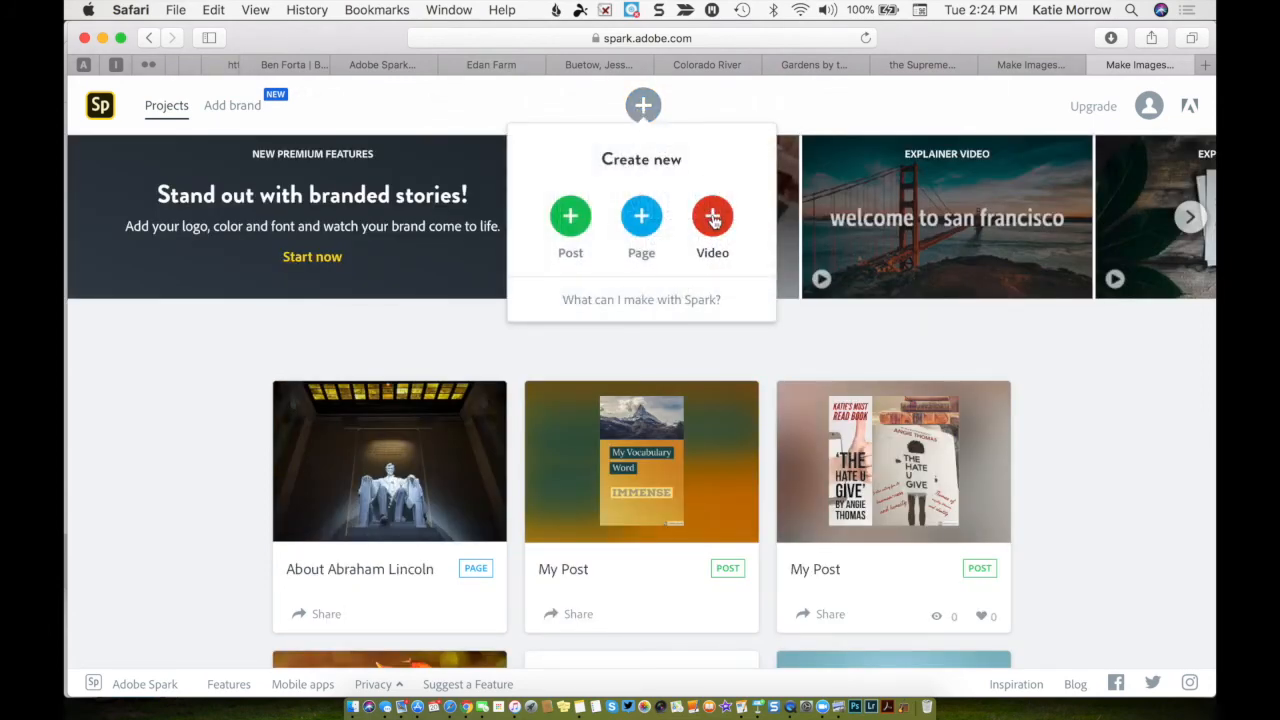
- Create a new Spark Video titled 'All About Me'
left_click(712, 215)
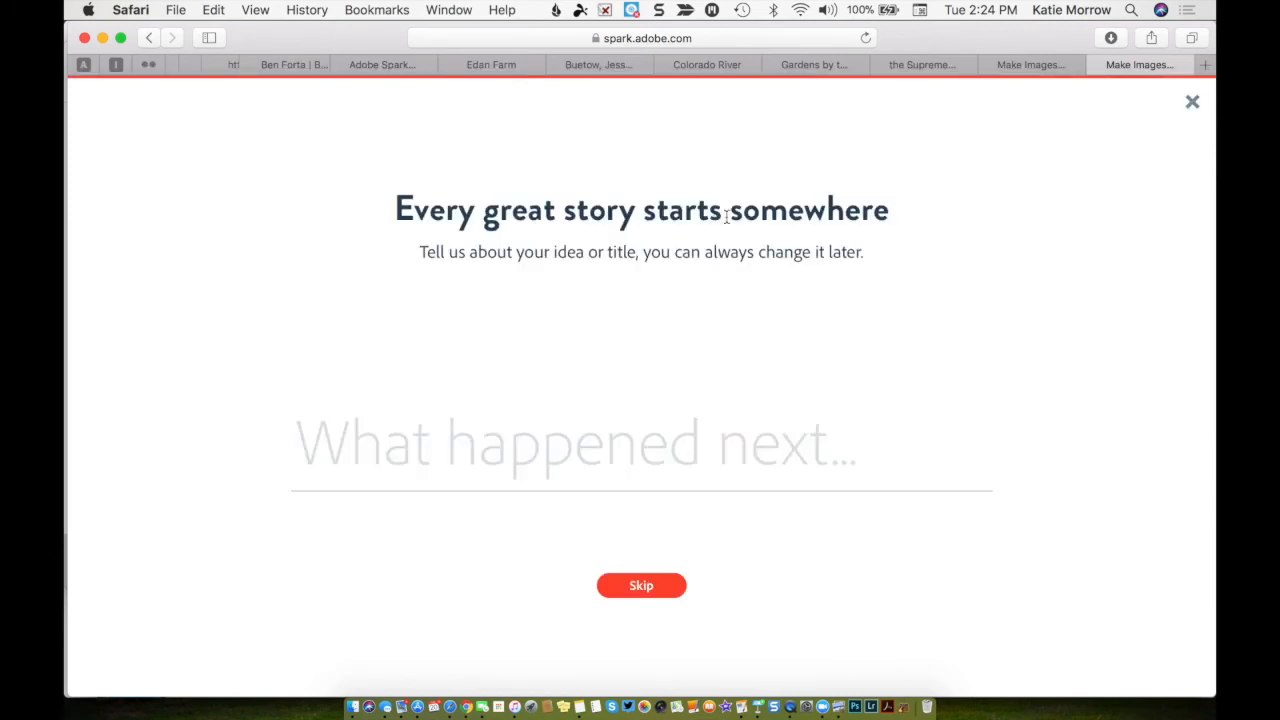
mouse_move(641, 454)
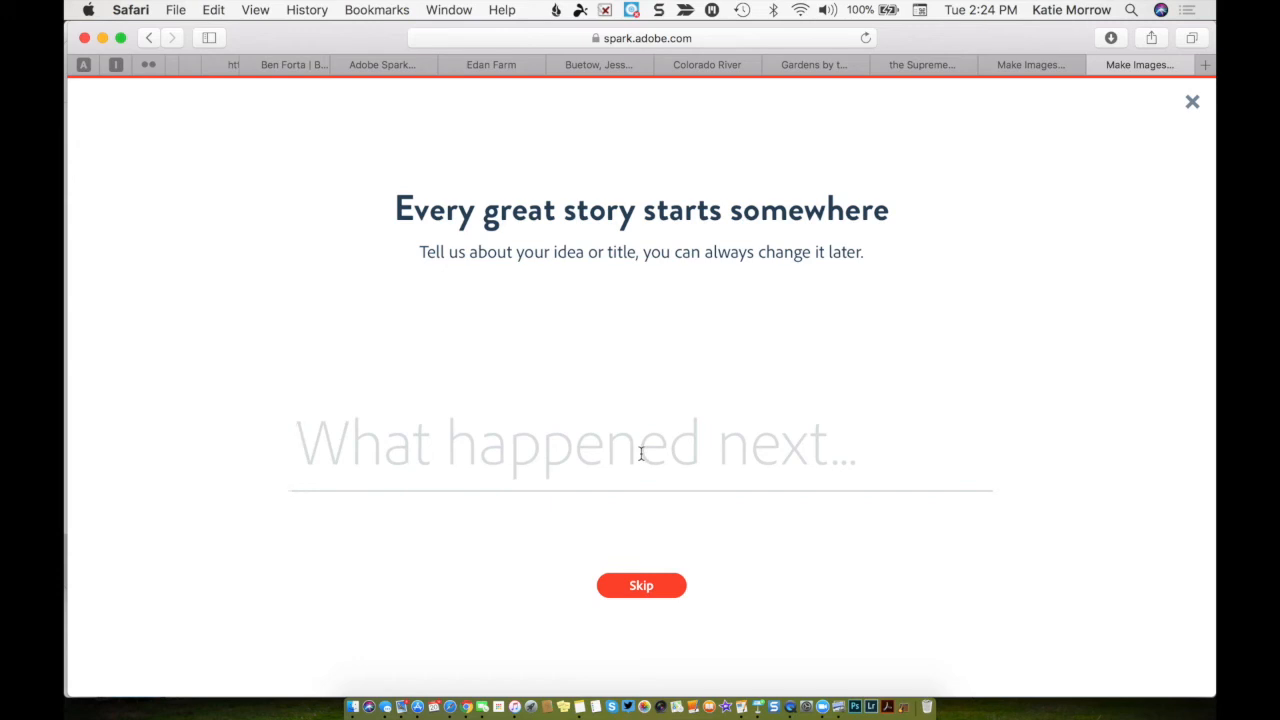
type("All Abo")
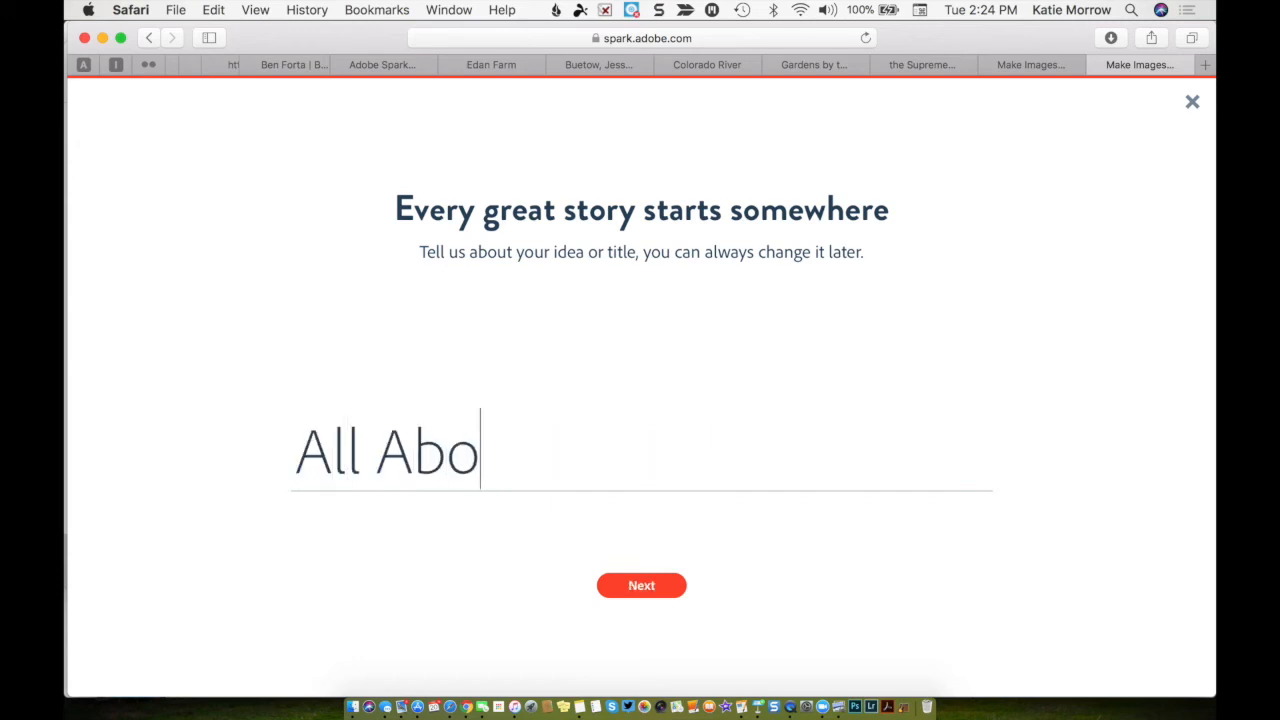
type("ut Me")
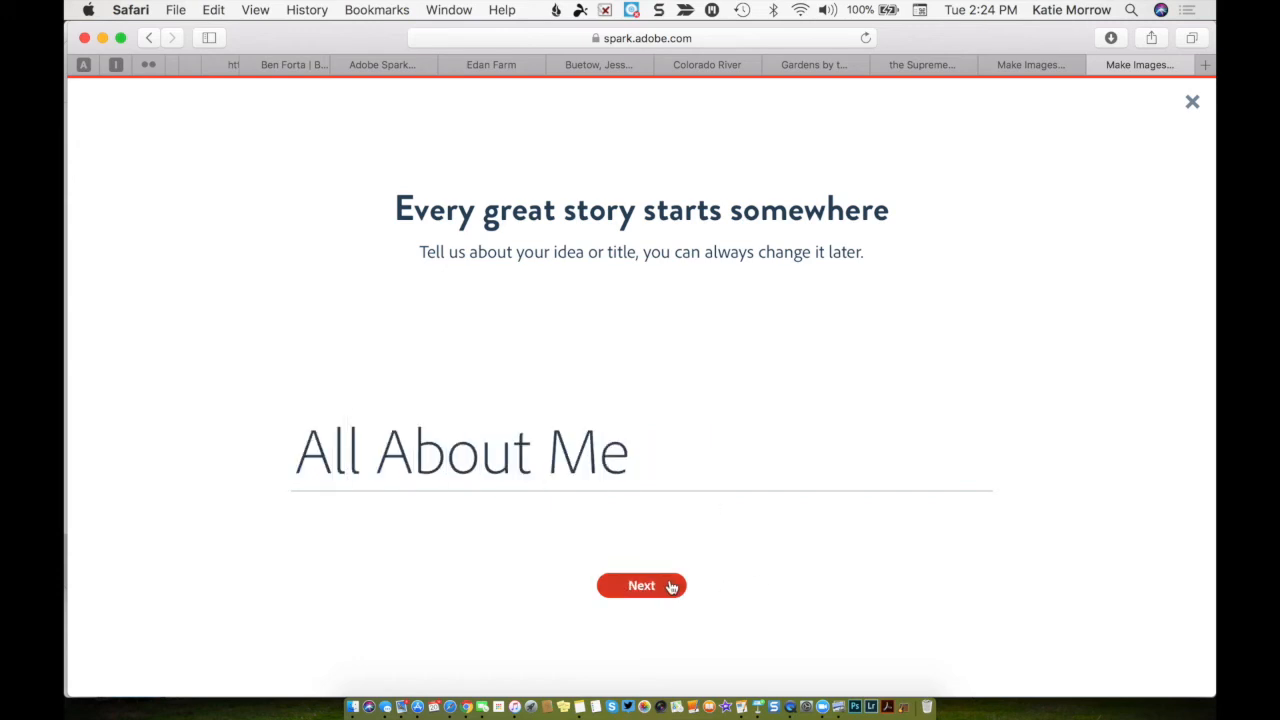
left_click(641, 585)
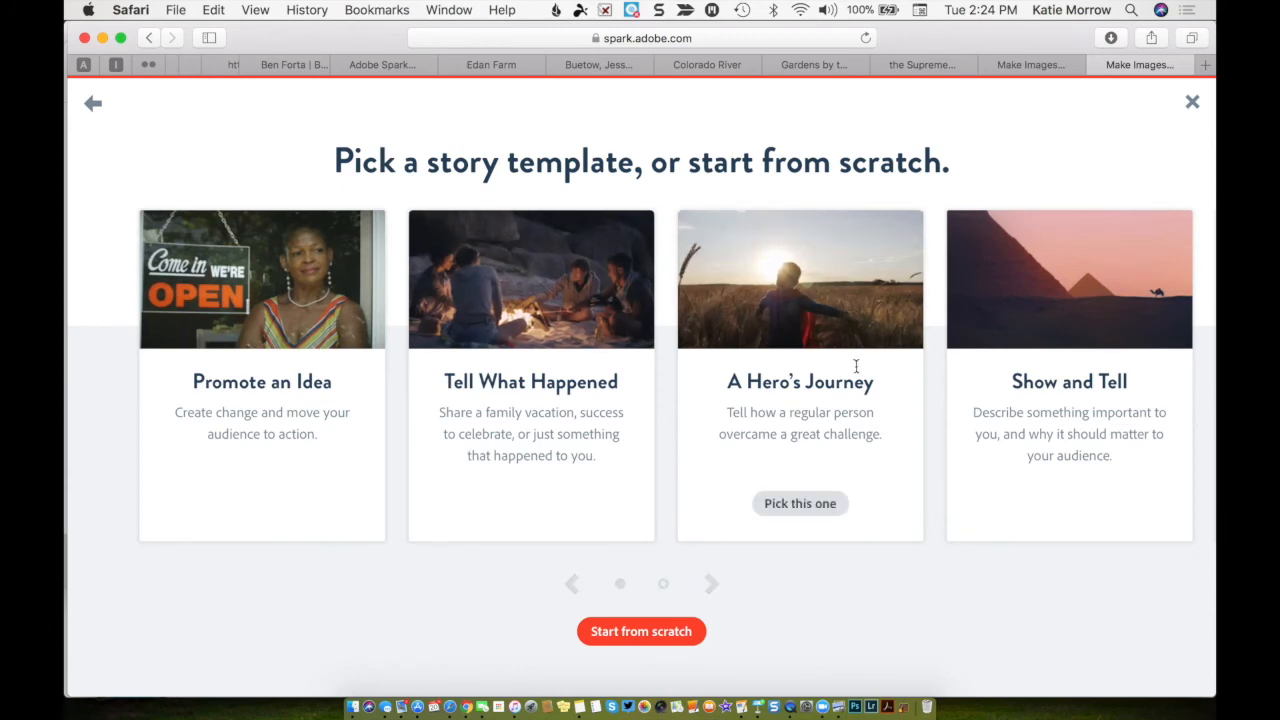
- Start the video from scratch and bring up icon search for the blank first slide
left_click(711, 583)
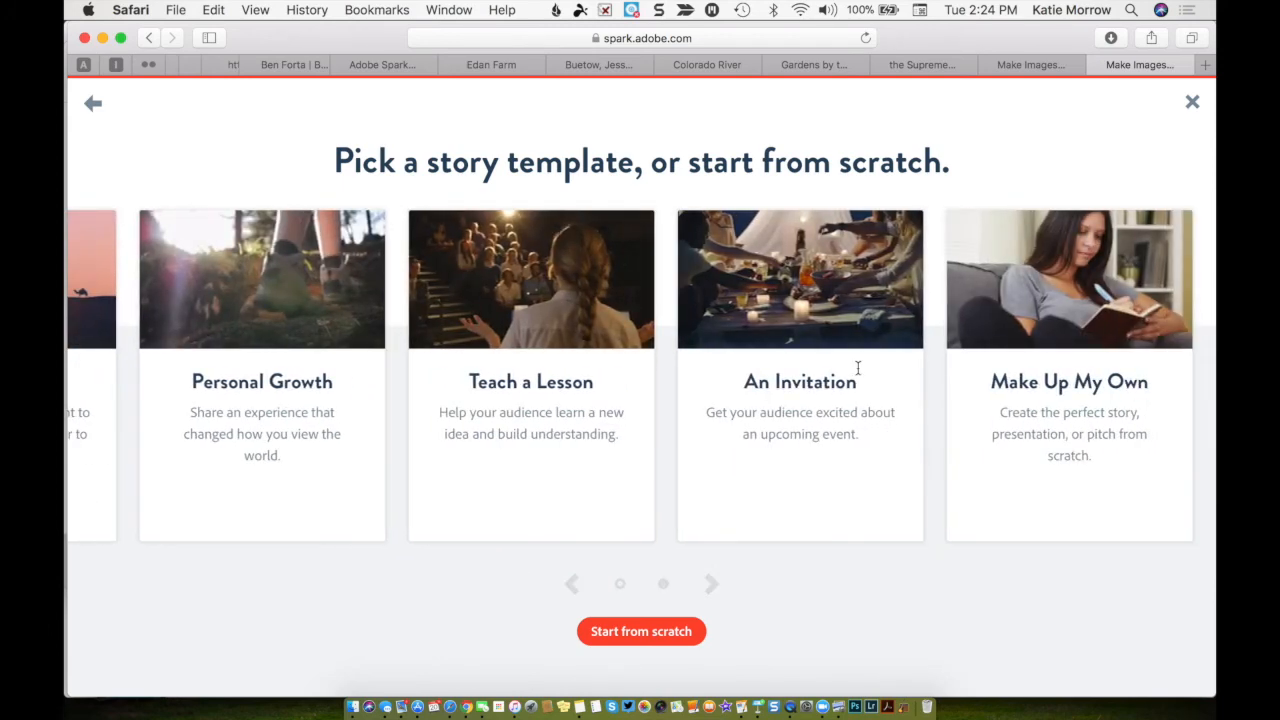
left_click(572, 584)
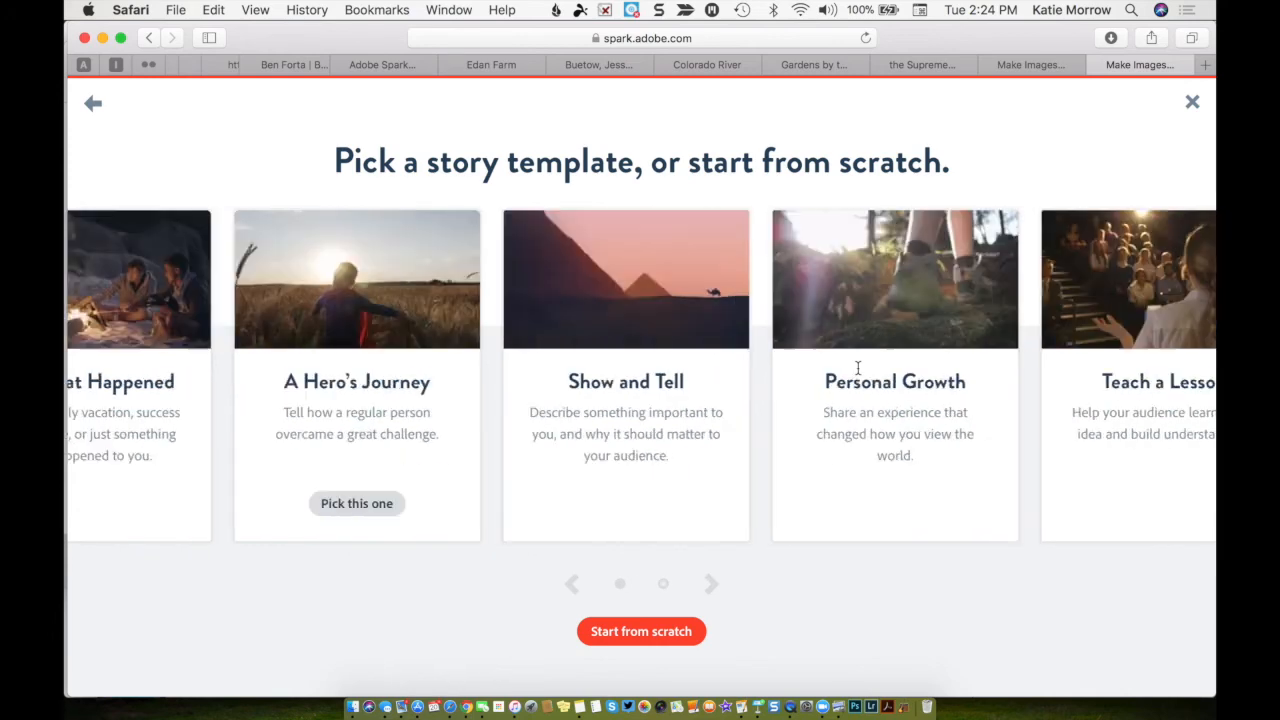
left_click(711, 583)
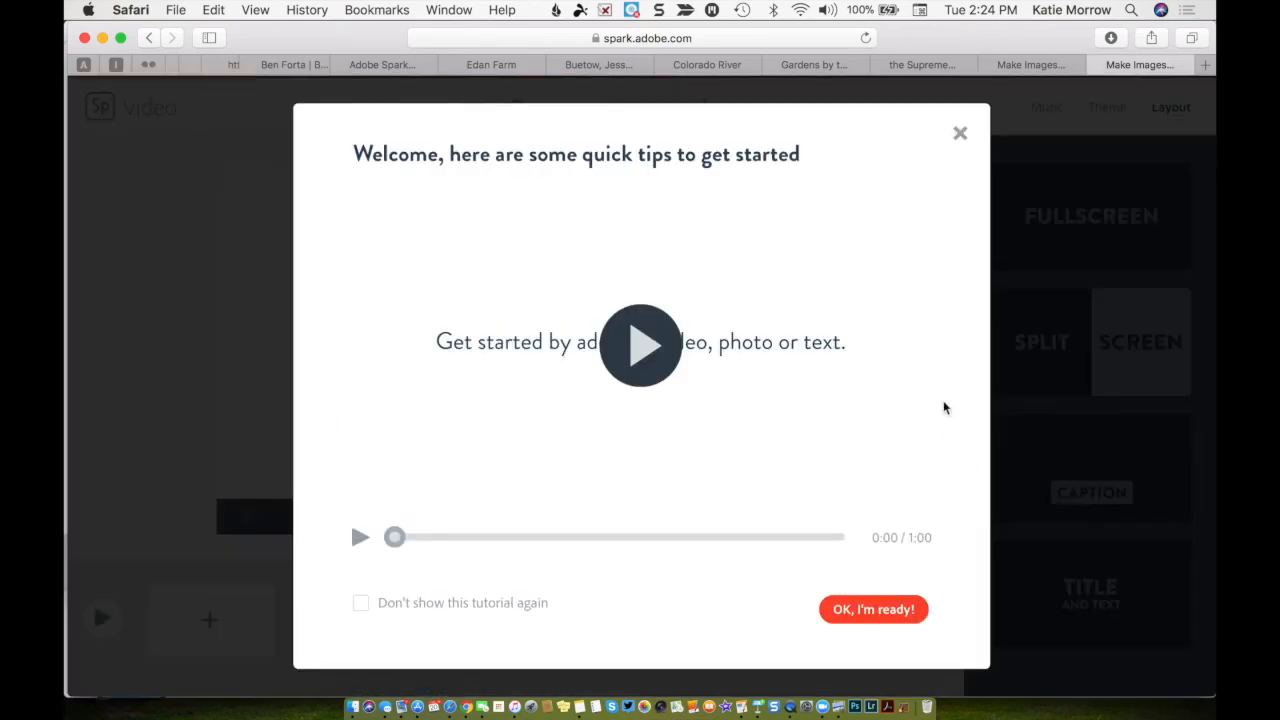
mouse_move(957, 135)
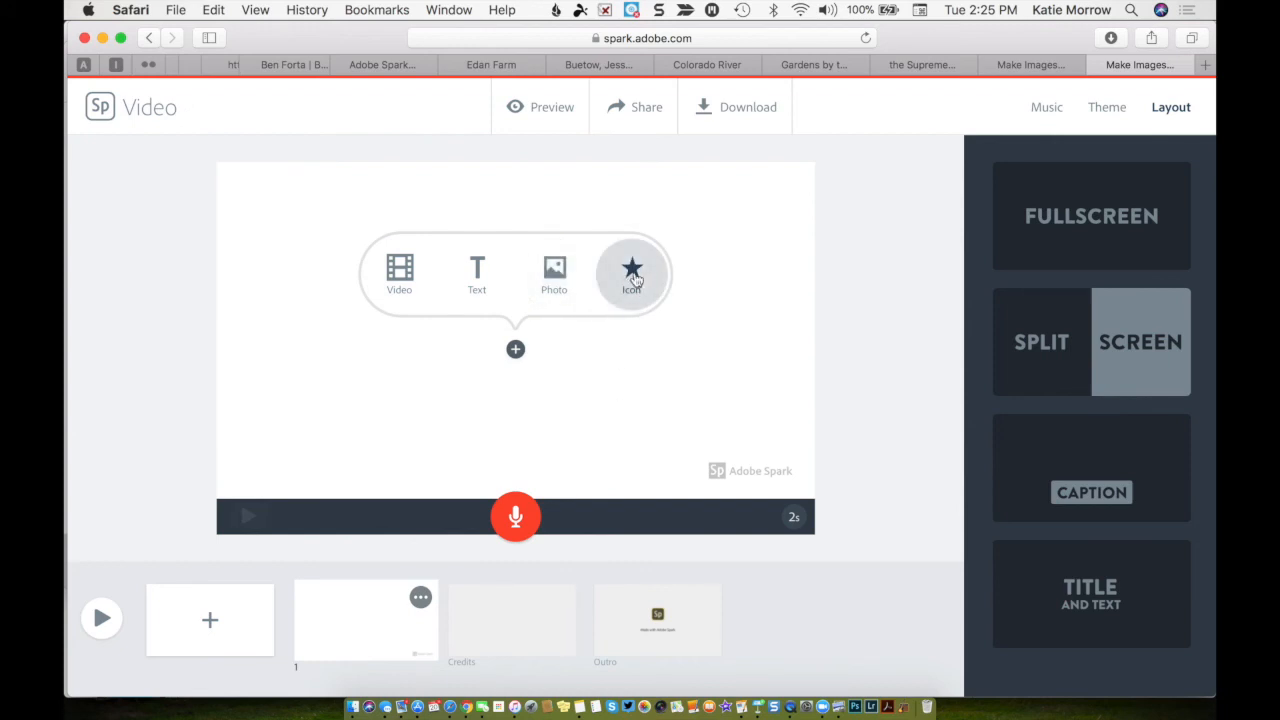
left_click(554, 272)
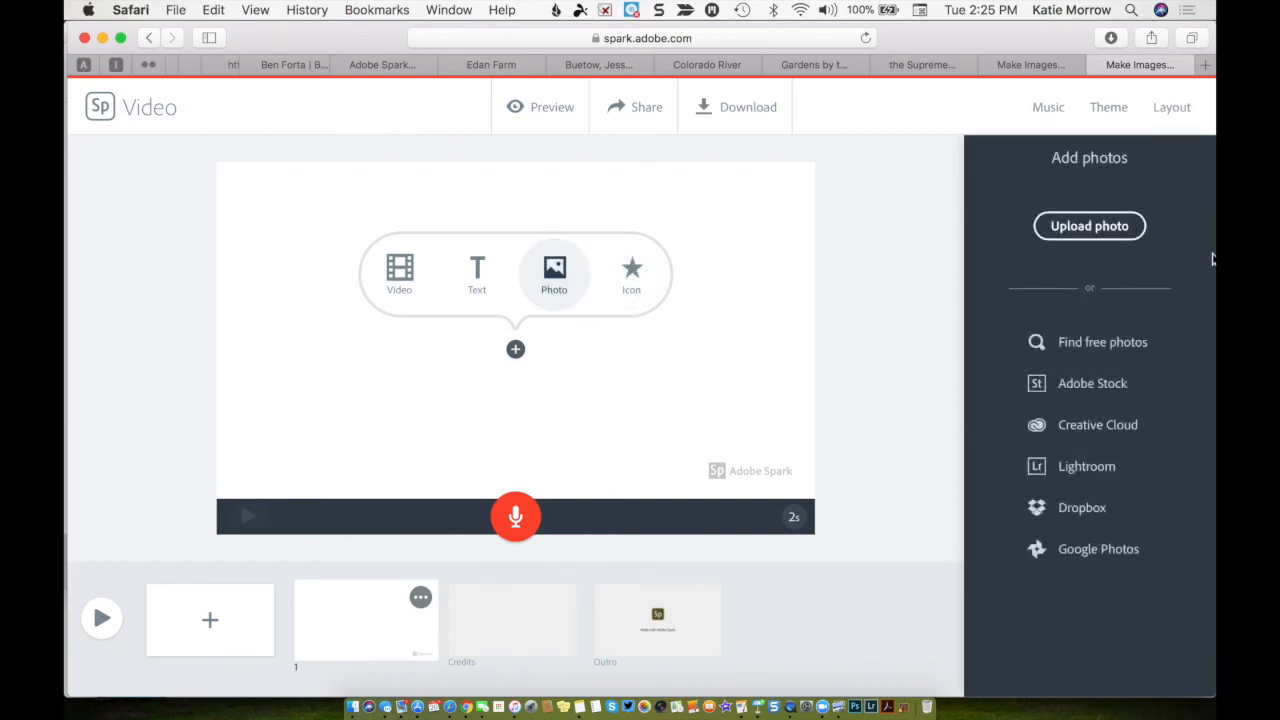
mouse_move(1140, 500)
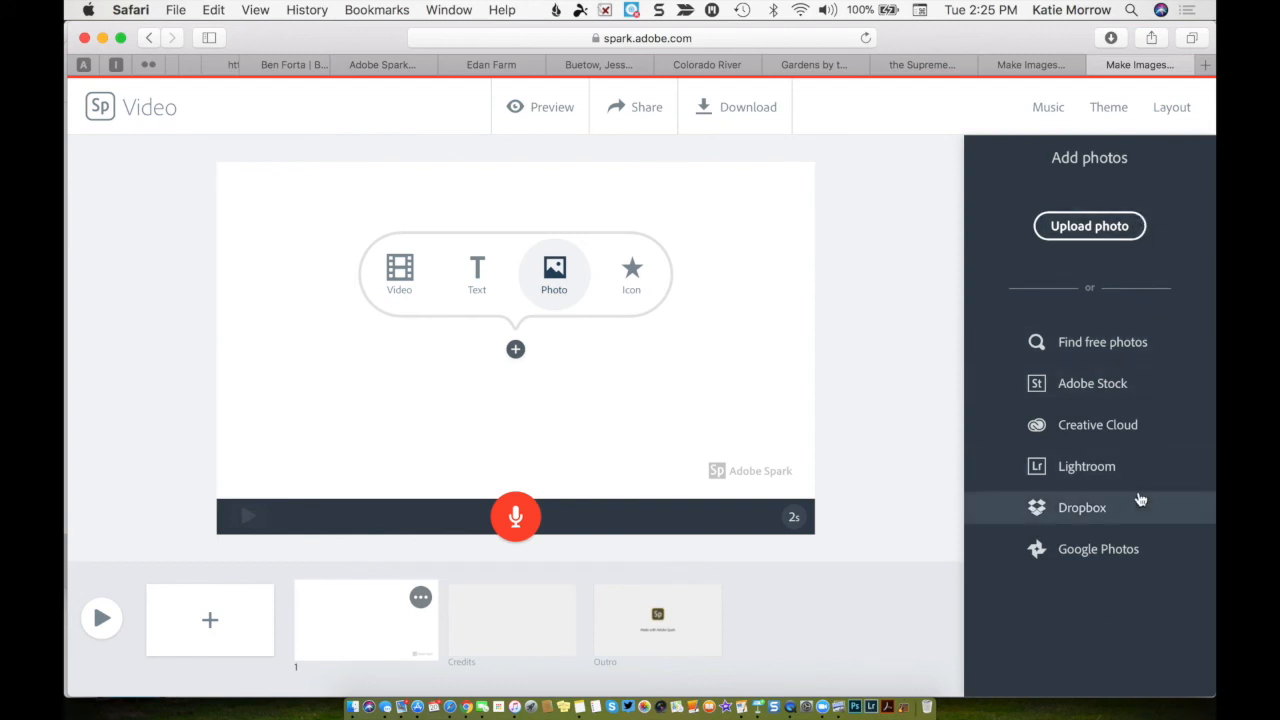
mouse_move(476, 273)
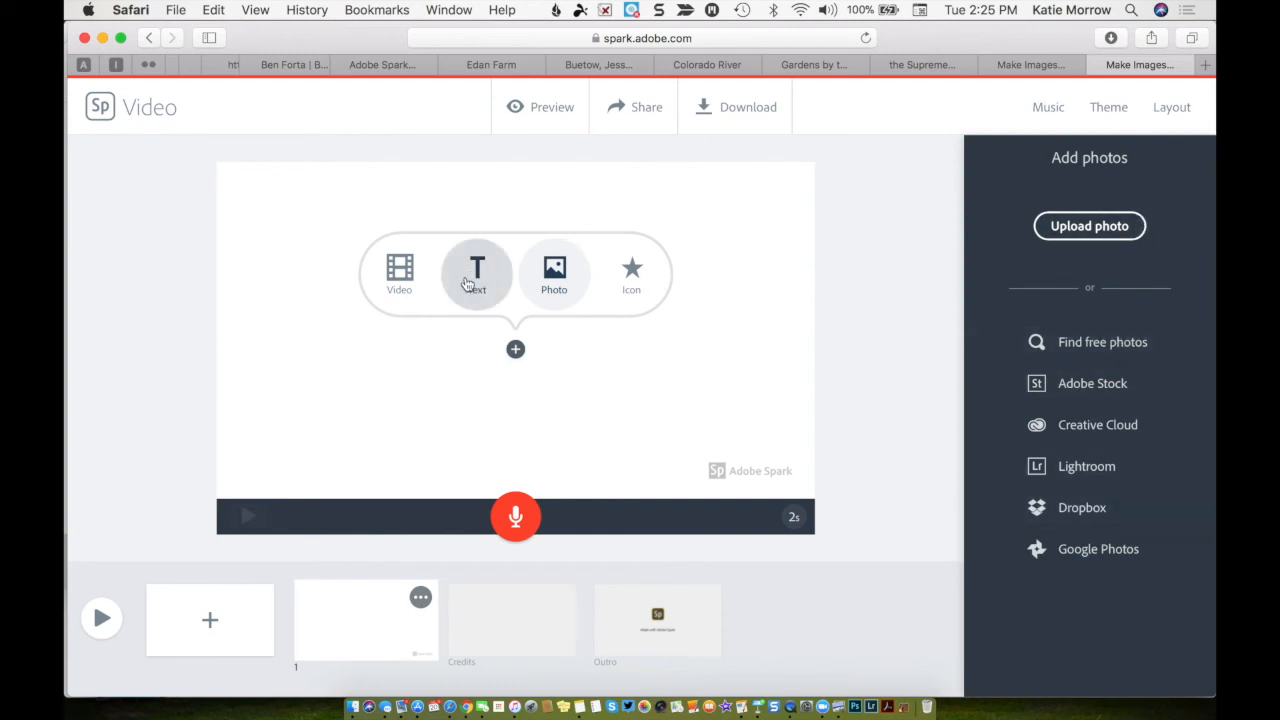
mouse_move(463, 386)
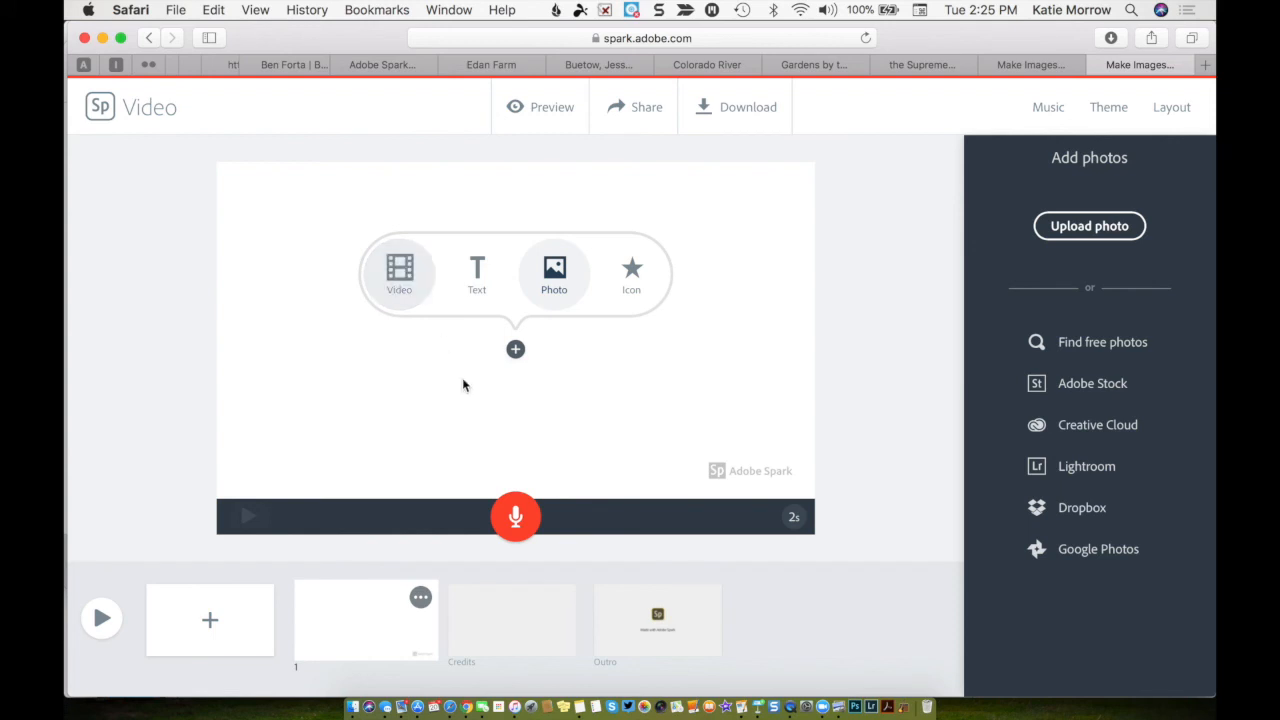
mouse_move(631, 272)
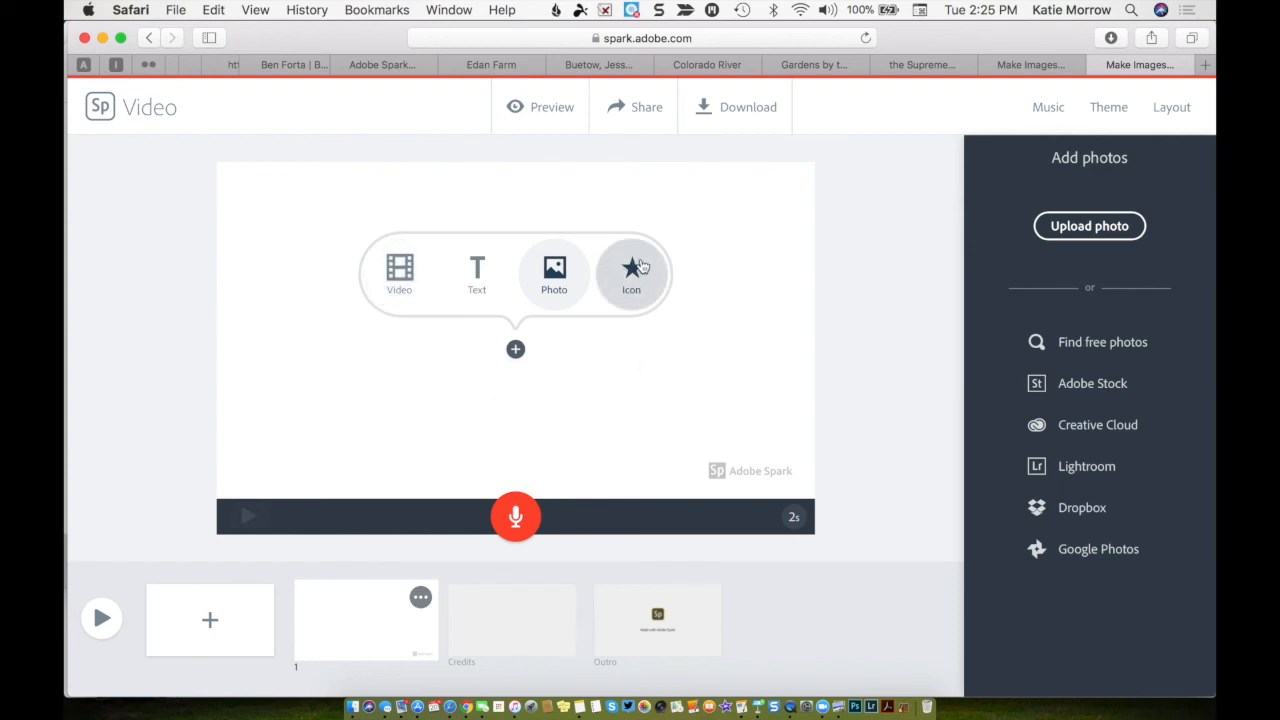
left_click(631, 273)
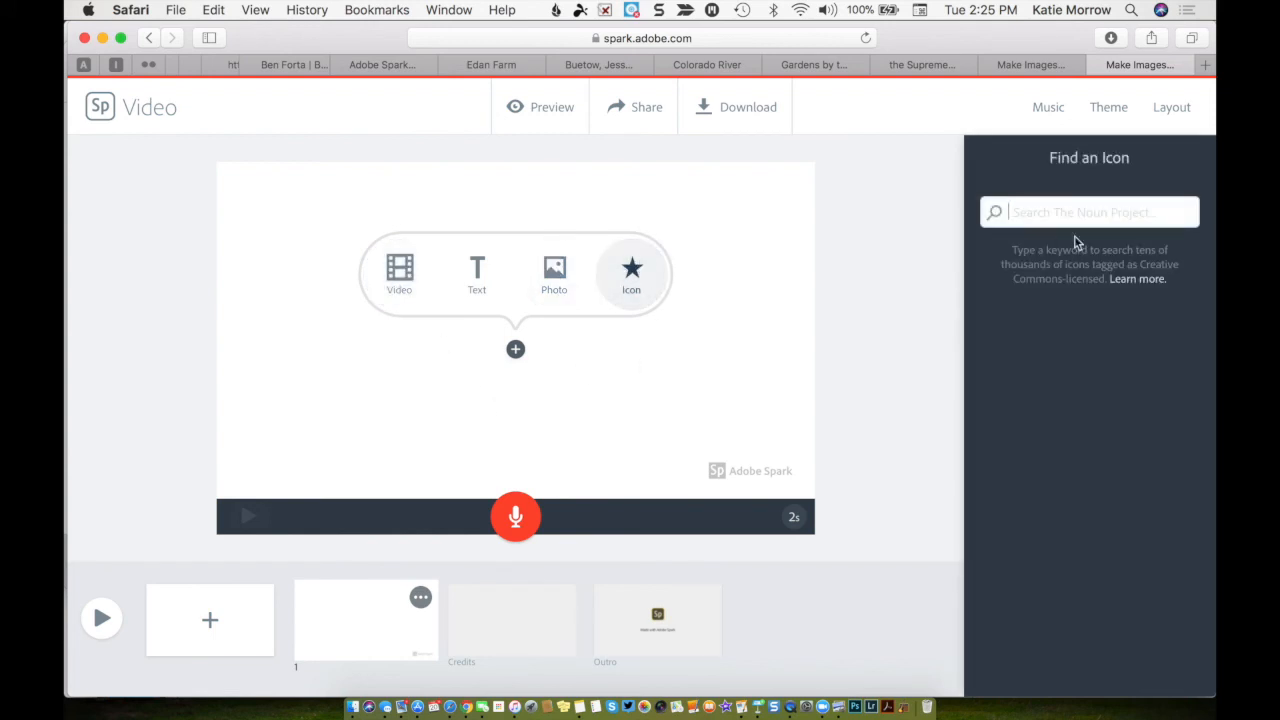
mouse_move(1118, 237)
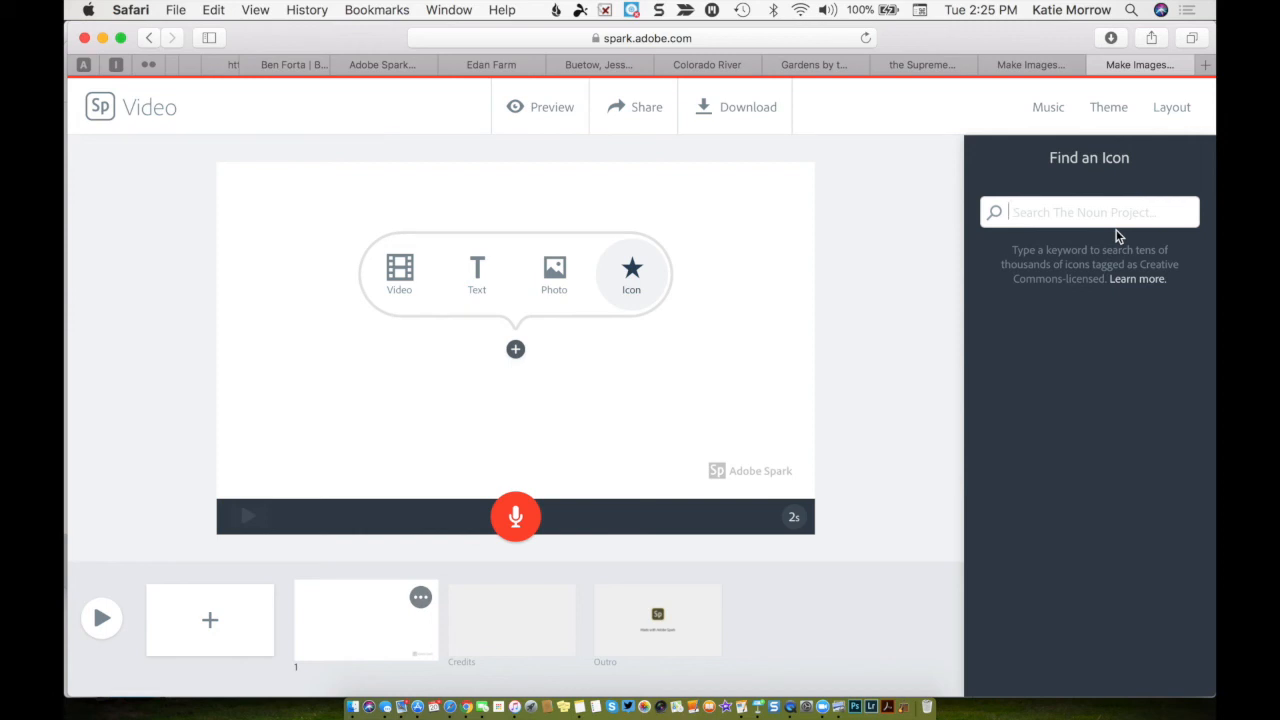
- Place the 'teacher' board icon on slide one and add a blank second slide
type("teacher")
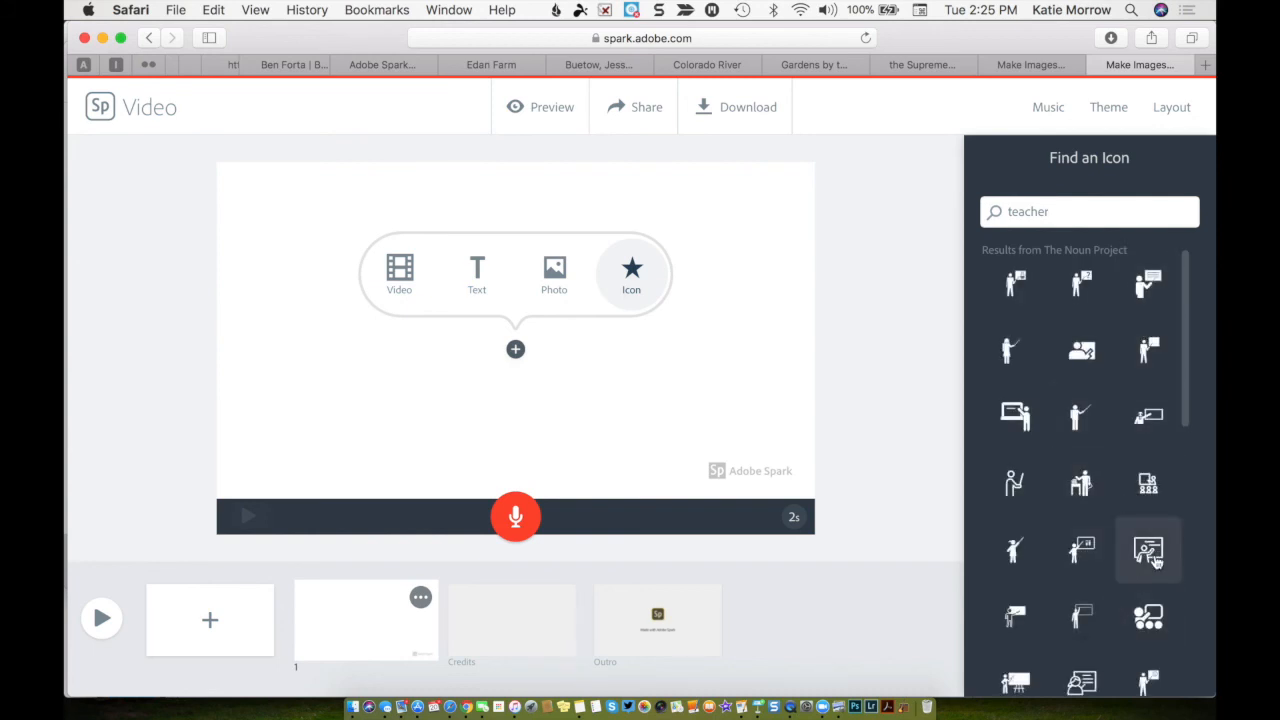
scroll("down", 3)
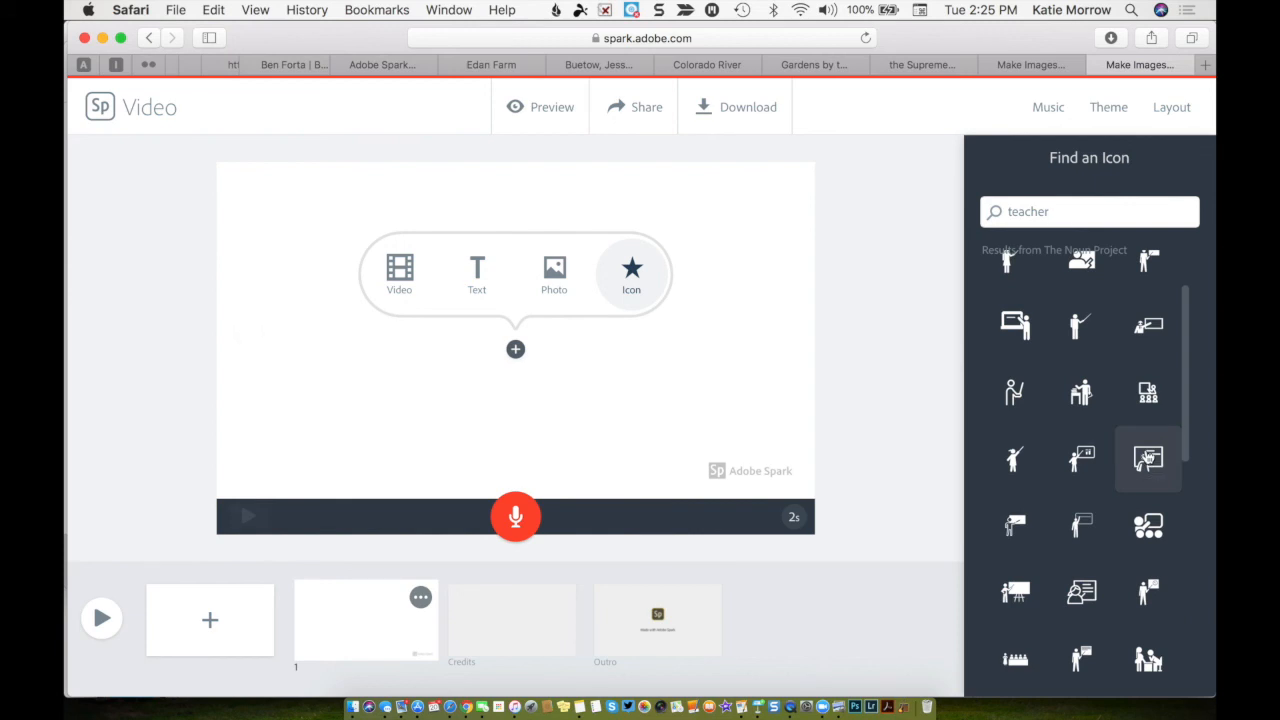
left_click(1148, 458)
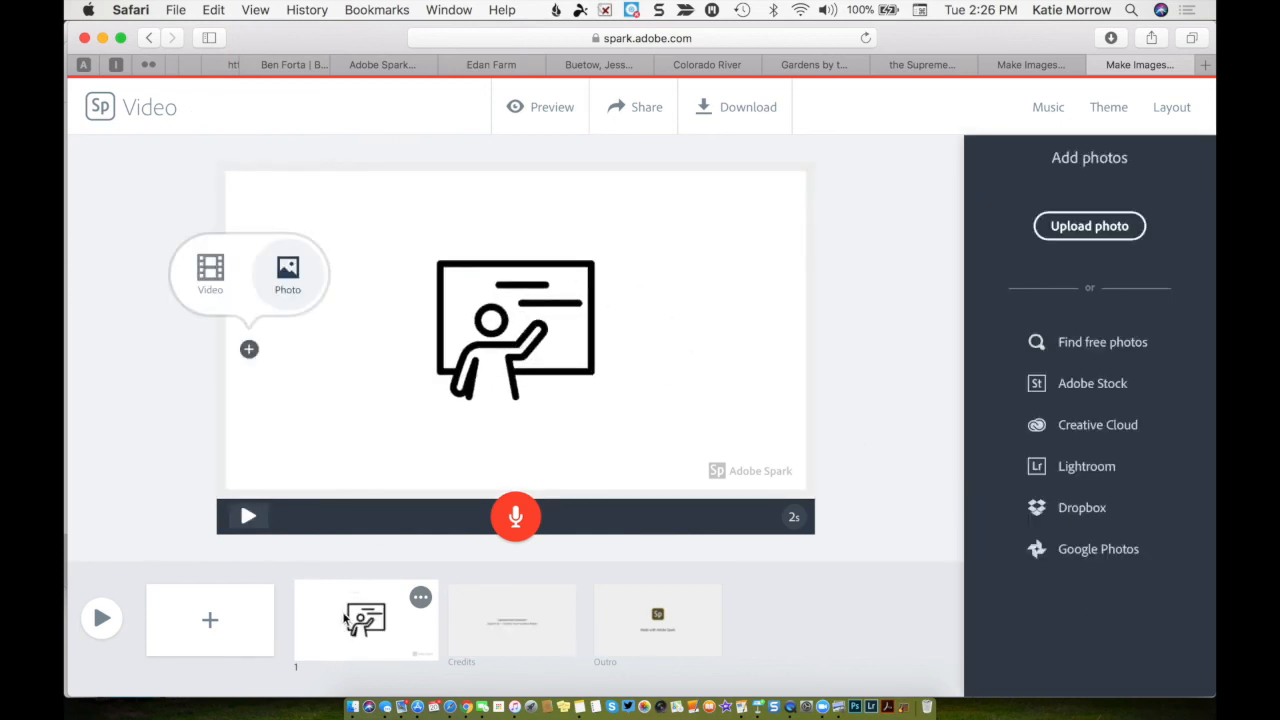
mouse_move(563, 293)
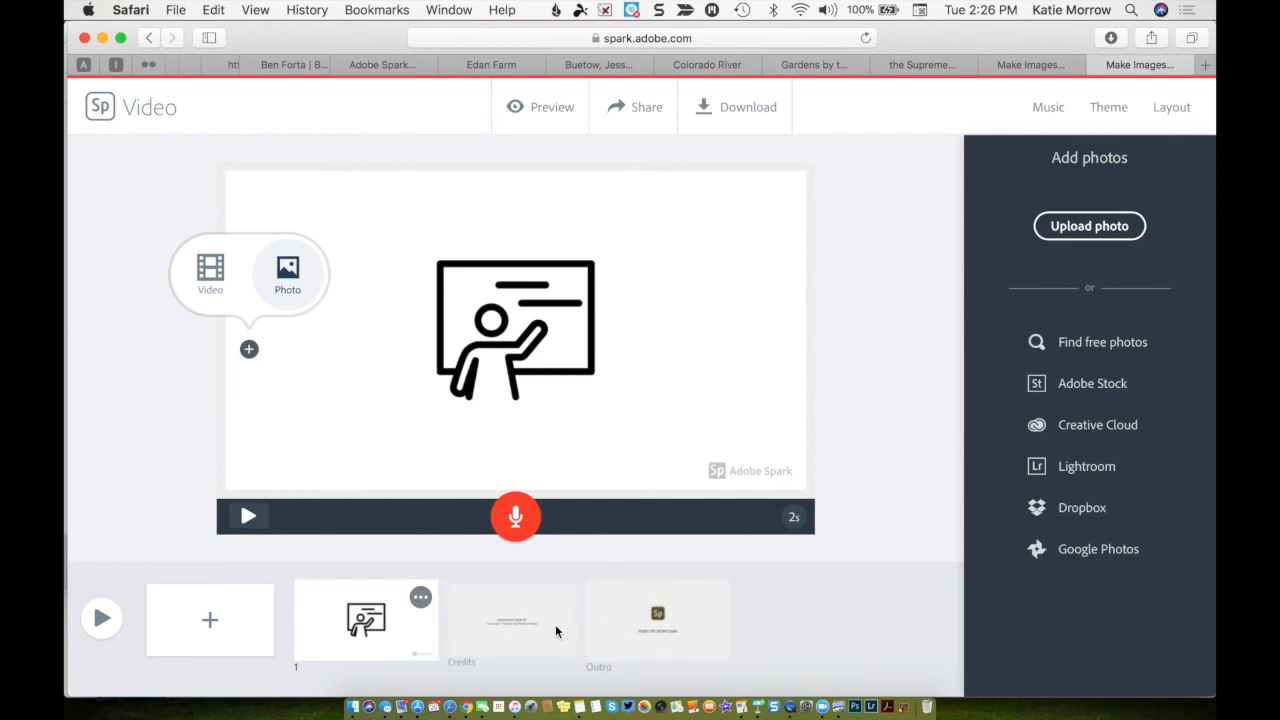
mouse_move(623, 645)
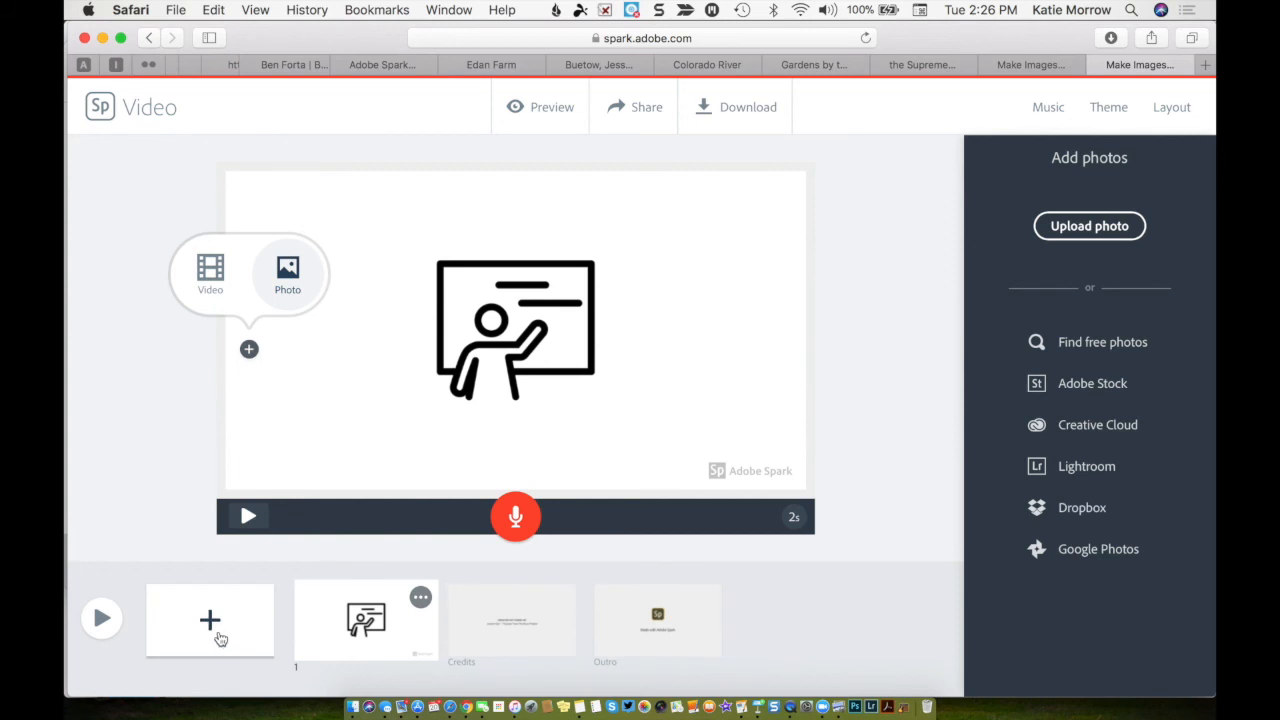
left_click(1171, 107)
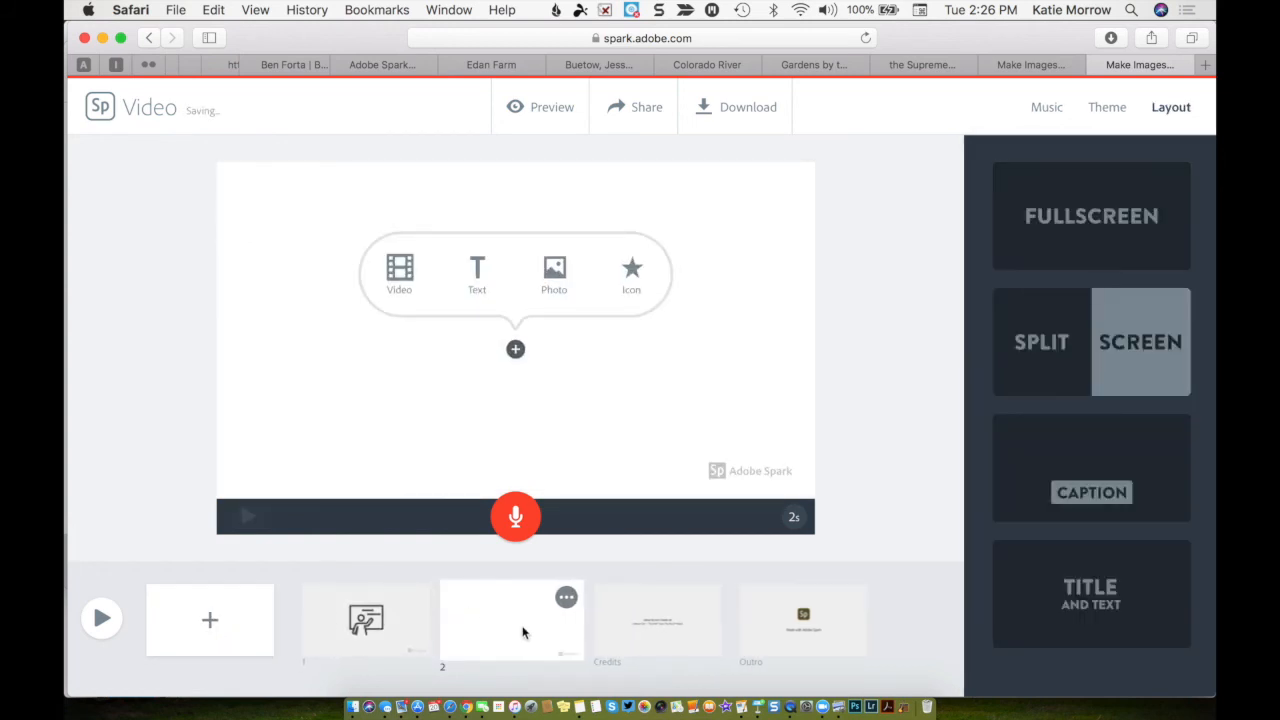
mouse_move(631, 275)
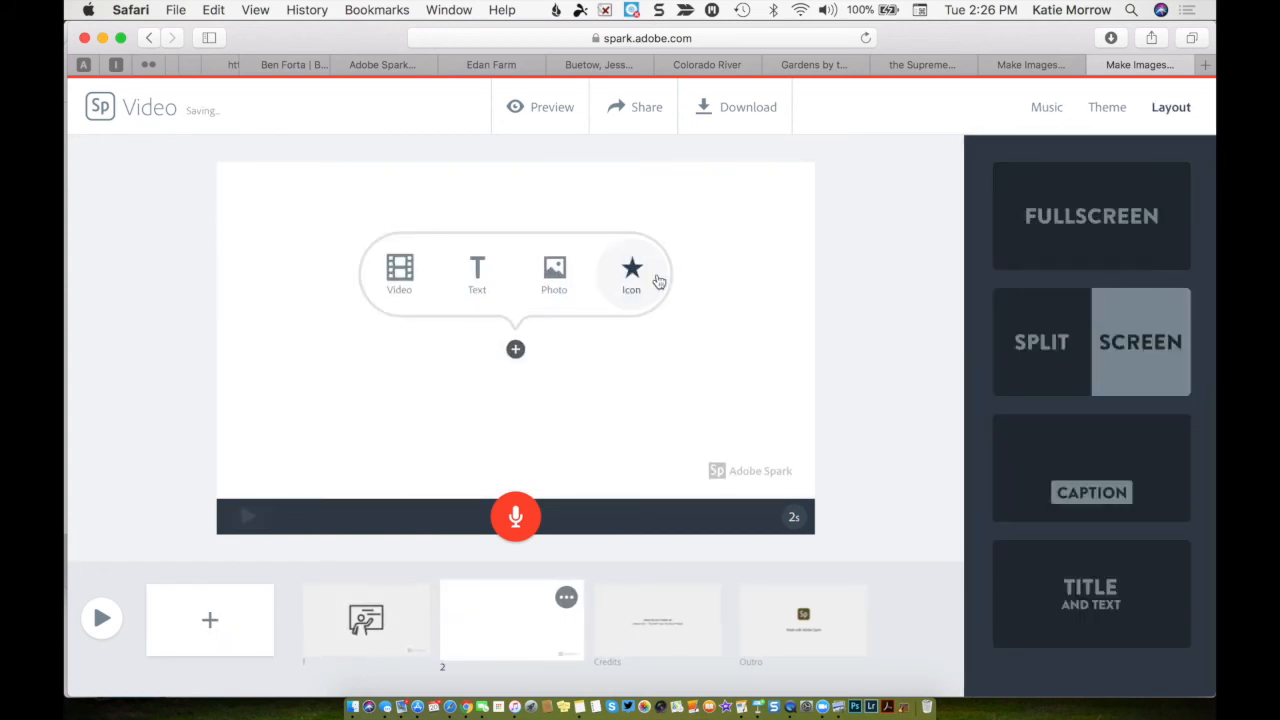
- Add the camera-with-heart icon from a 'photography' search to slide 2, then open the split-screen left half
left_click(631, 275)
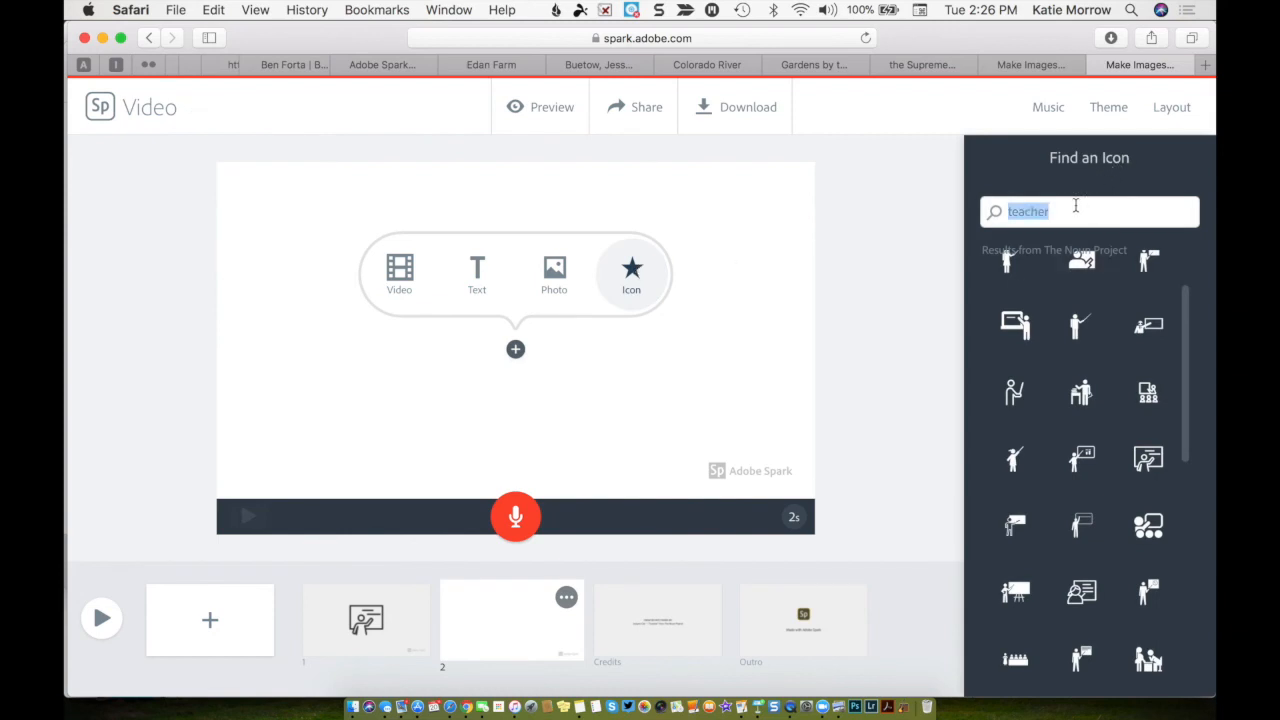
type("photography")
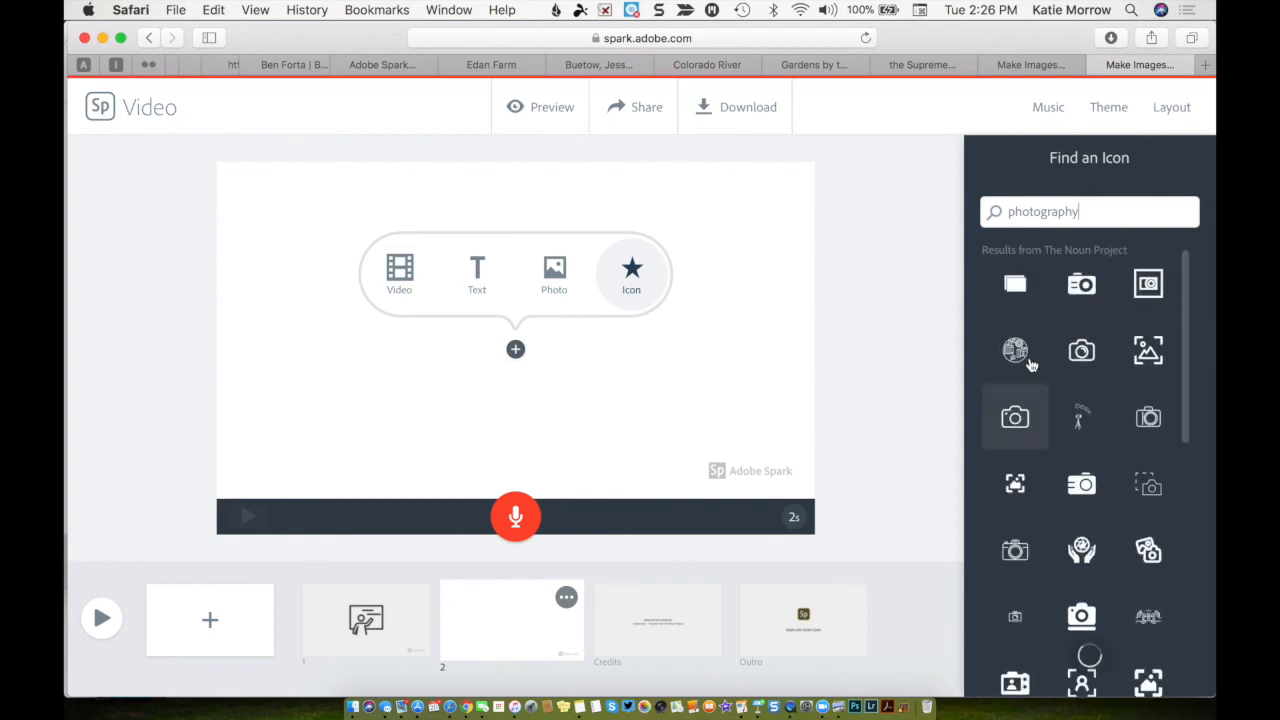
scroll("down", 3)
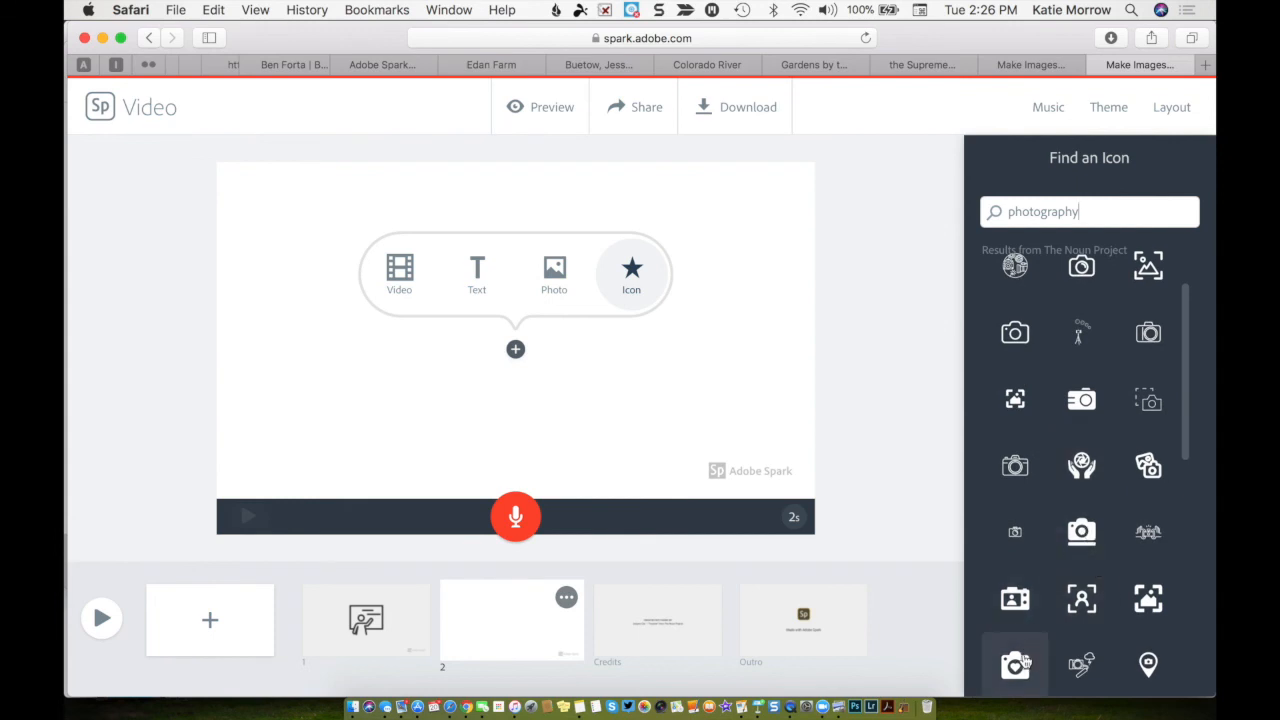
left_click(1014, 664)
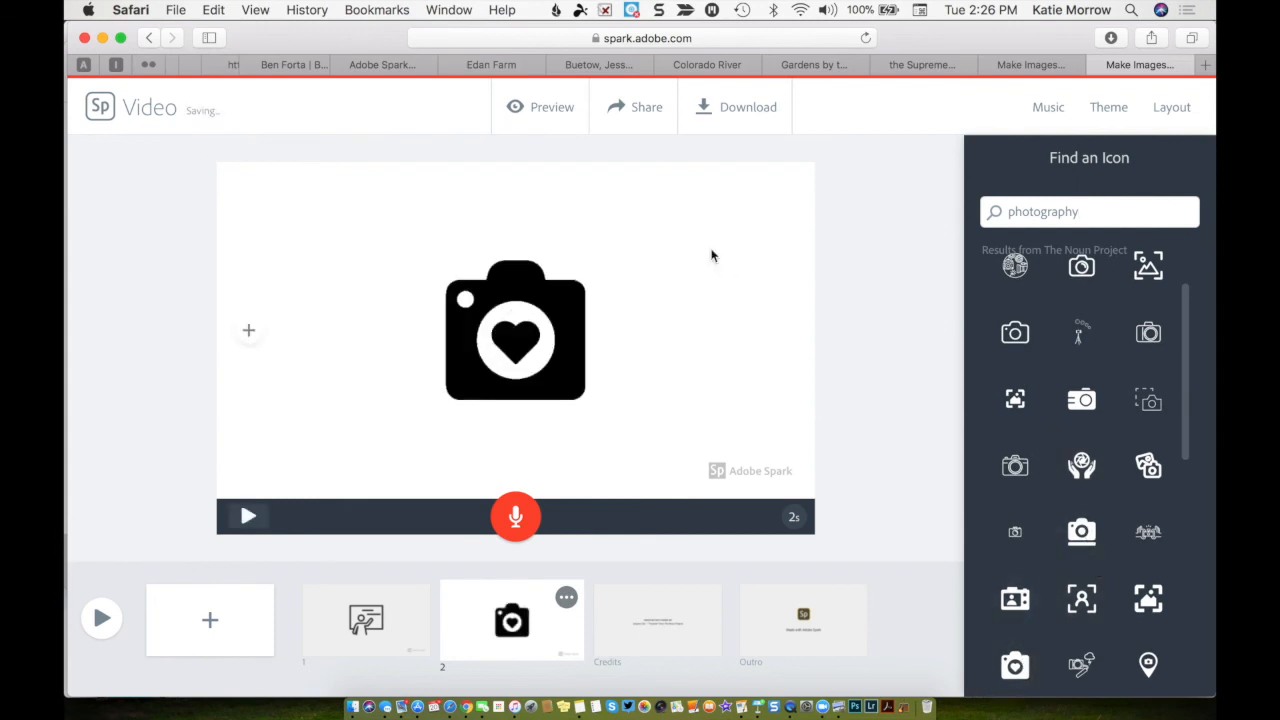
mouse_move(660, 561)
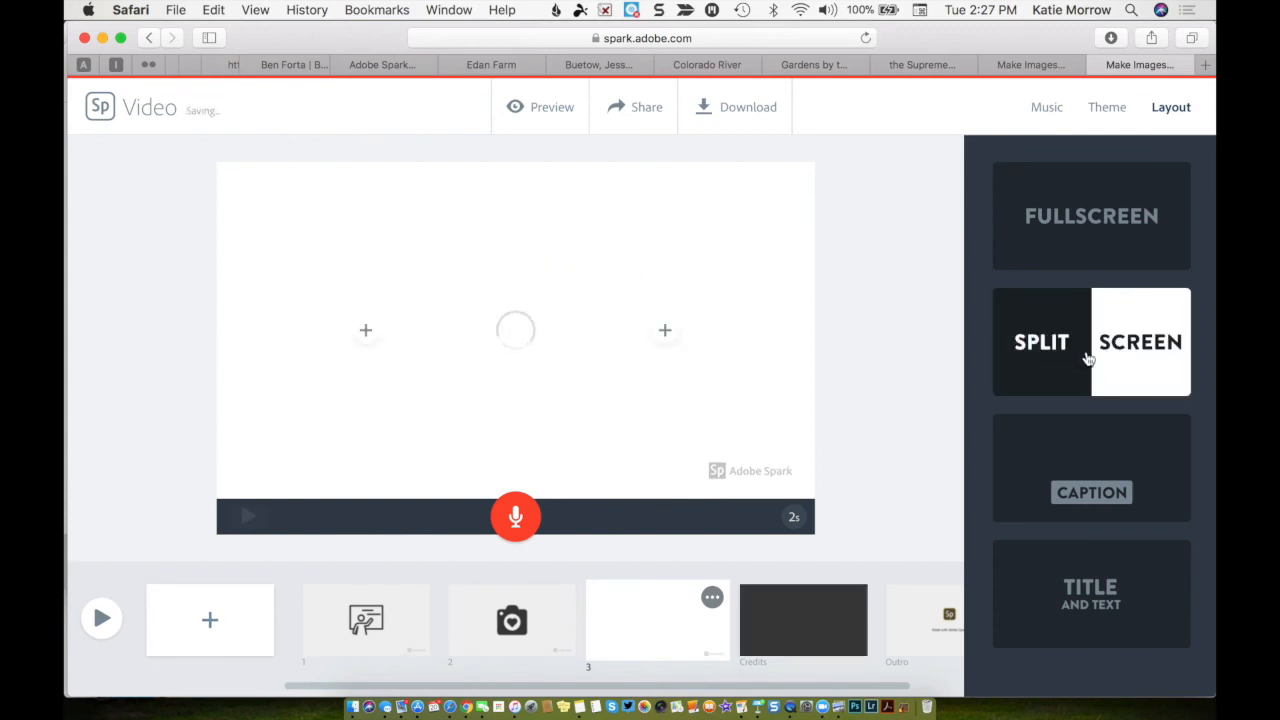
left_click(365, 330)
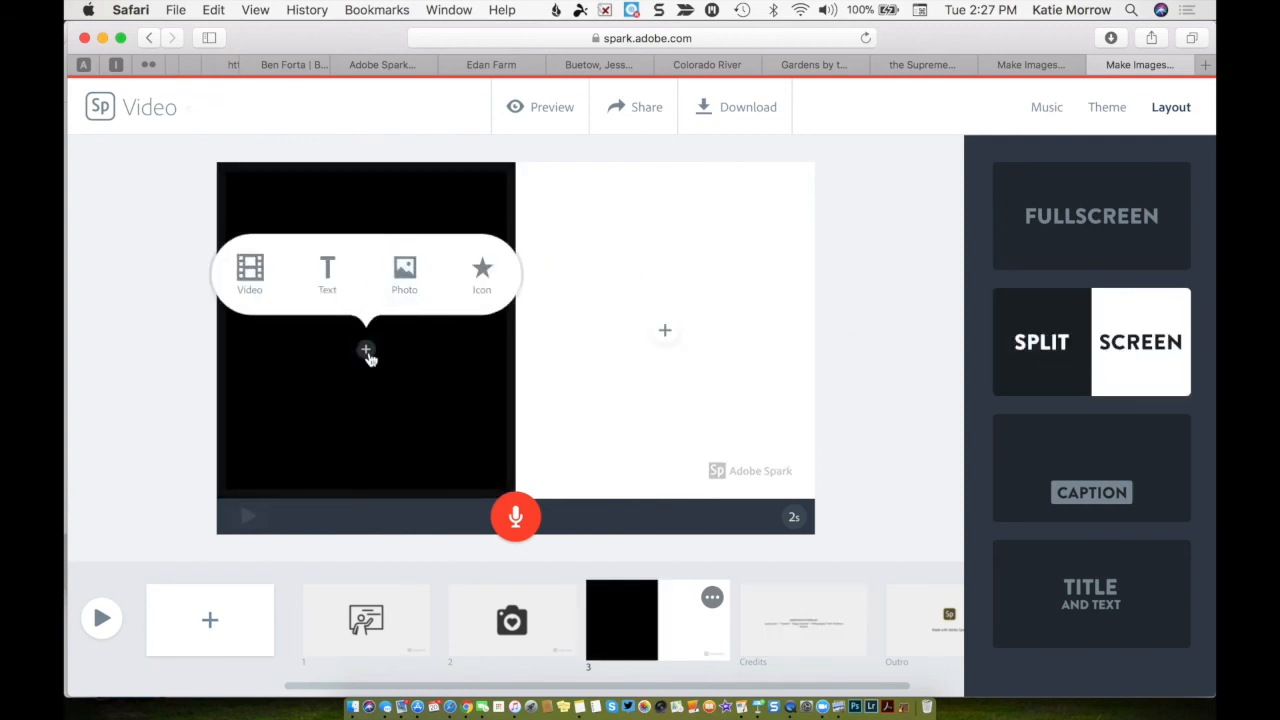
mouse_move(868, 367)
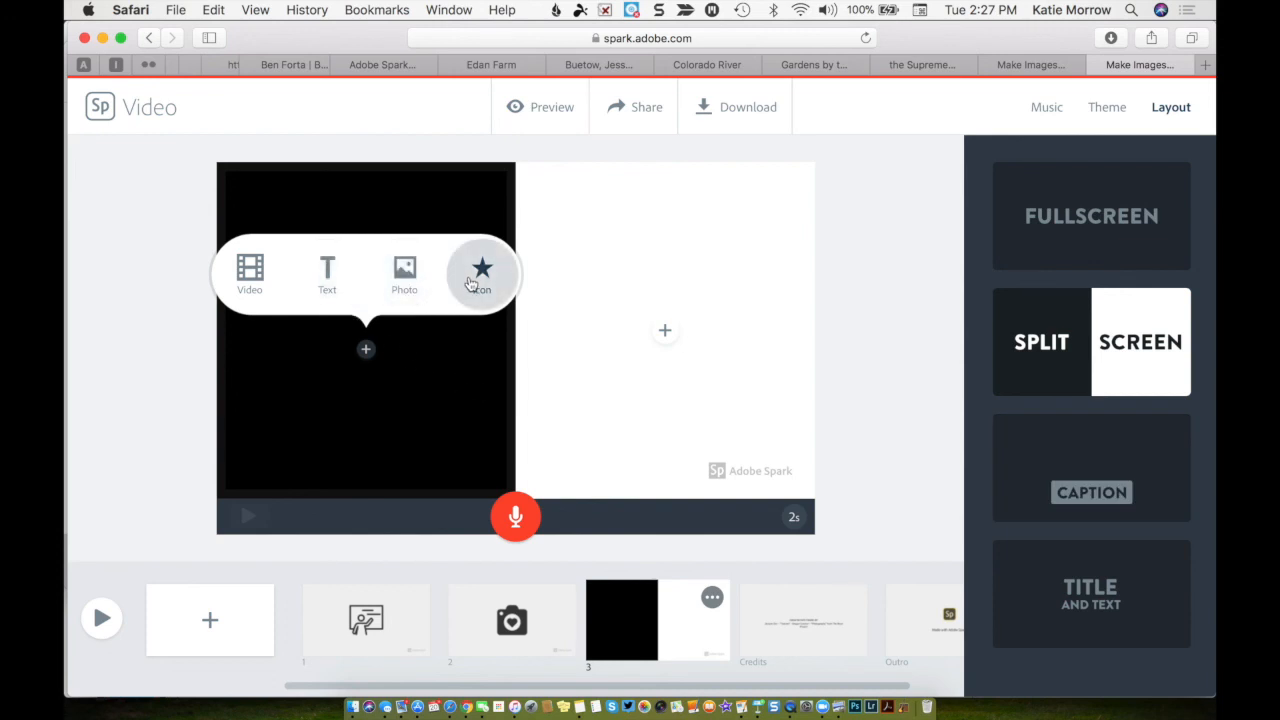
- Place a shamrock outline icon in the left half and a corn cob icon in the right half
left_click(482, 270)
type("shamrock")
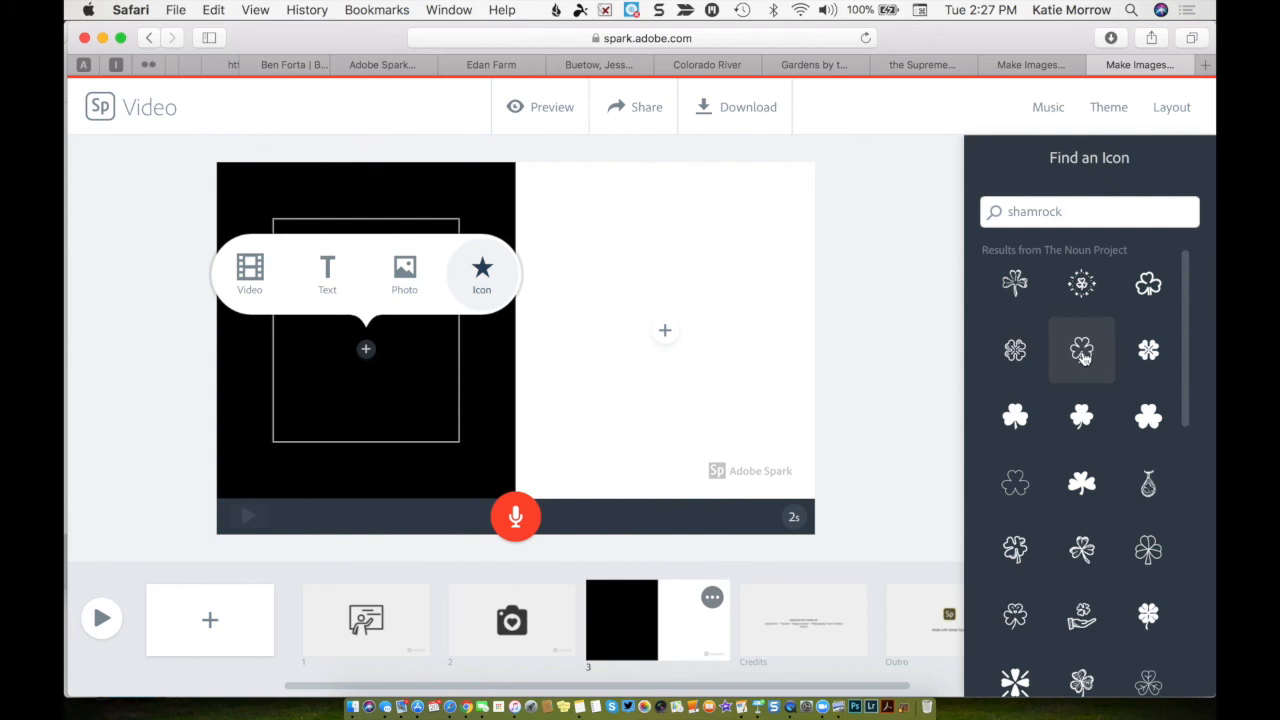
left_click(1081, 350)
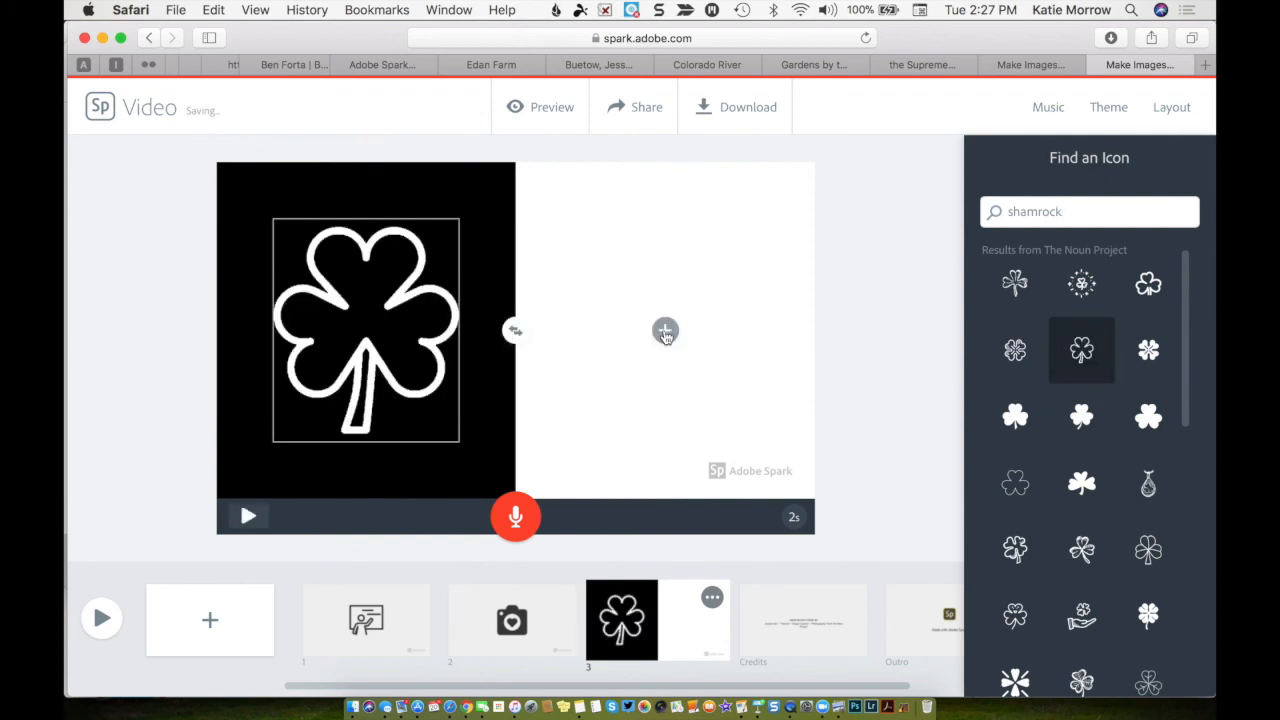
left_click(665, 331)
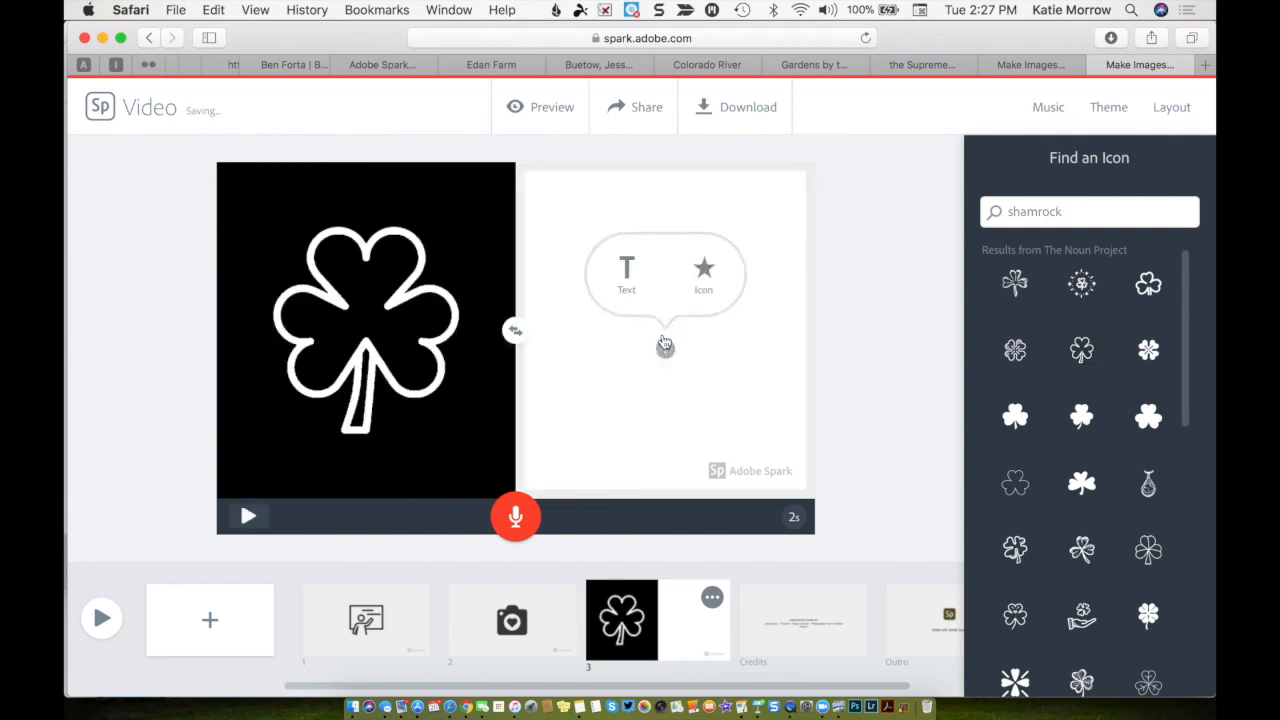
left_click(703, 270)
type("corn")
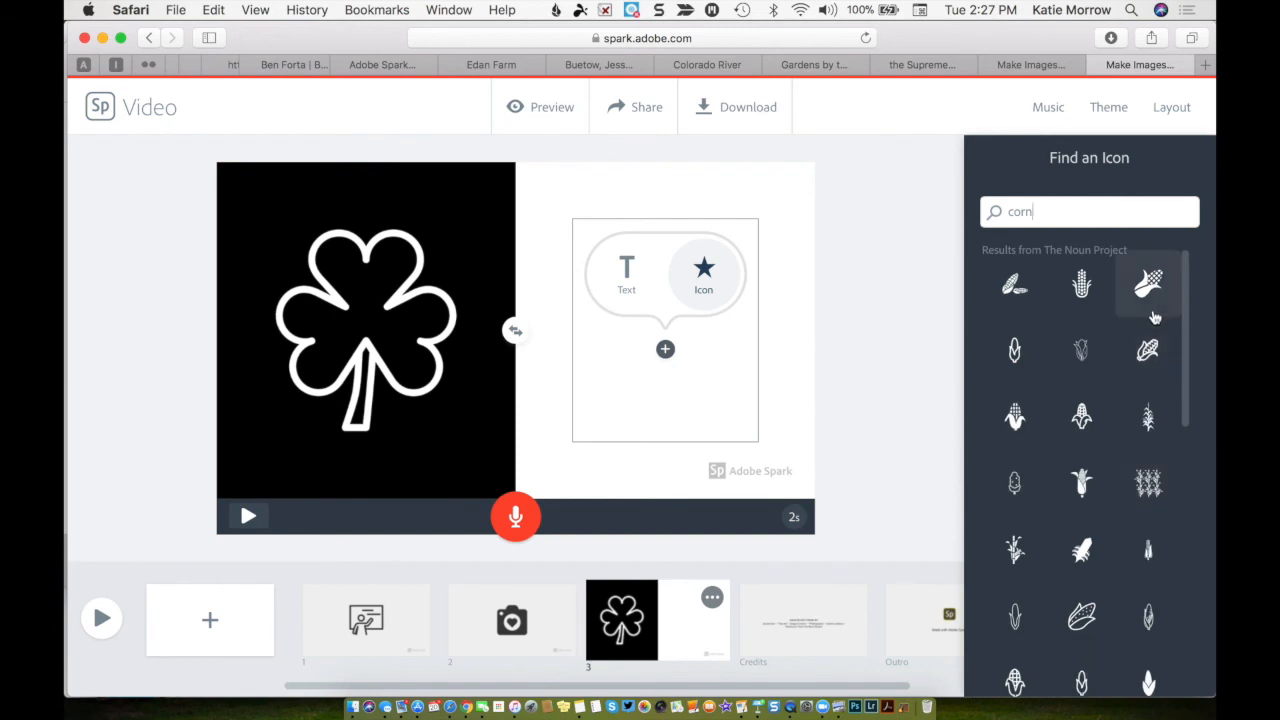
left_click(1148, 283)
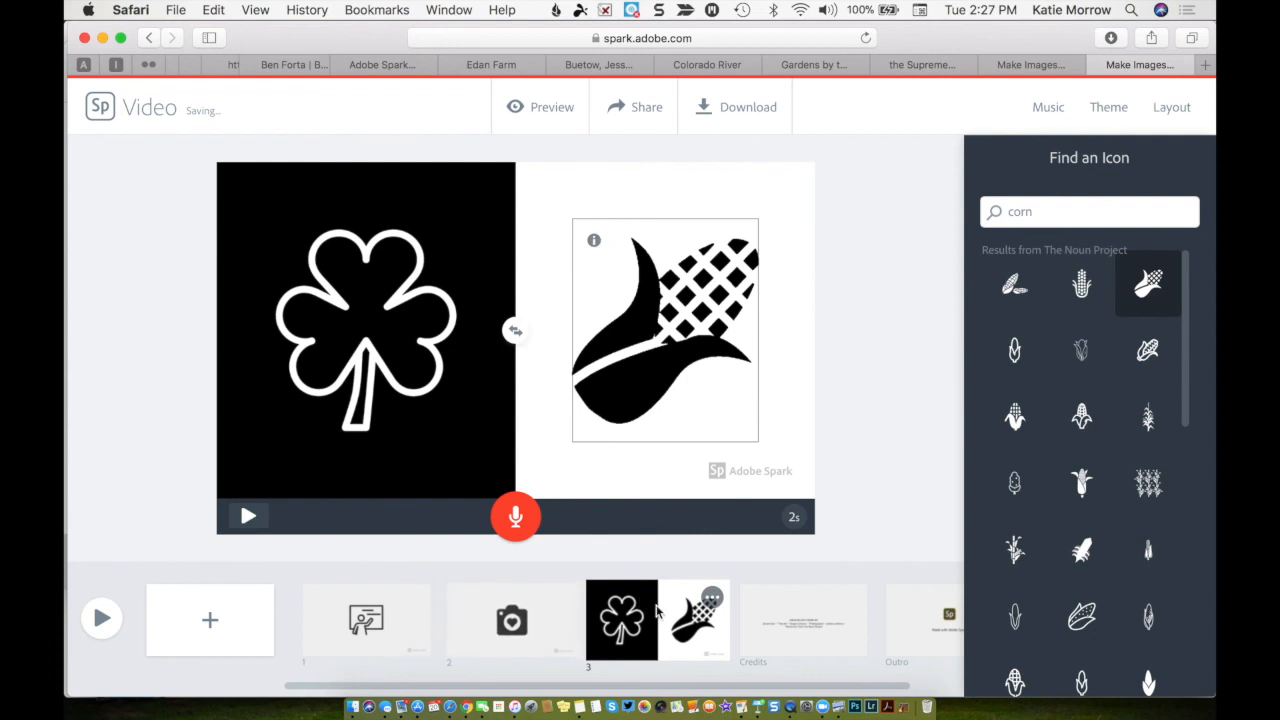
left_click(1170, 107)
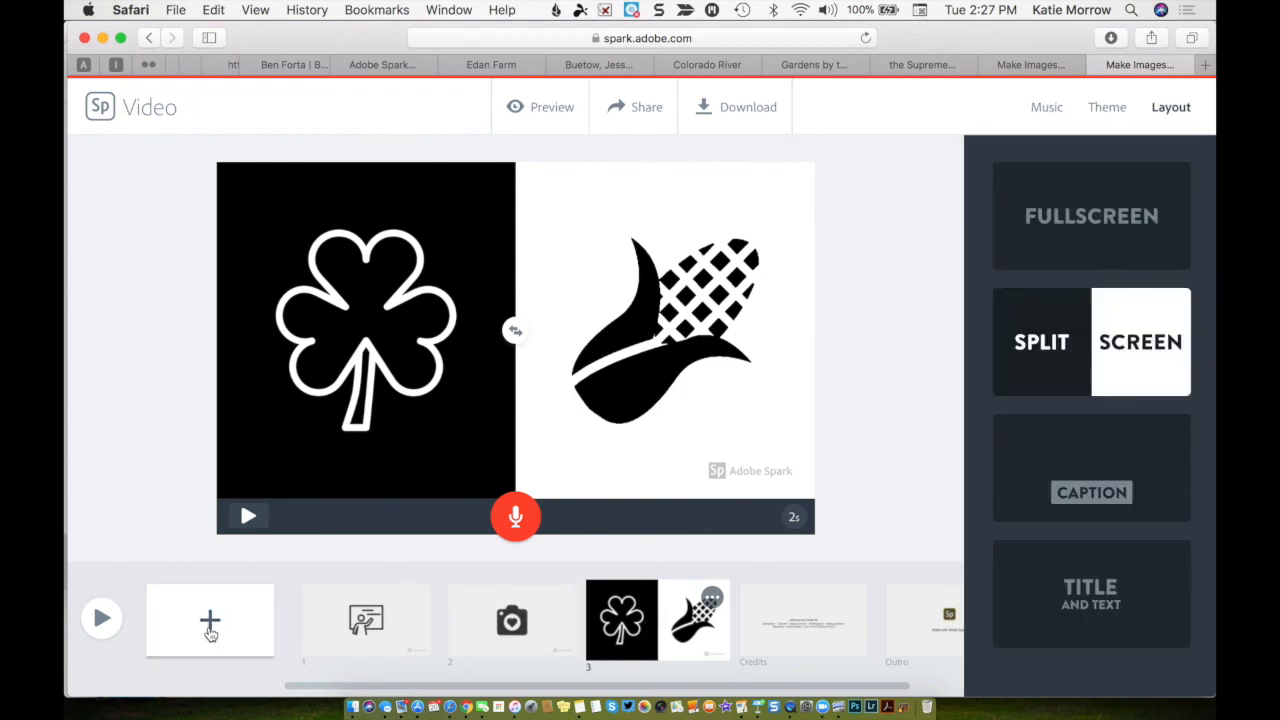
- Insert an empty slide 4 from the filmstrip's add-slide tile
left_click(210, 621)
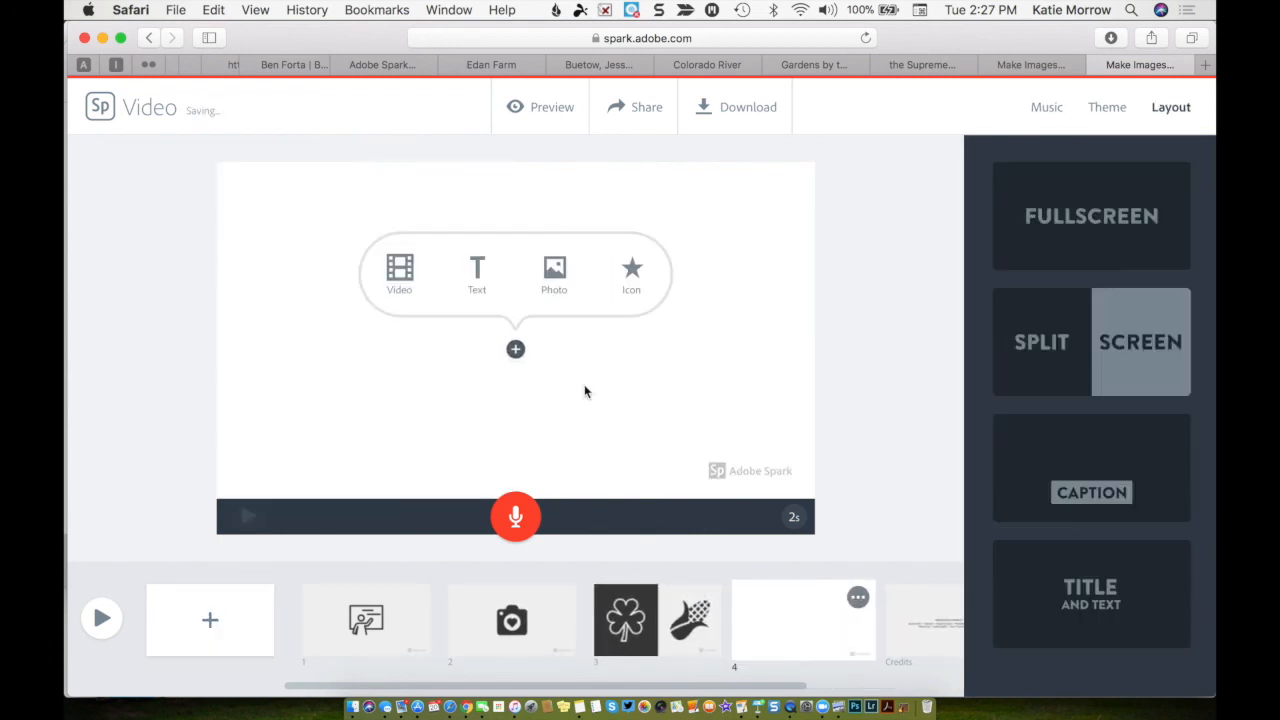
mouse_move(554, 274)
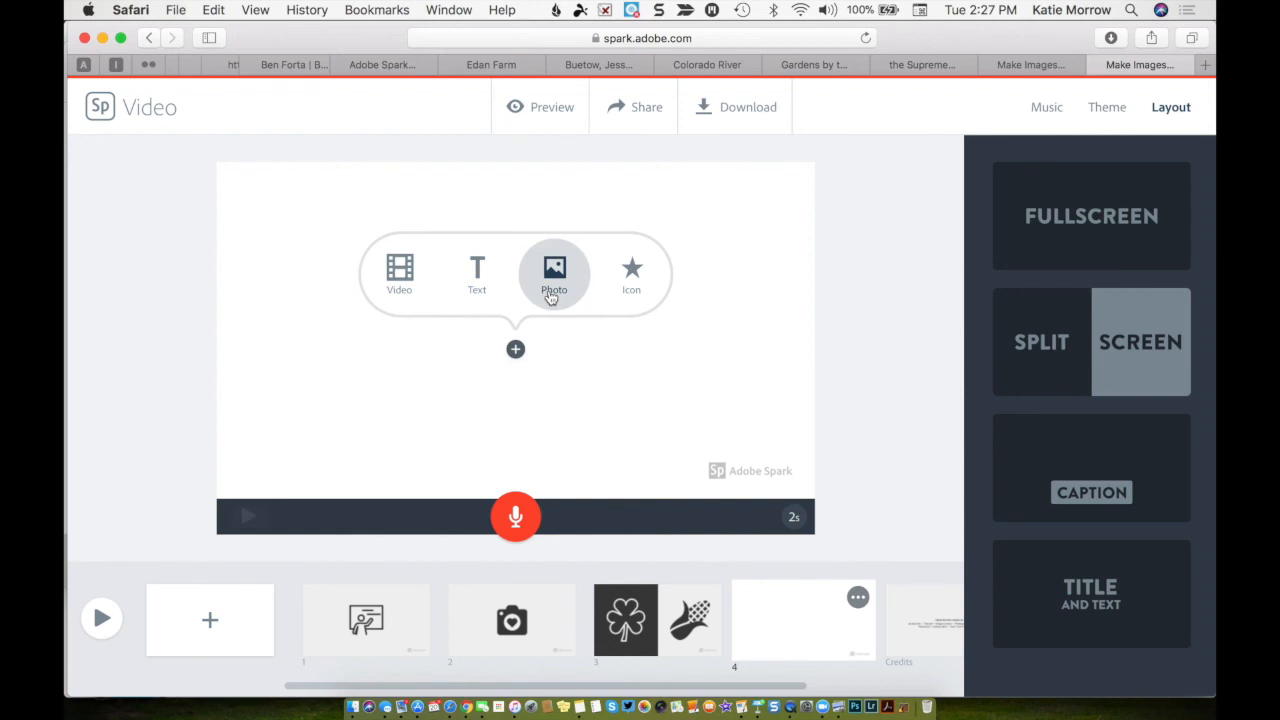
mouse_move(399, 275)
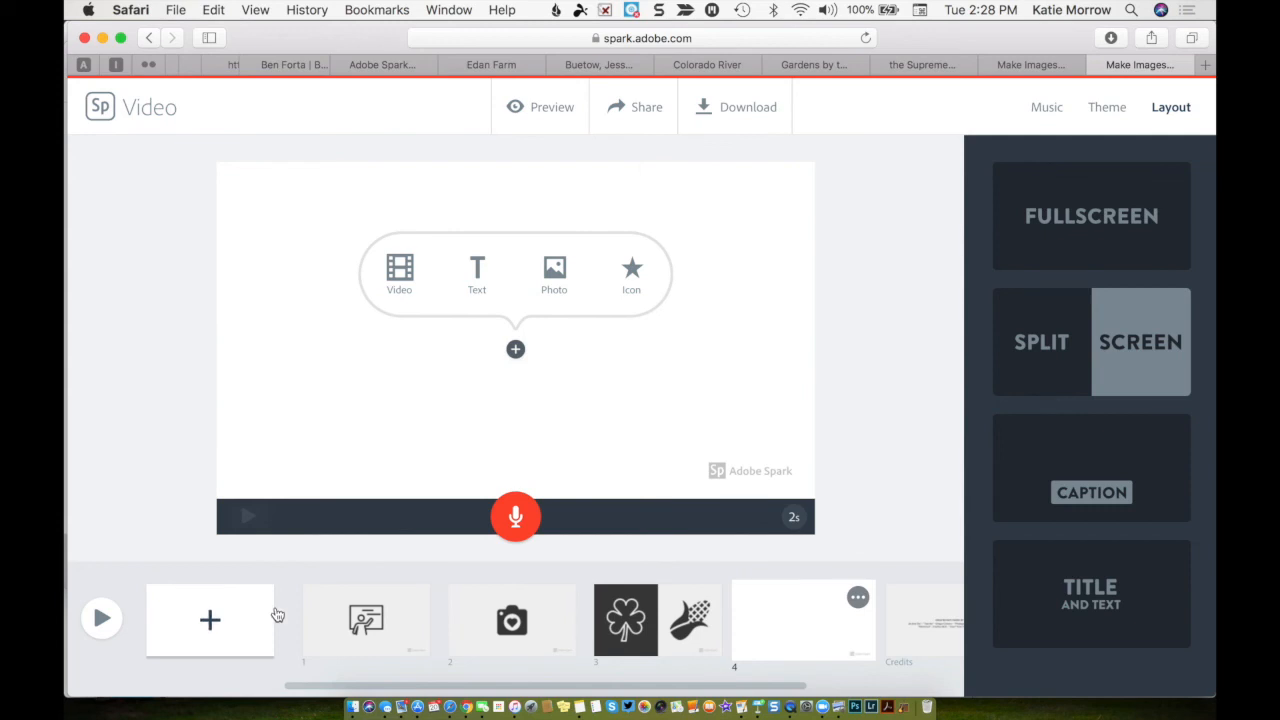
- Select the slide 1 thumbnail showing the teacher-at-whiteboard icon
left_click(365, 620)
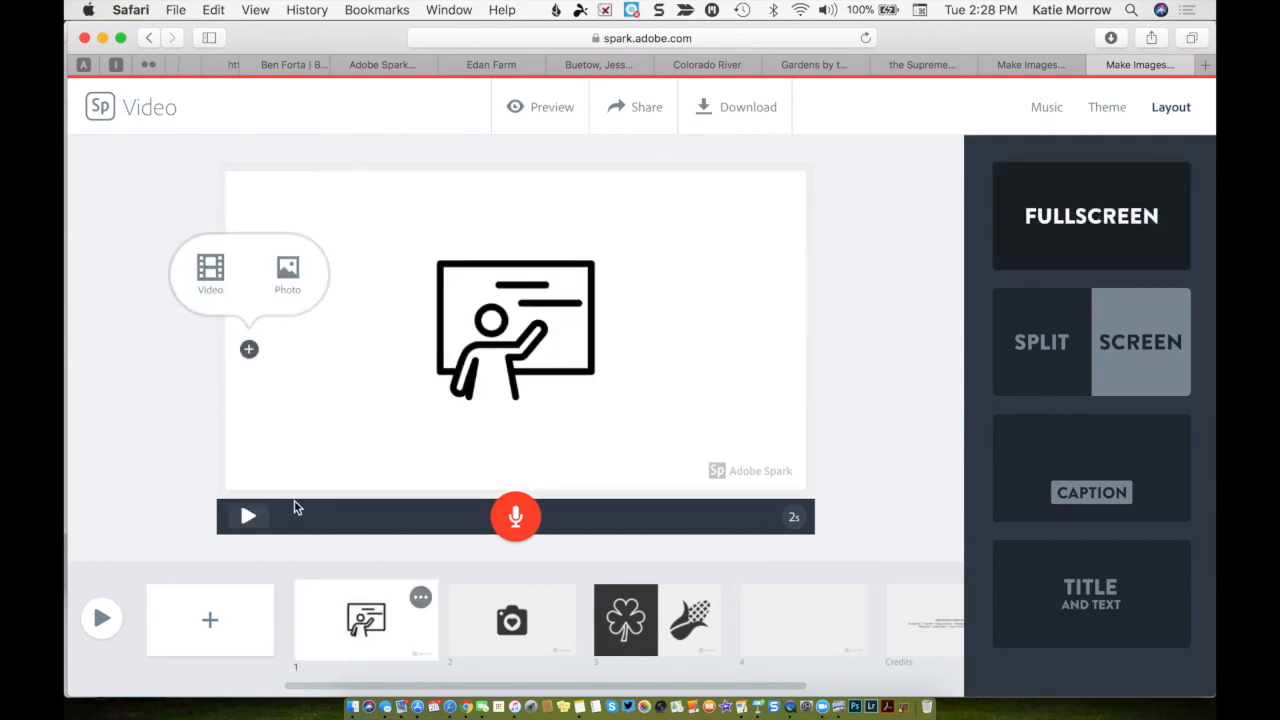
mouse_move(515, 517)
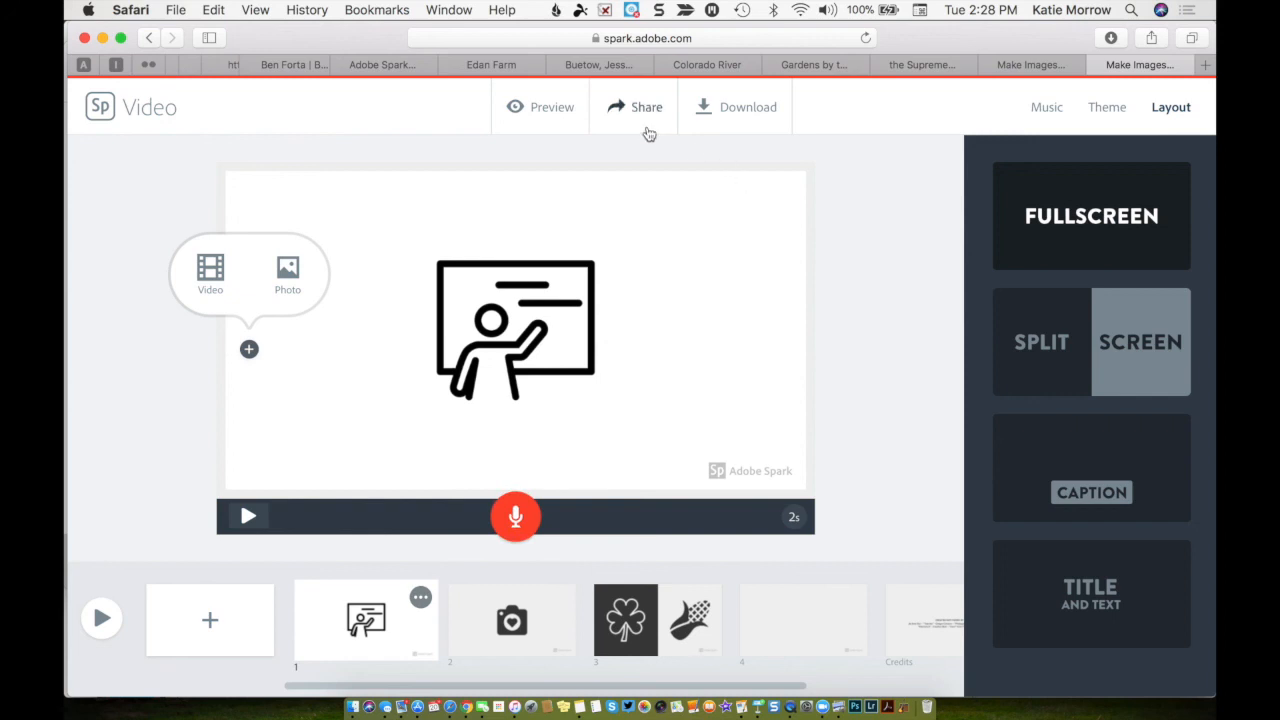
mouse_move(648, 123)
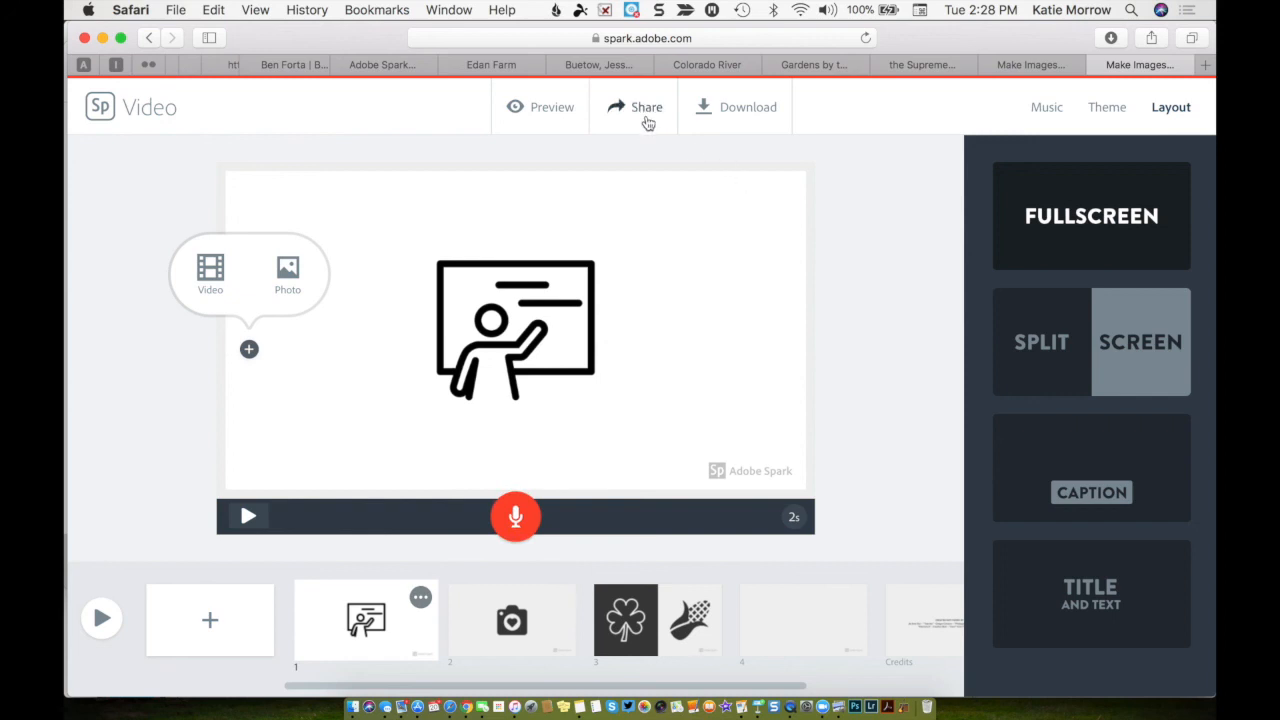
mouse_move(760, 120)
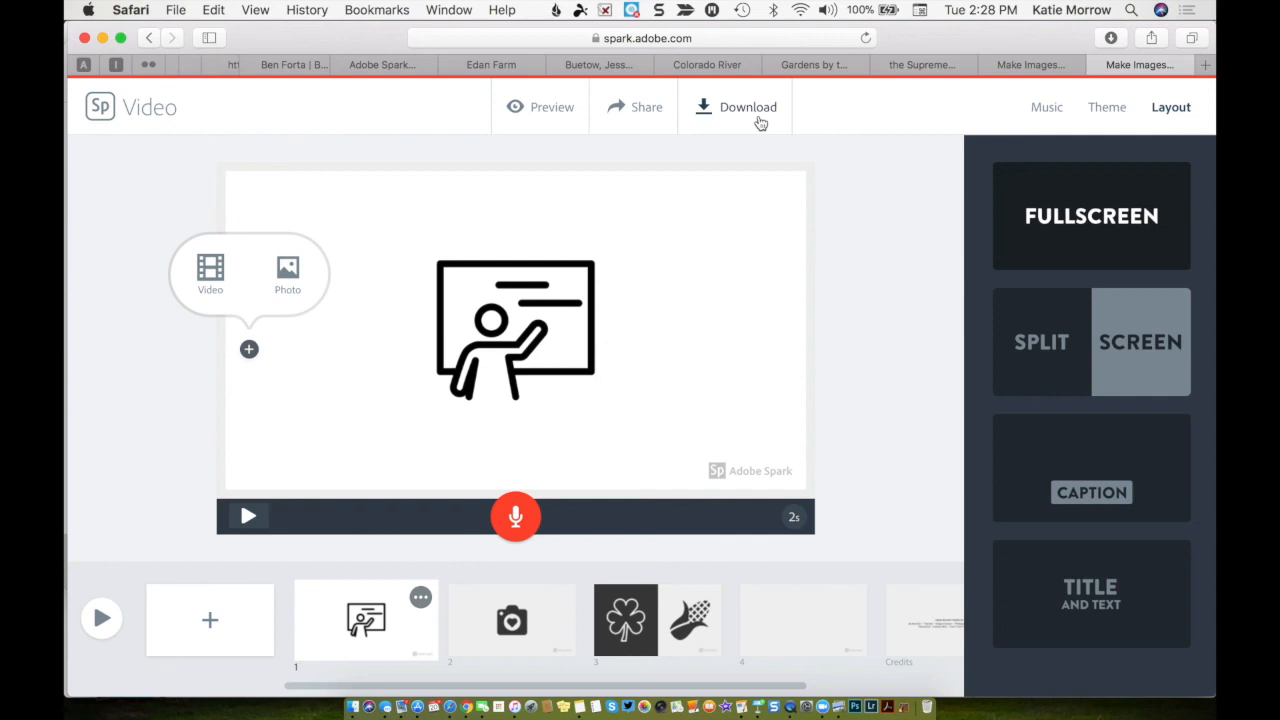
mouse_move(556, 203)
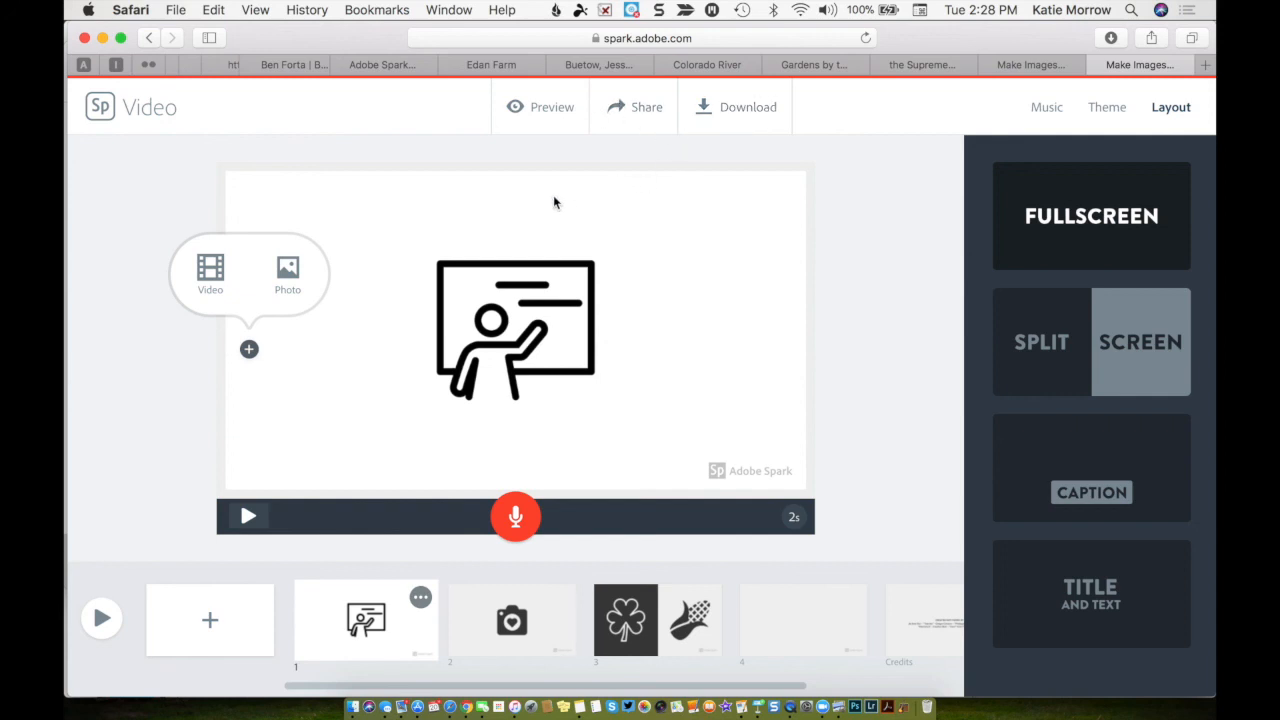
mouse_move(140, 119)
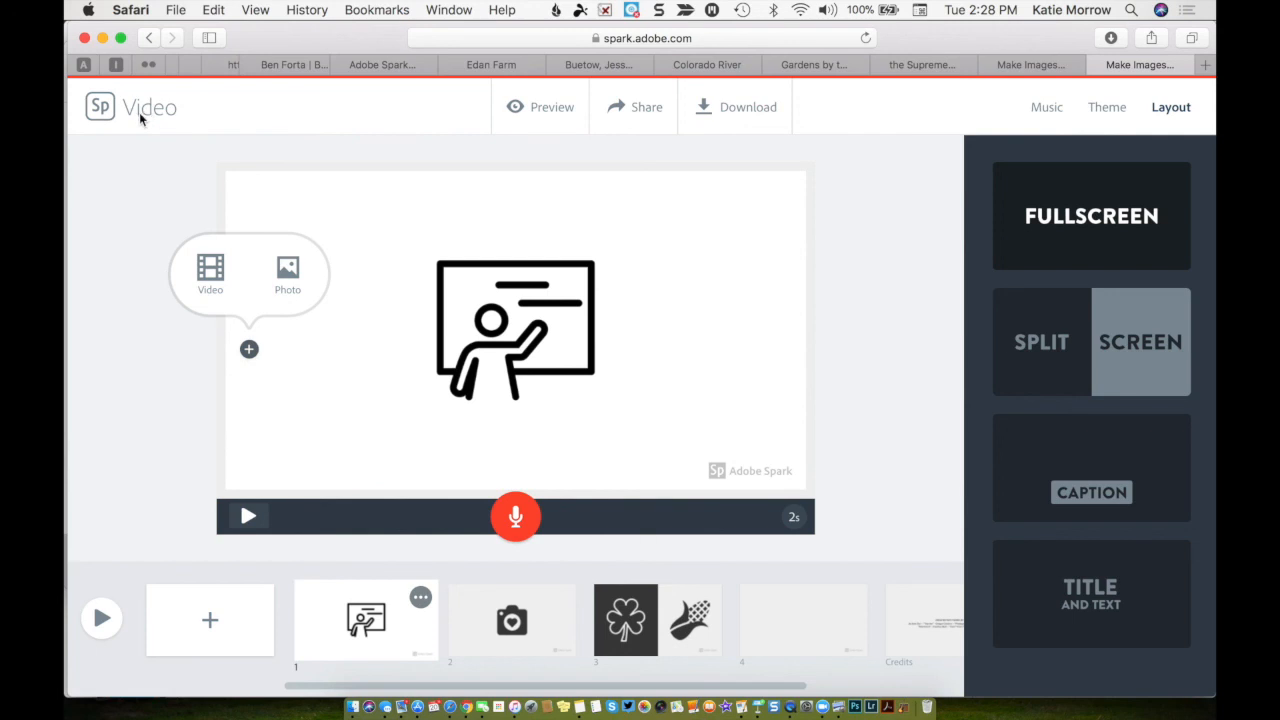